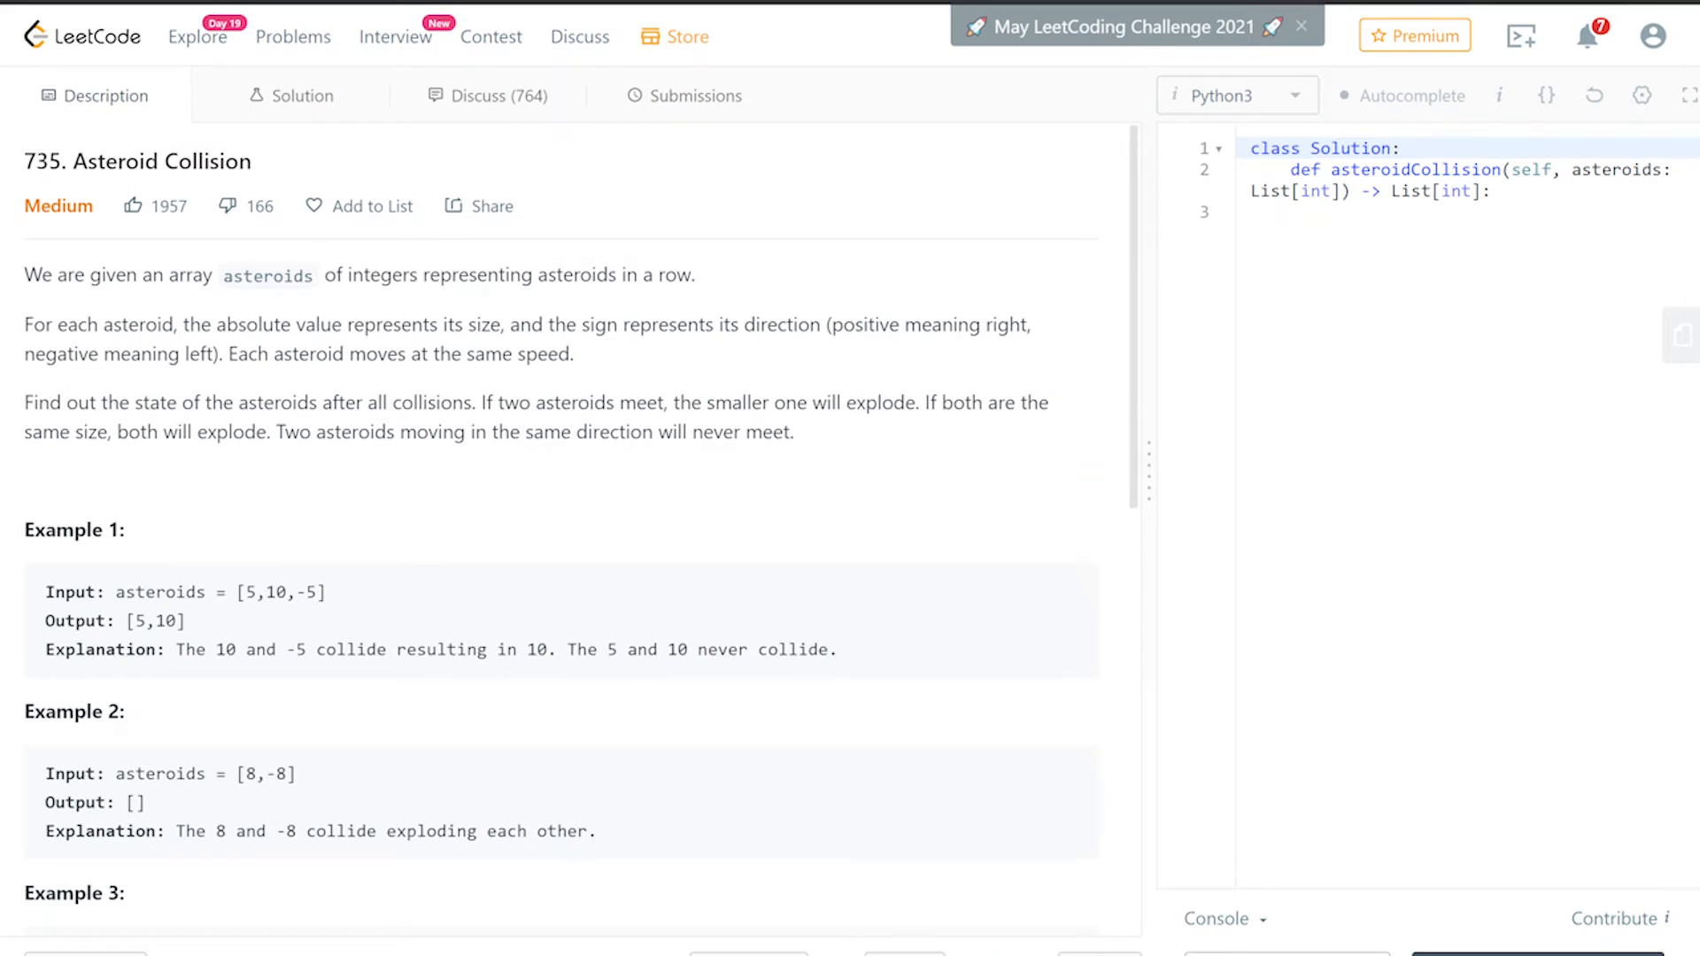
- Select the Asteroid Collision problem title and scroll down to its examples
double_click(160, 161)
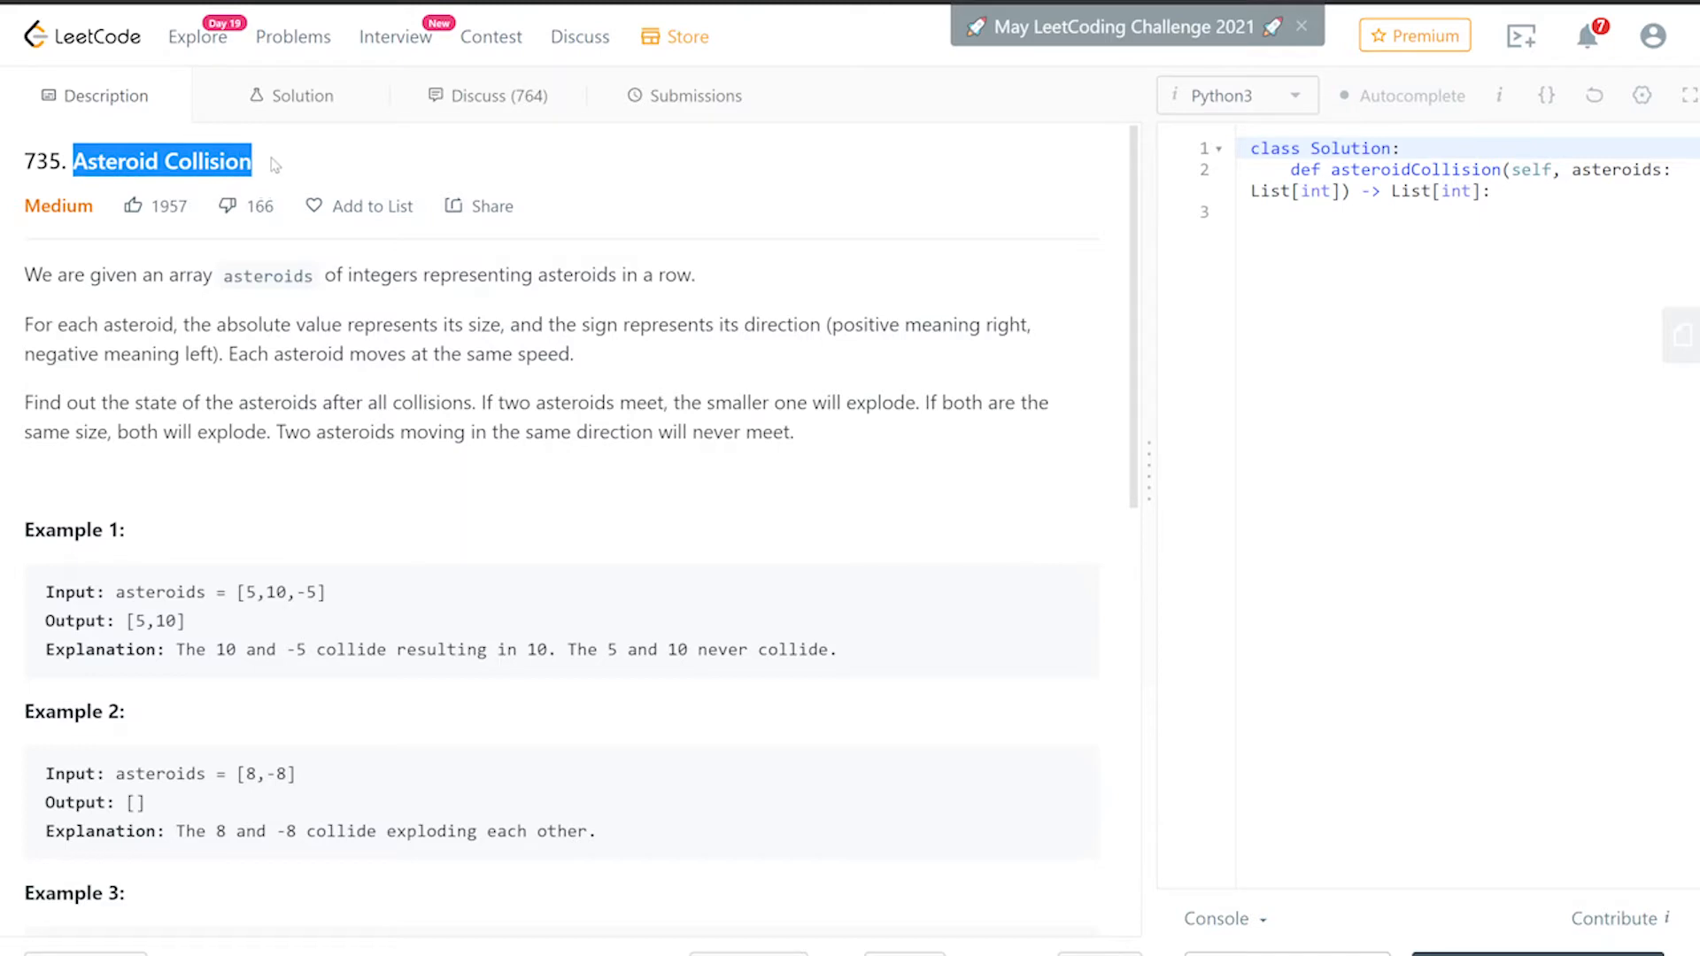
mouse_move(320, 267)
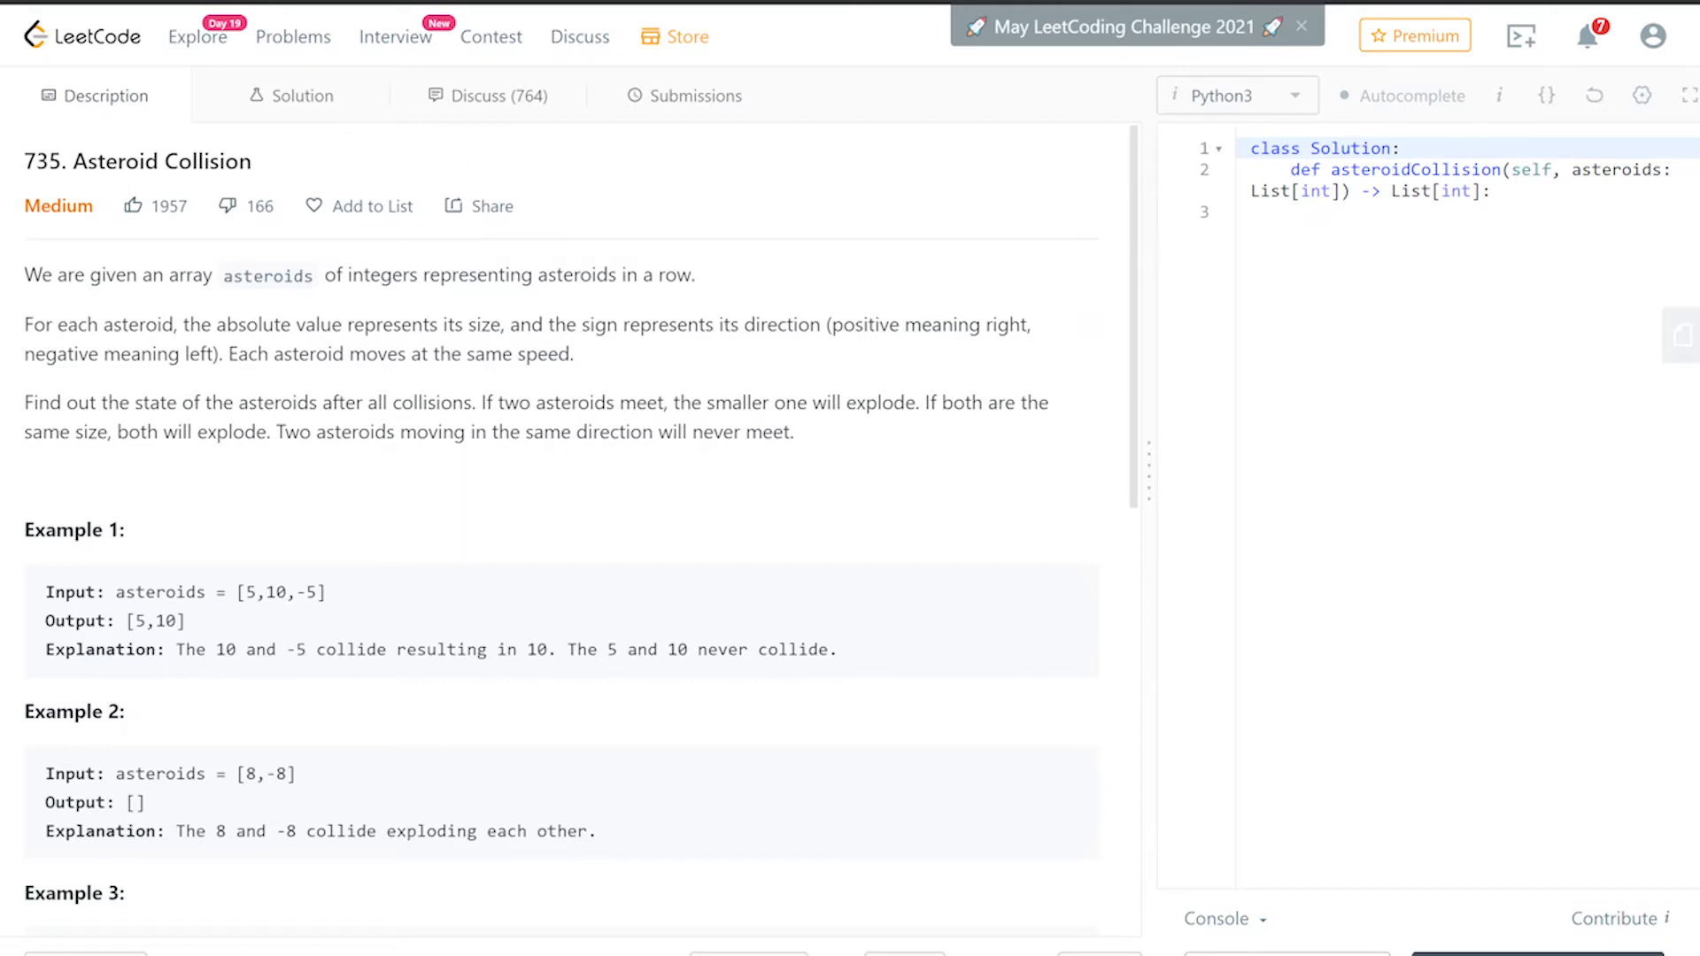
scroll(down, 3)
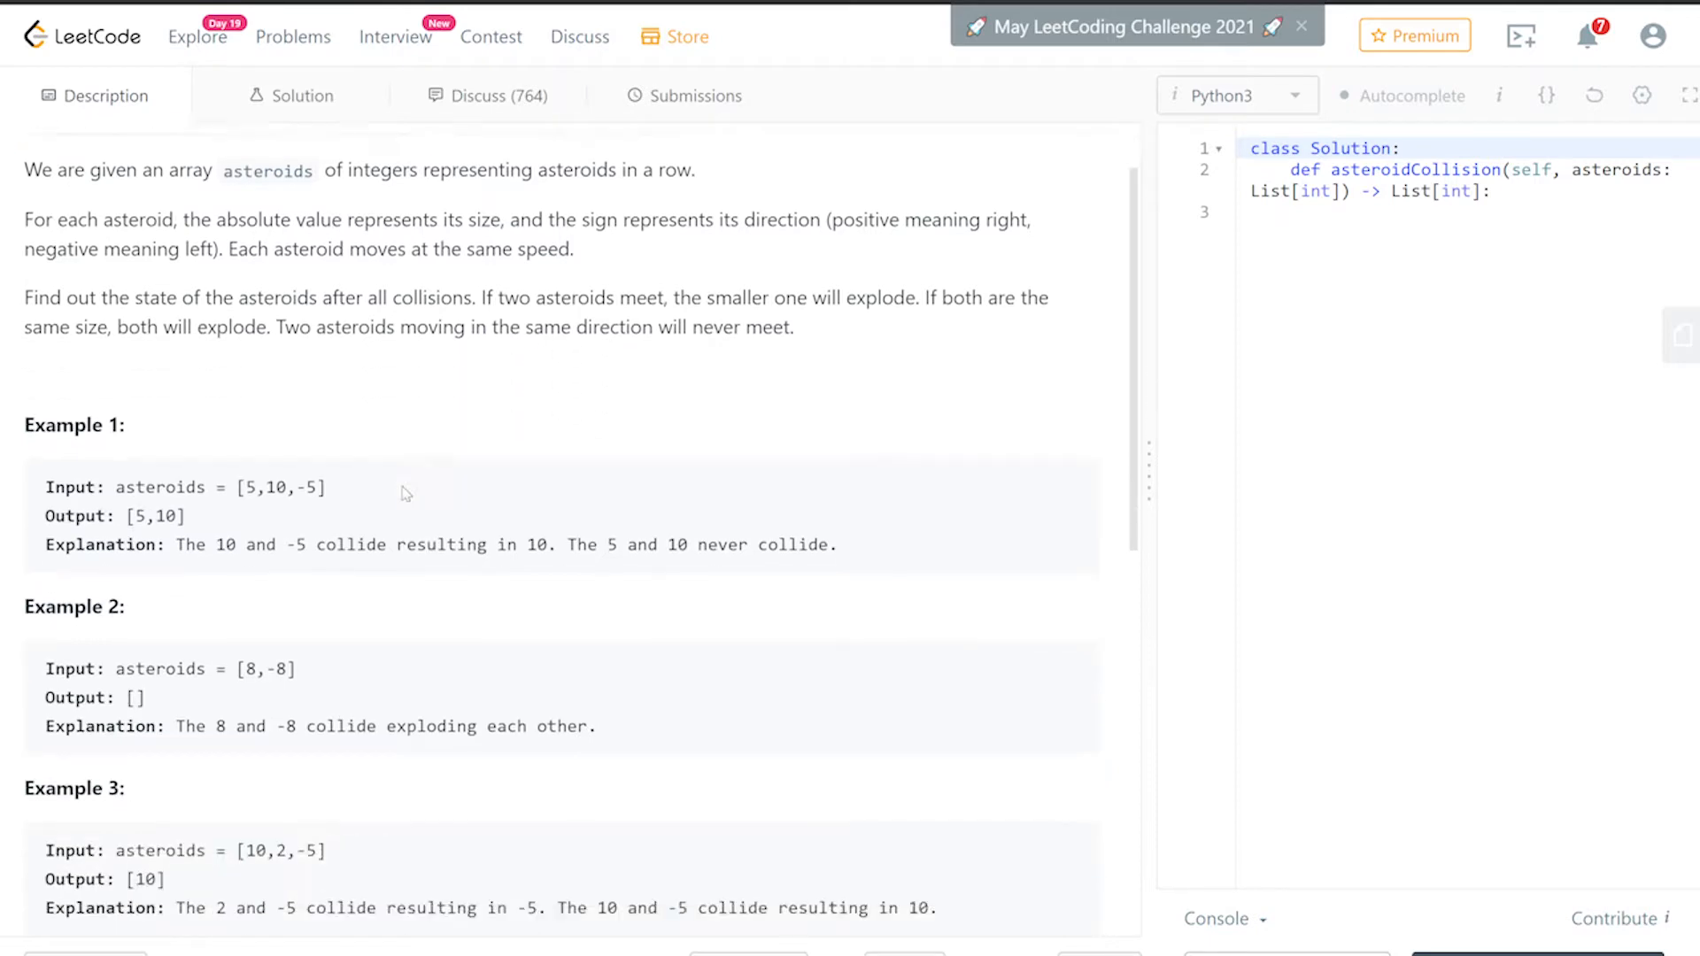
scroll(down, 3)
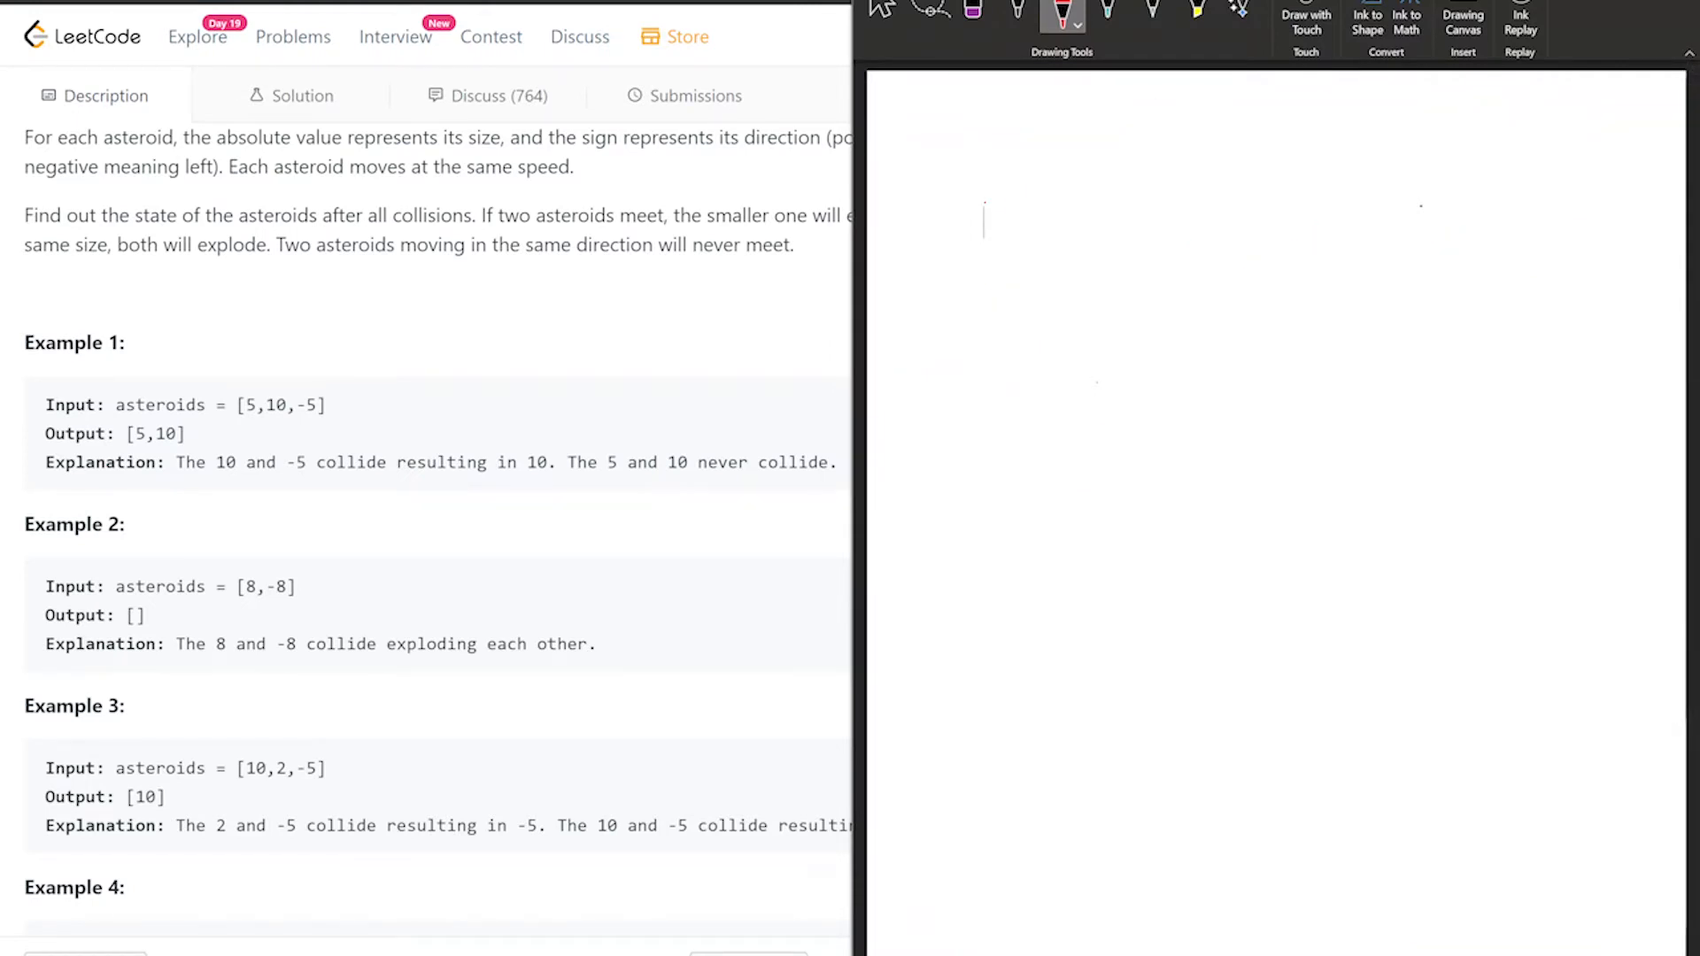
- Sketch [5 10 5] with direction arrows, boxing the colliding 10 and 5 and crossing out 5
drag(985, 217, 1033, 193)
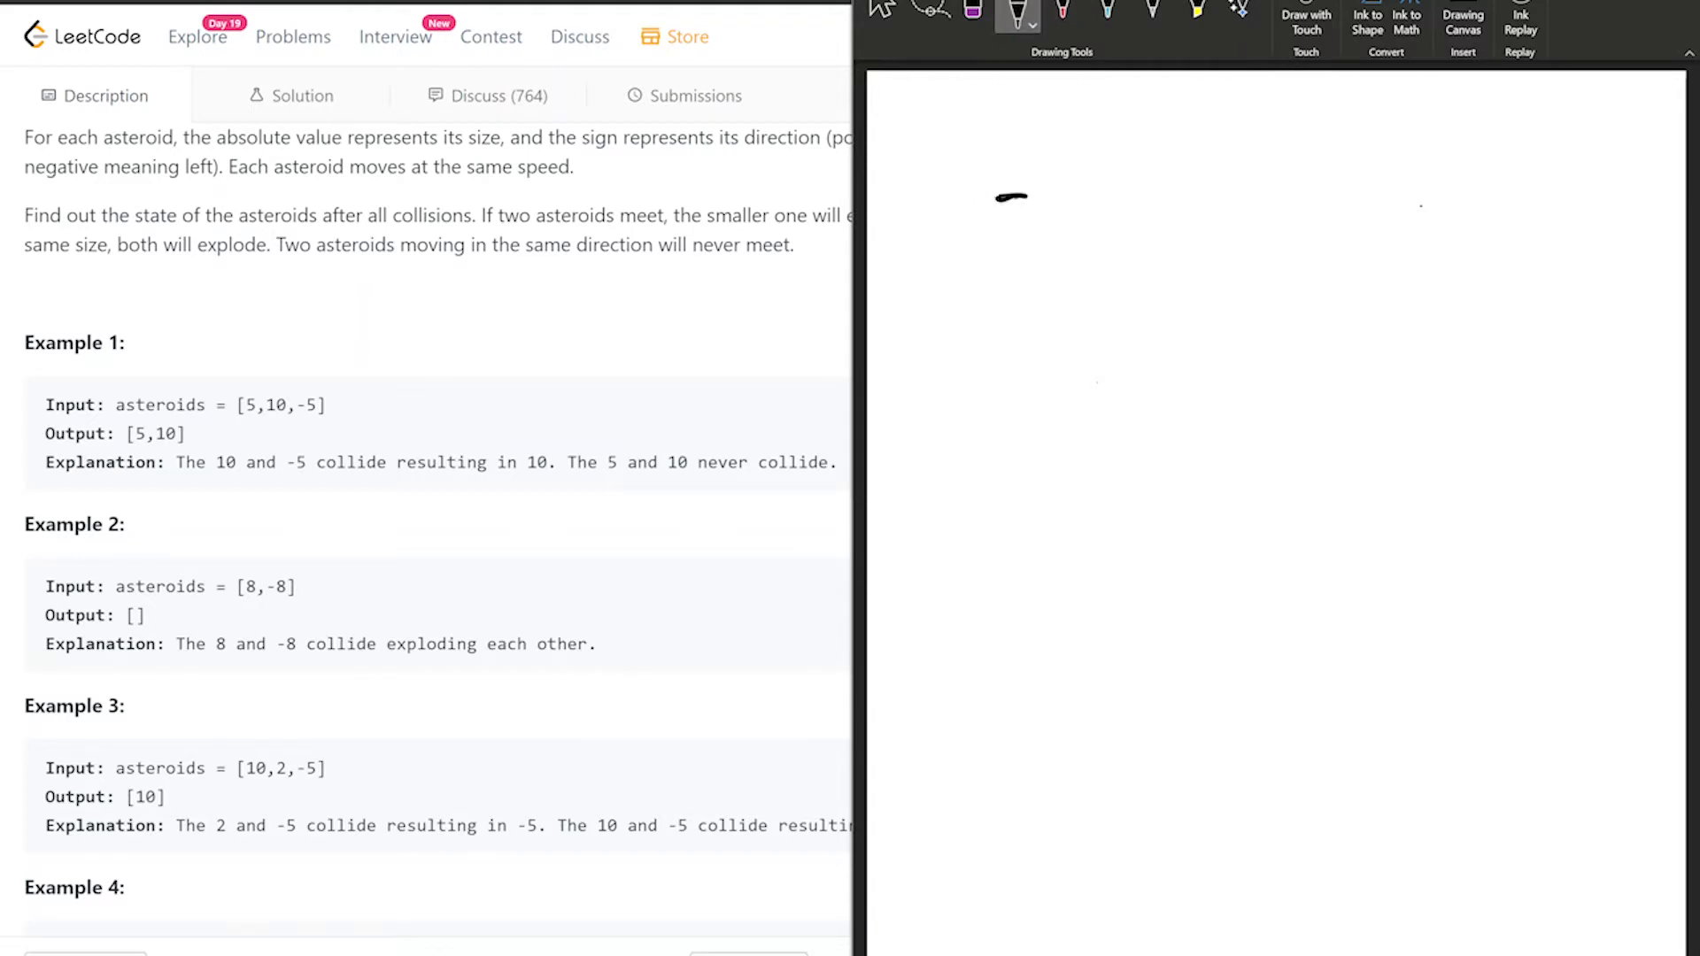
drag(998, 194, 1013, 282)
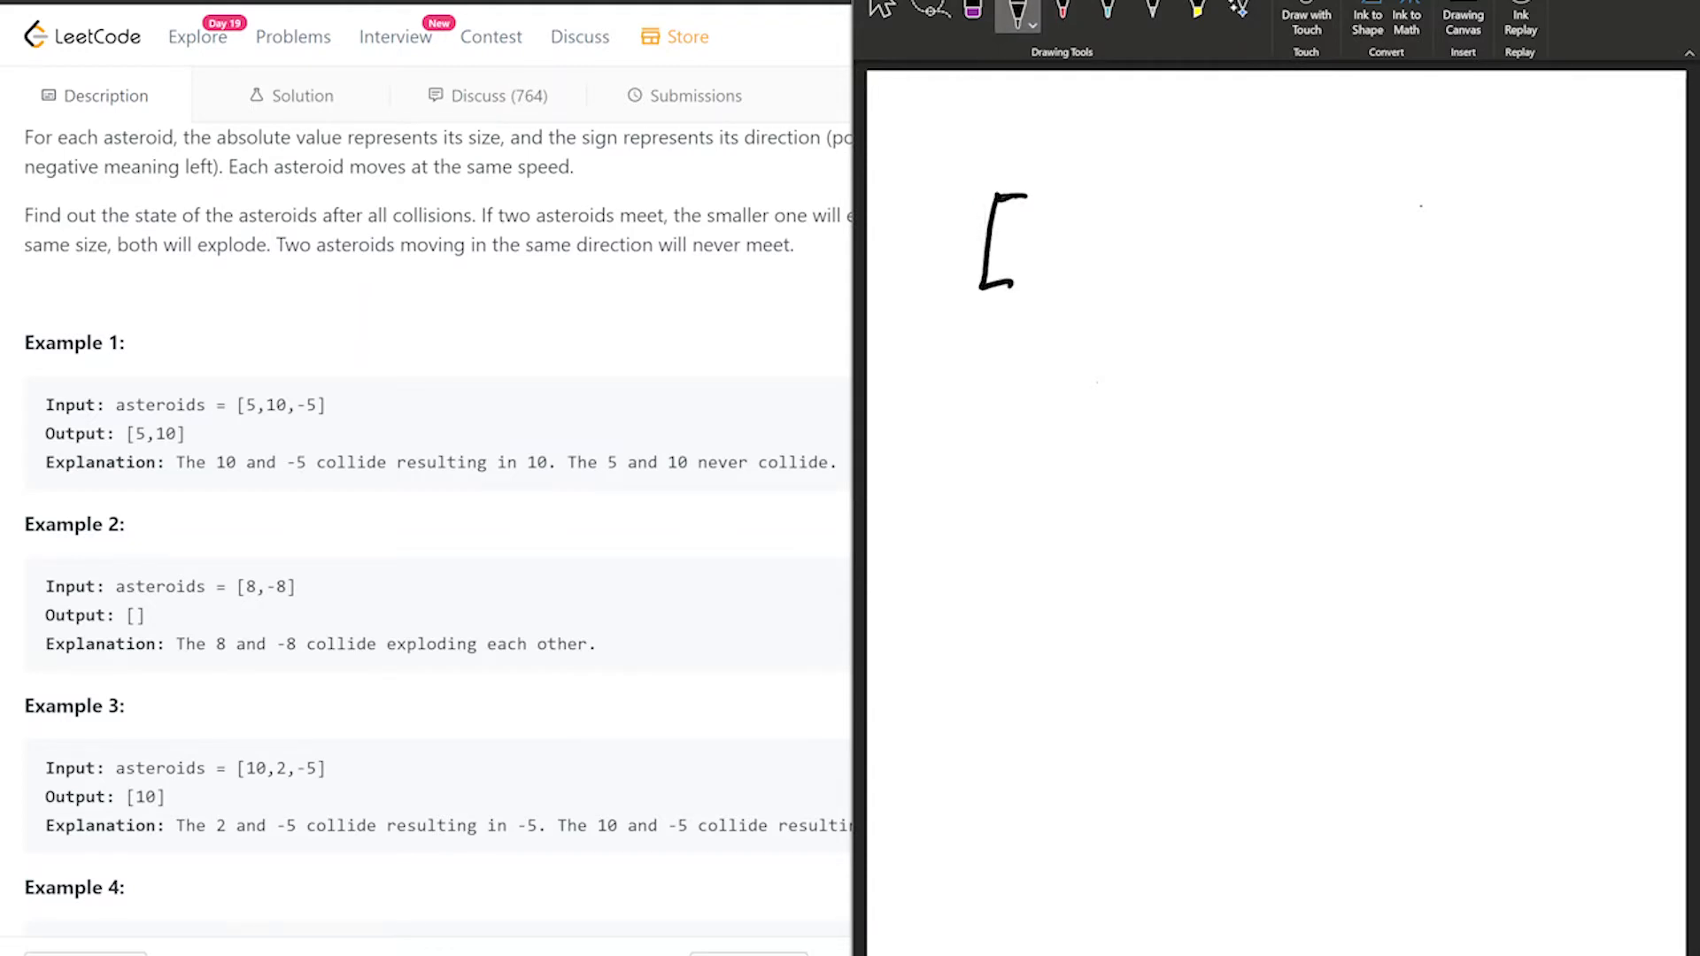
drag(1030, 217, 1052, 266)
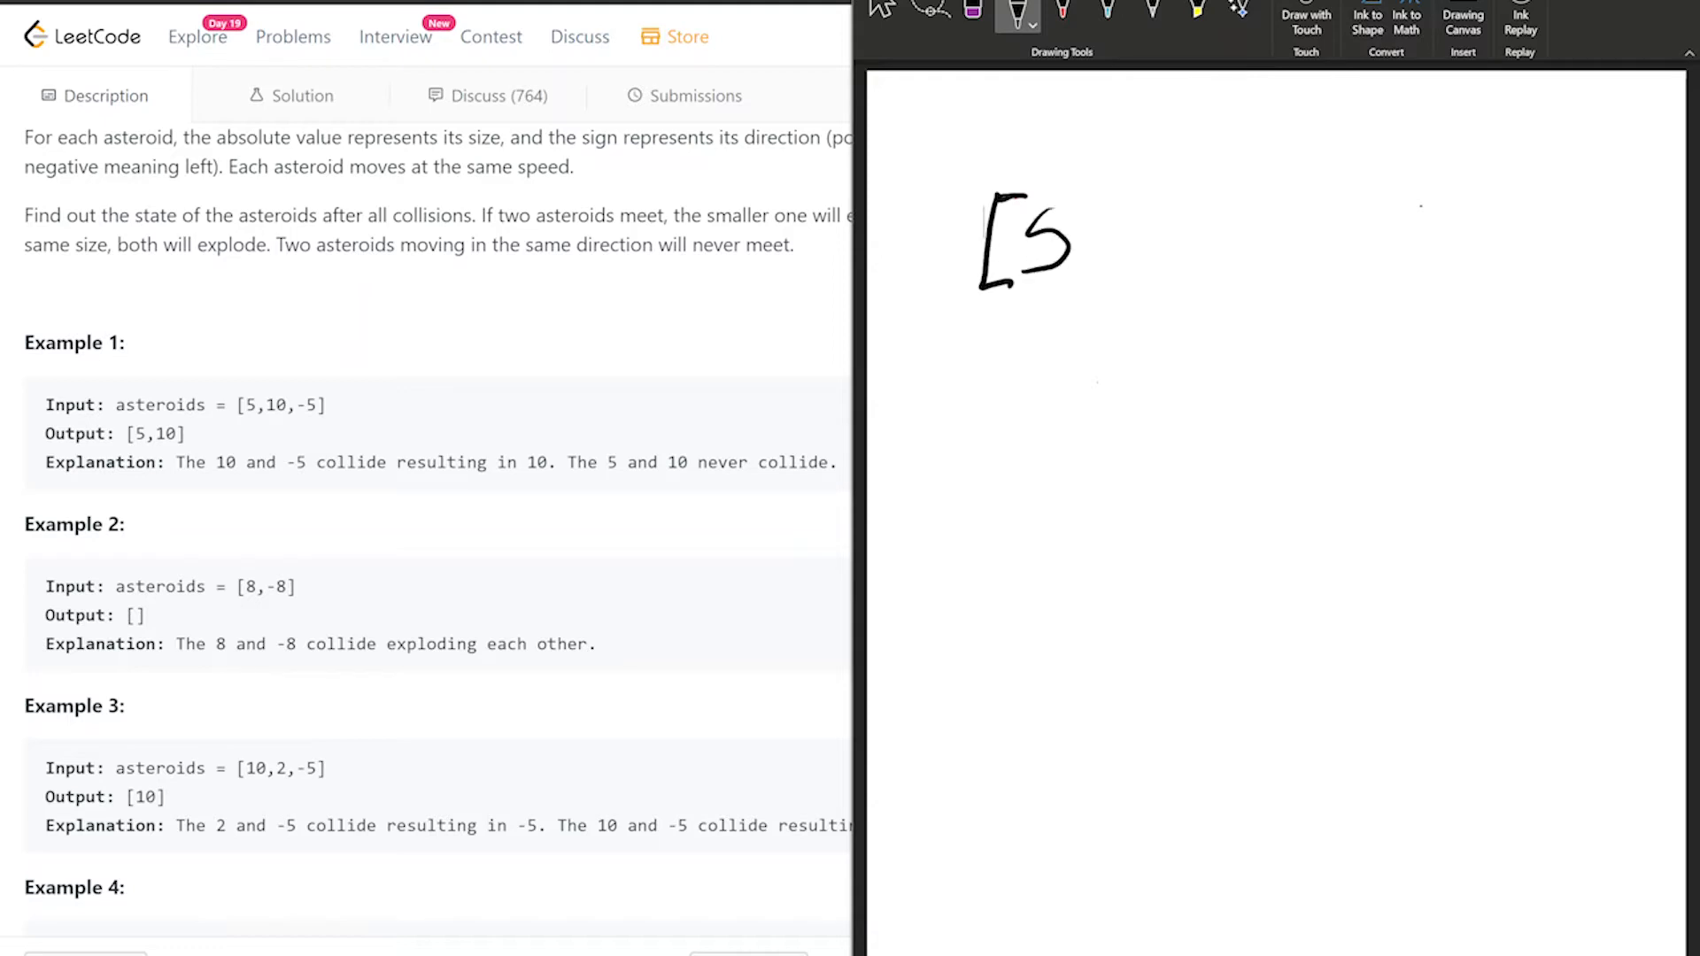
drag(1133, 190, 1231, 255)
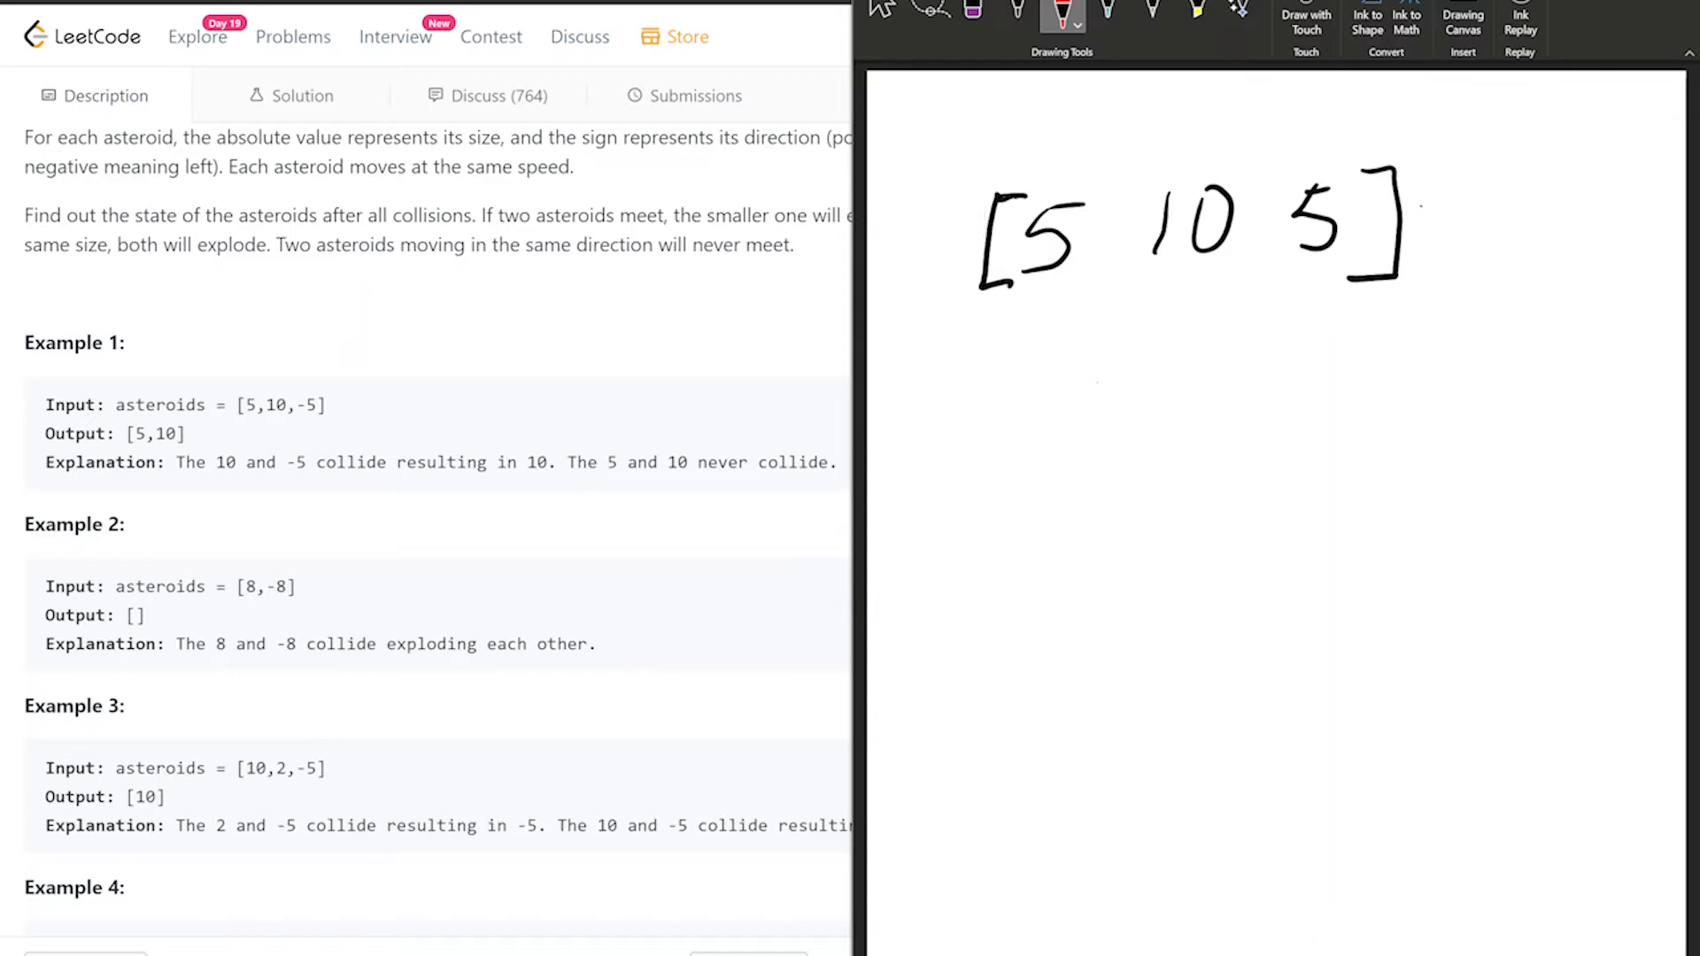
drag(1014, 311, 1083, 307)
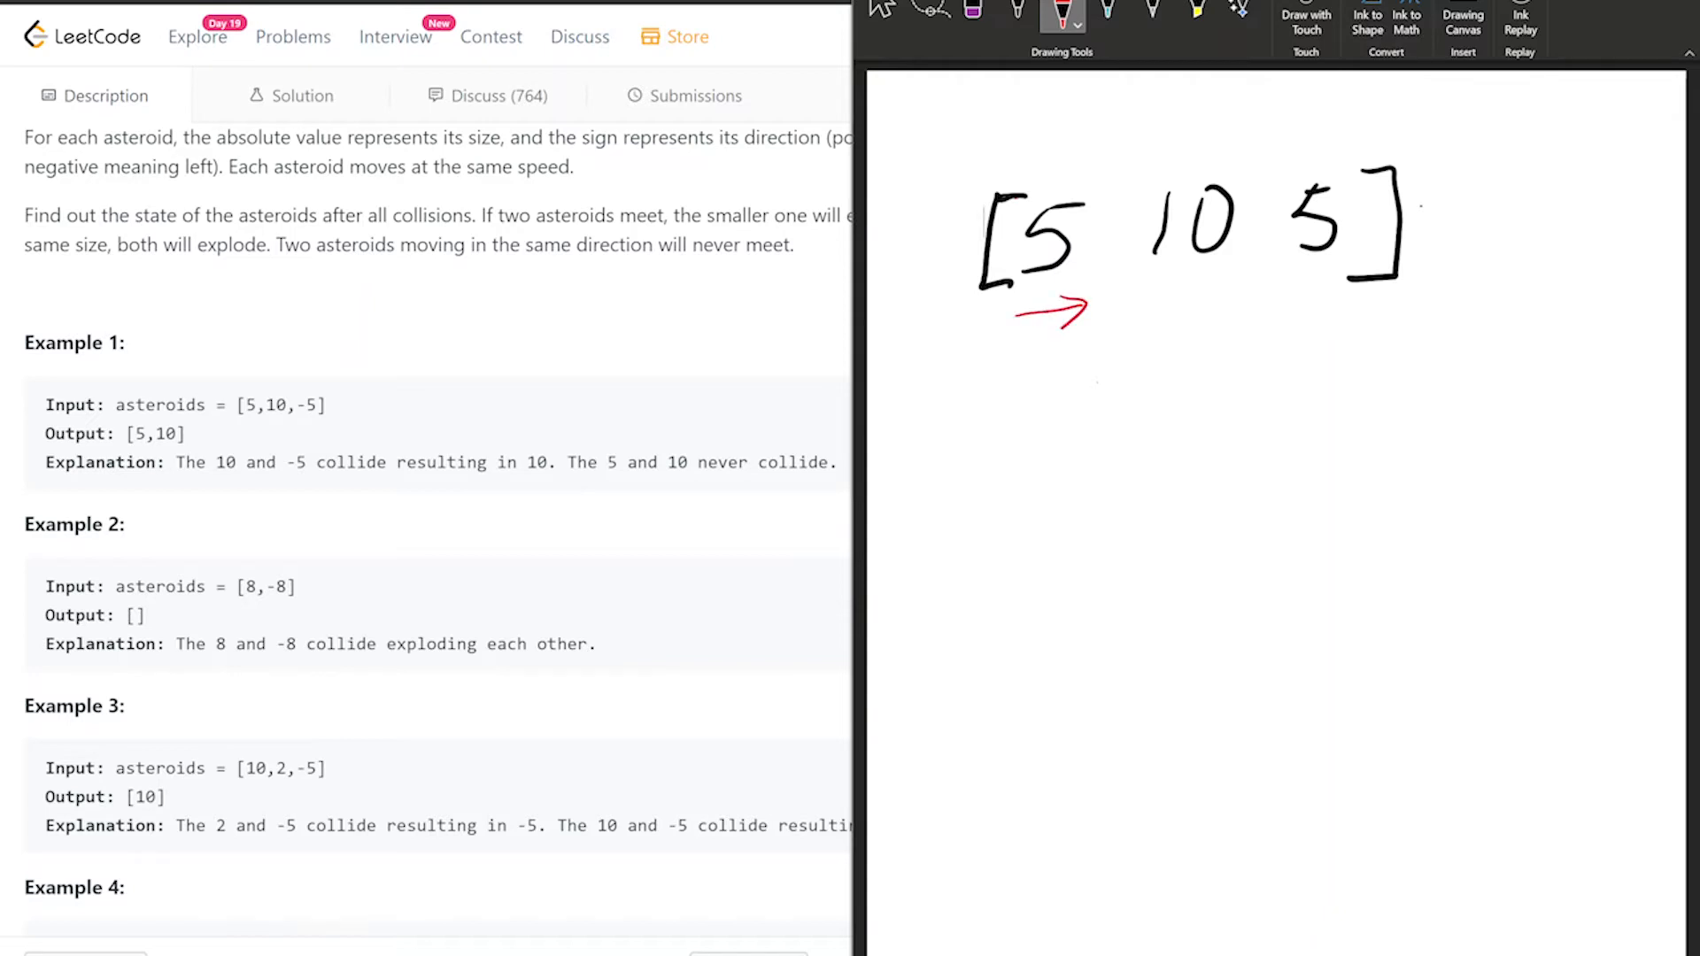
drag(1160, 304, 1220, 303)
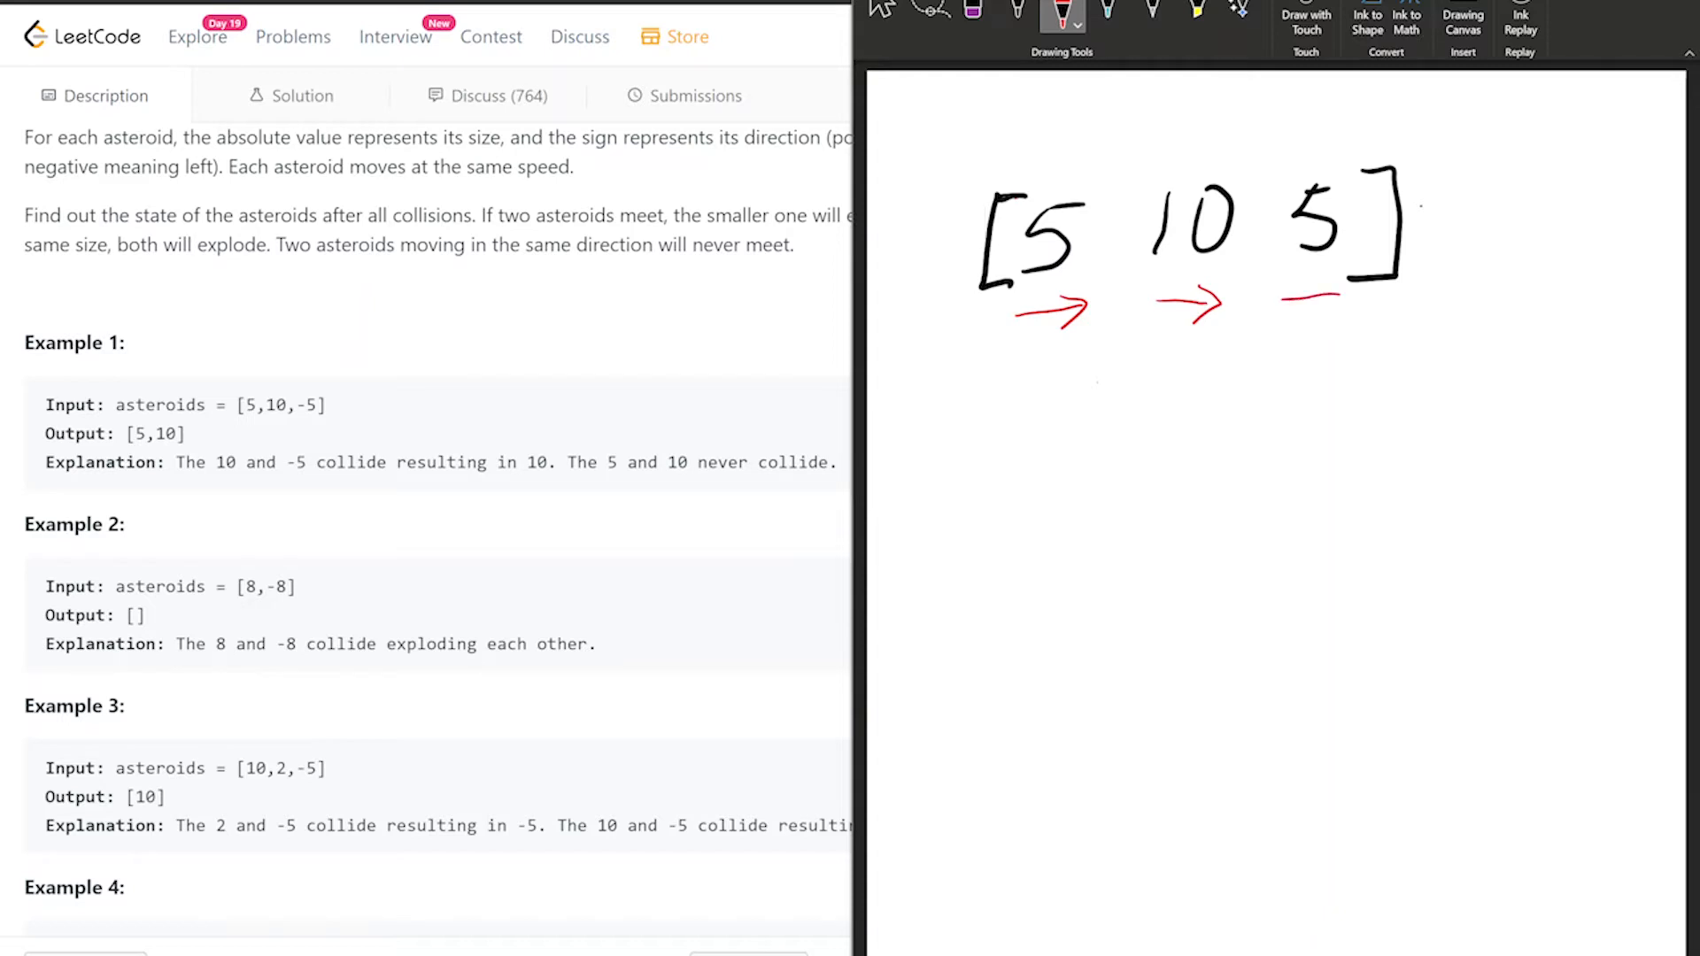
drag(1338, 301, 1285, 301)
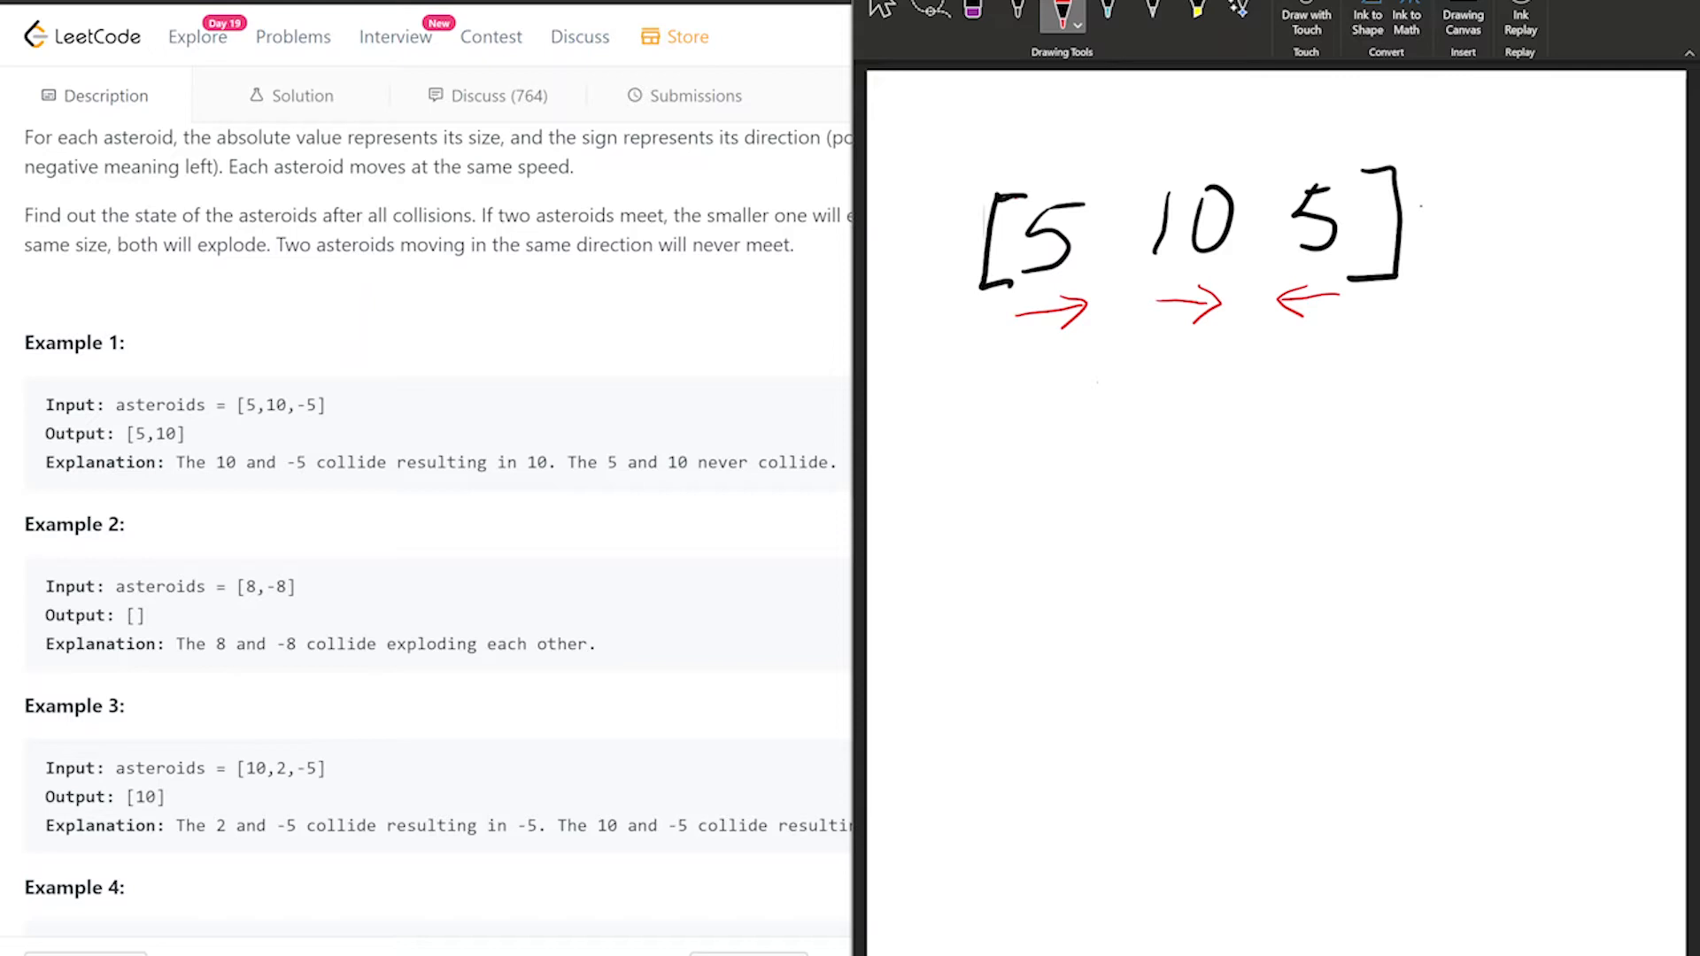
drag(1143, 163, 1355, 255)
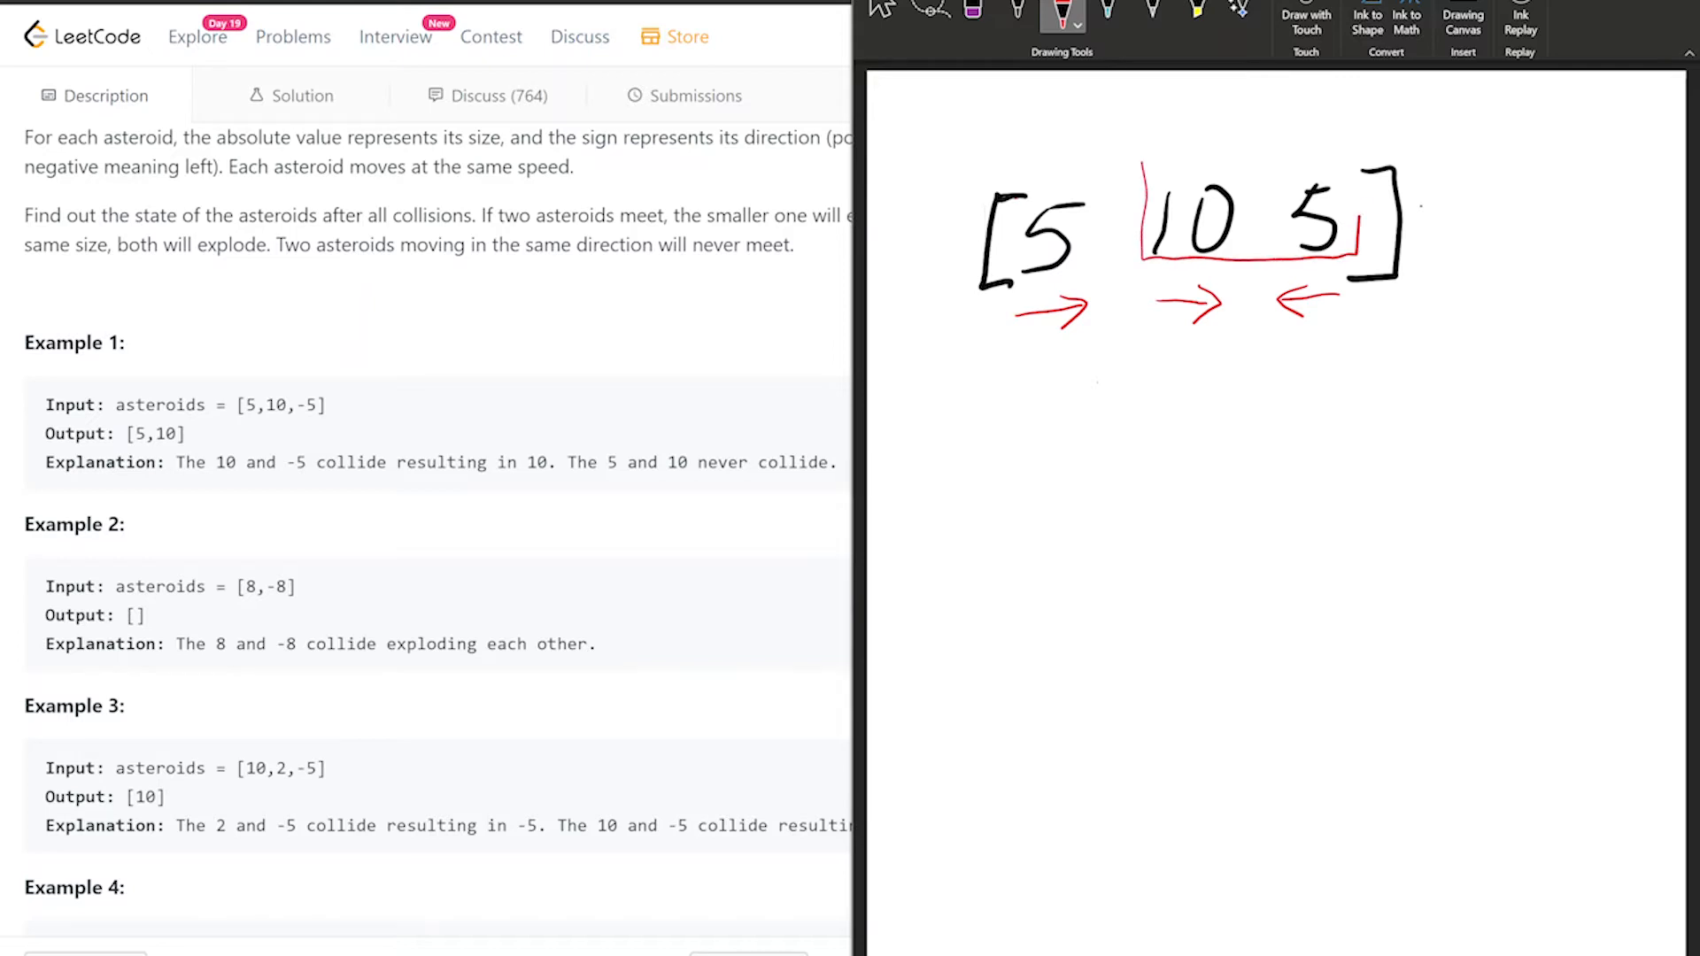
drag(1144, 168, 1371, 261)
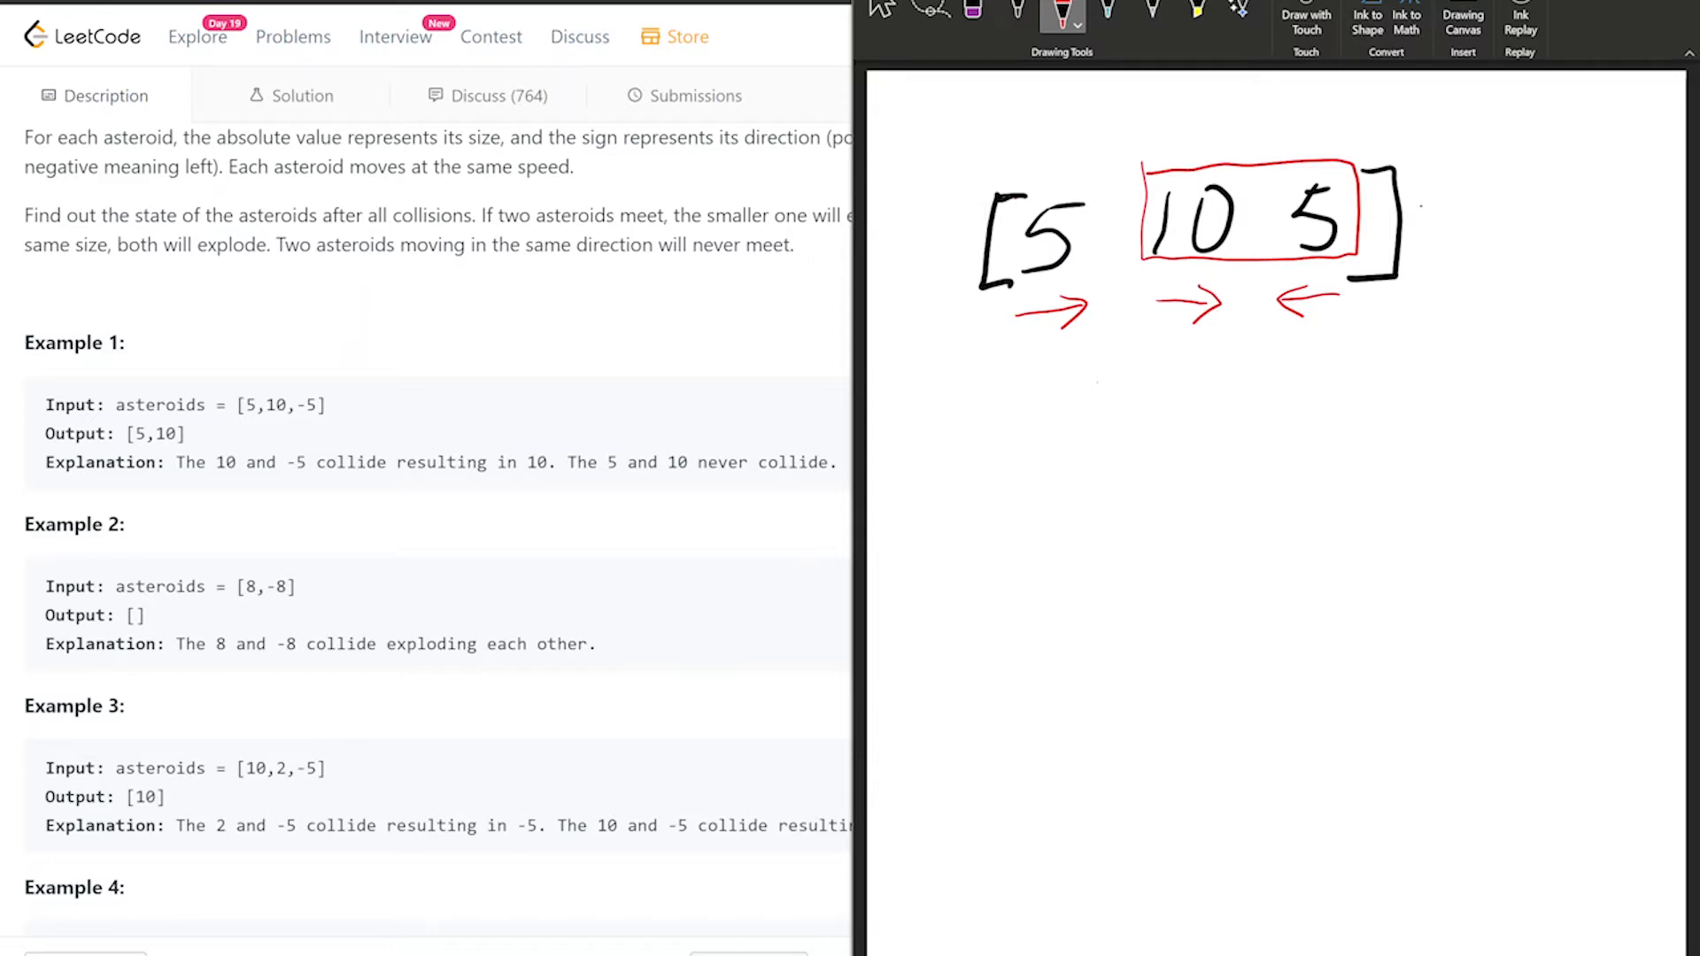
drag(1295, 178, 1338, 228)
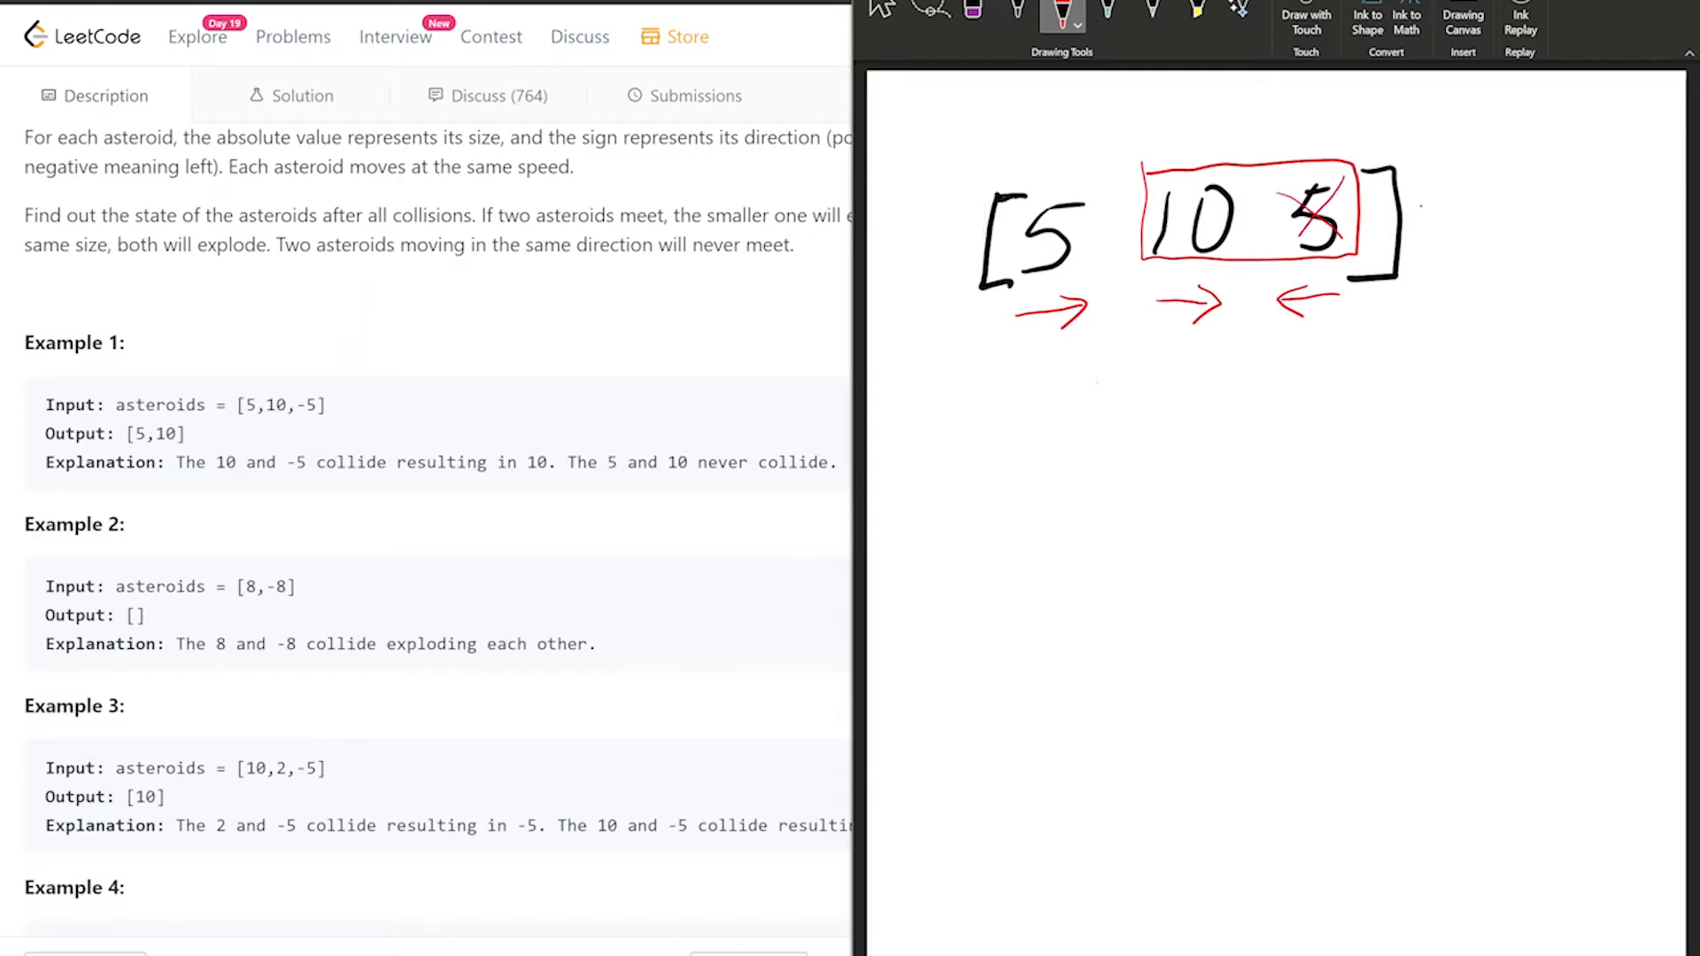
drag(1333, 184, 1295, 233)
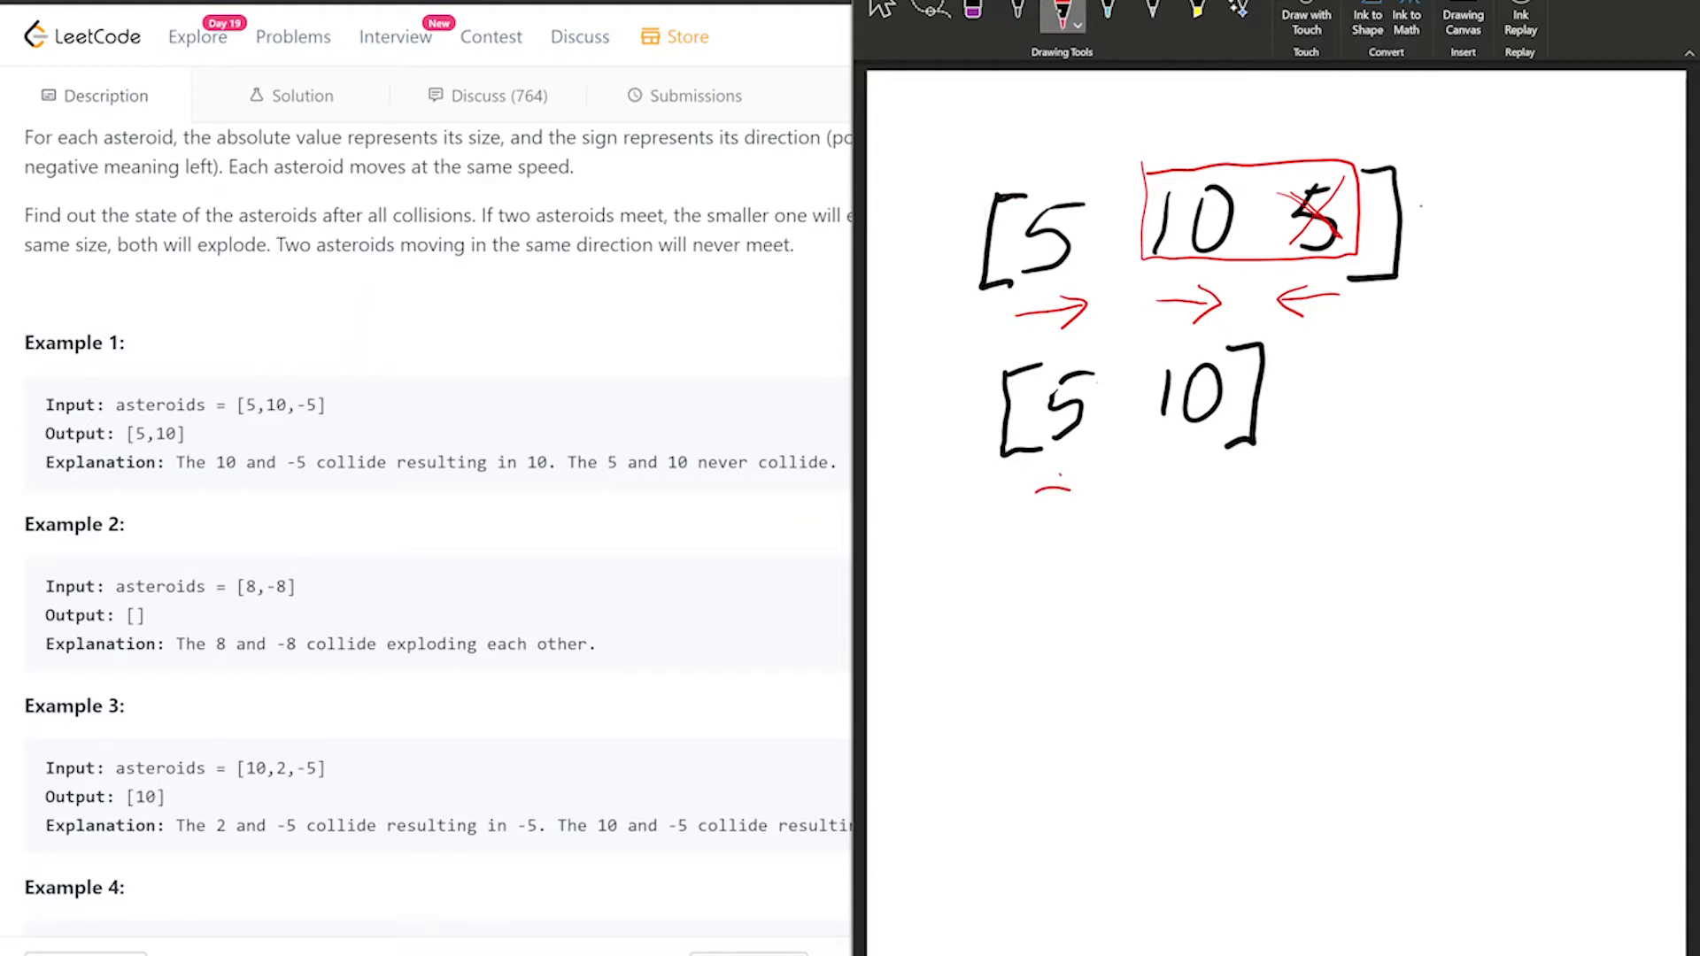
- Sketch [8 8] with opposing arrows, crossed out, equal to an empty list
drag(1041, 487, 1213, 477)
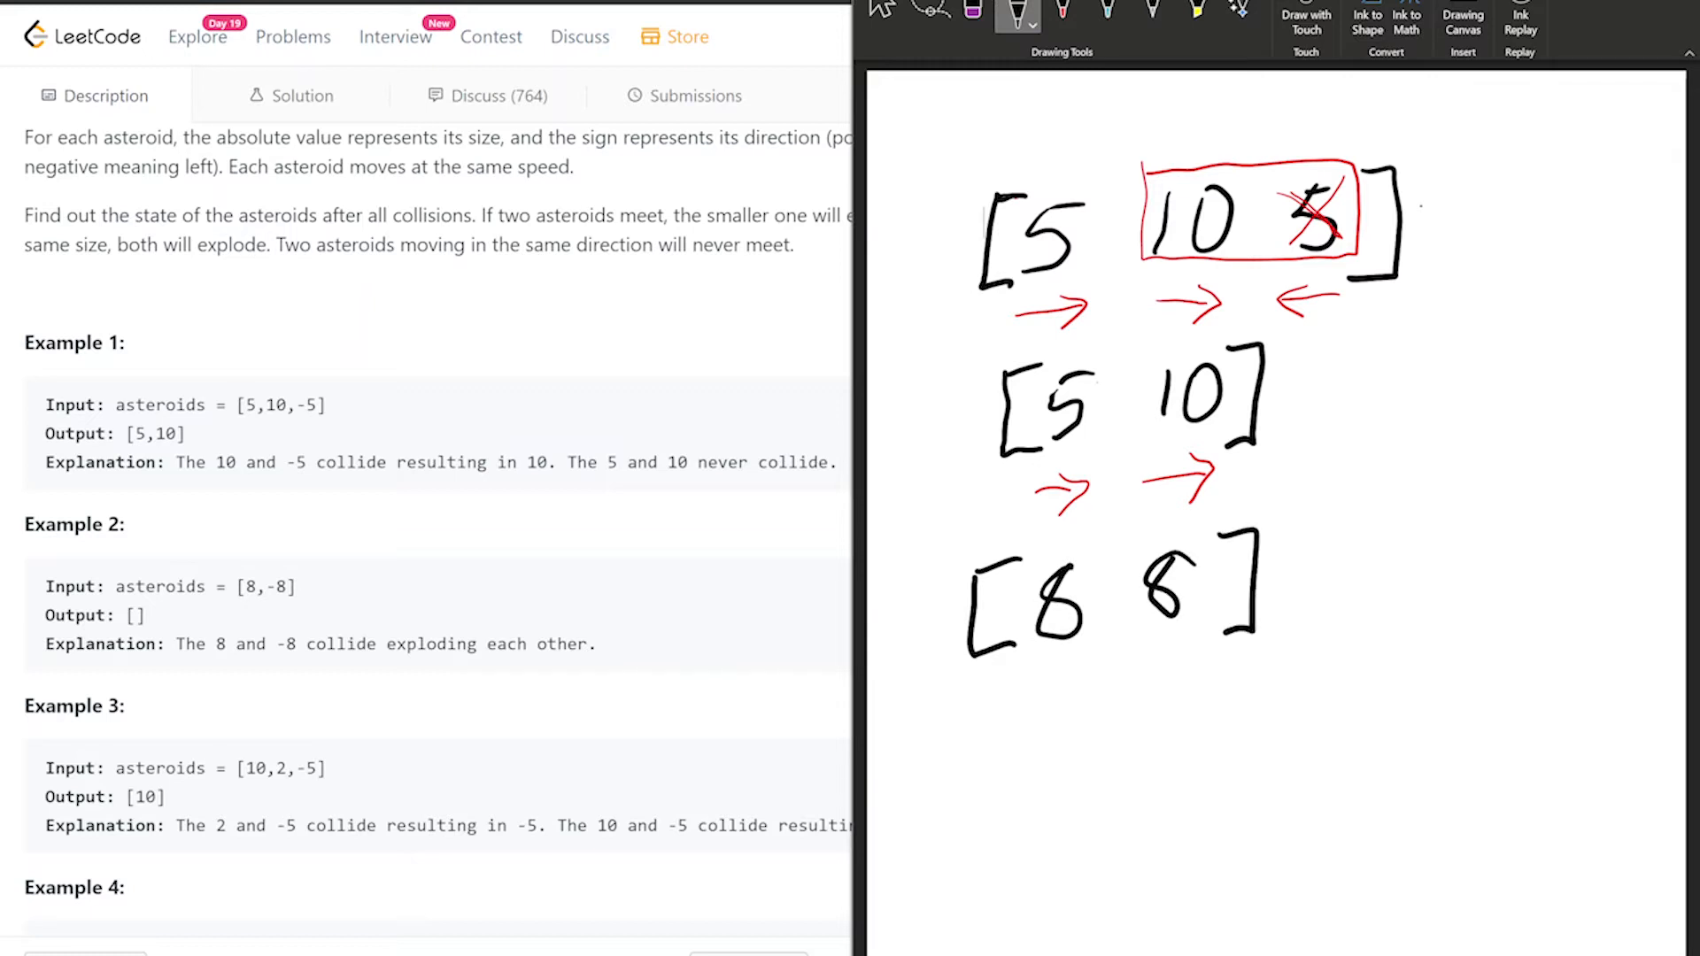
drag(1008, 672, 1090, 663)
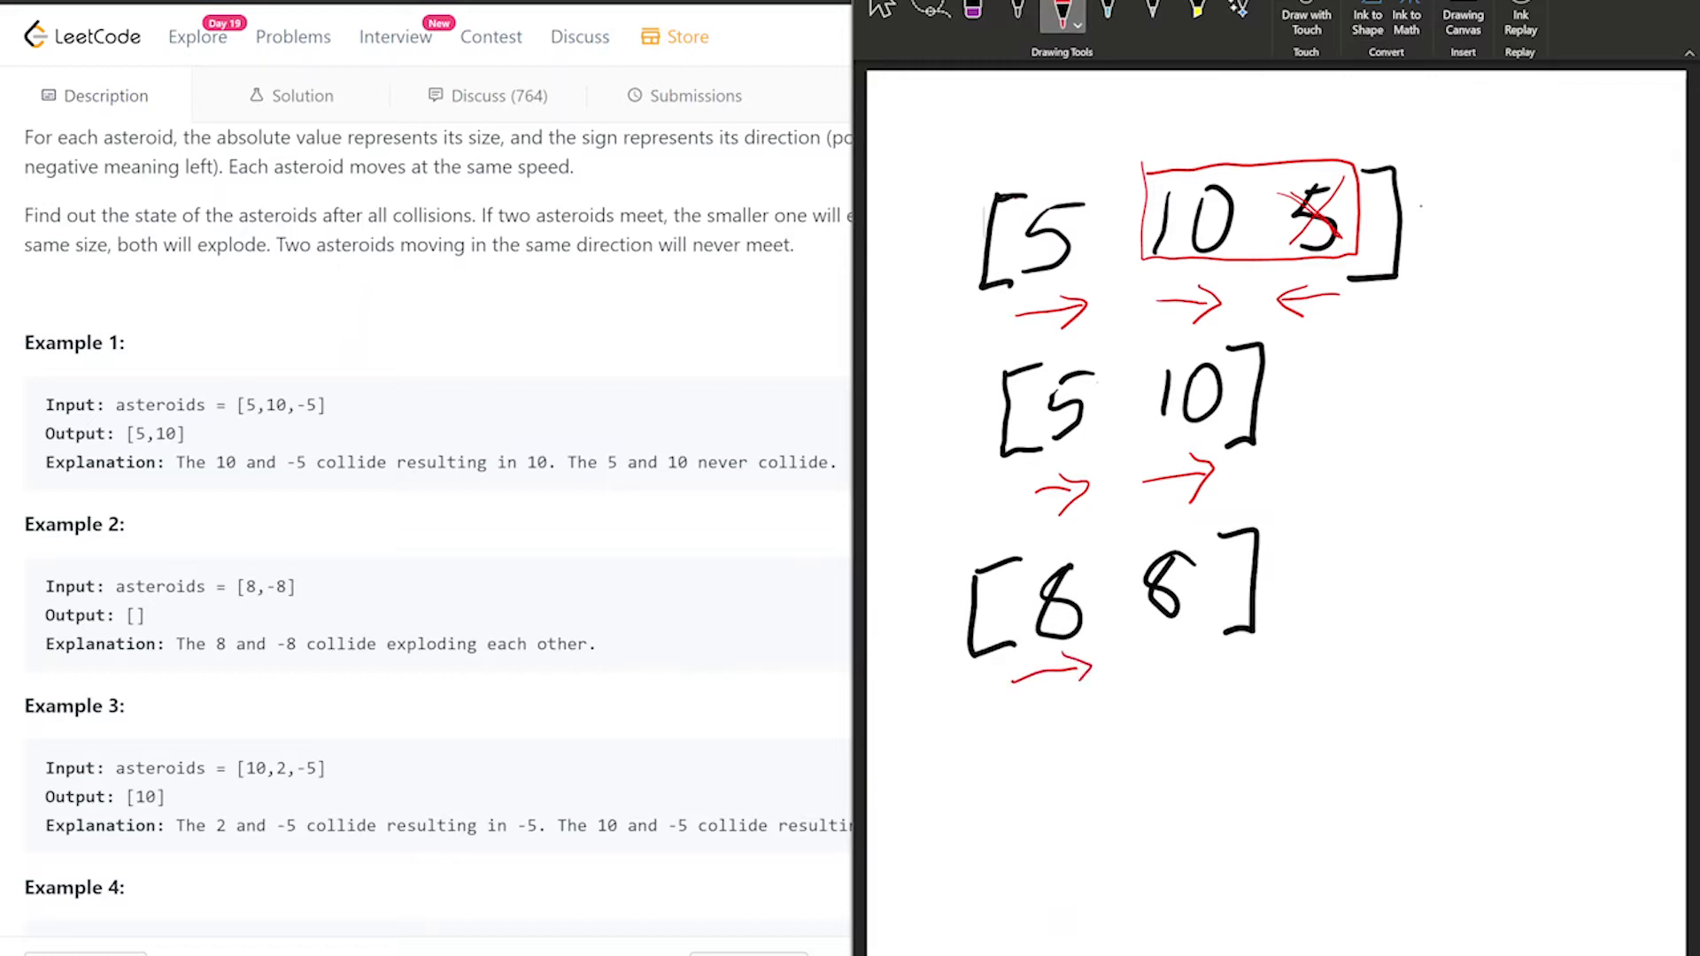
drag(1182, 623, 1122, 633)
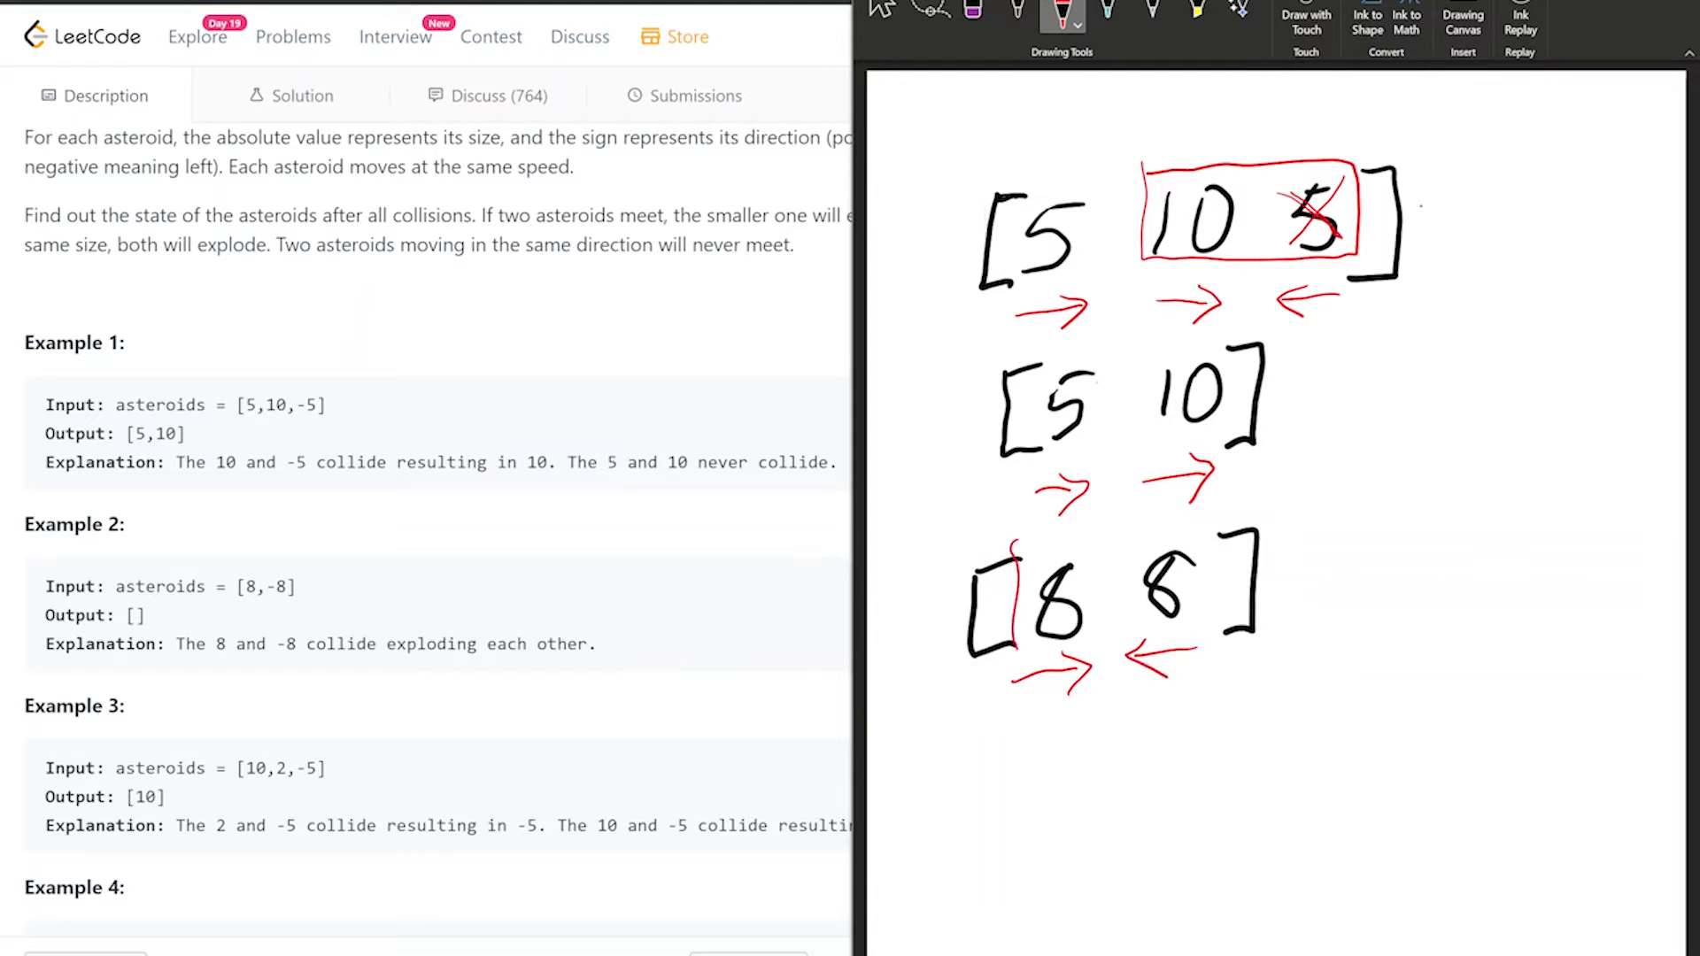
drag(997, 564, 1203, 651)
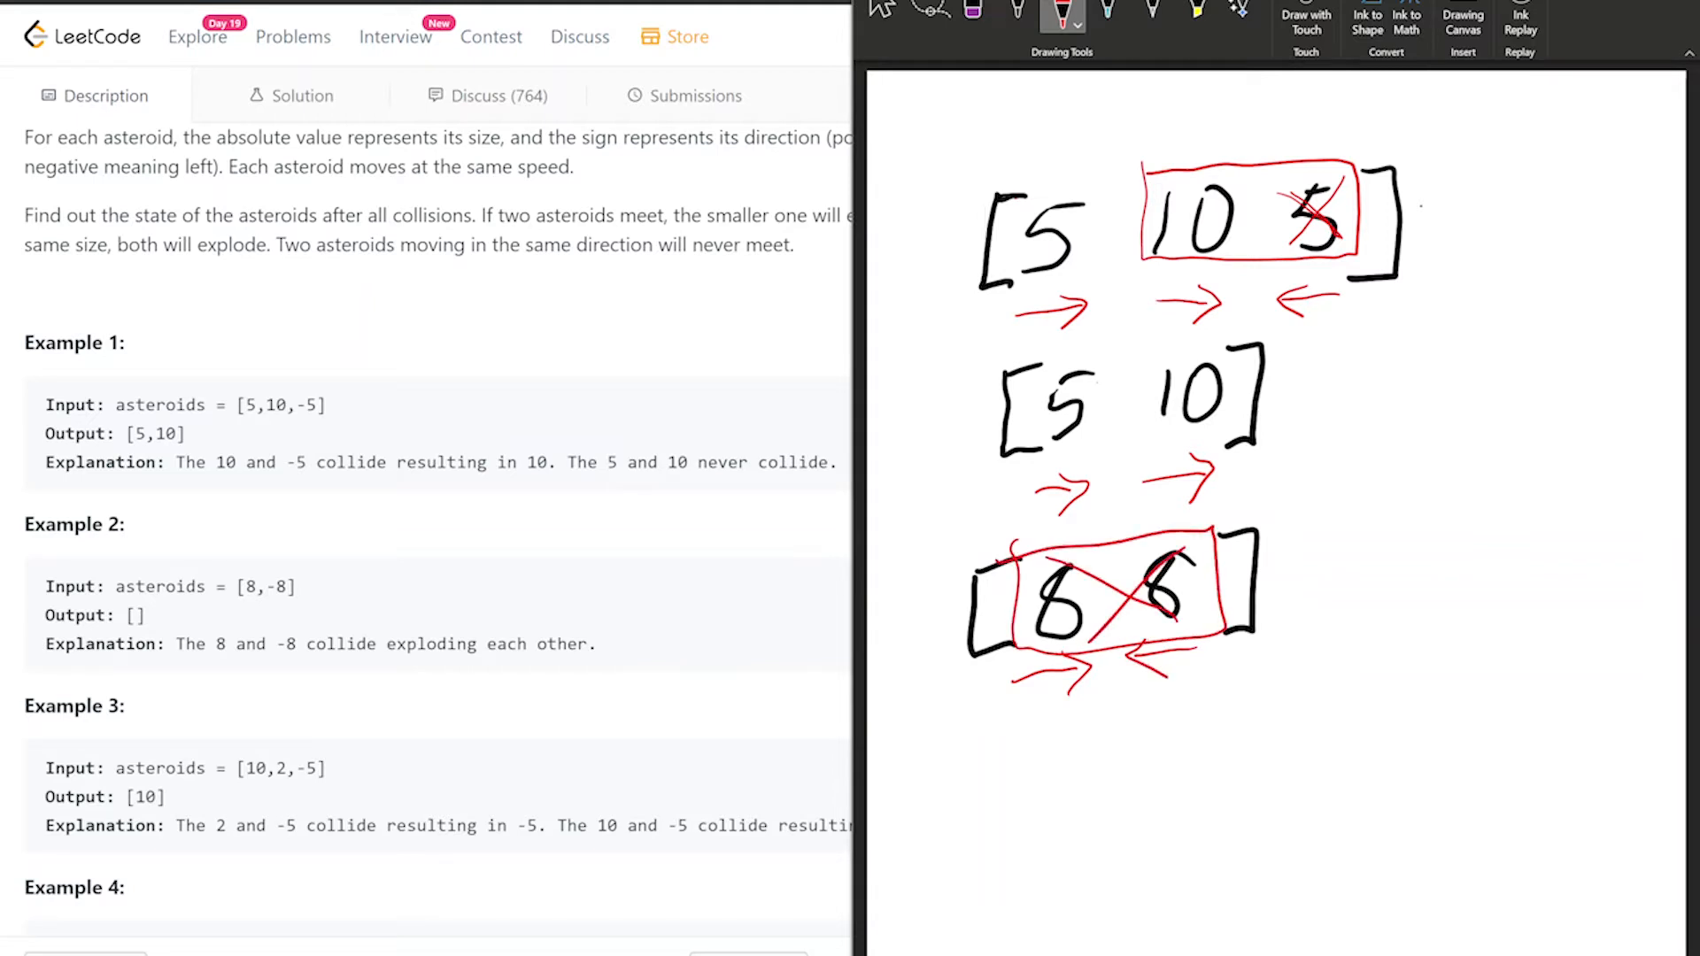
drag(1312, 602, 1376, 575)
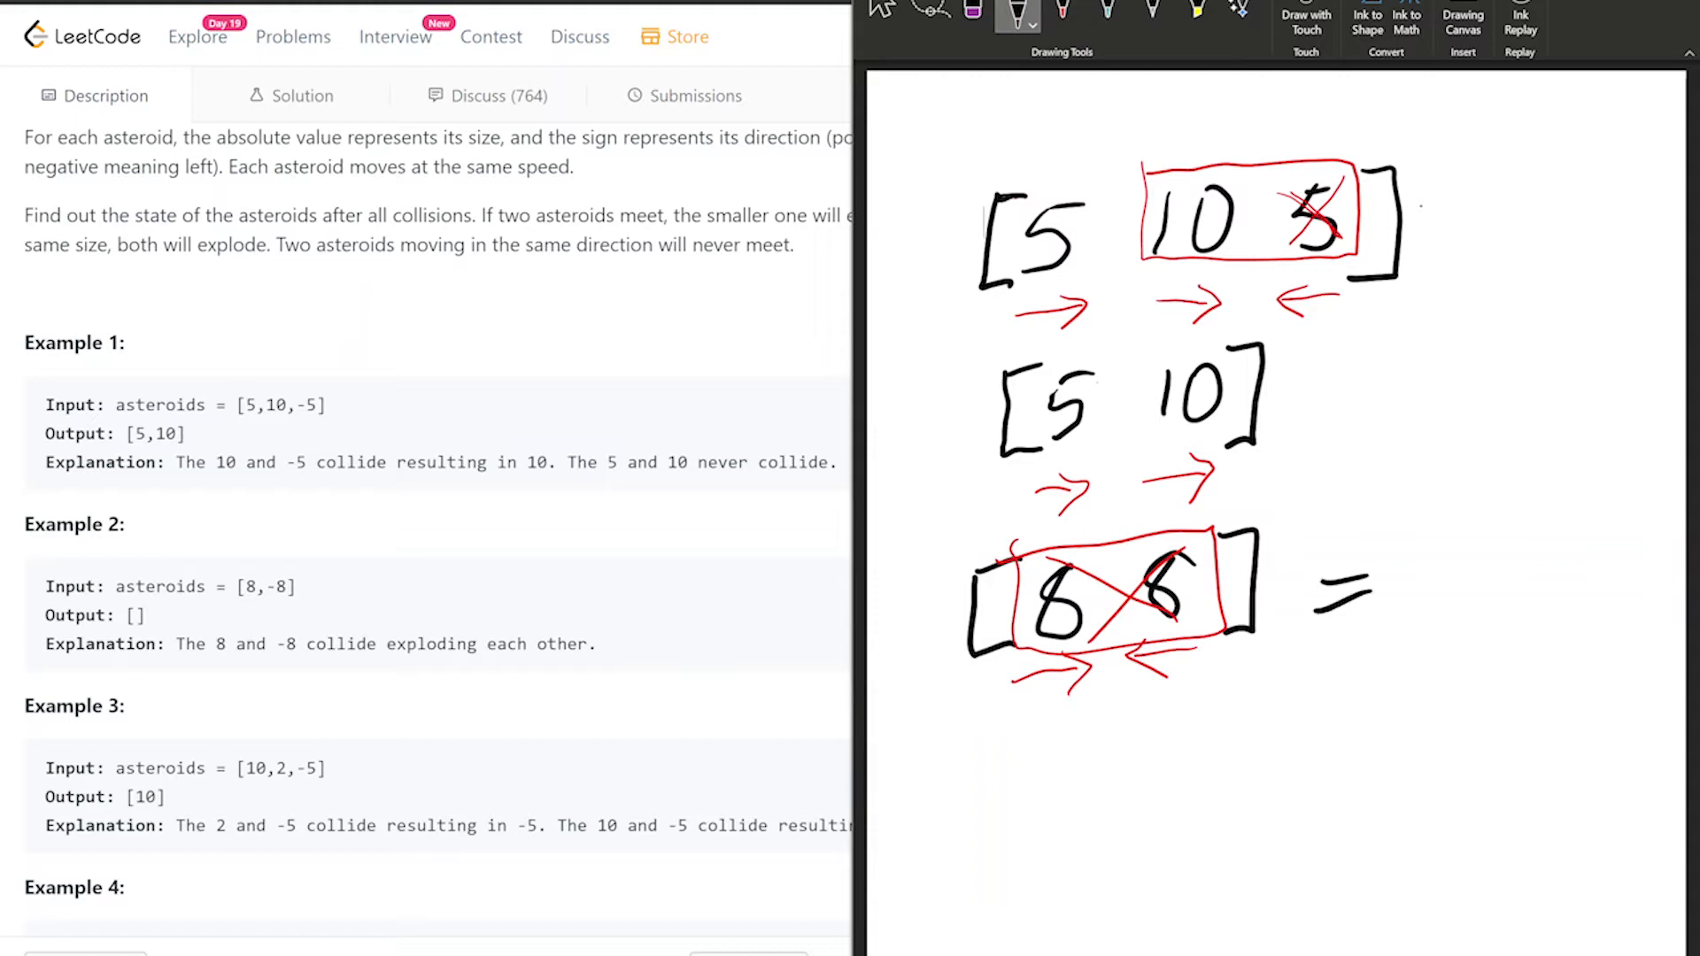
drag(1431, 531, 1517, 607)
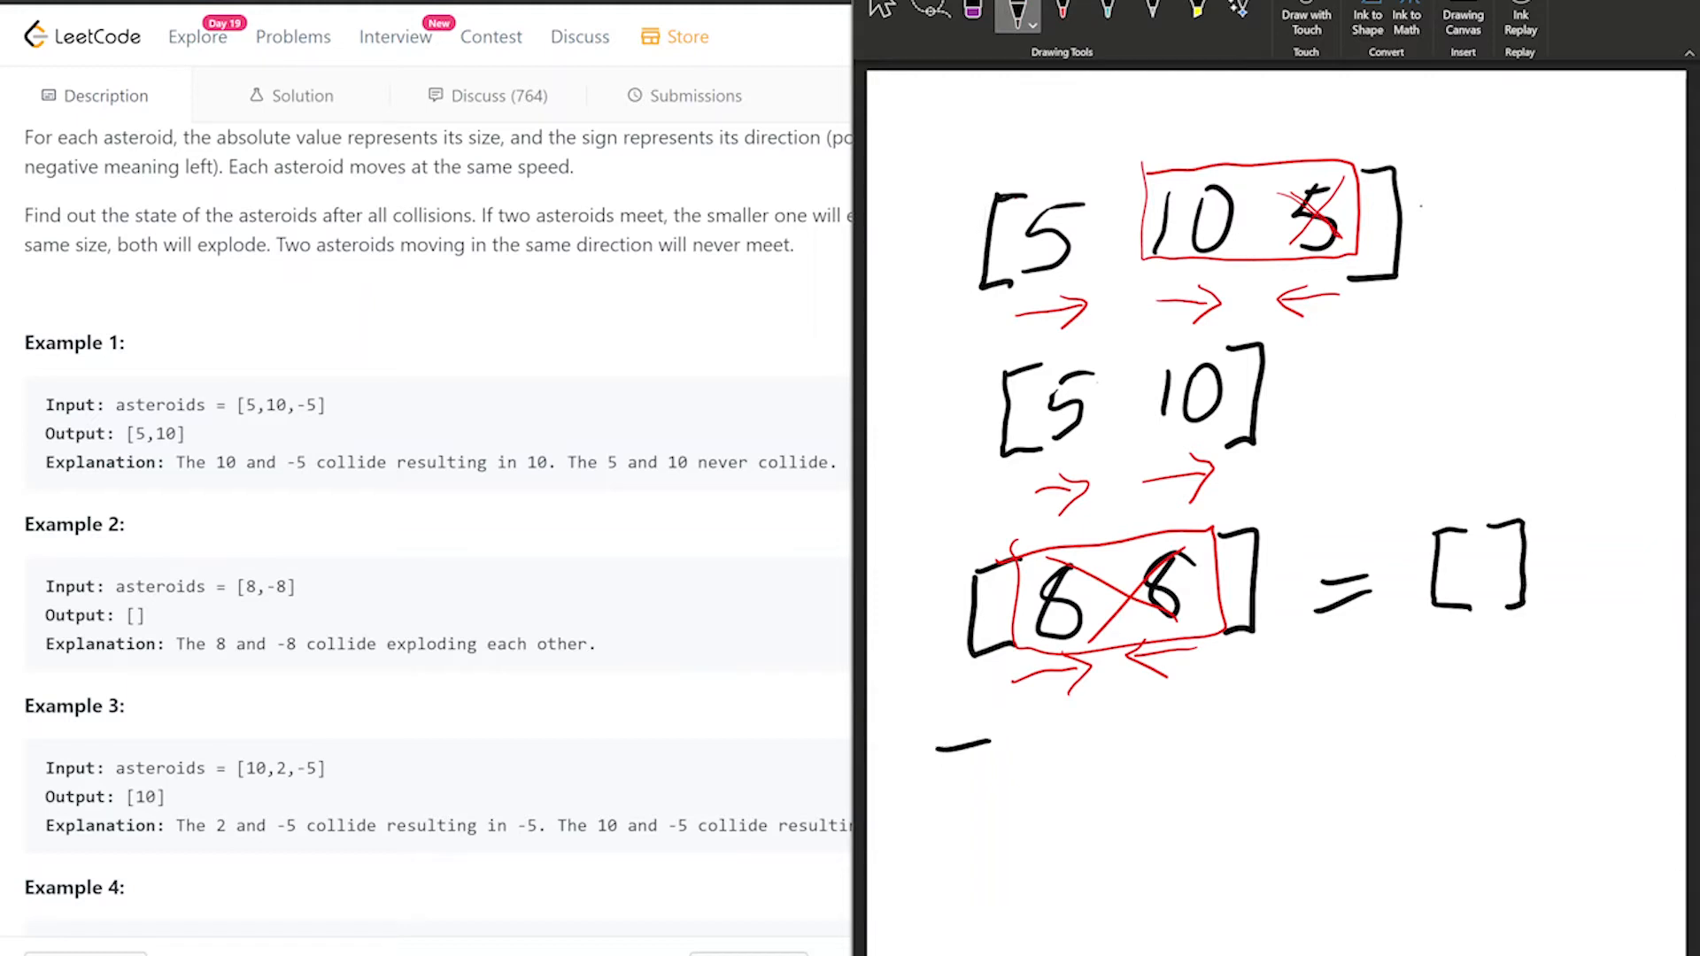
drag(954, 742, 960, 830)
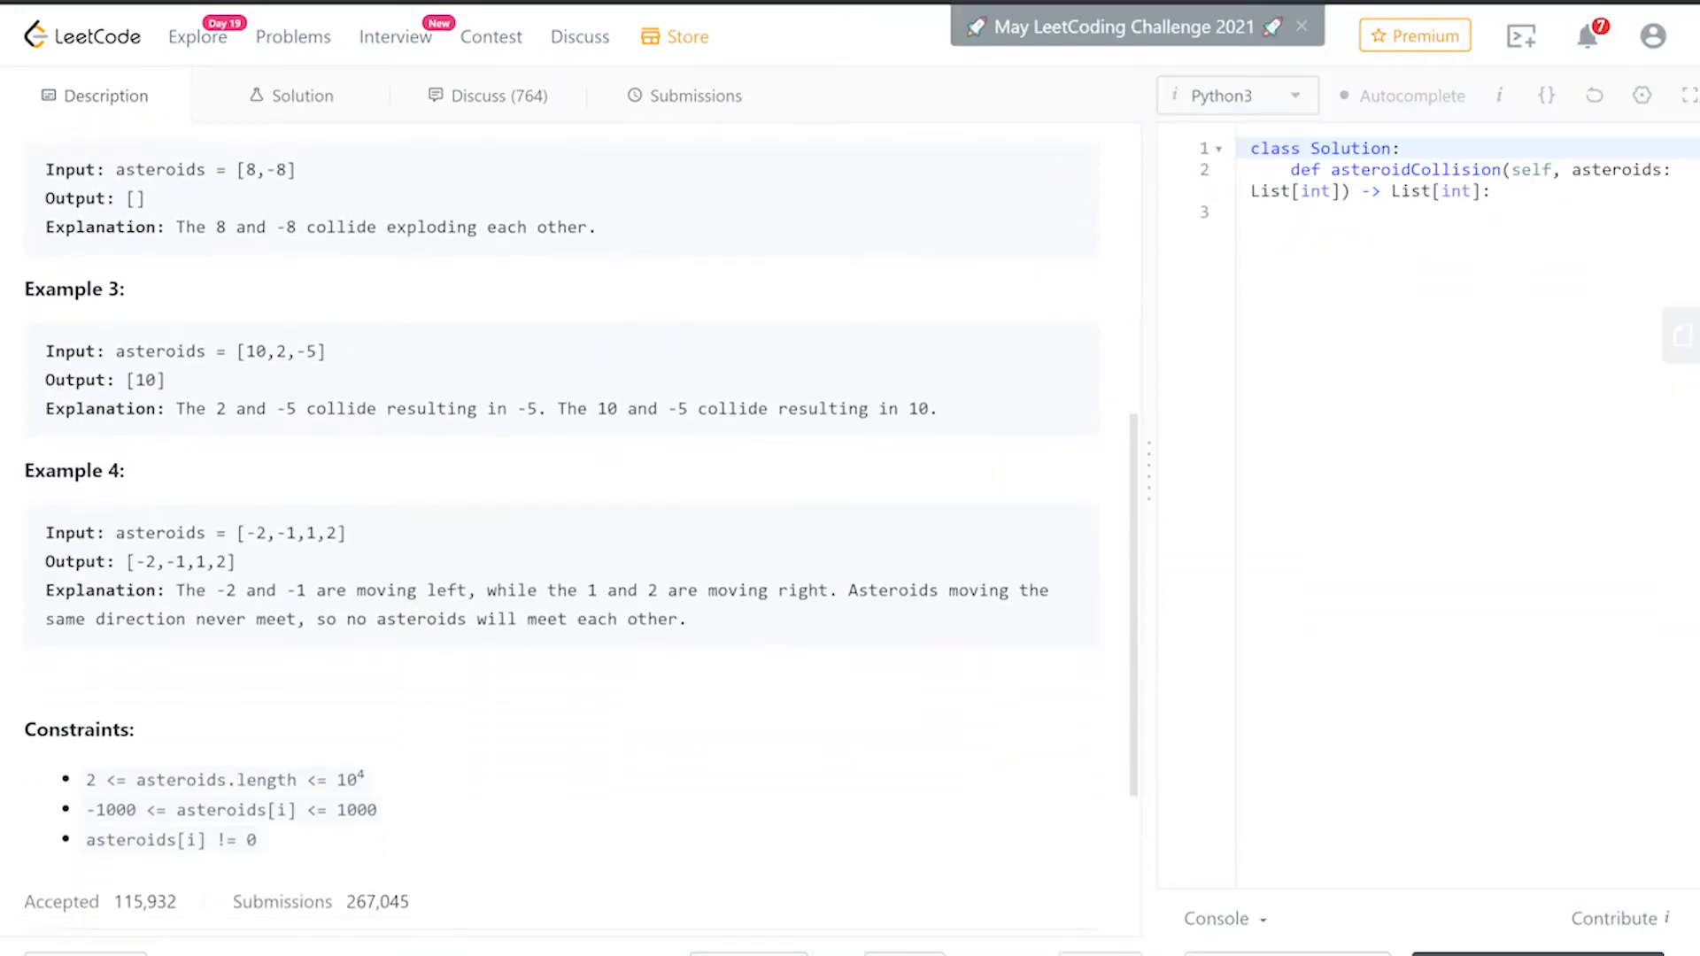
- Scroll the problem page down to Example 4 and the Constraints
scroll(down, 3)
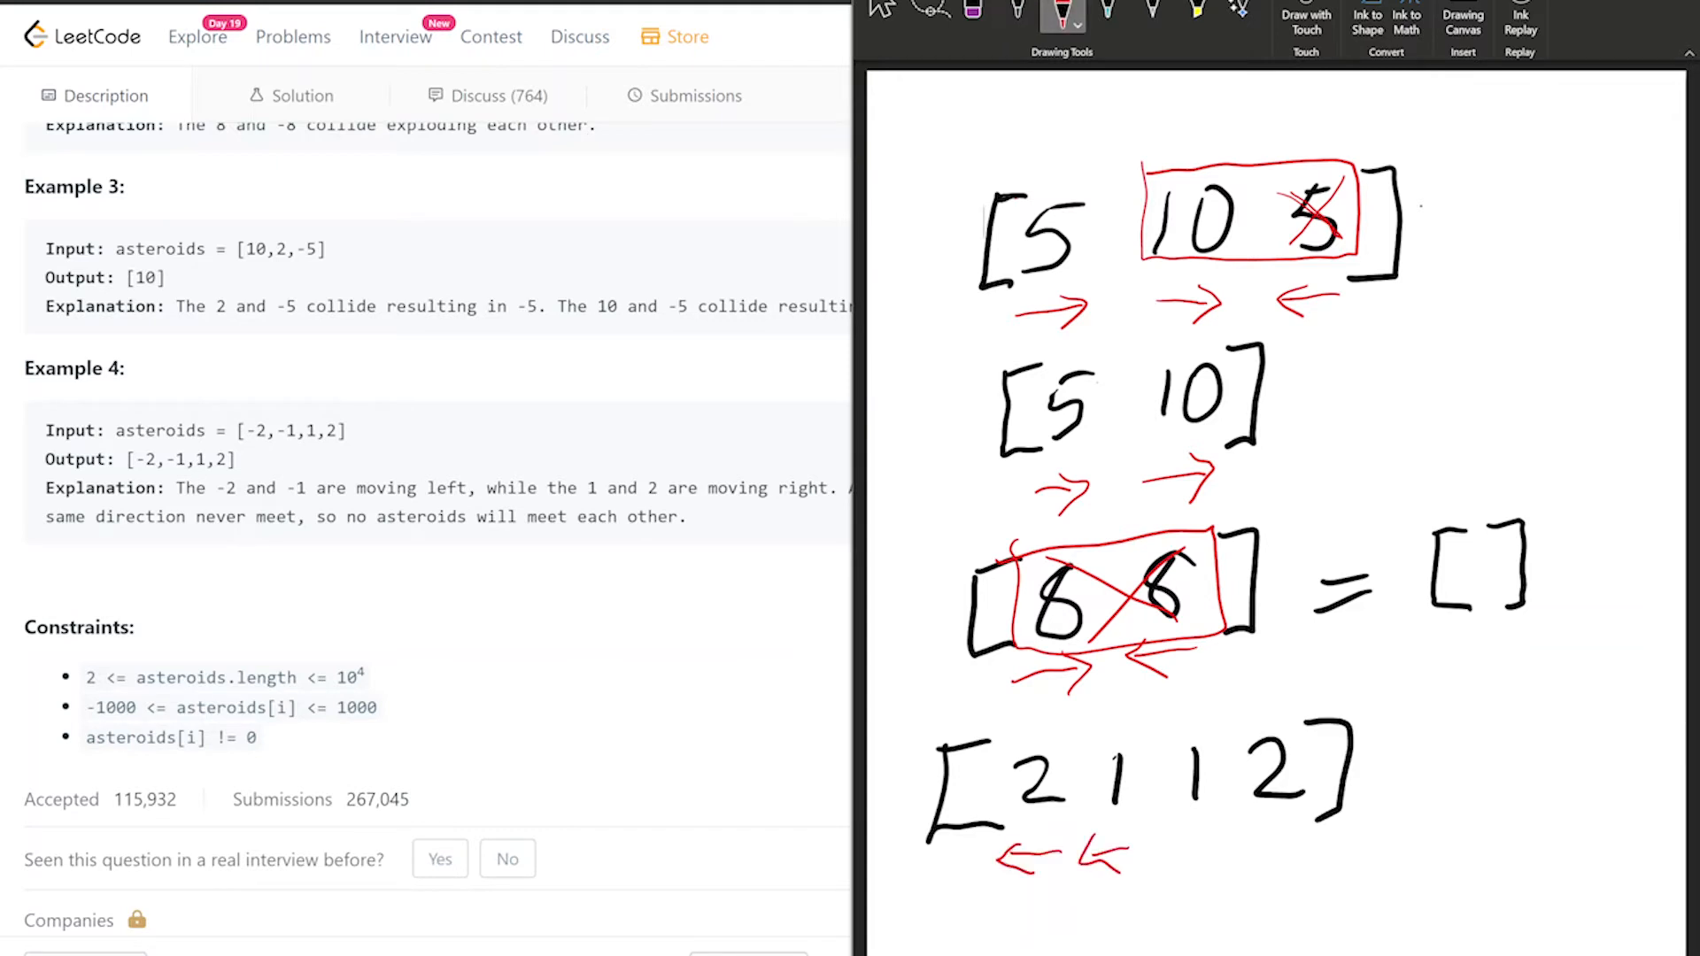
- Draw right-pointing arrows under the last values of the [2 1 1 2] sketch
drag(1177, 861, 1219, 840)
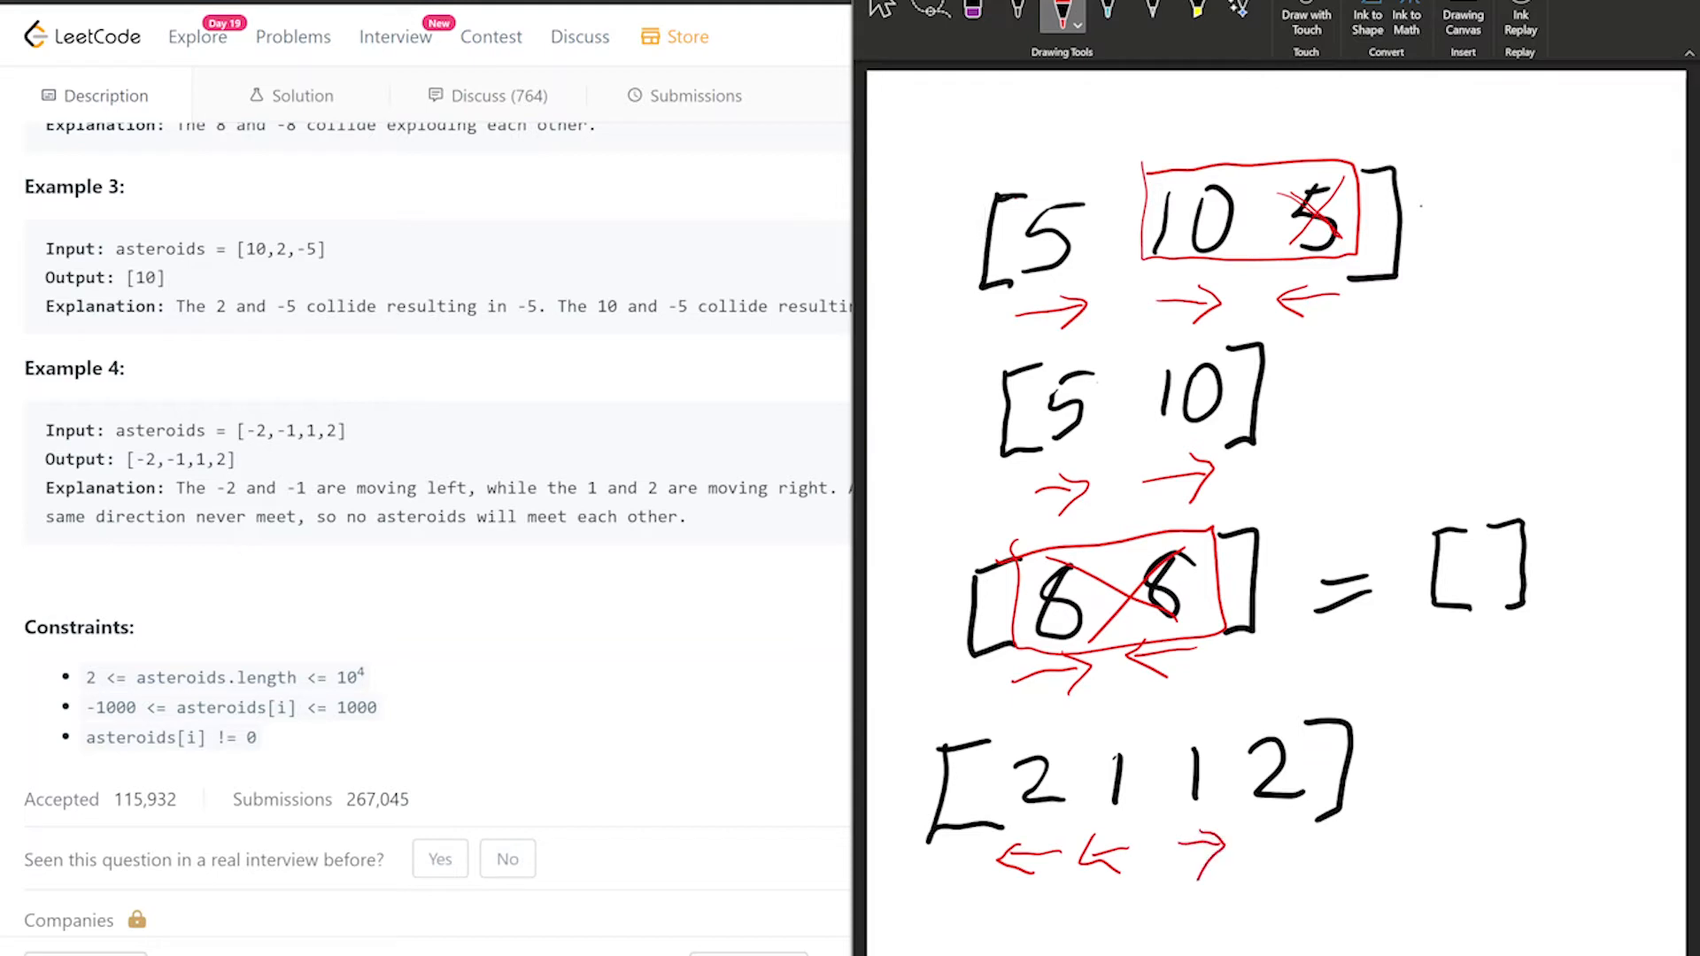
drag(1225, 856, 1301, 835)
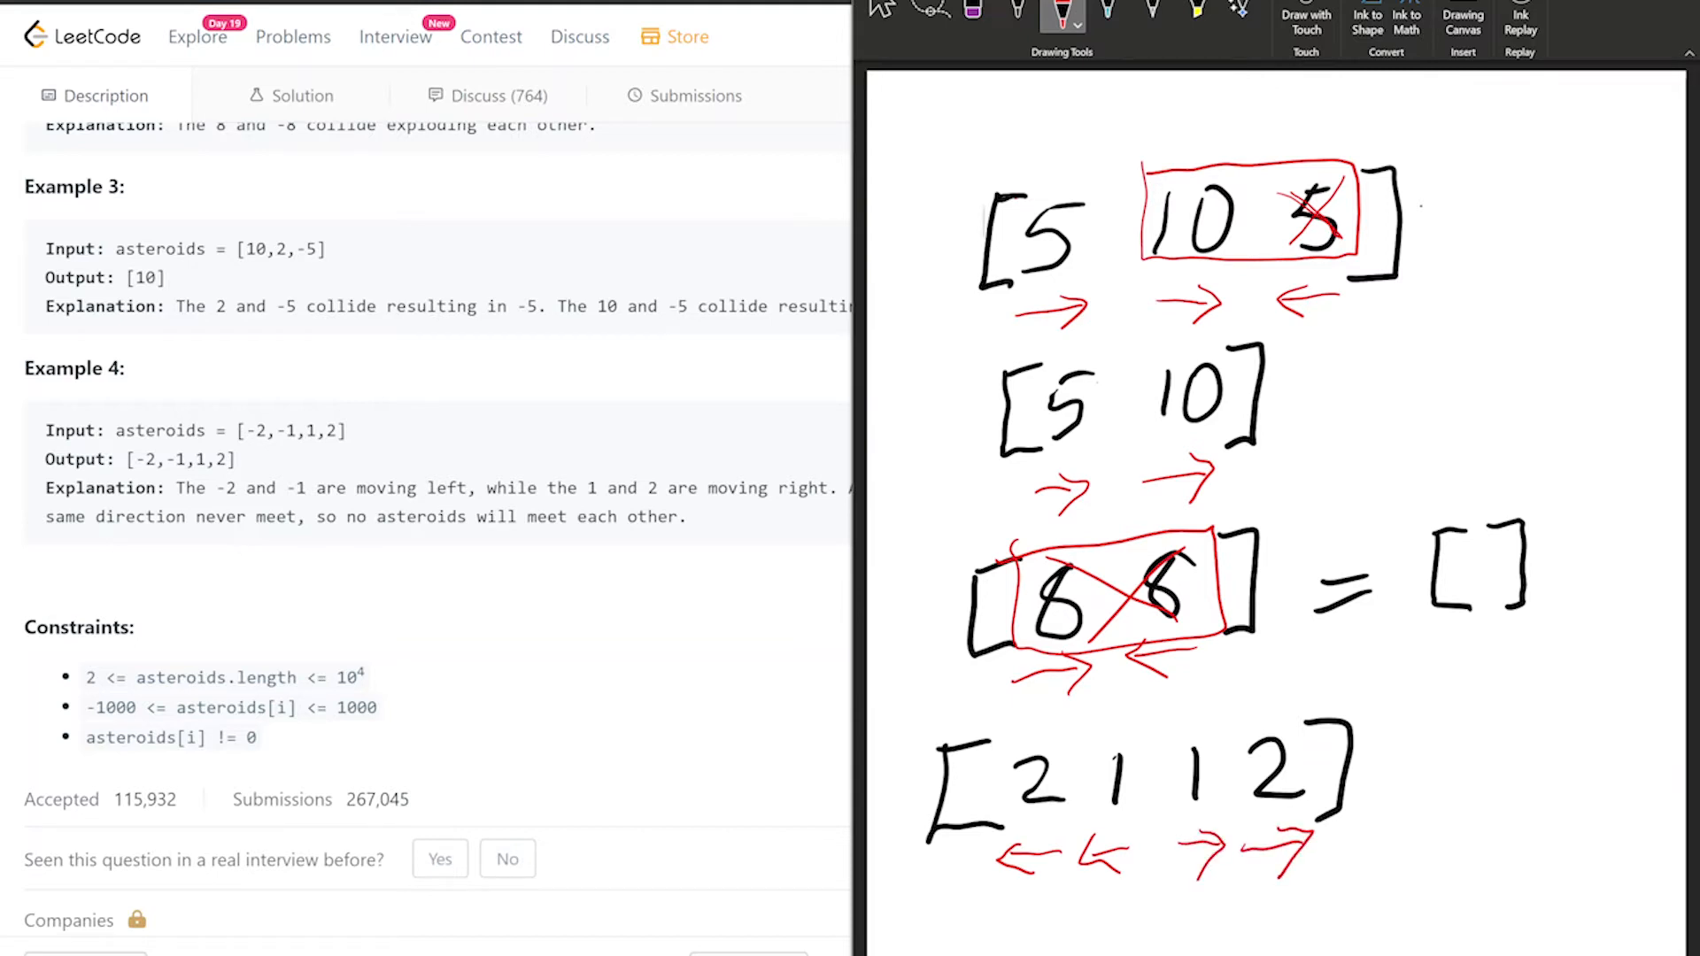
drag(1144, 710, 1144, 889)
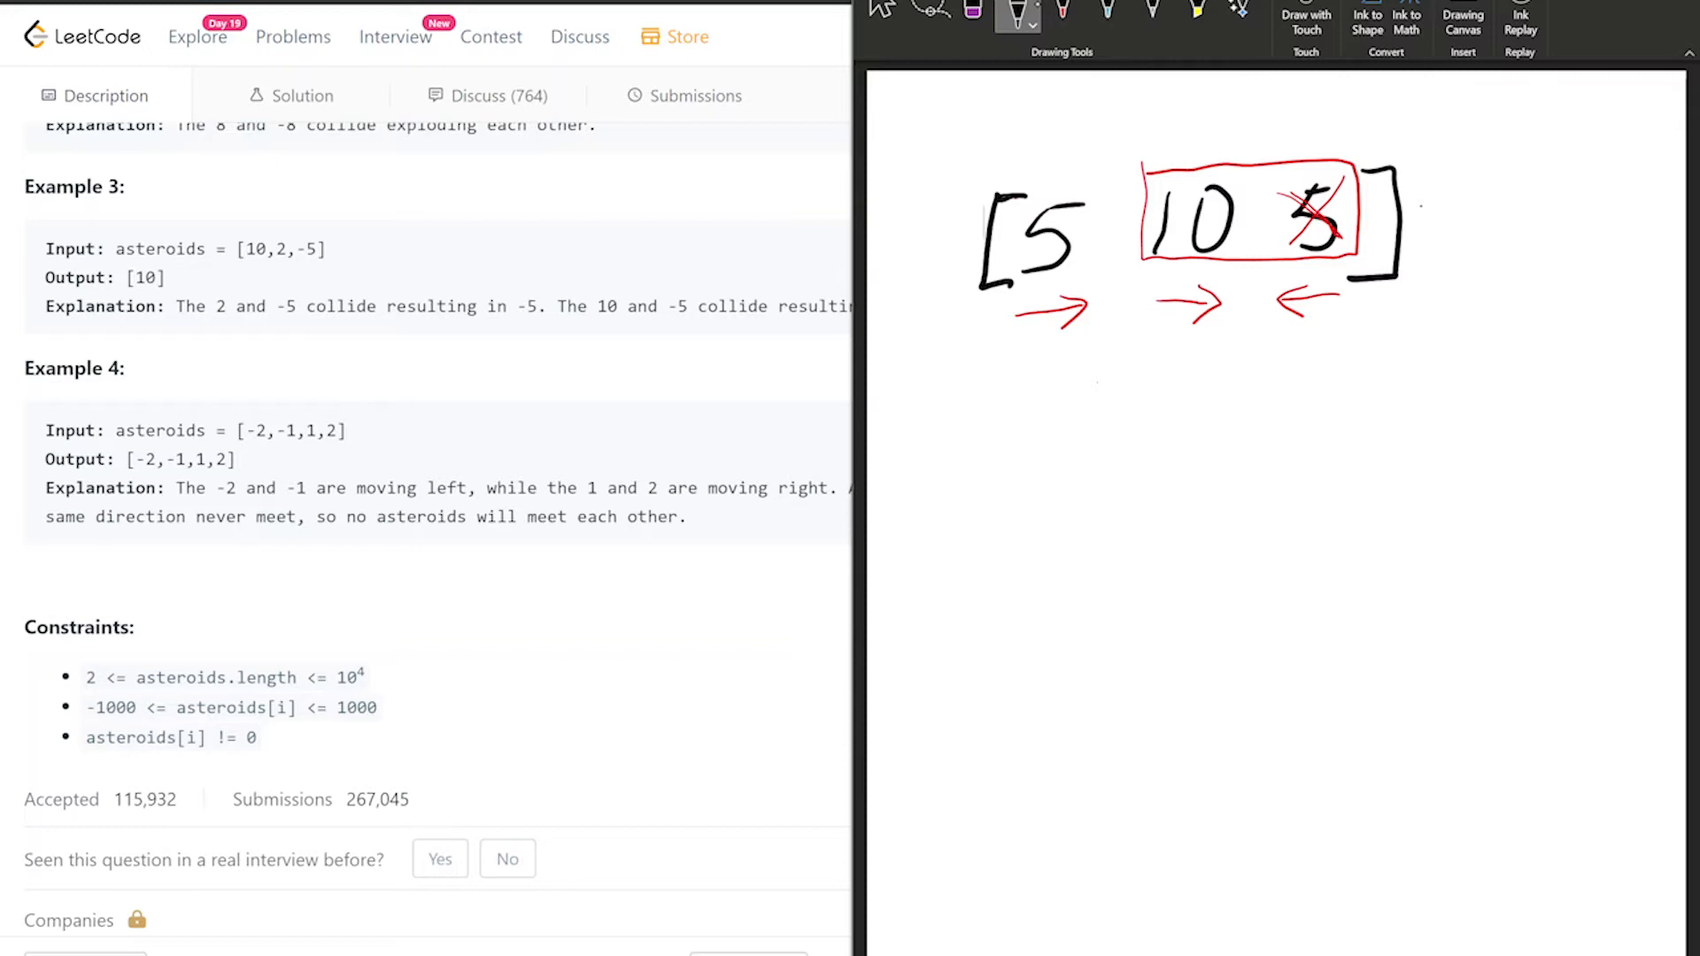
- Write the surviving result [5 10] and the comparison 10>5 with 5 crossed out
drag(970, 374, 927, 434)
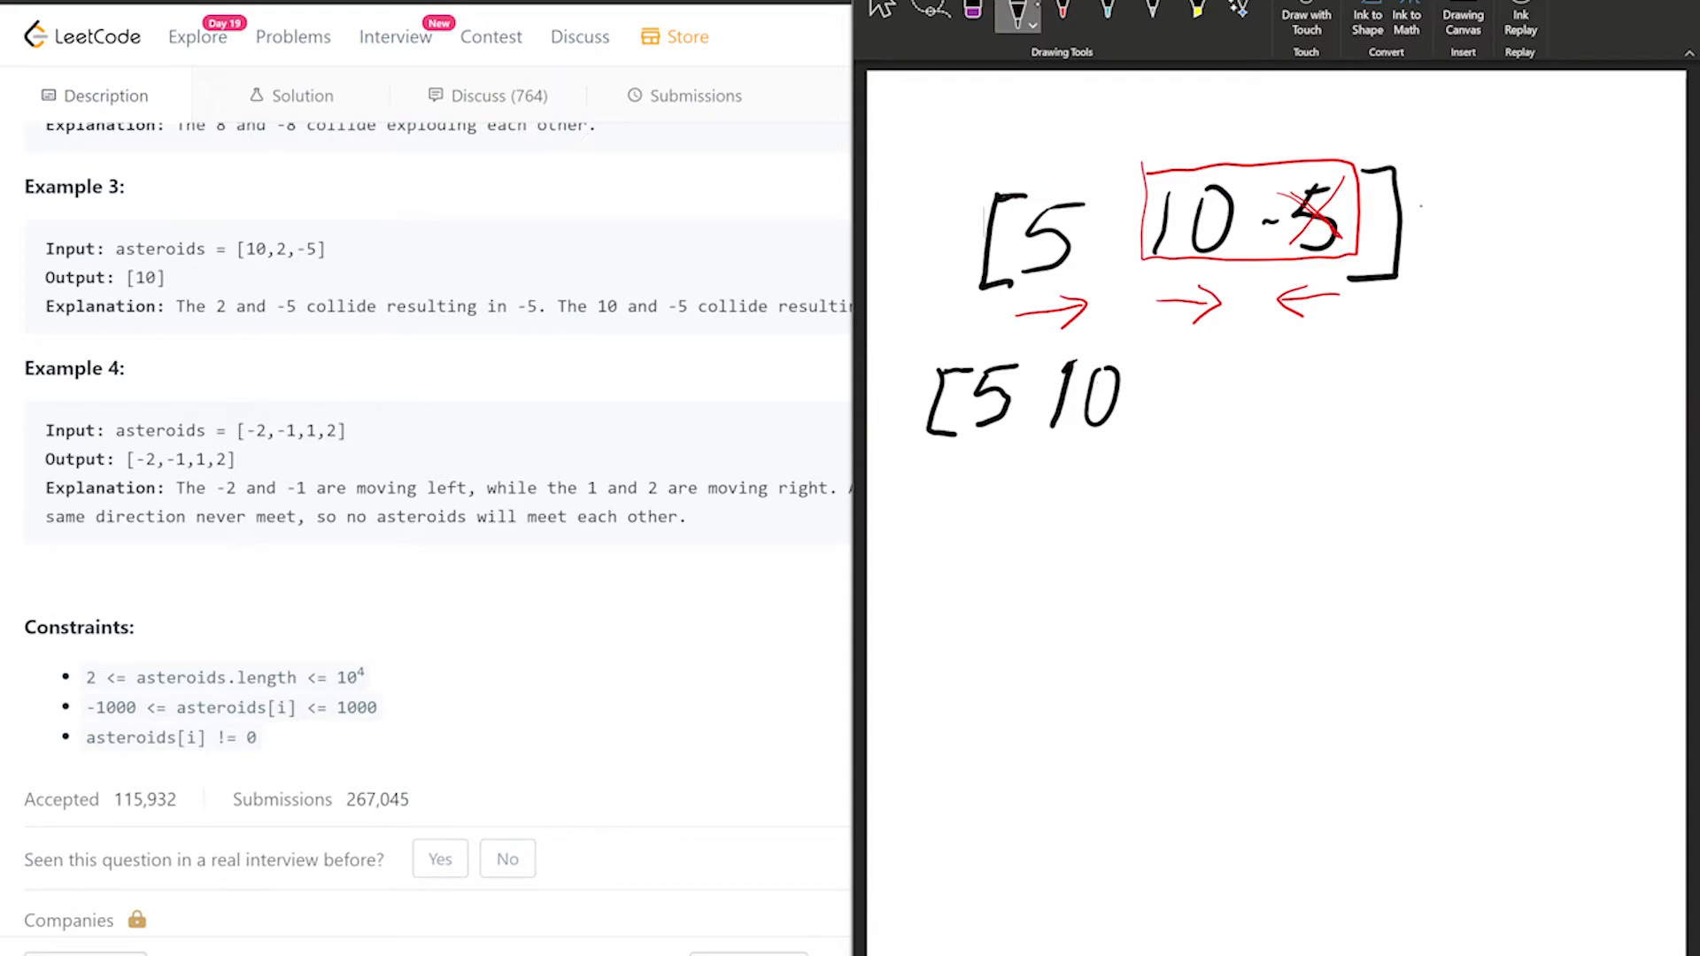
drag(1067, 542, 1139, 607)
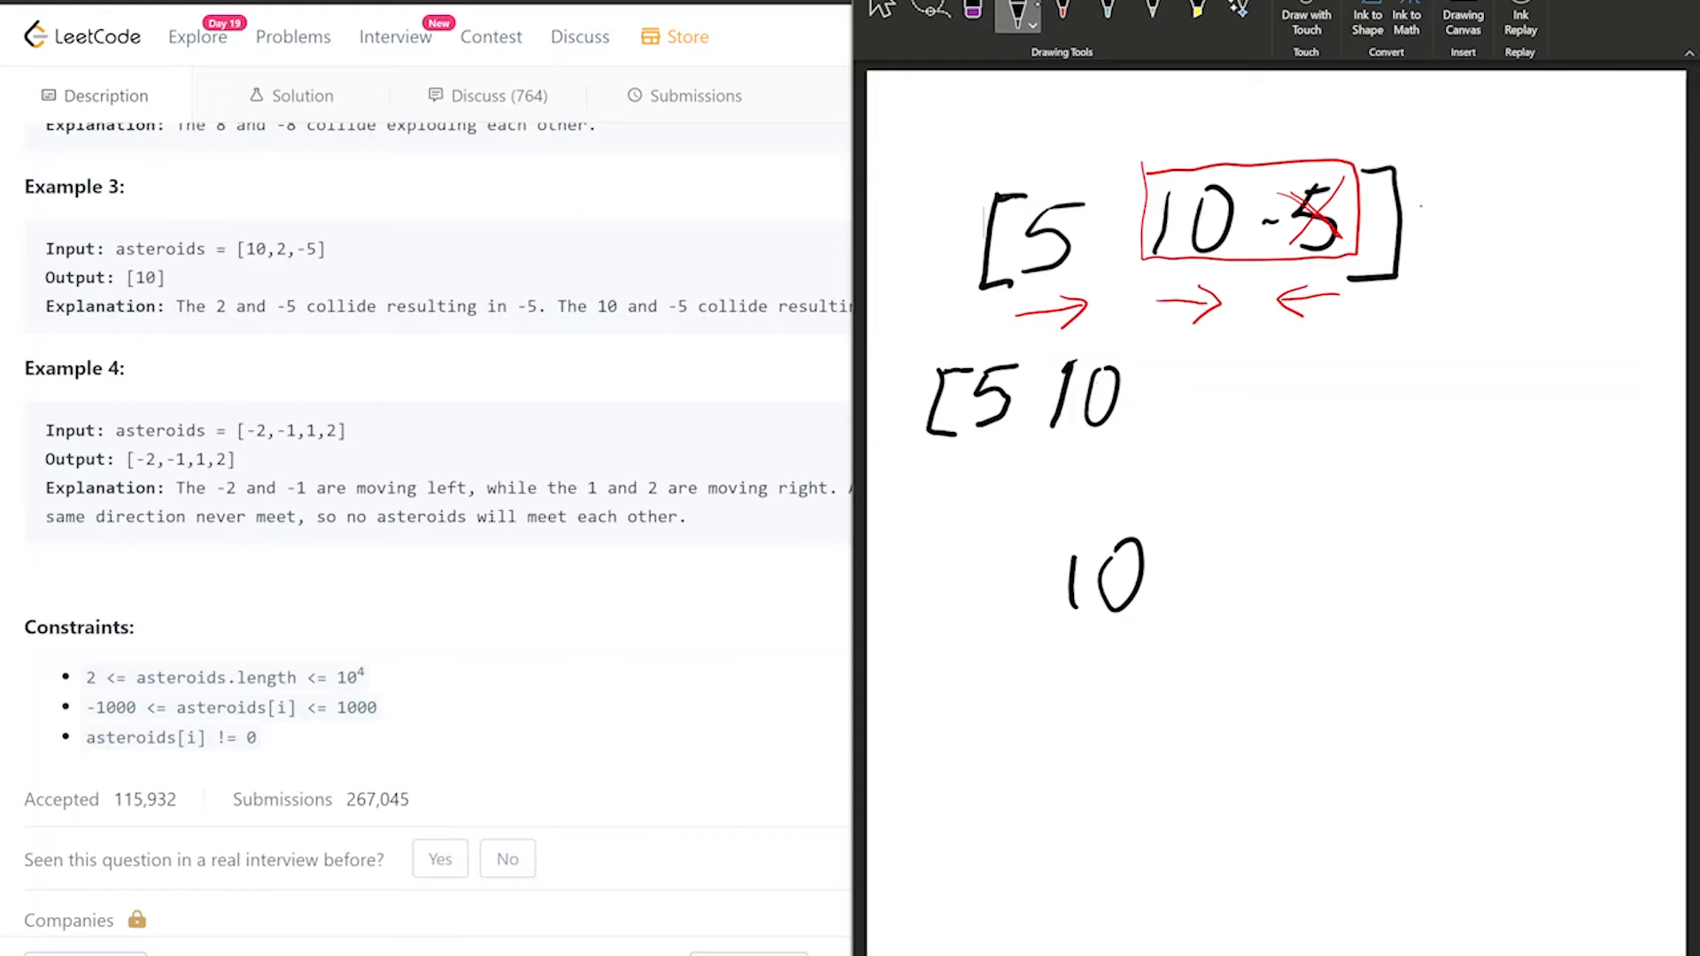
drag(1225, 569, 1295, 558)
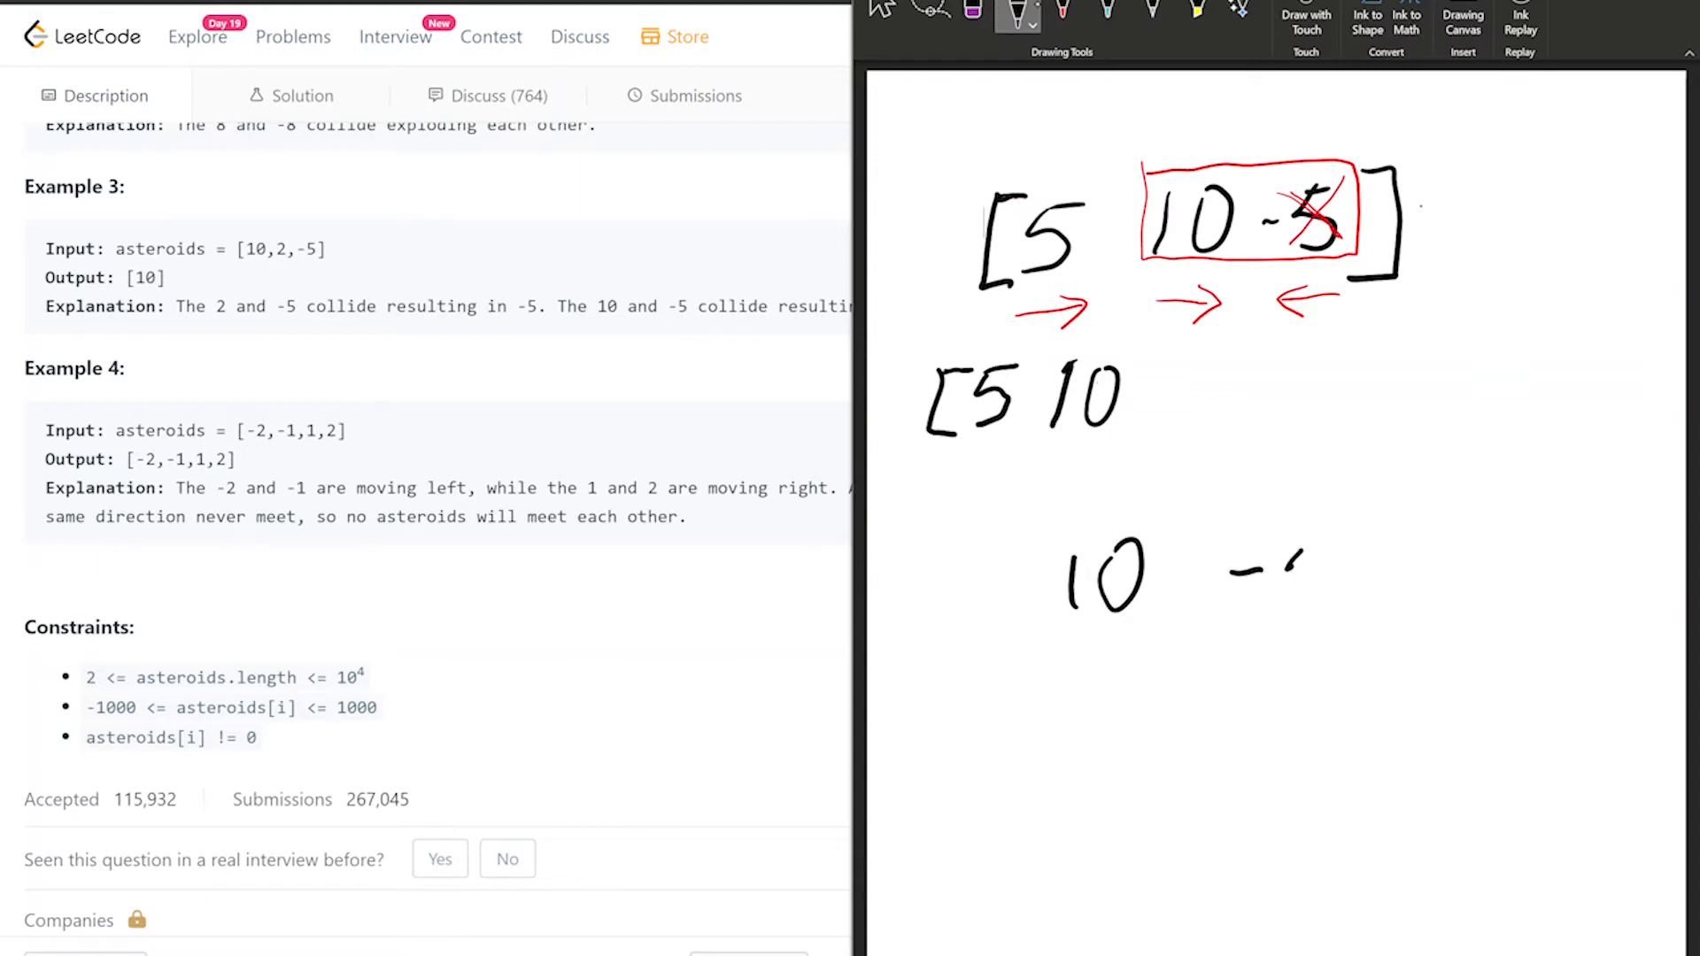
drag(1241, 552, 1279, 602)
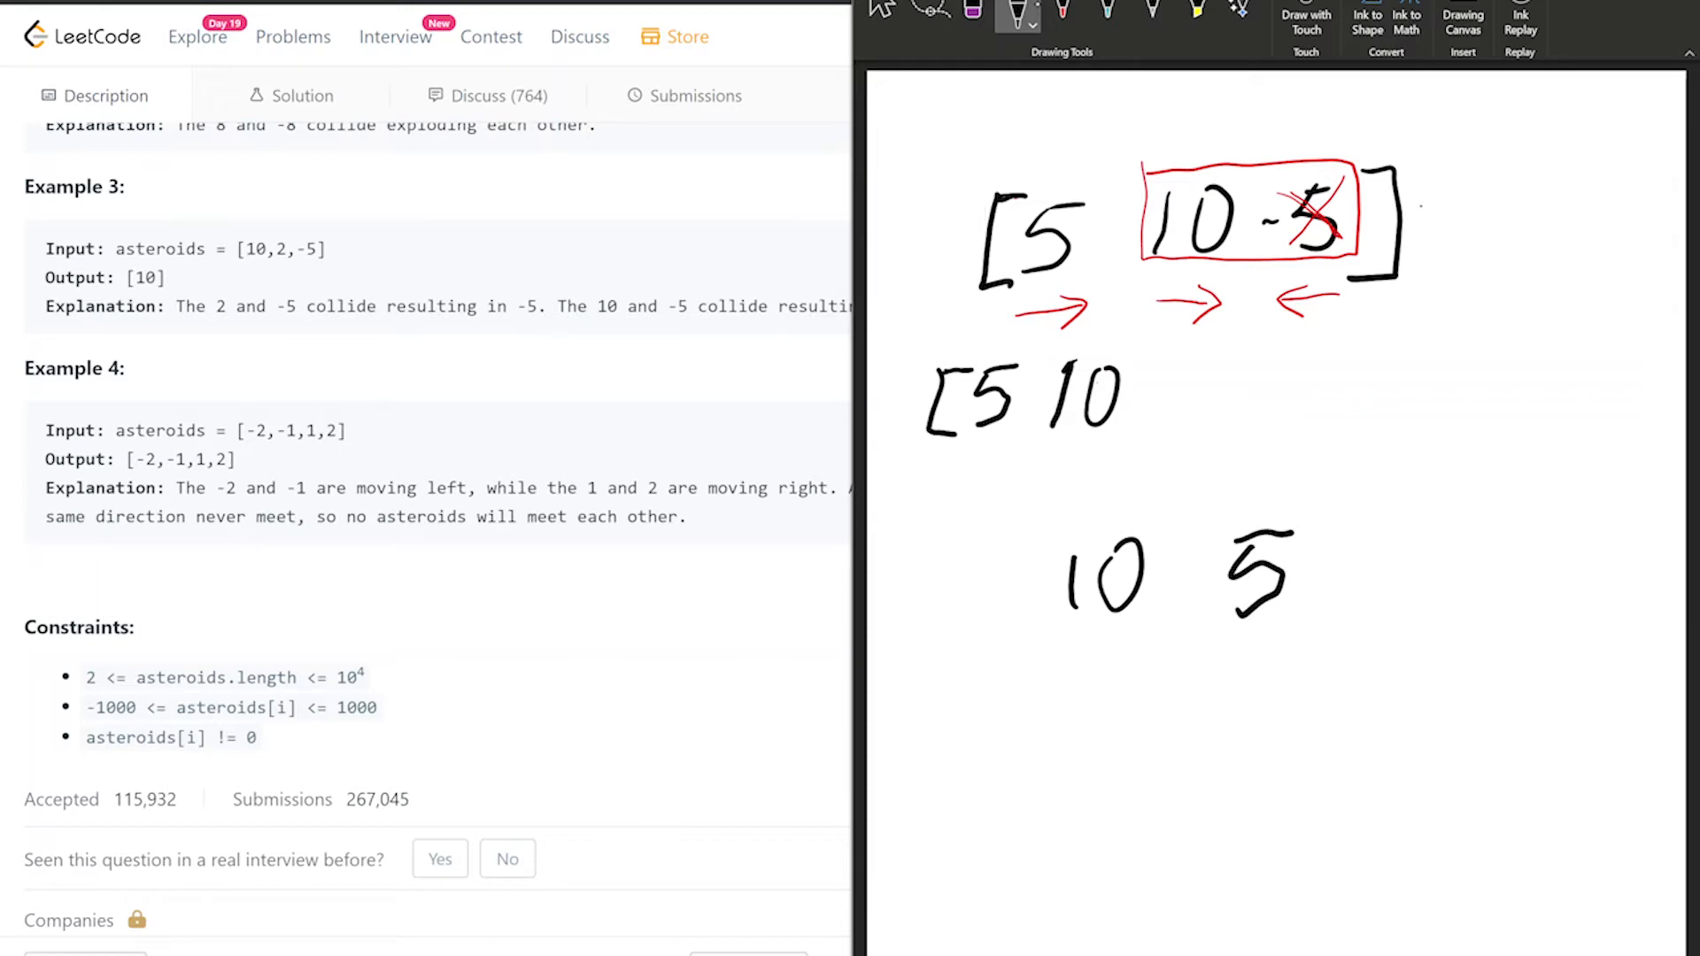
drag(1149, 553, 1193, 607)
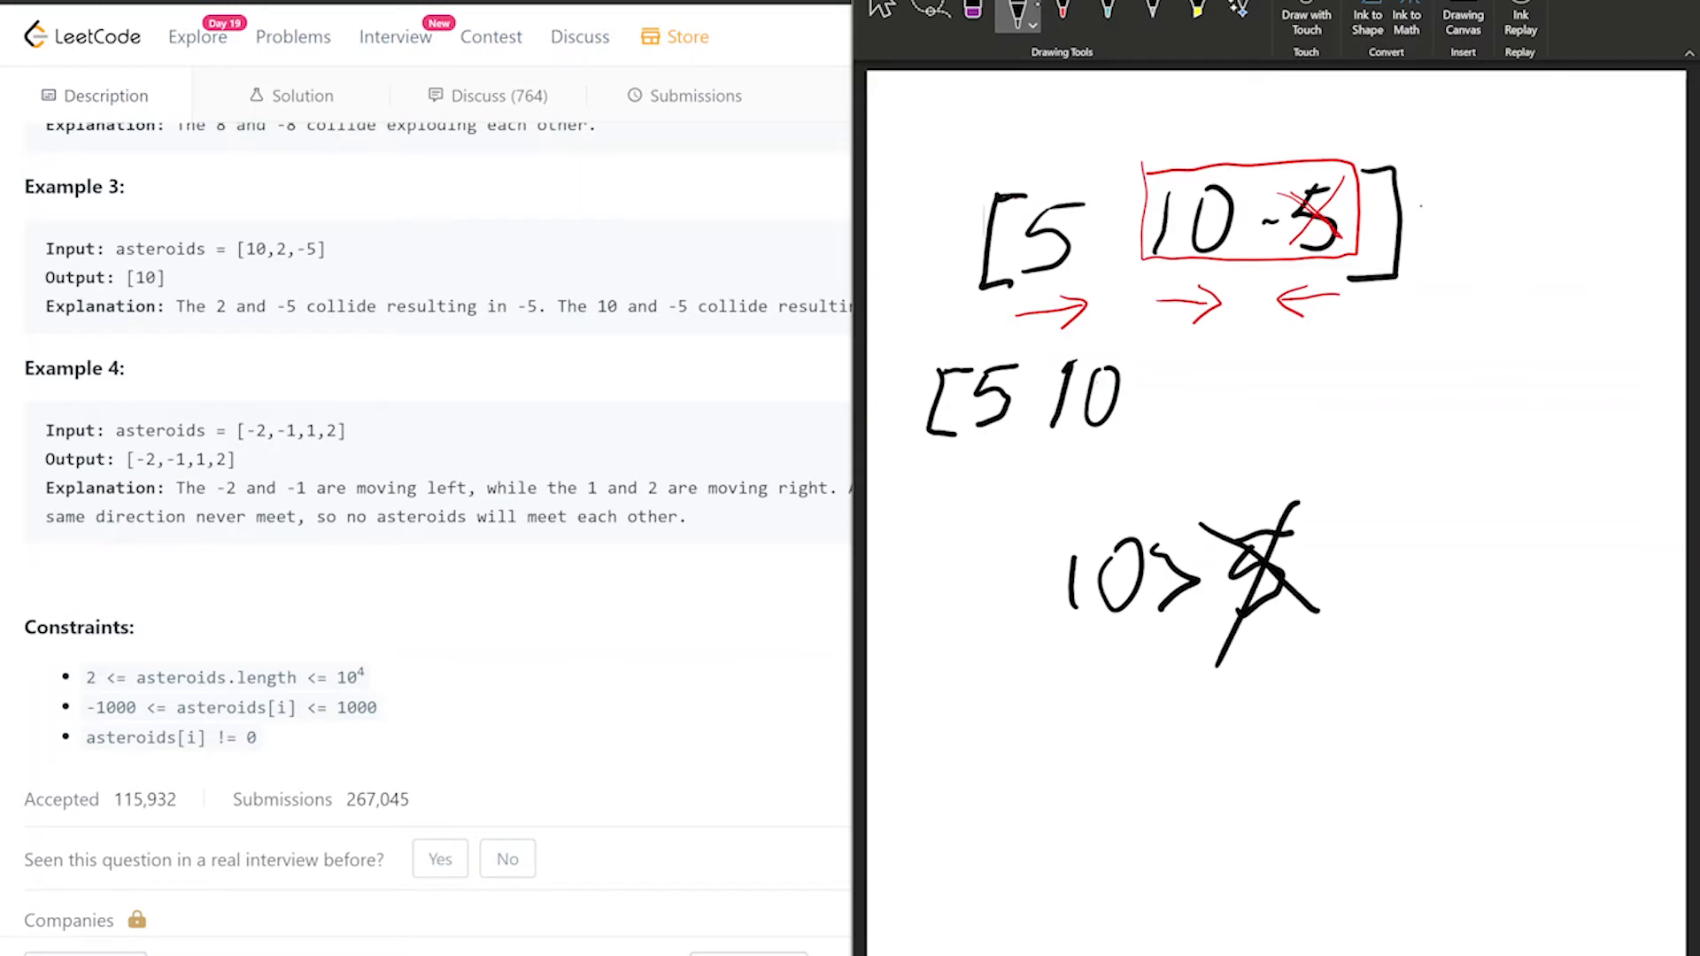
drag(1092, 694, 1094, 759)
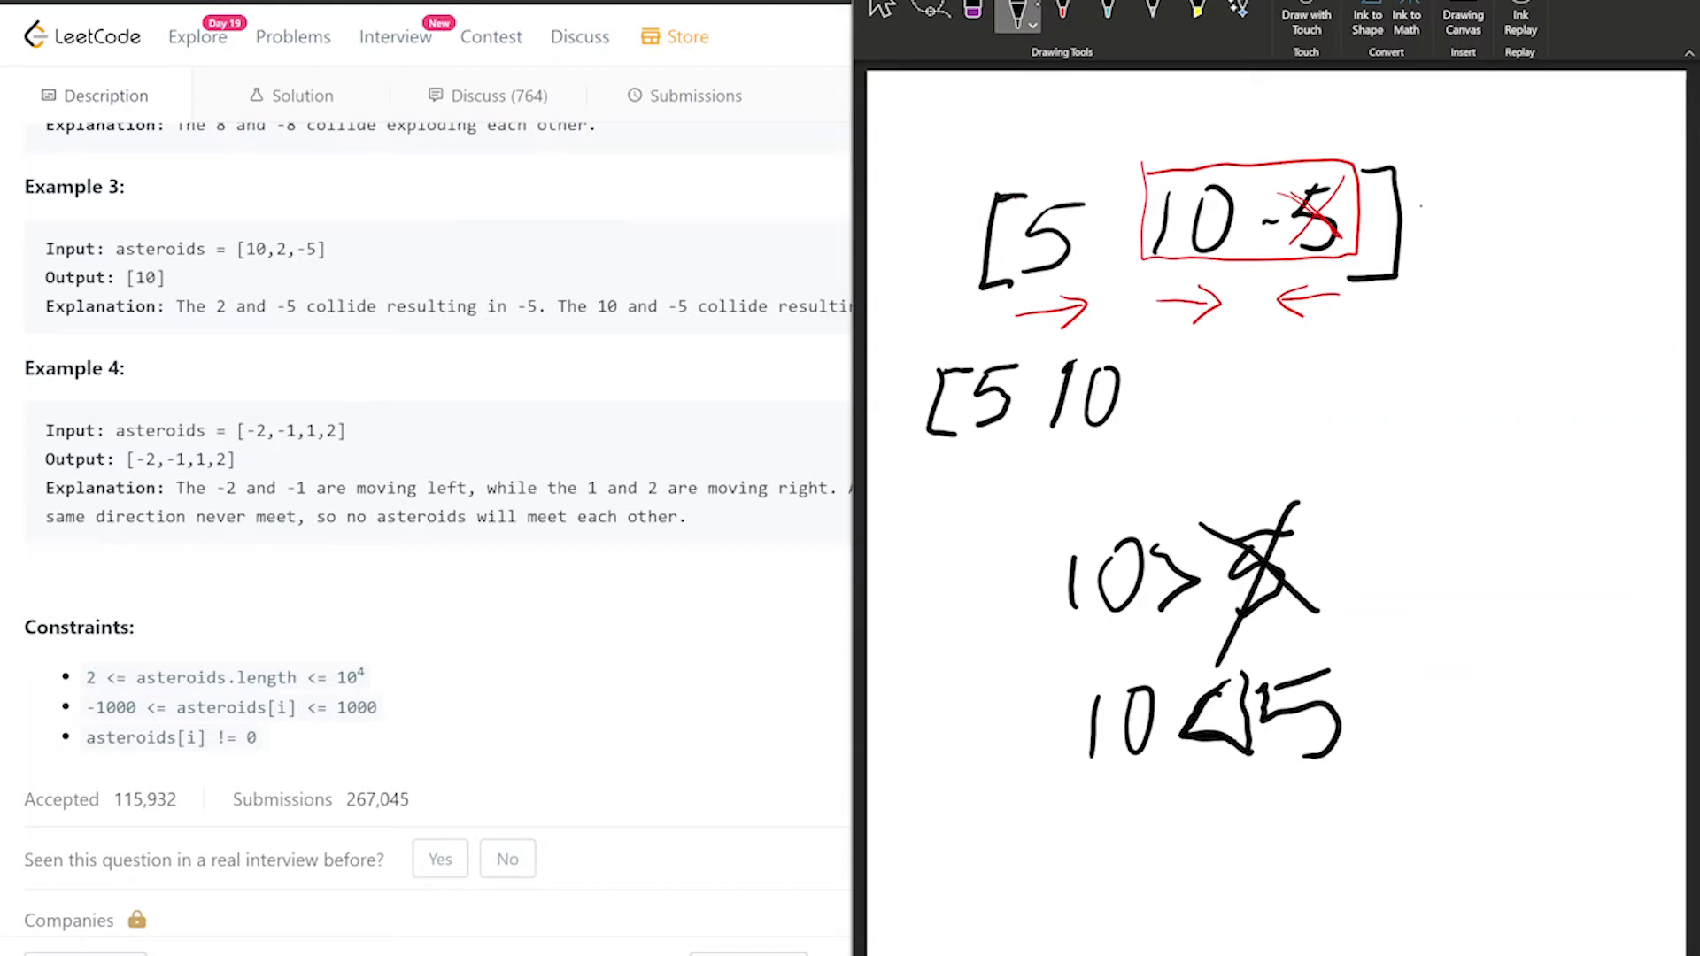
- Write 10<15 with 10 crossed out, and [5 15] becoming [-15]
drag(1067, 694, 1144, 721)
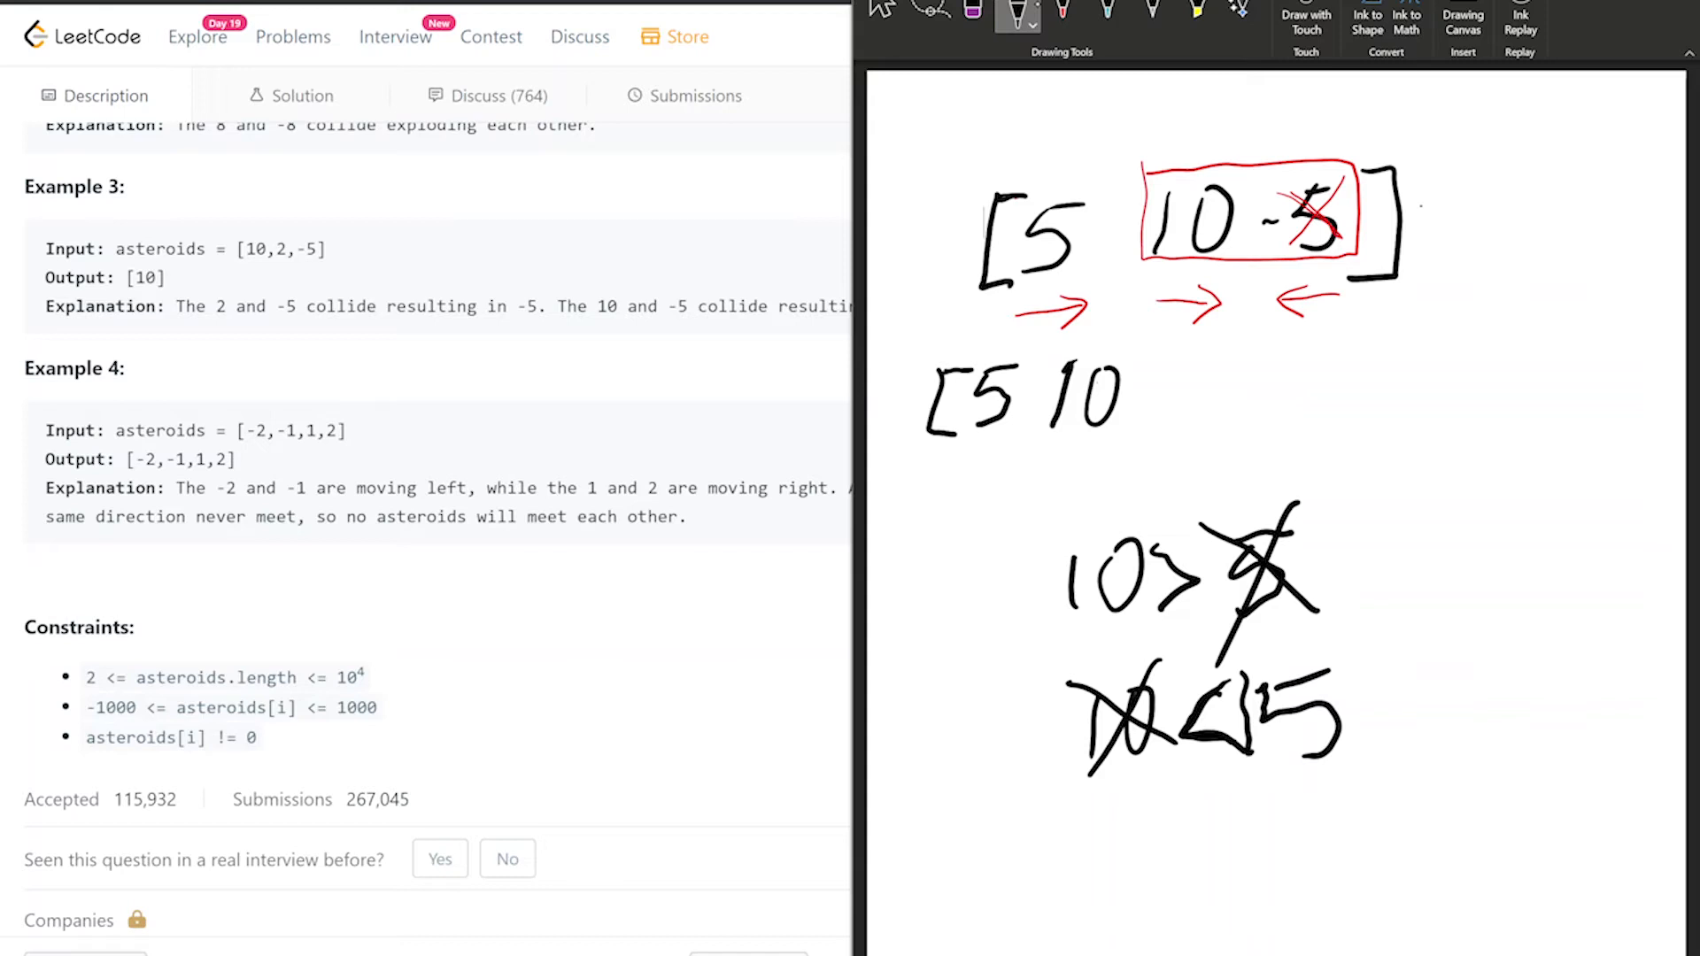
drag(1105, 802, 1073, 879)
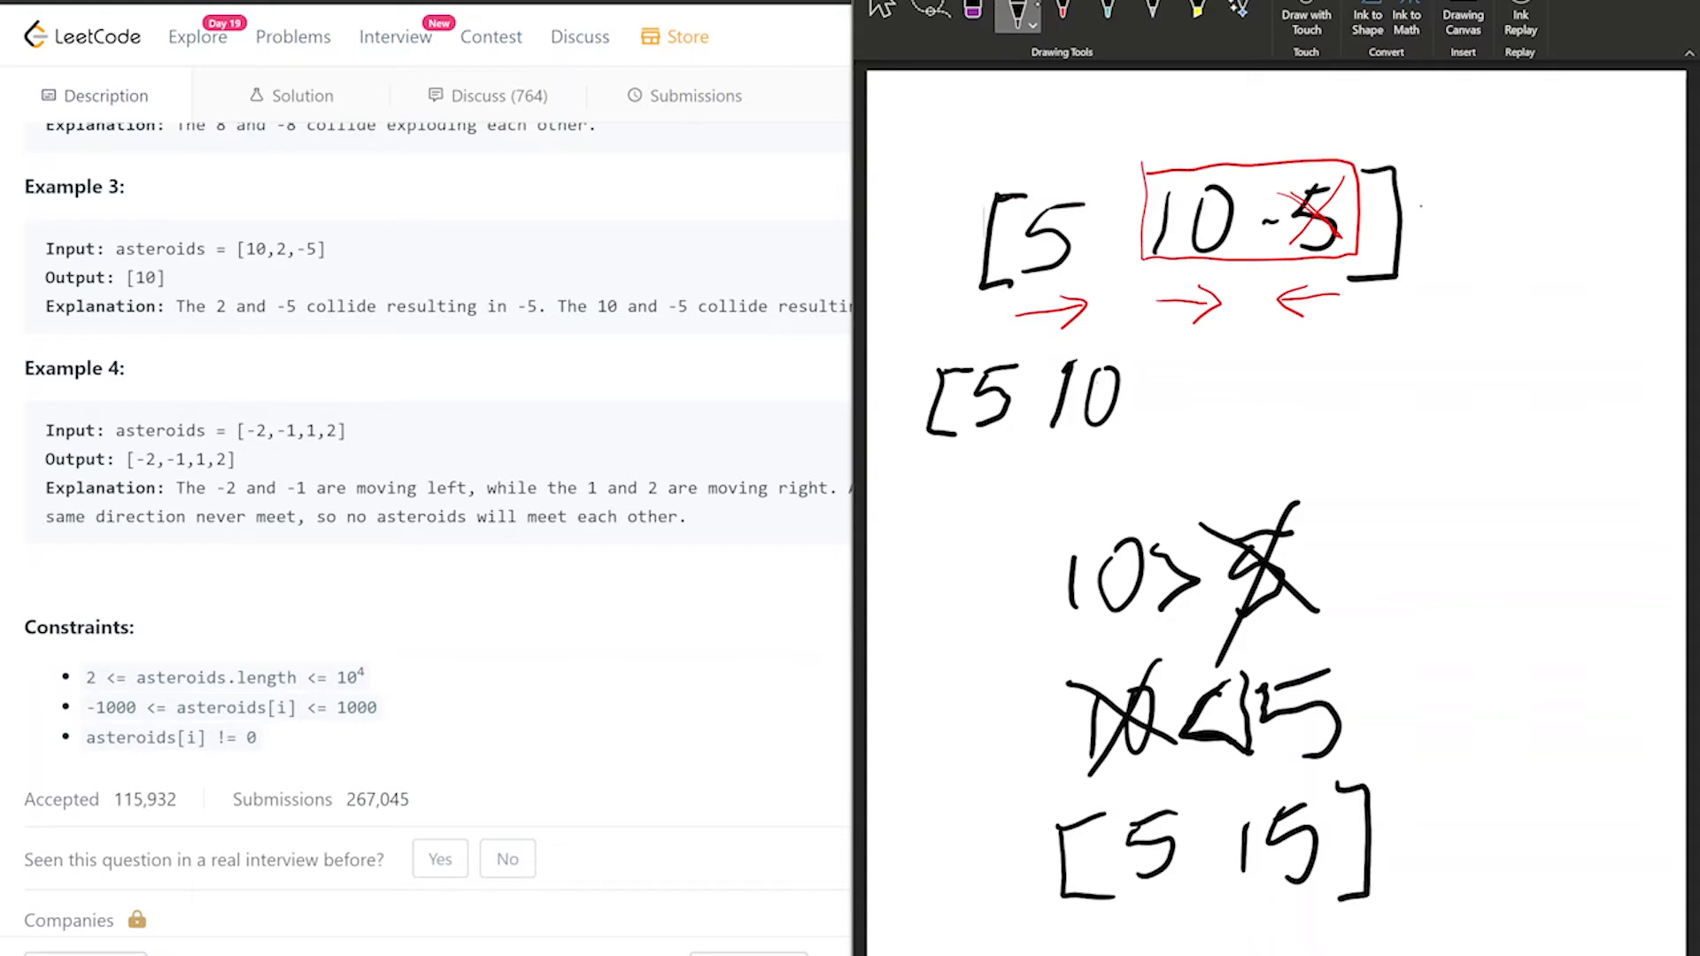
drag(1106, 919, 1170, 927)
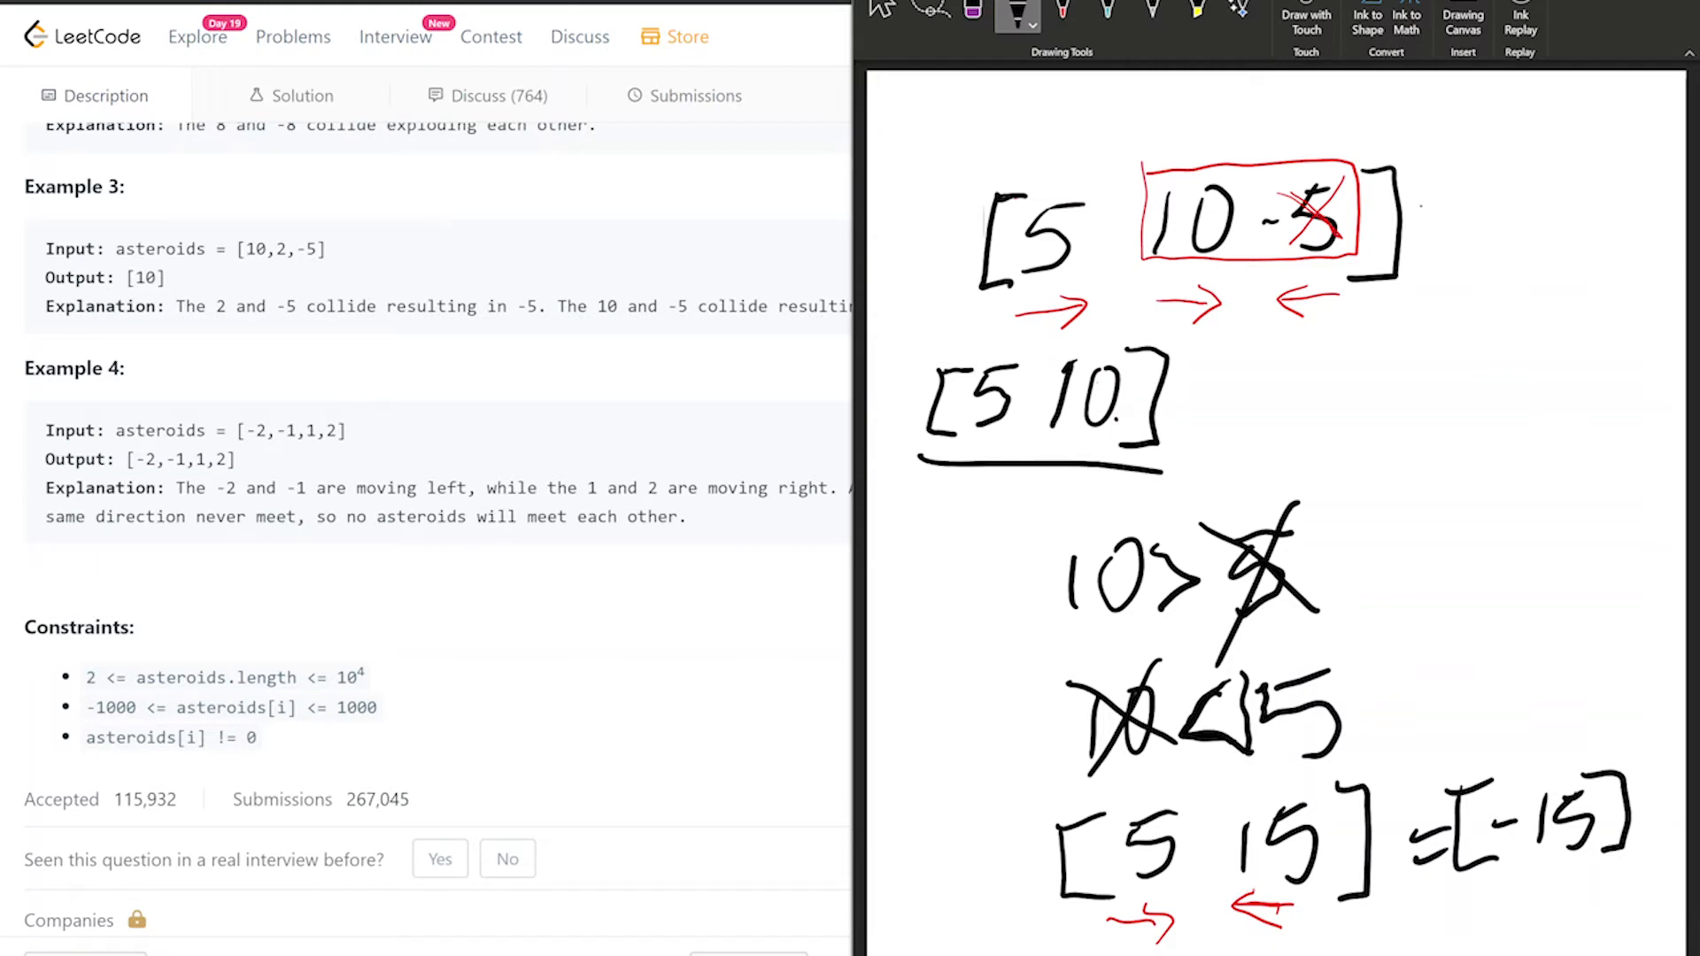
drag(954, 474, 1181, 475)
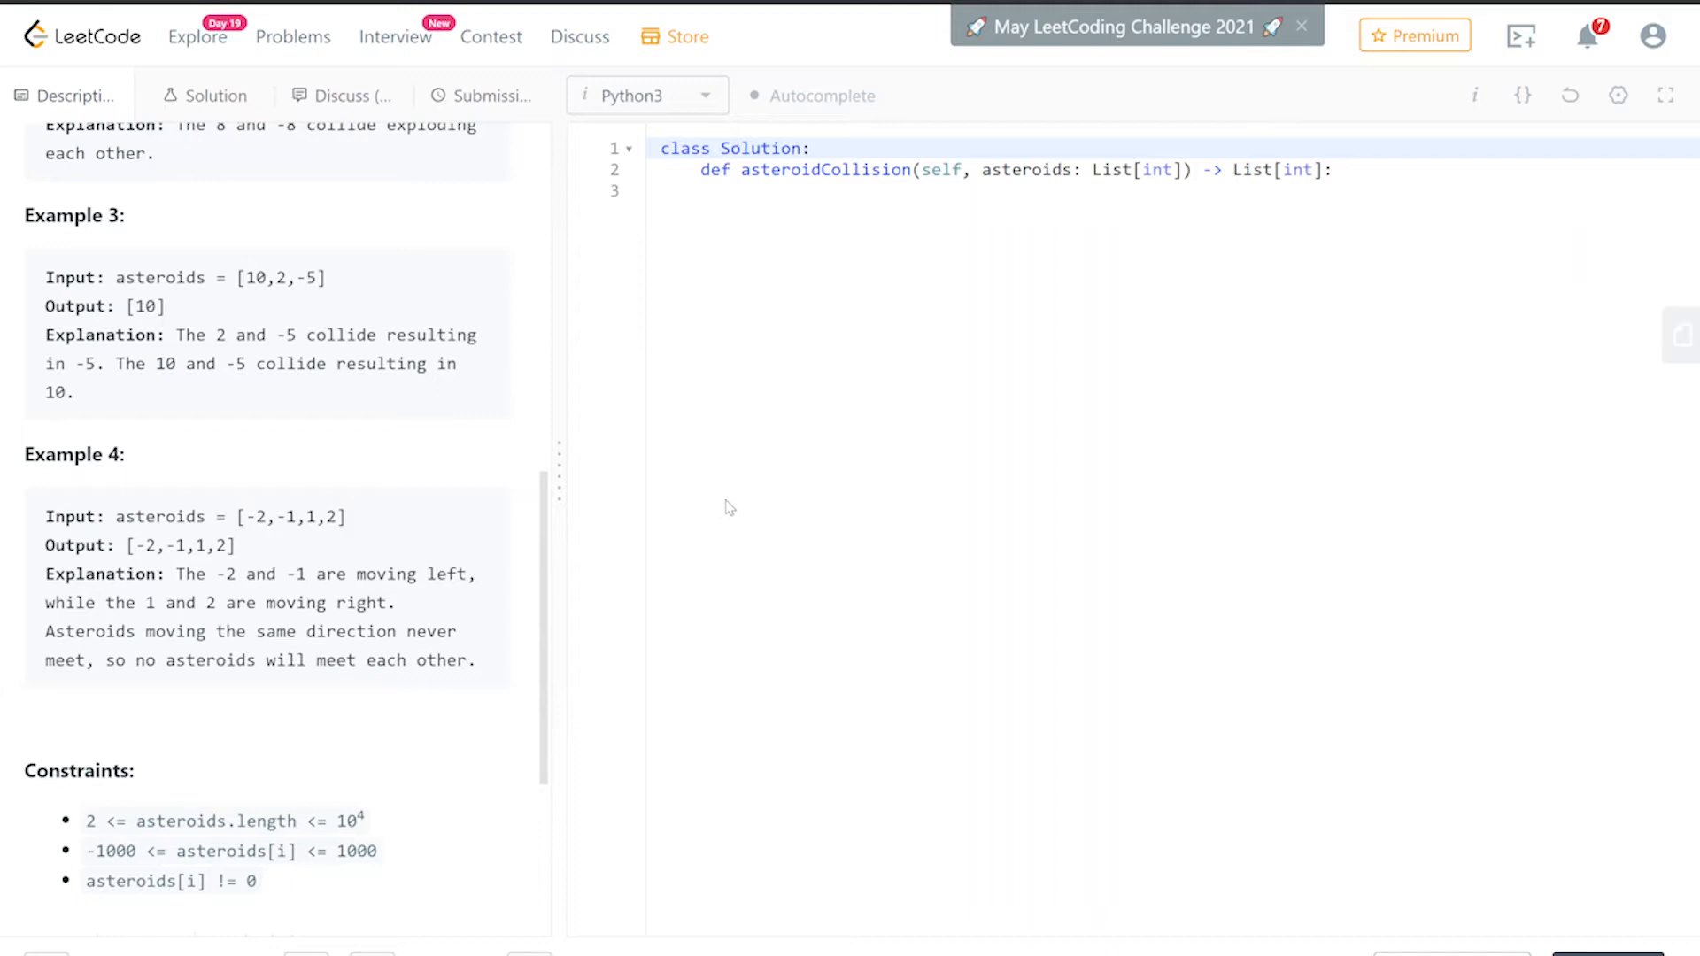
mouse_move(941, 249)
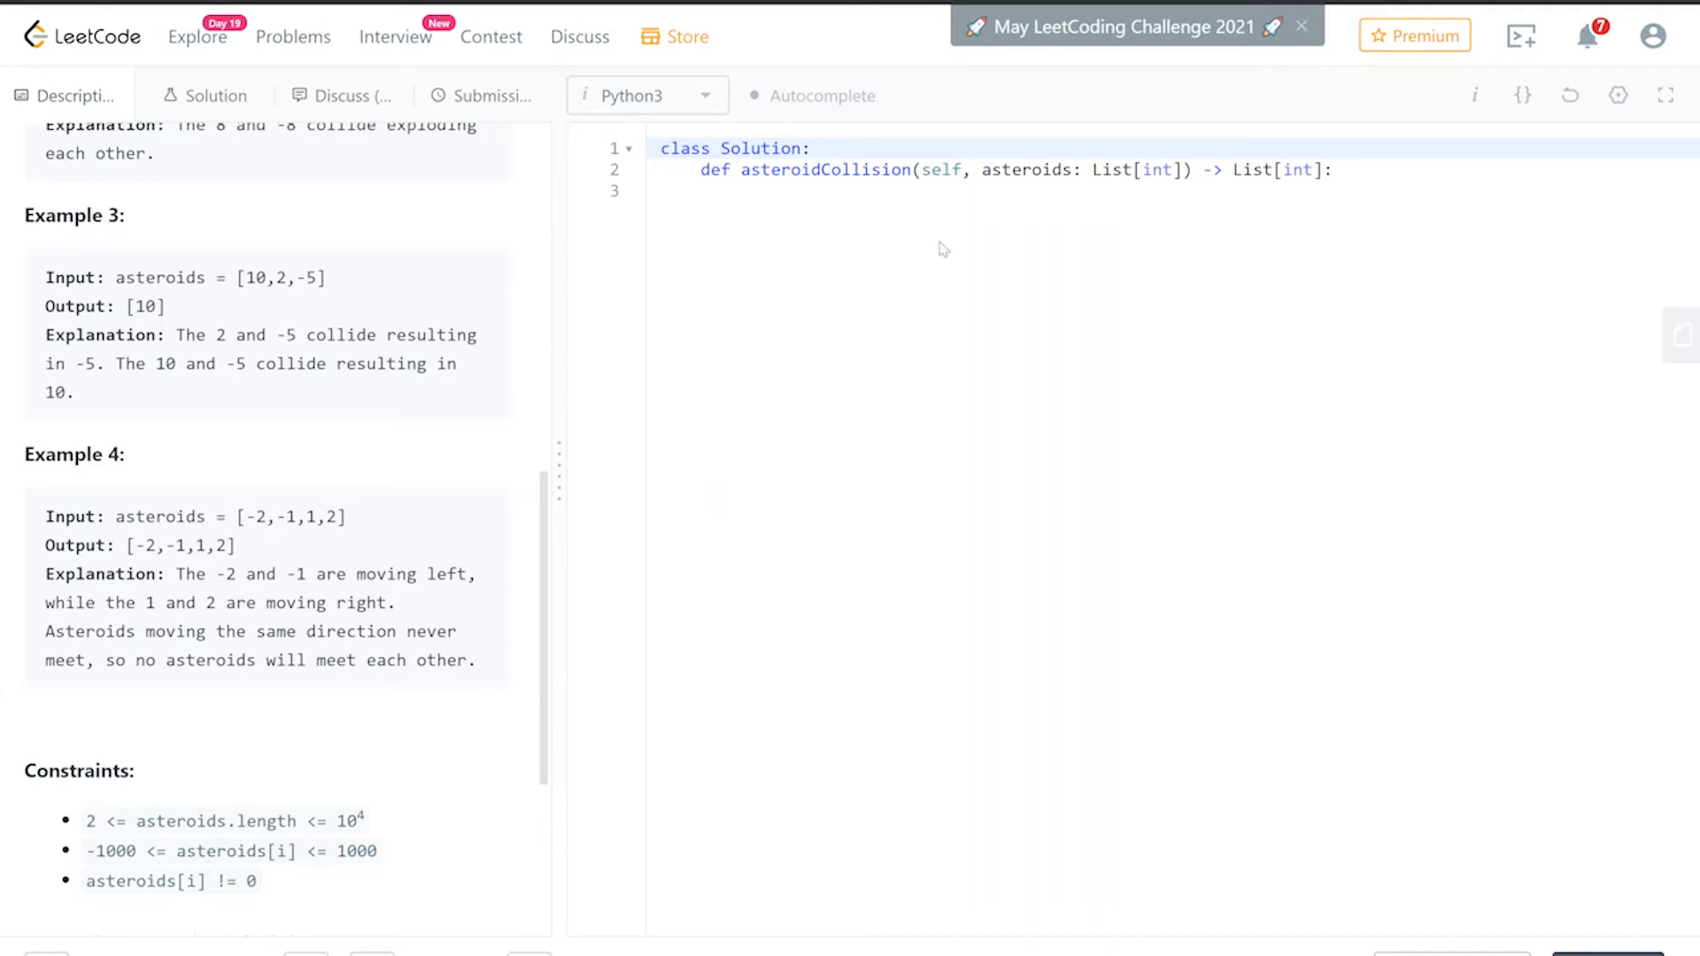
- Write result = [] and a for a in asteroids loop
text(r)
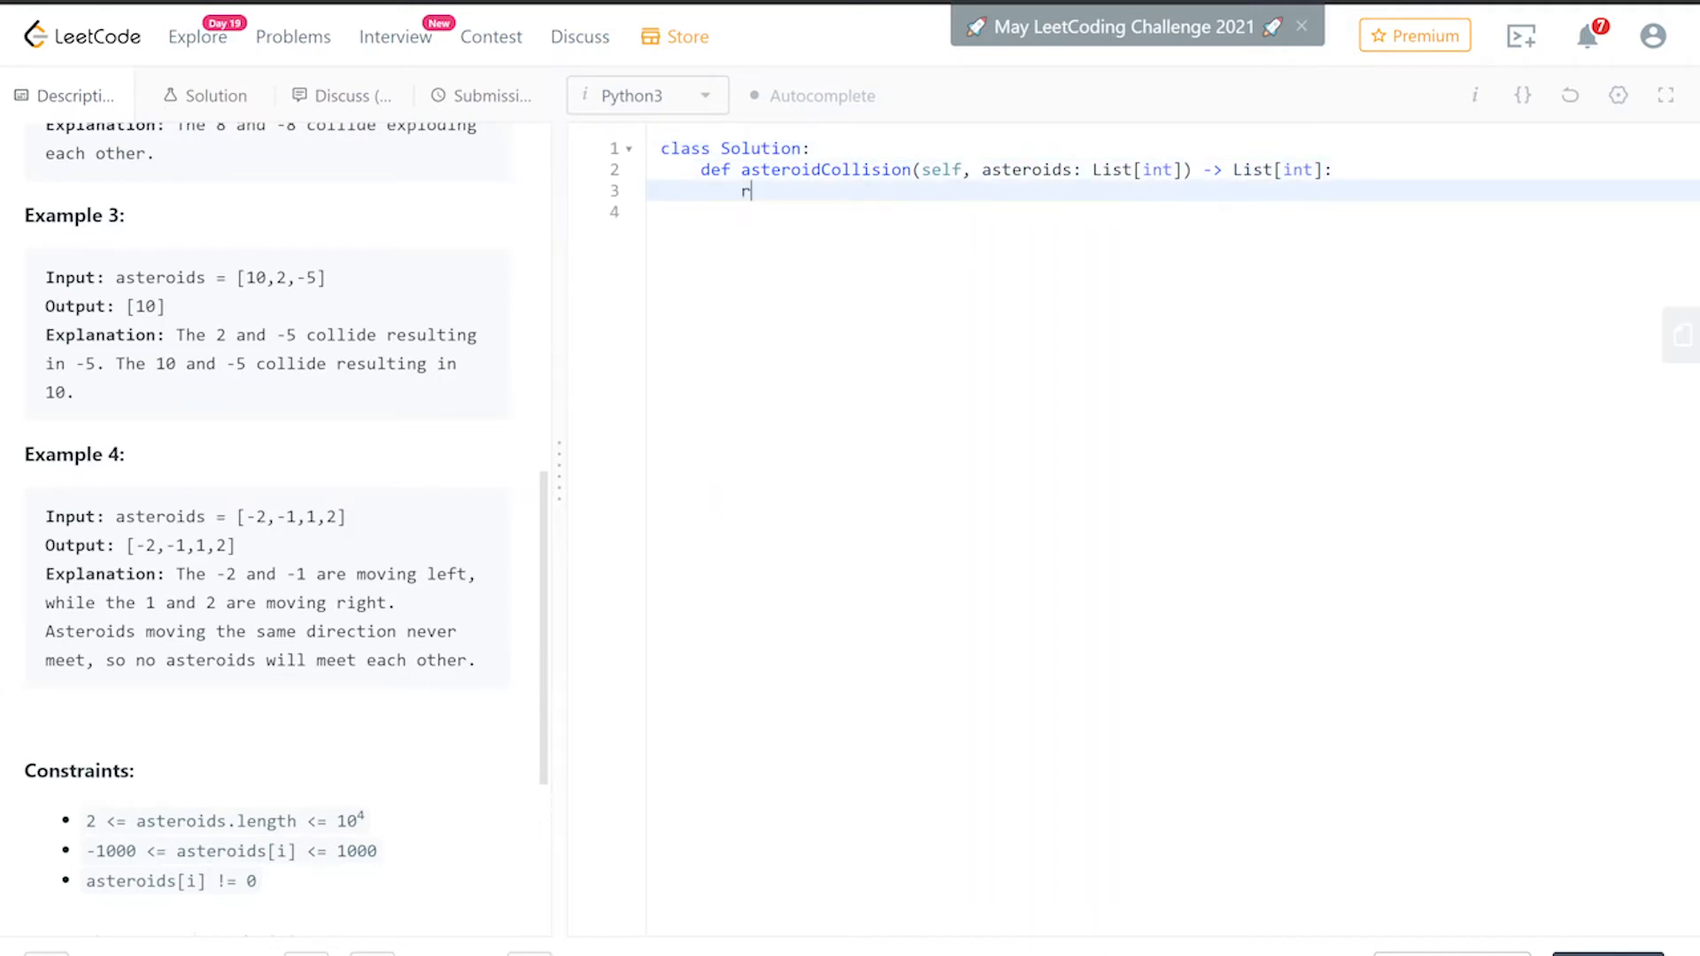
text(esult =)
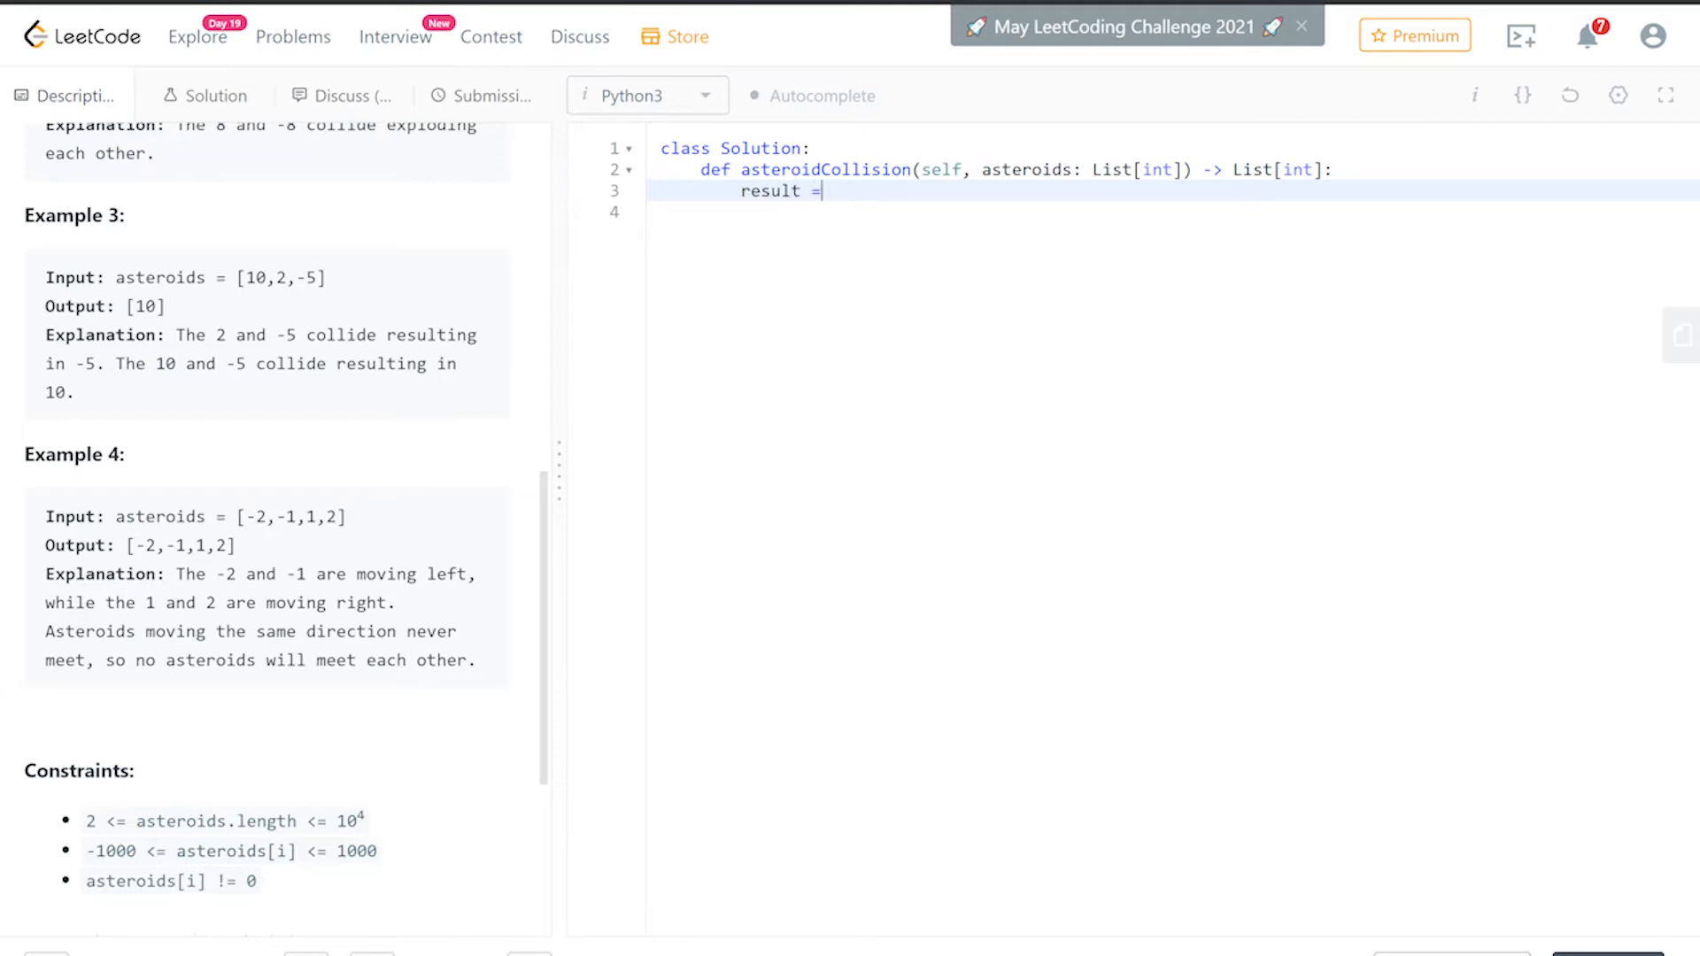
text([])
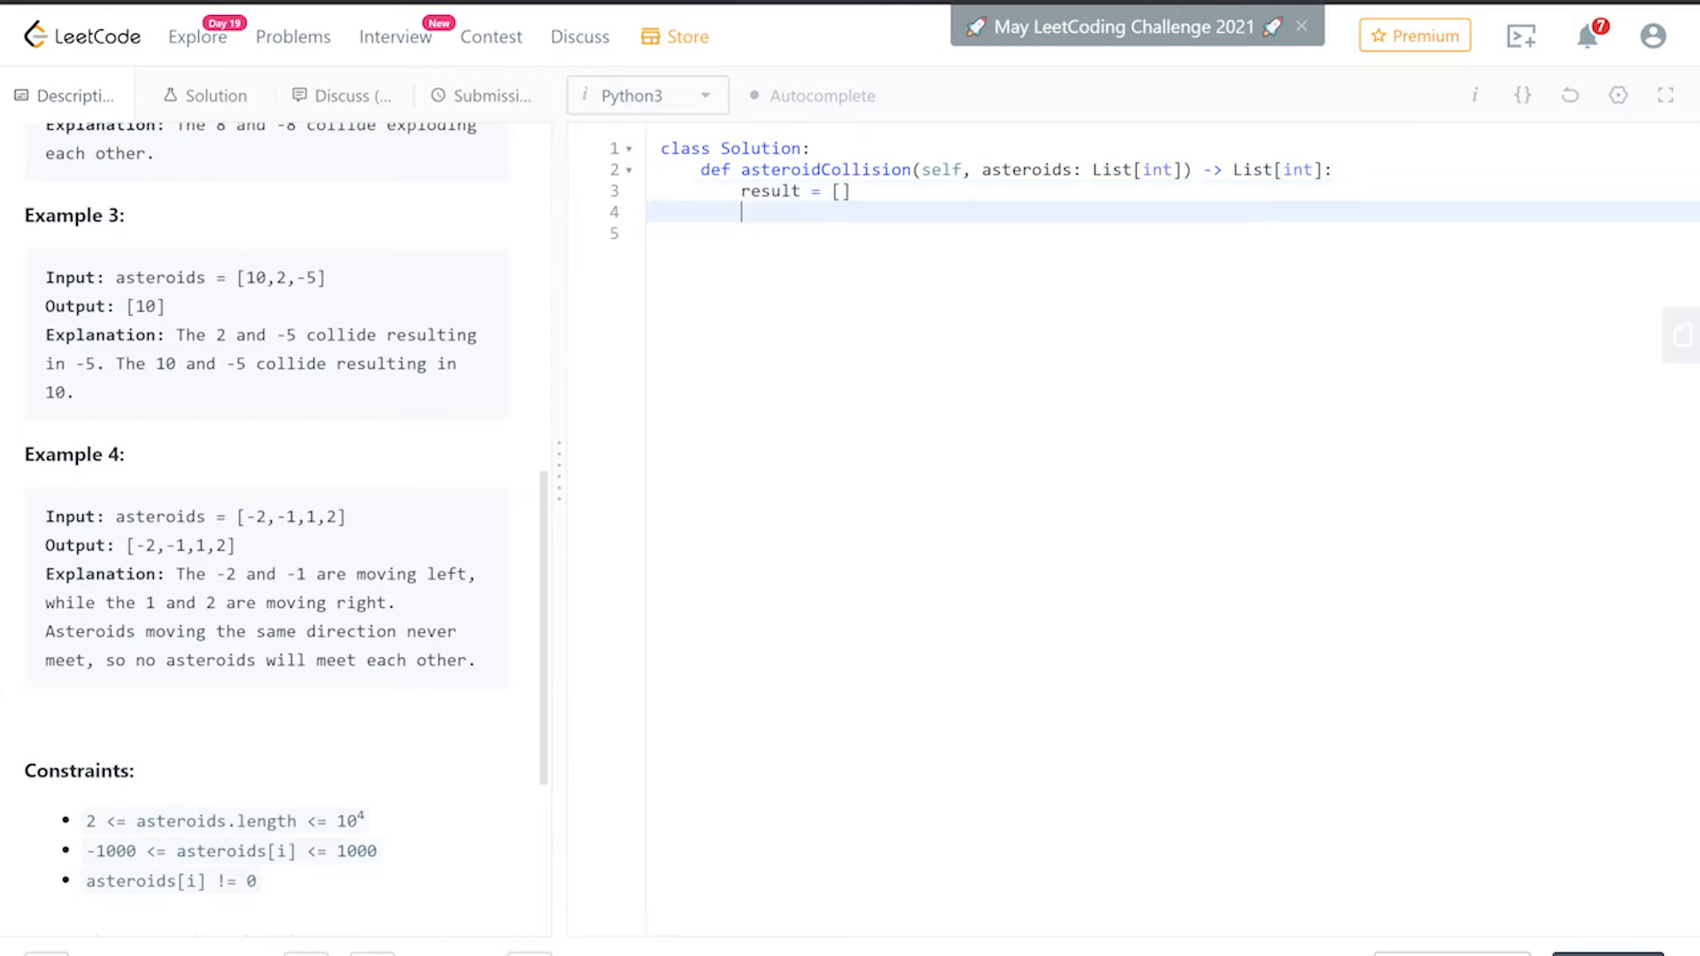
text(for)
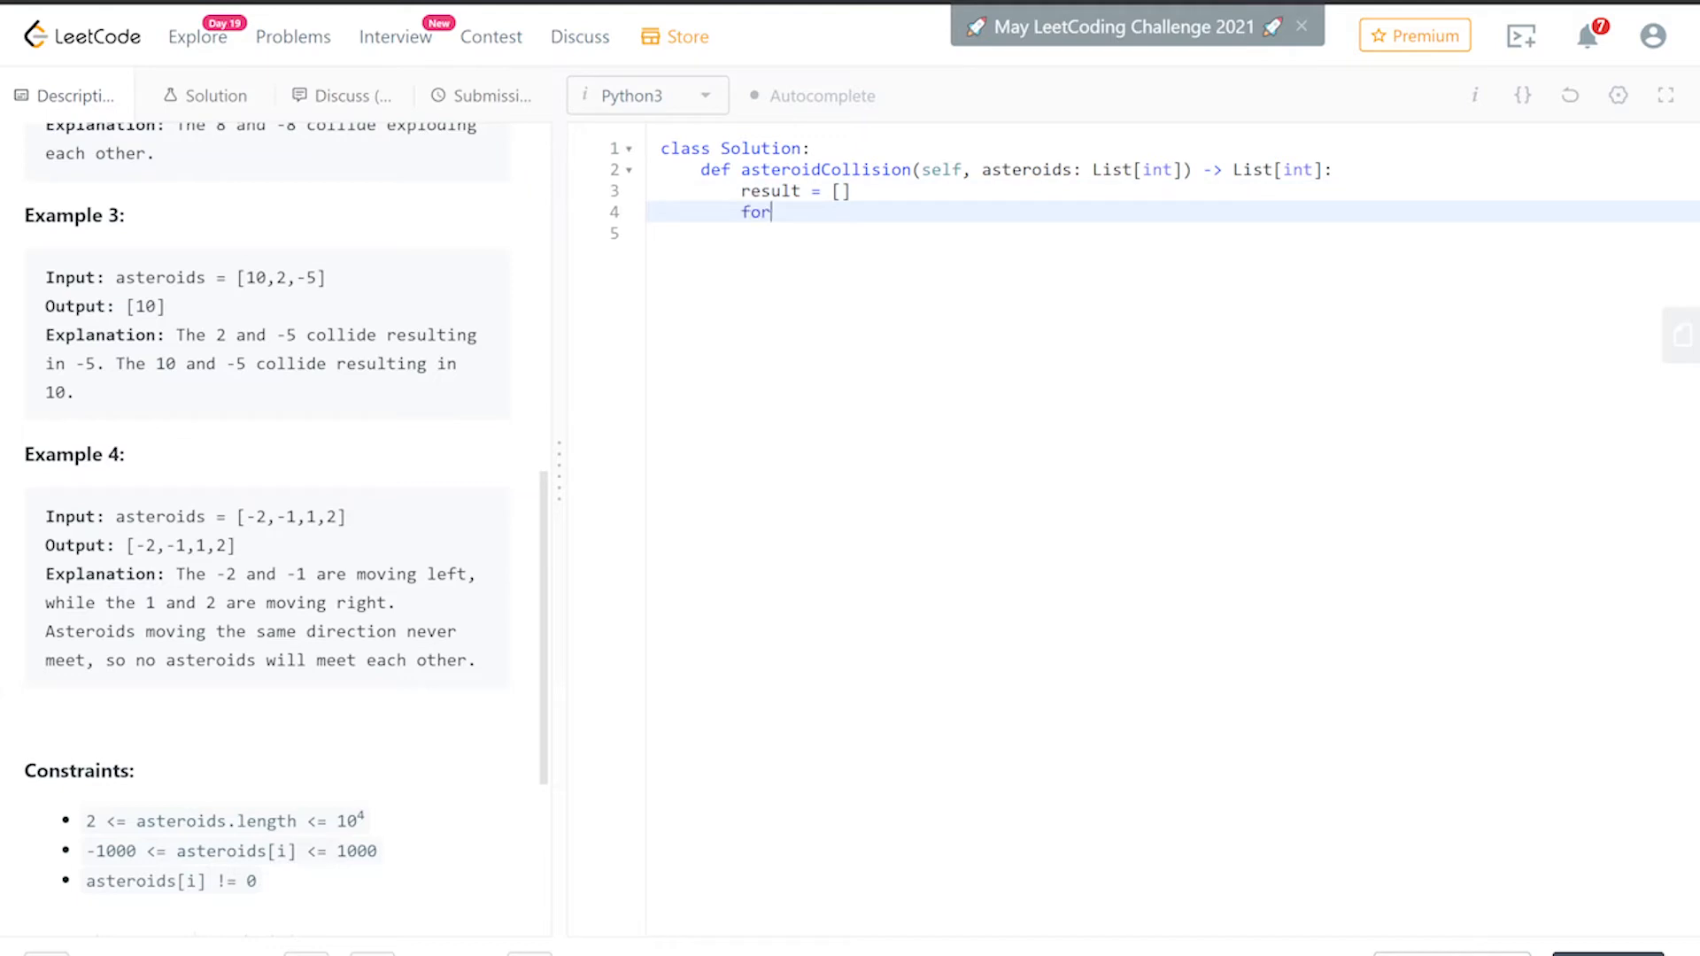
text(a in)
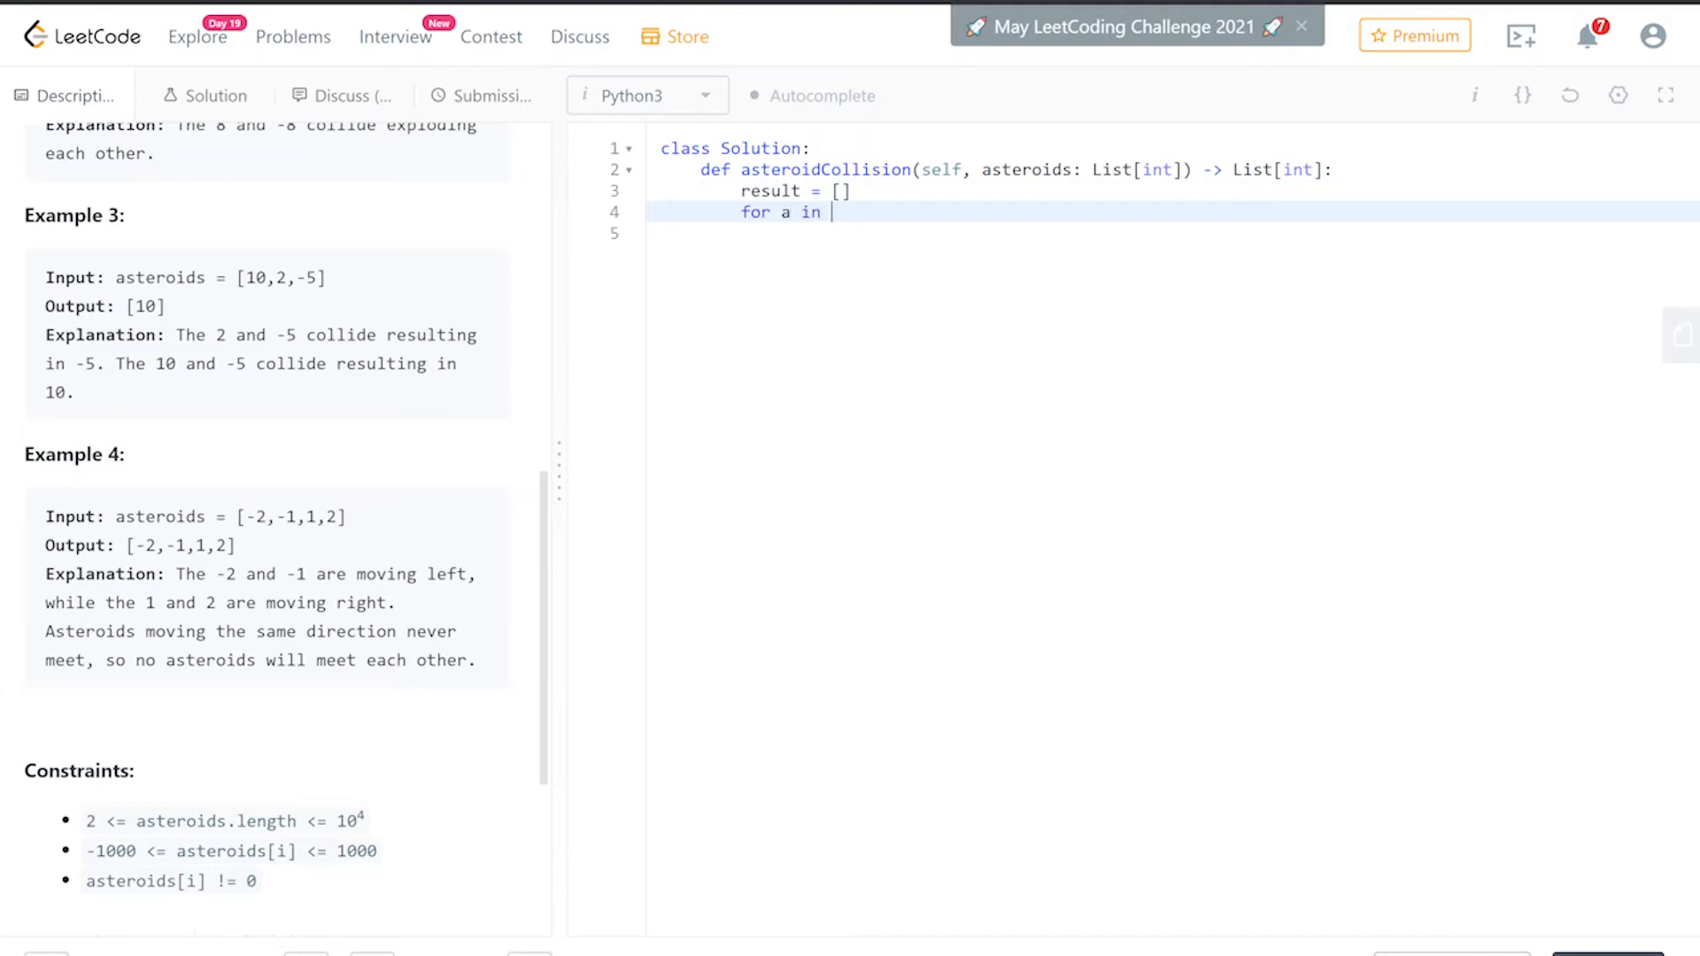
text(ast)
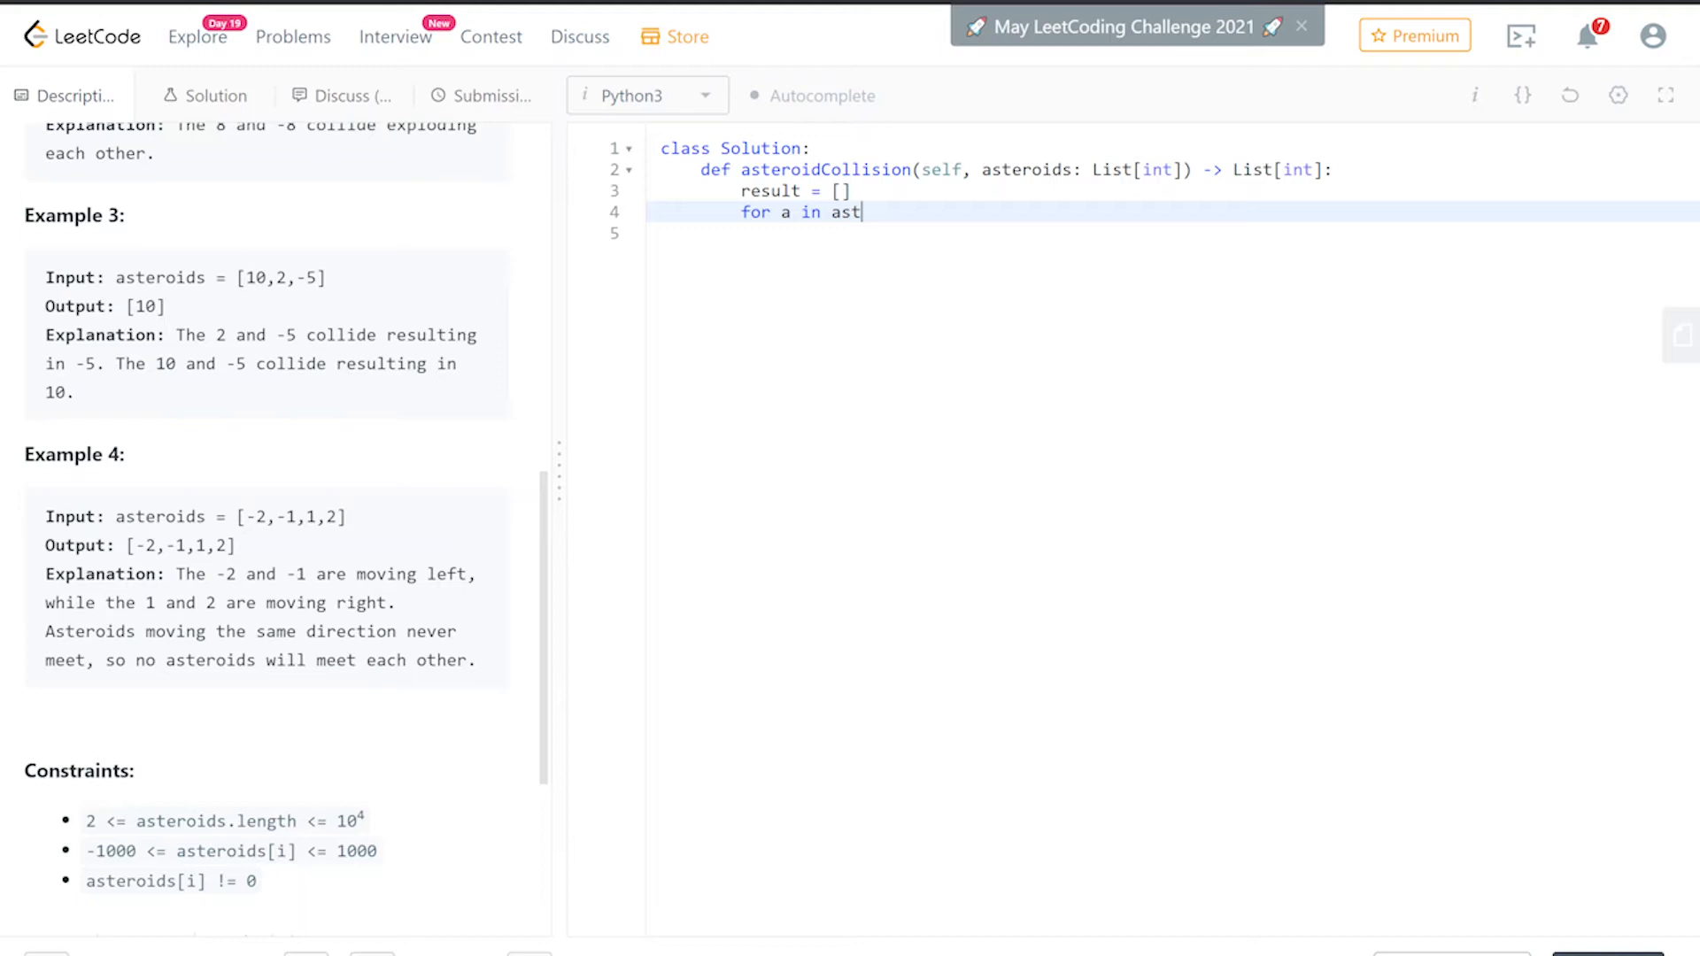
double_click(1025, 170)
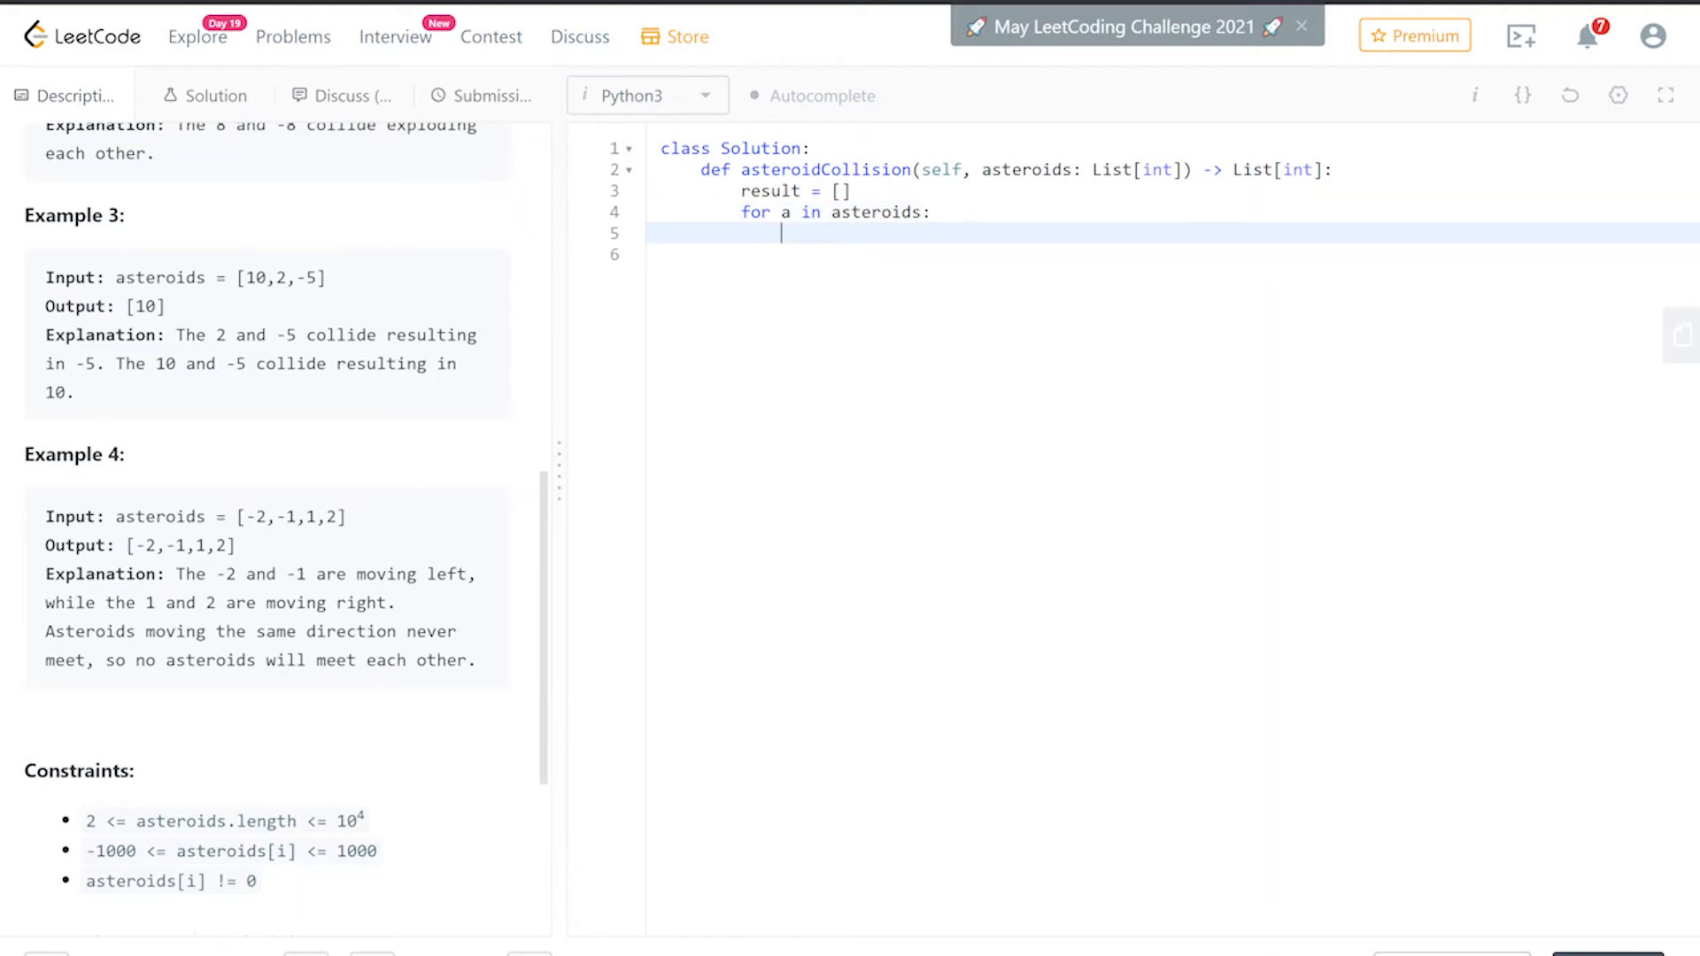
- Add if a > 0: result.append(a), followed by an else: line
text(if a)
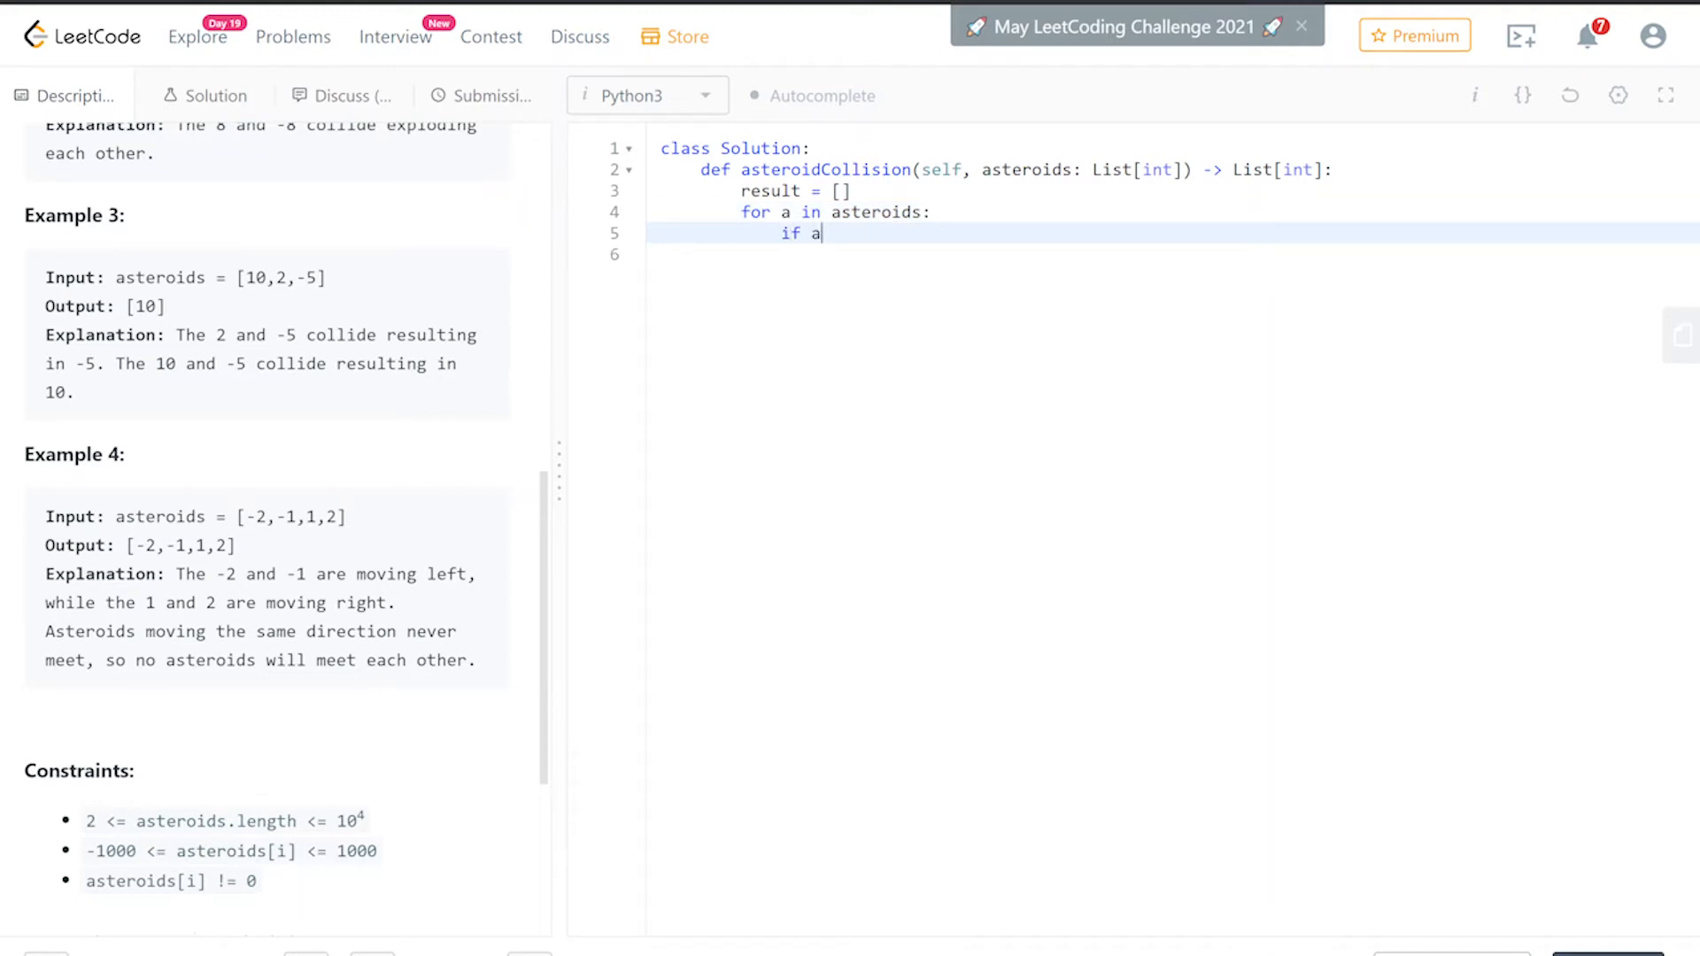
text(> 0:)
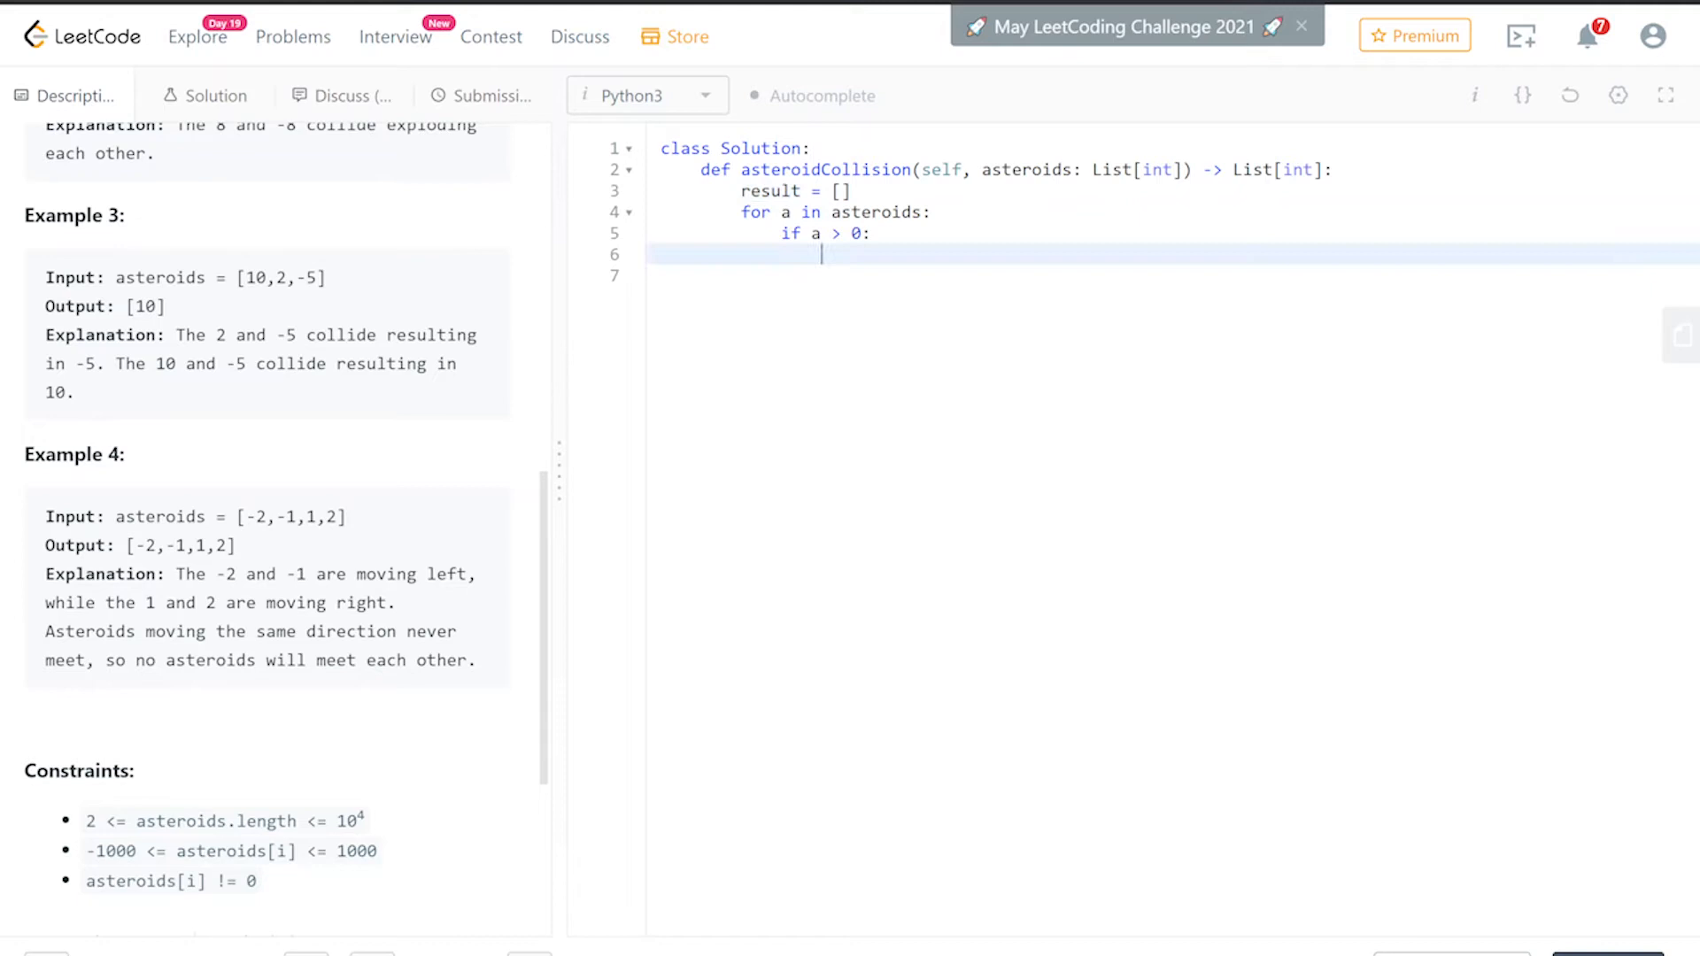
text(result)
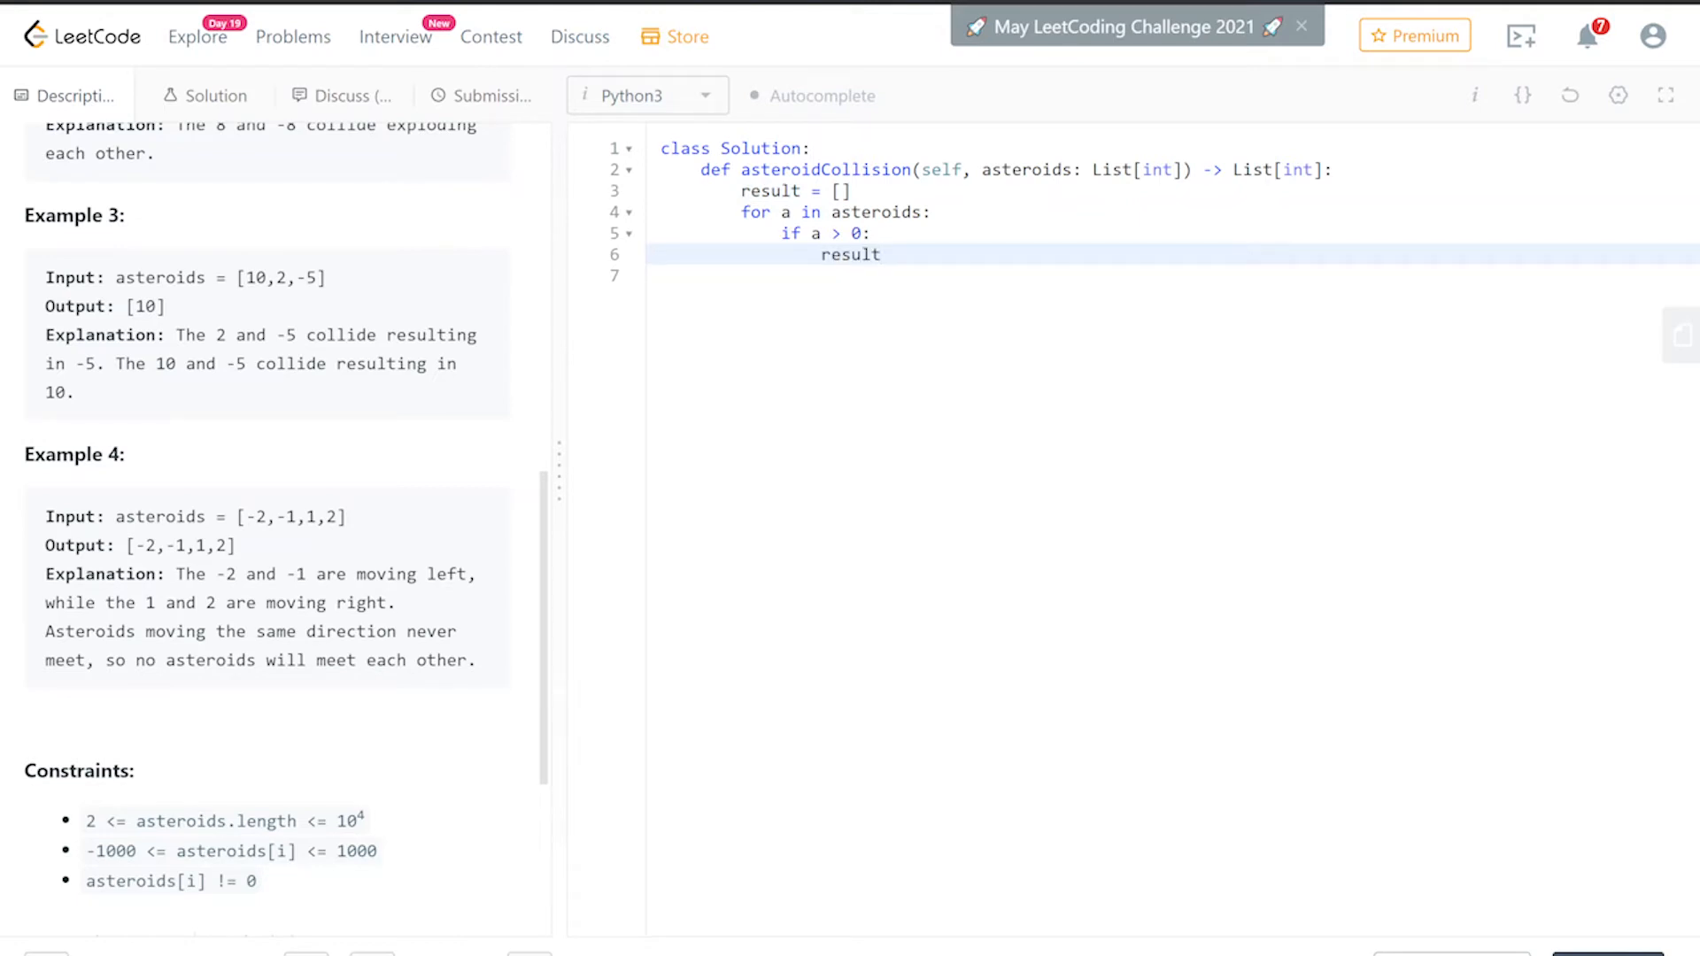
text(.append)
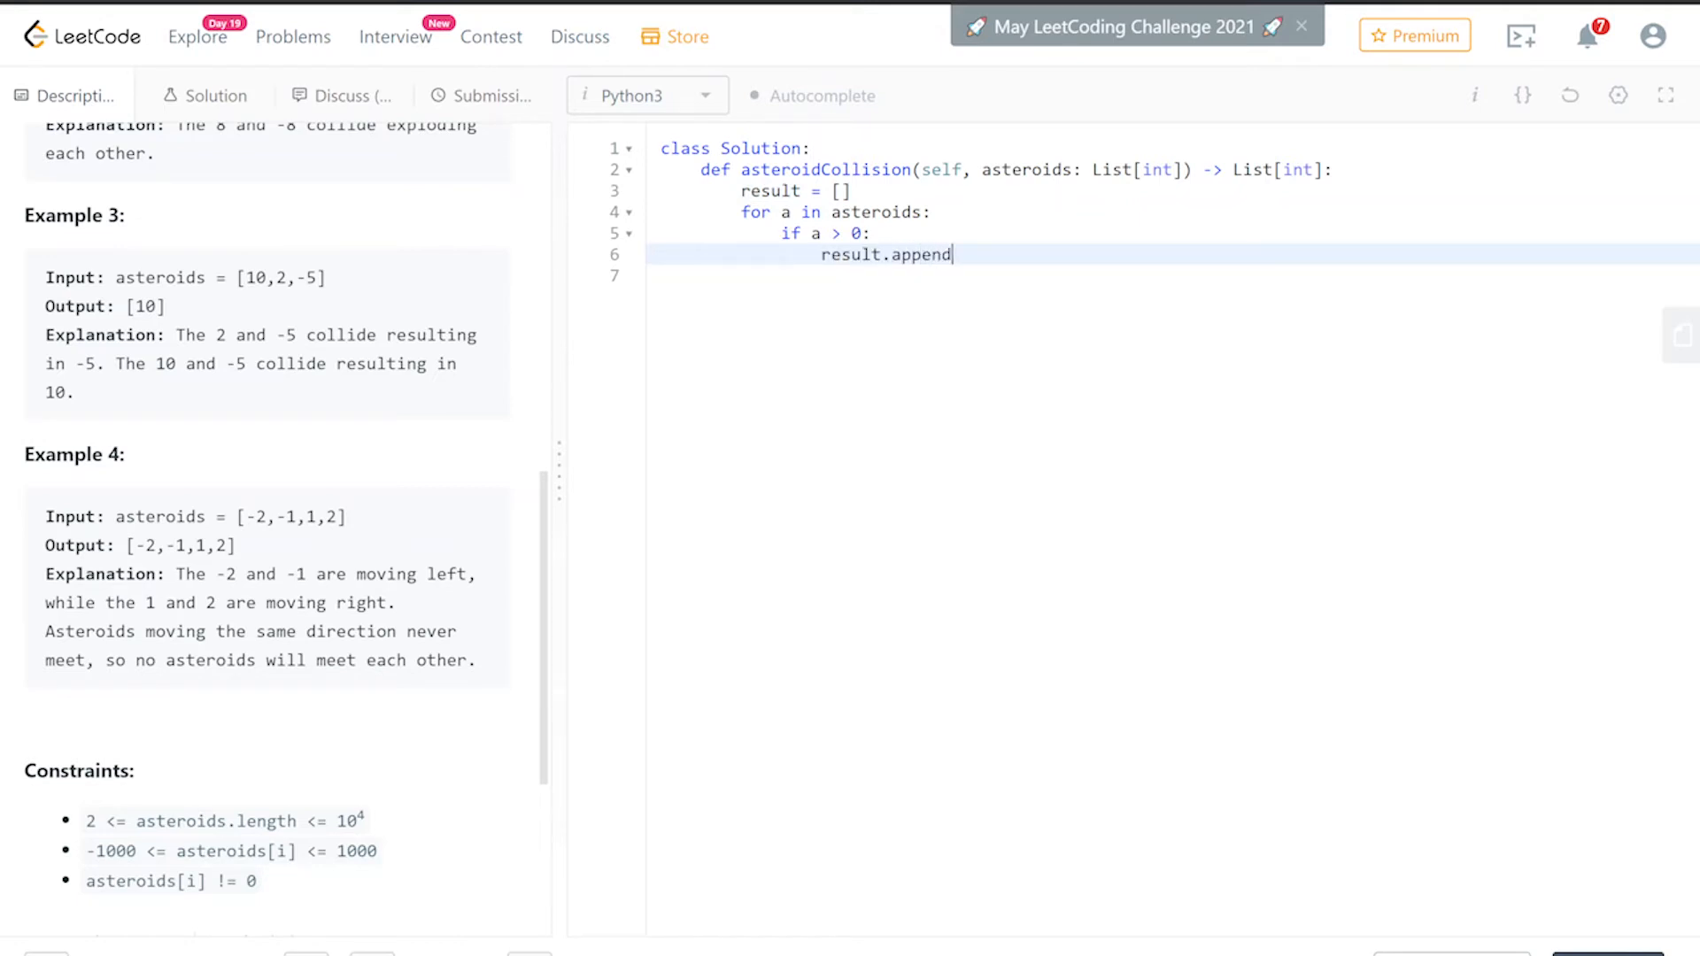
text((a))
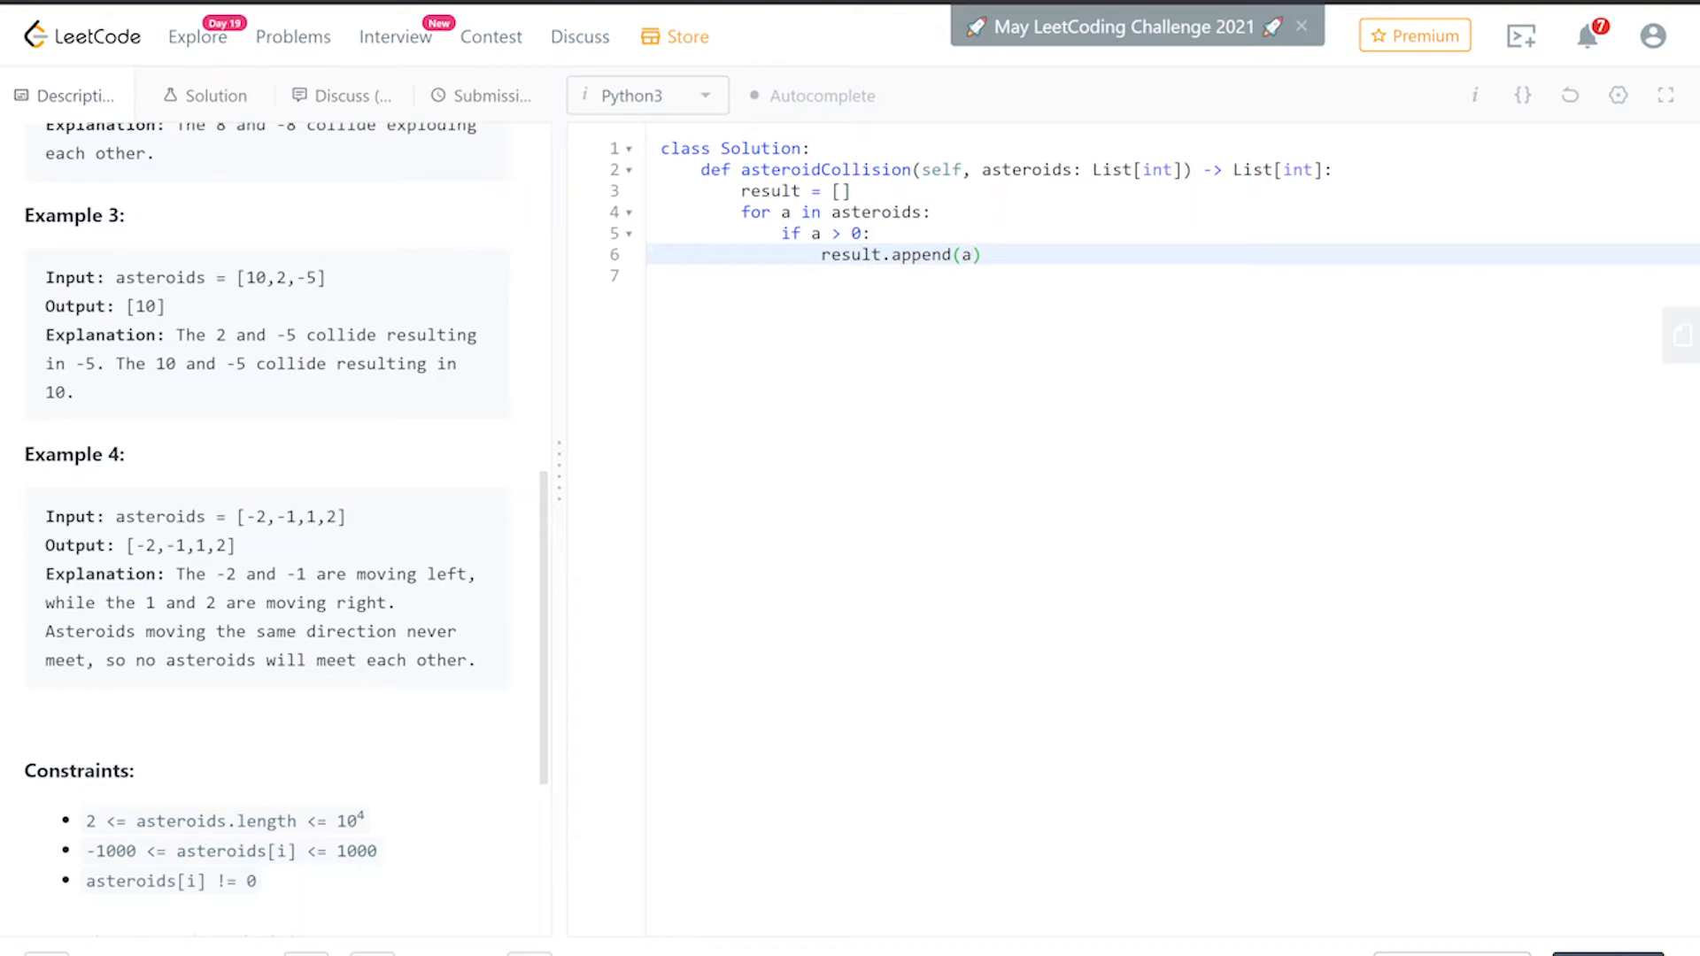
key(enter)
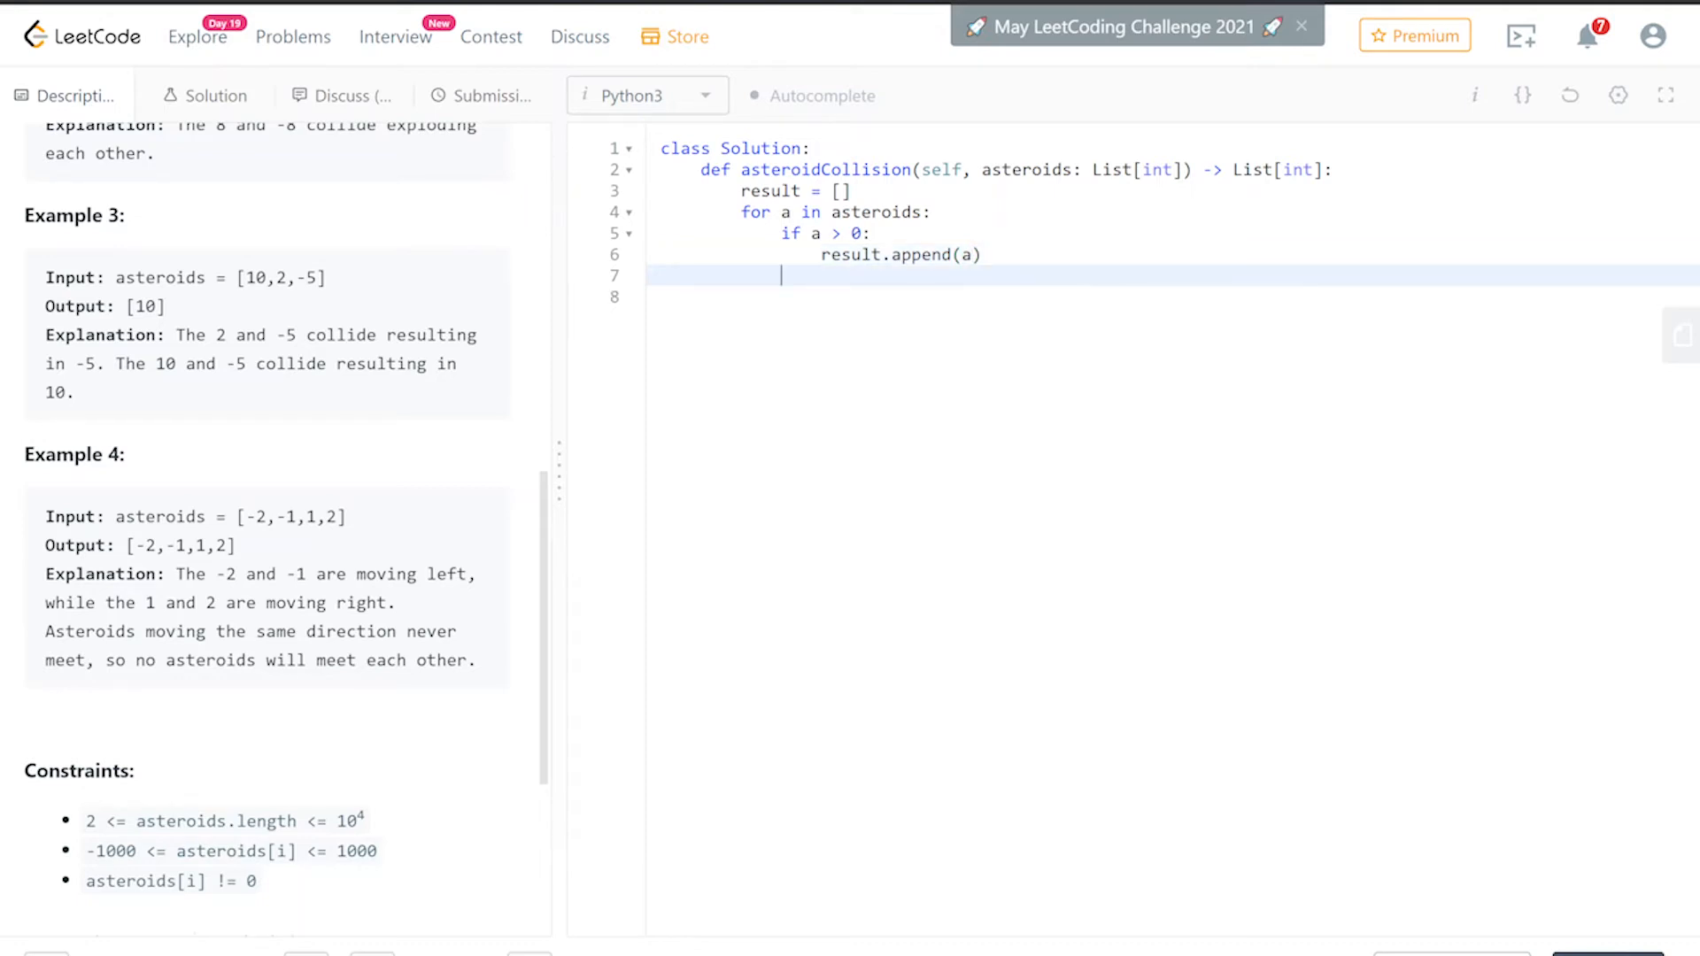
text(els)
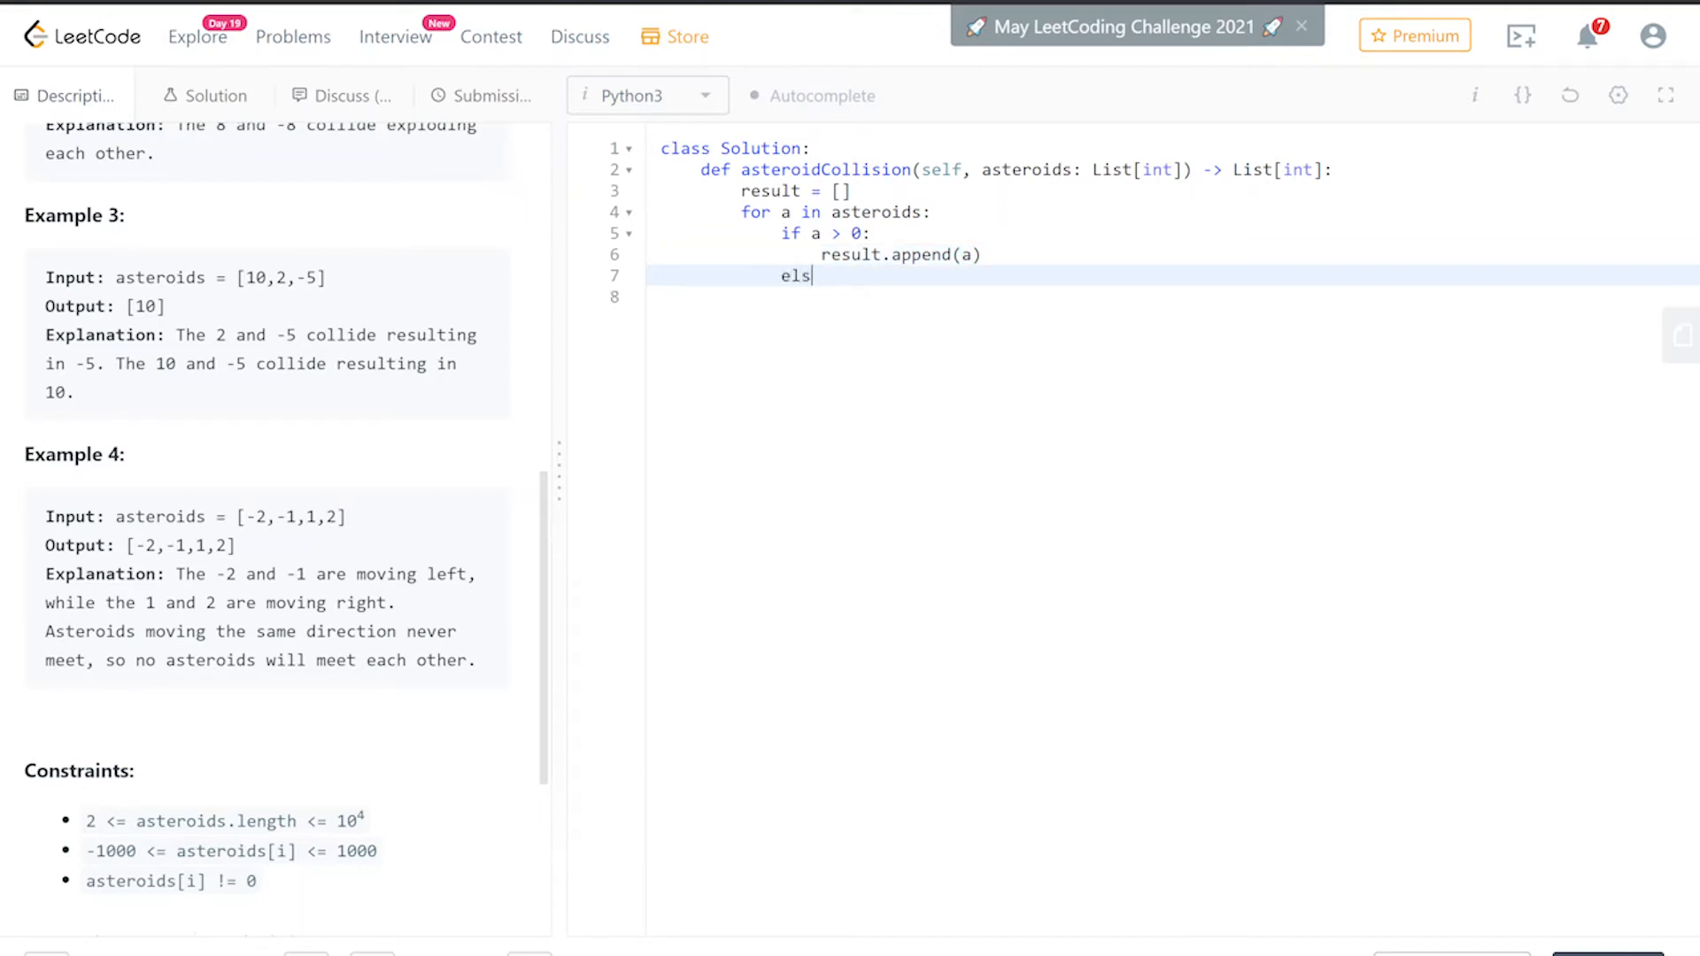
text(e:)
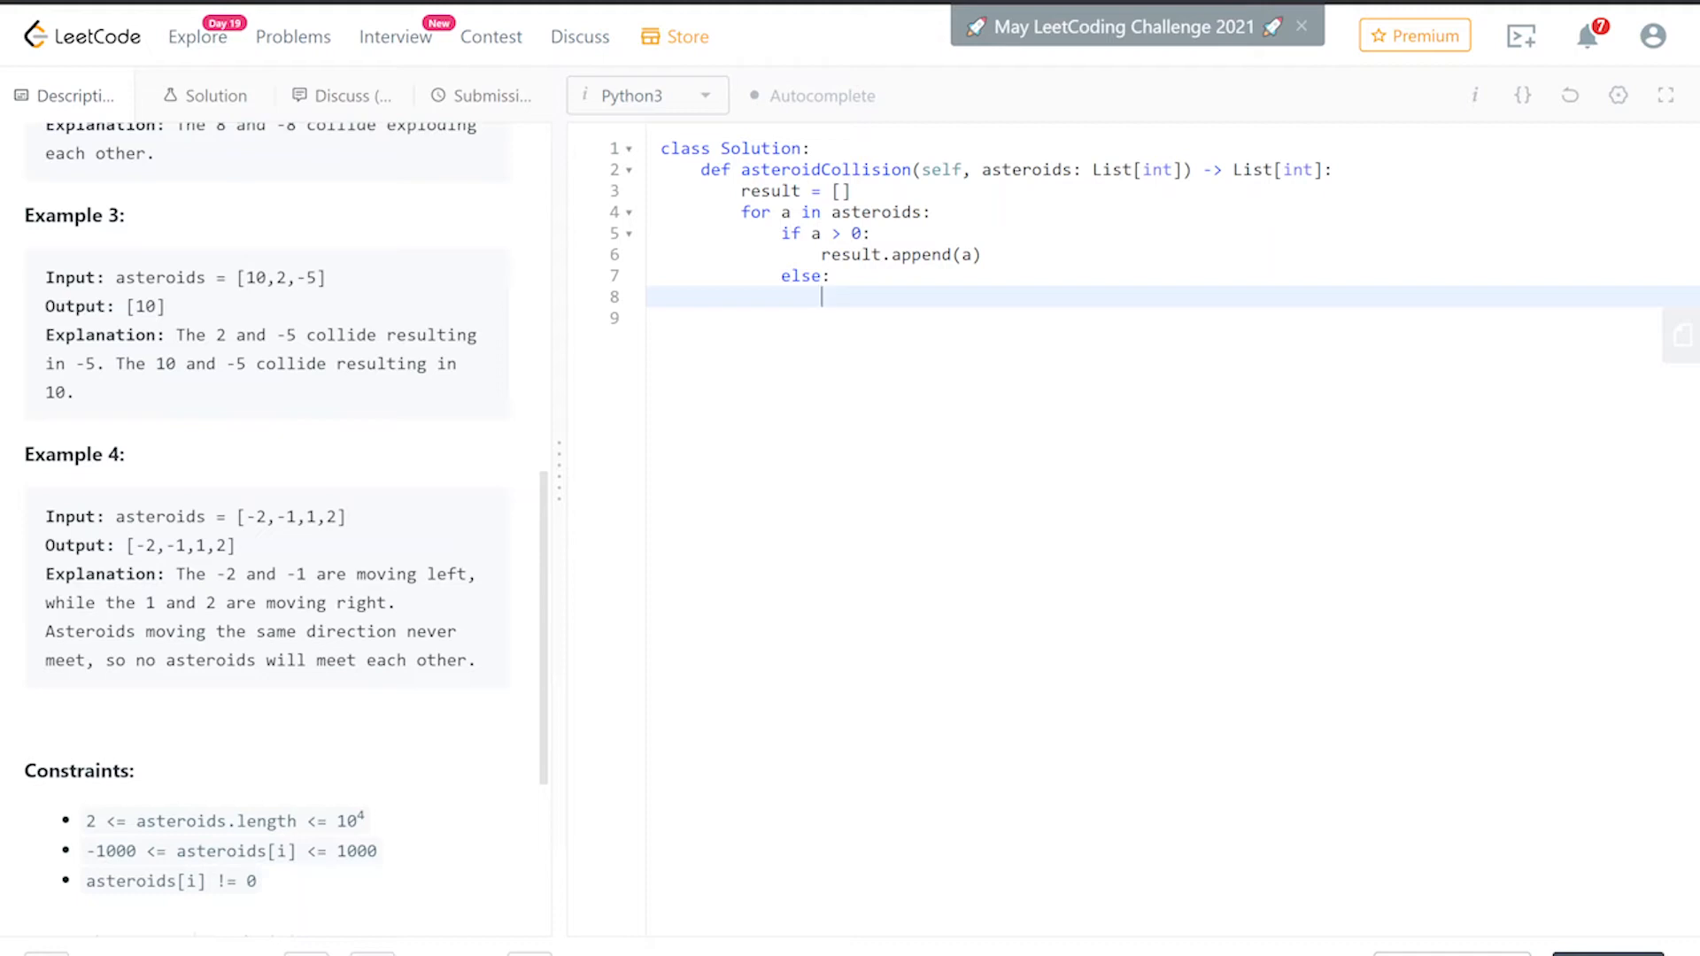
- Write the condition while len(result) and result[-1] > 0 and result[-1] < abs(a):
text(while)
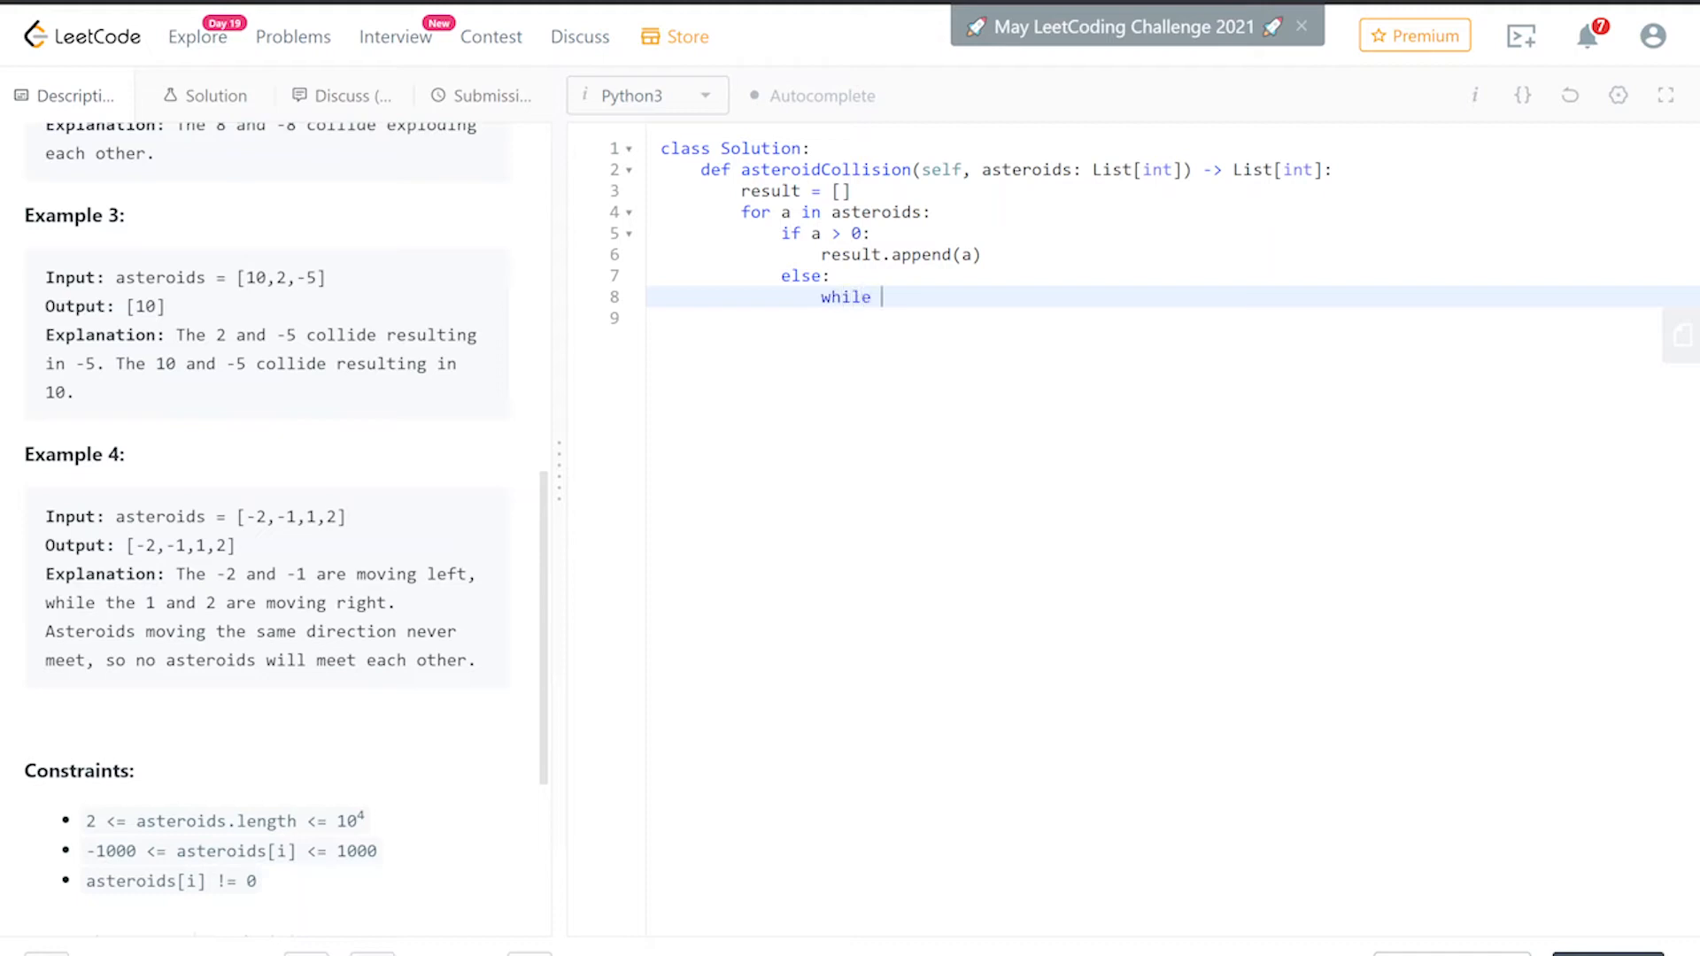
text(len()
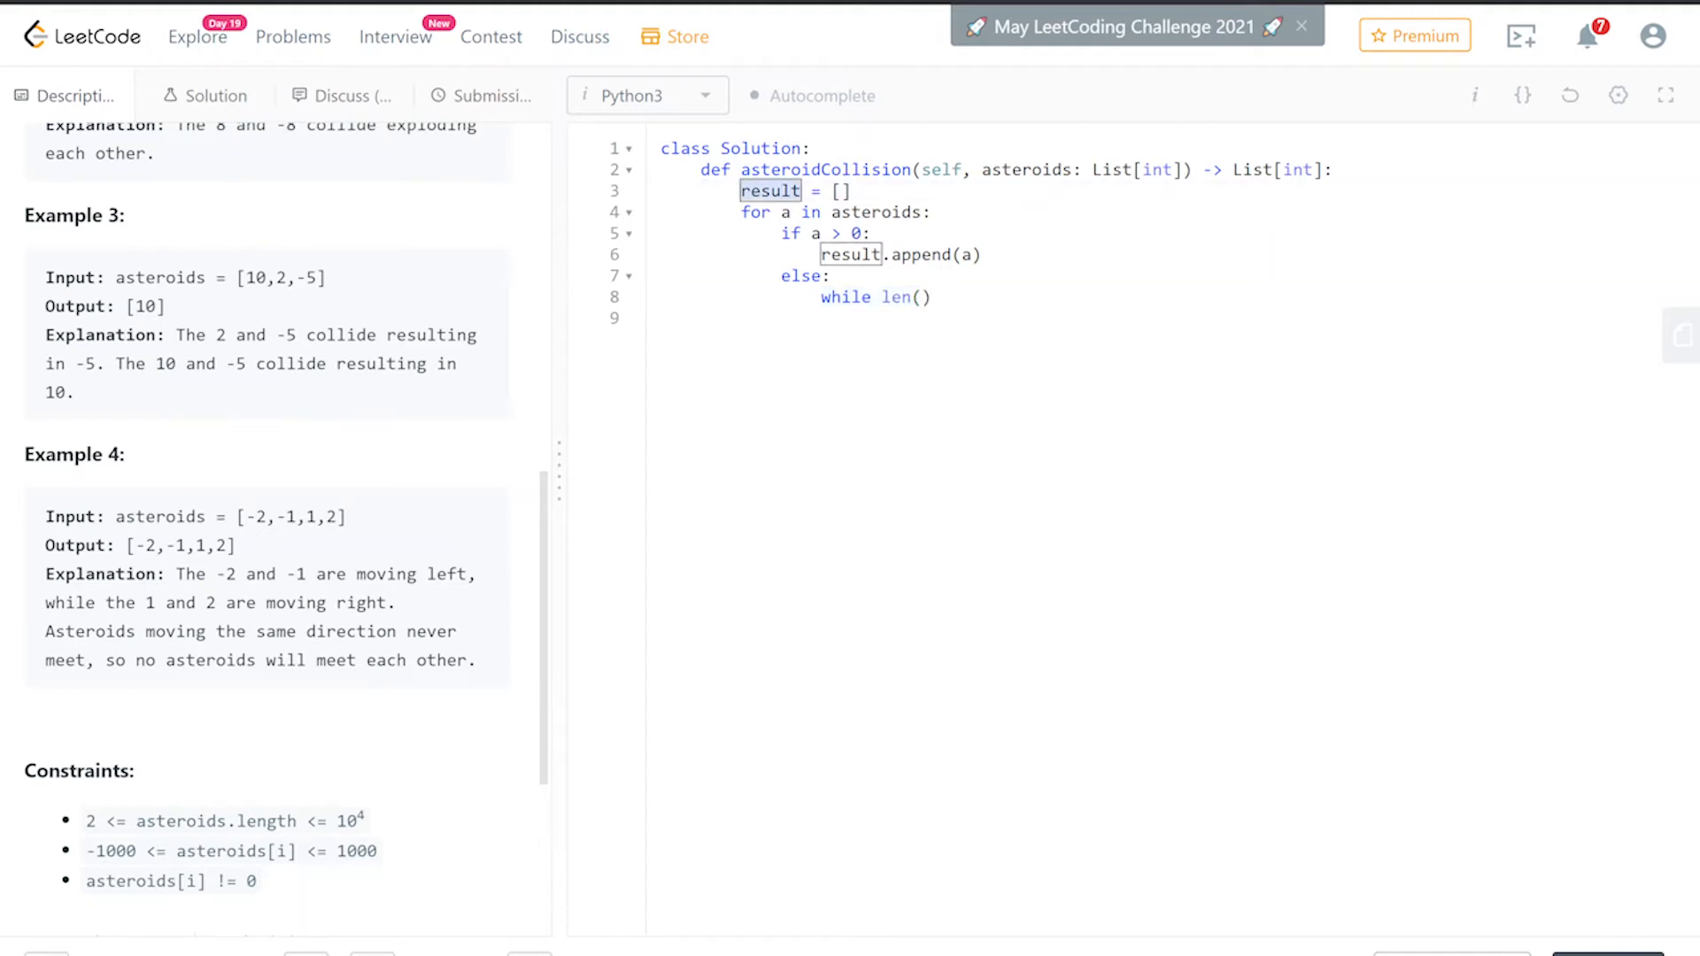
text(result)
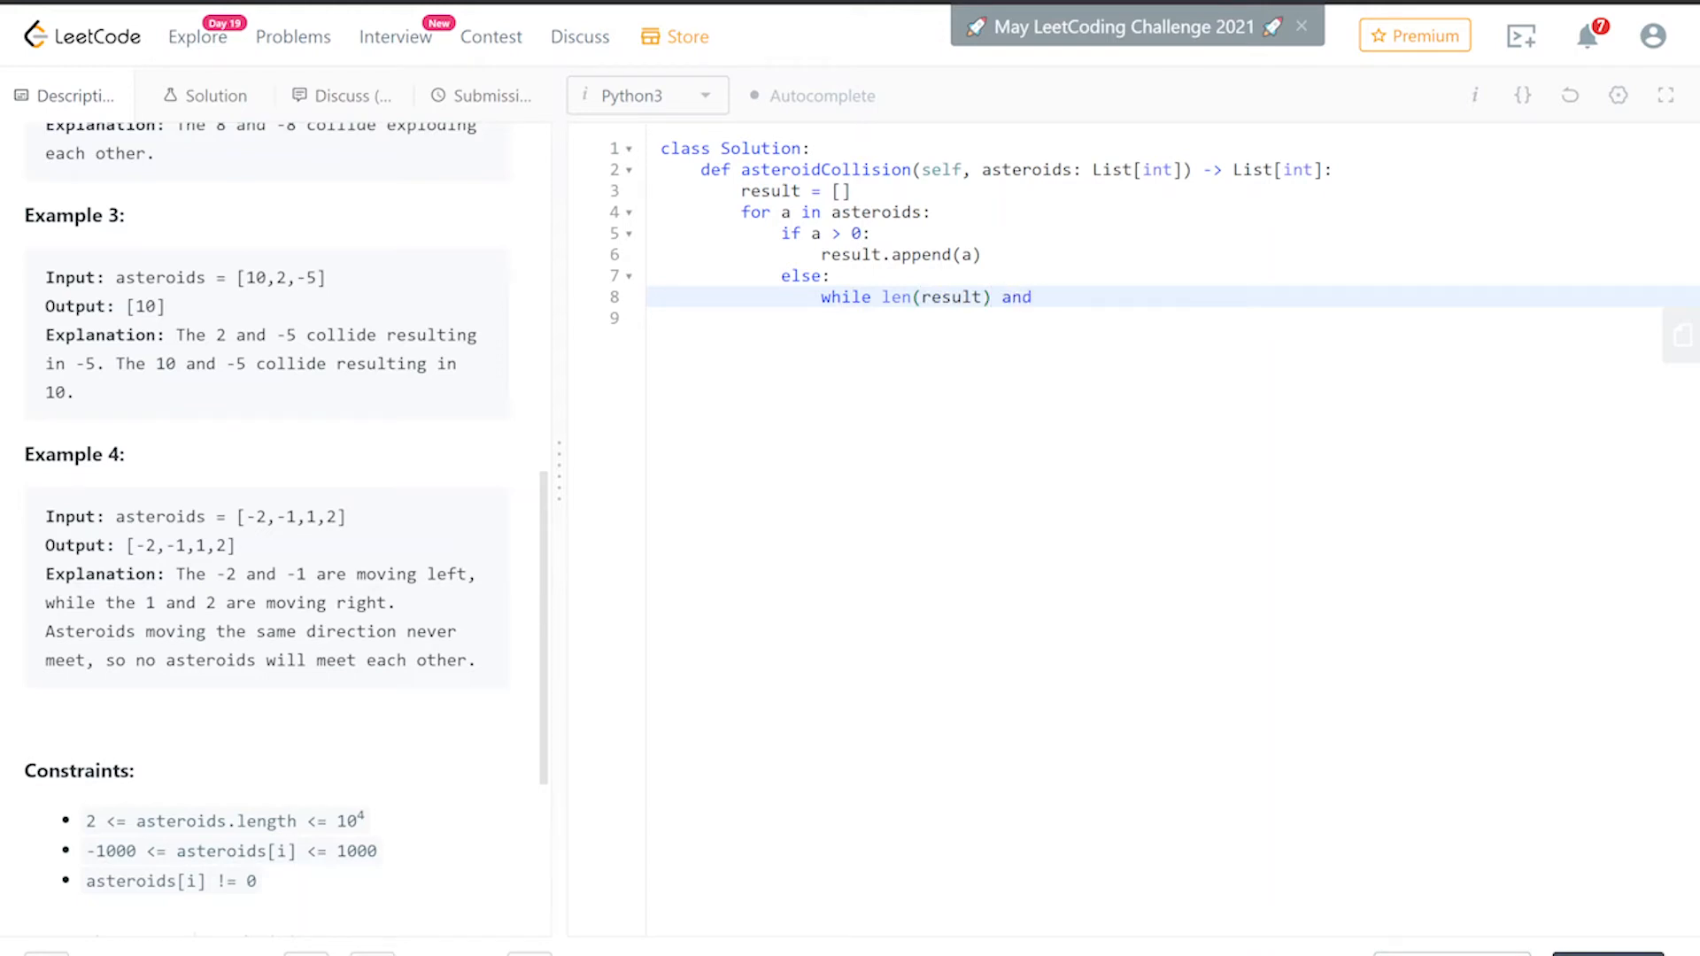
text(result)
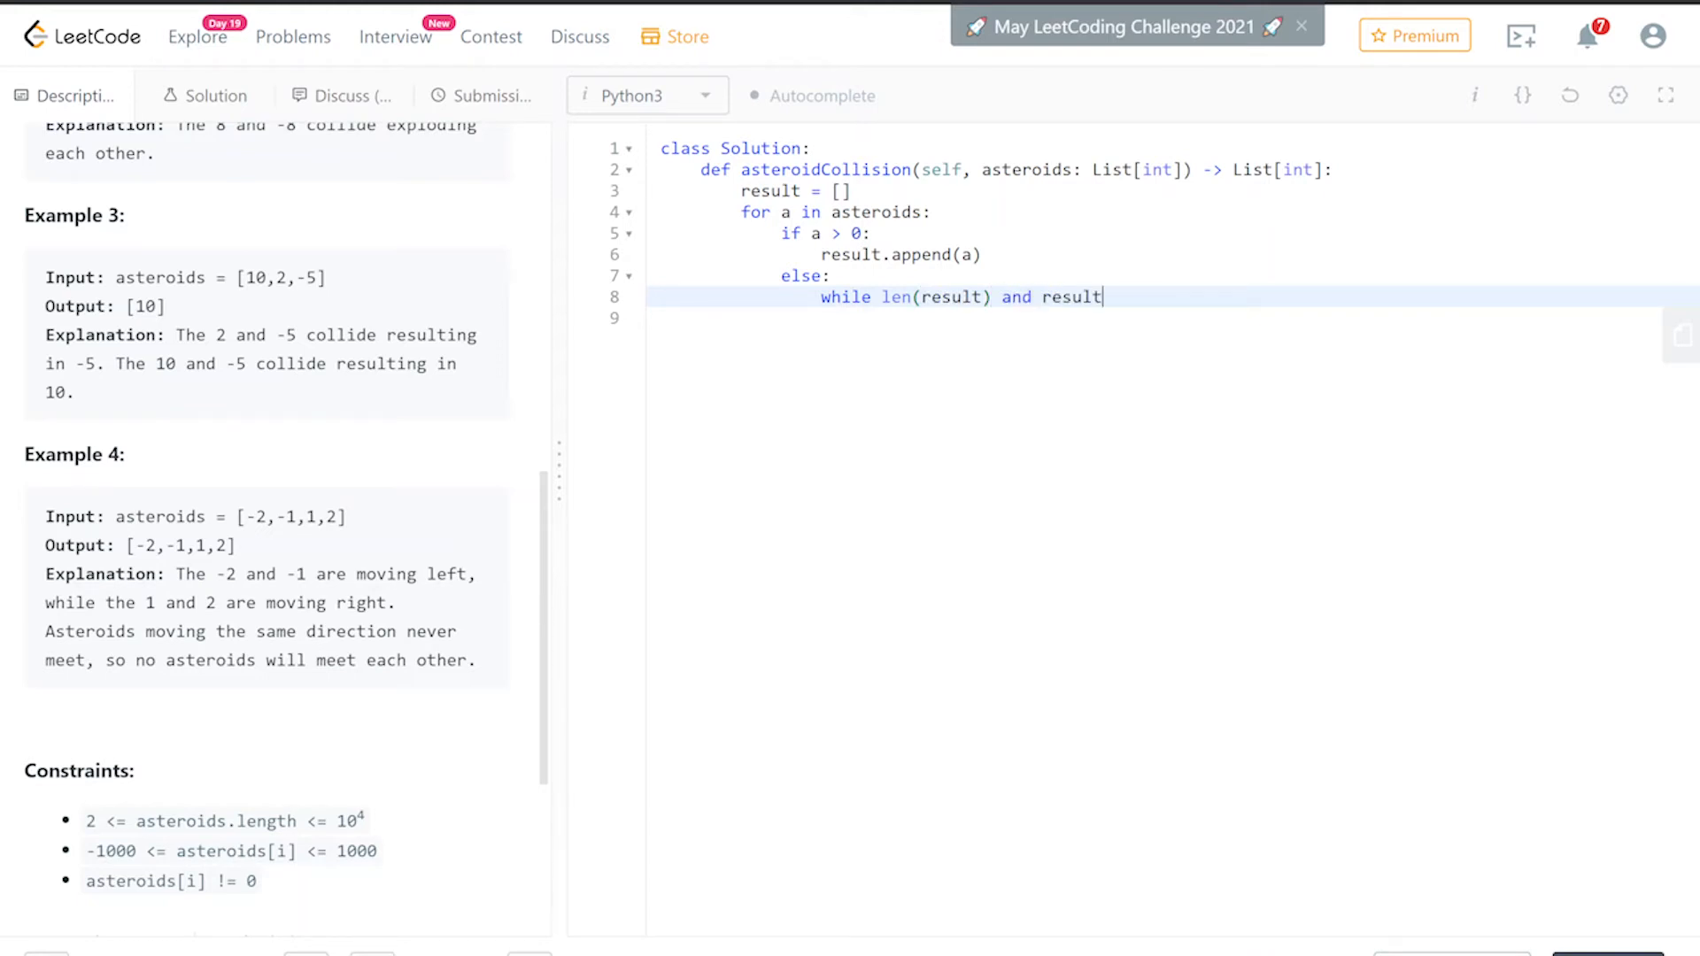
text([-1])
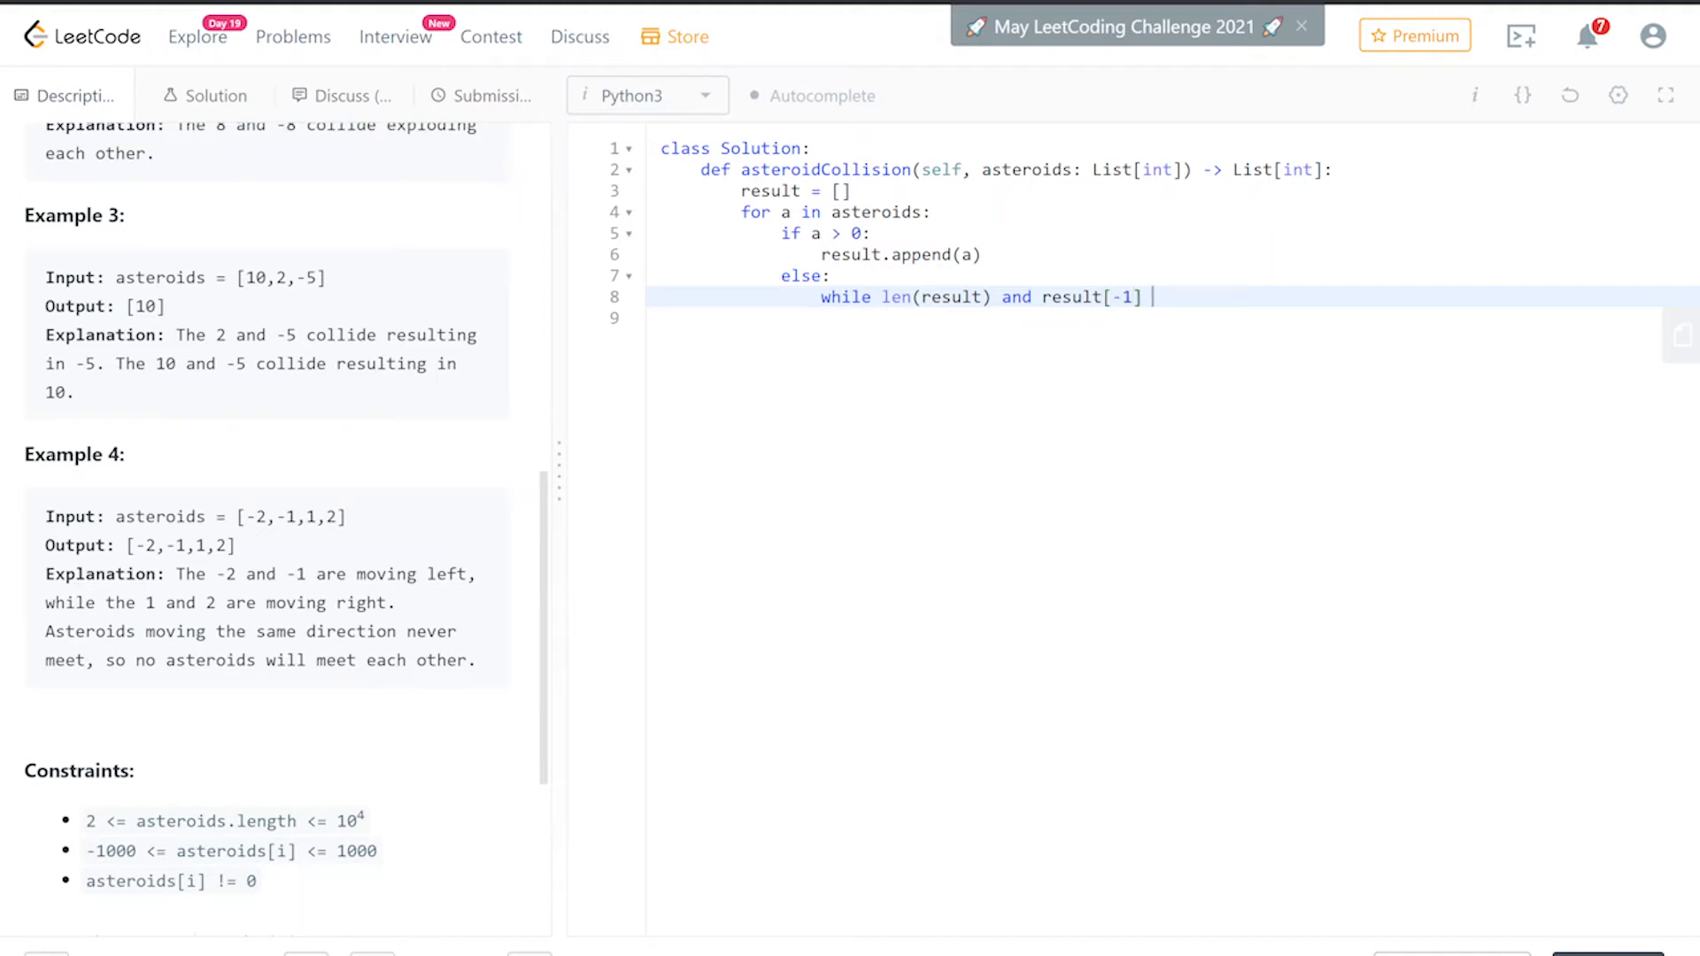
text(> 0 a)
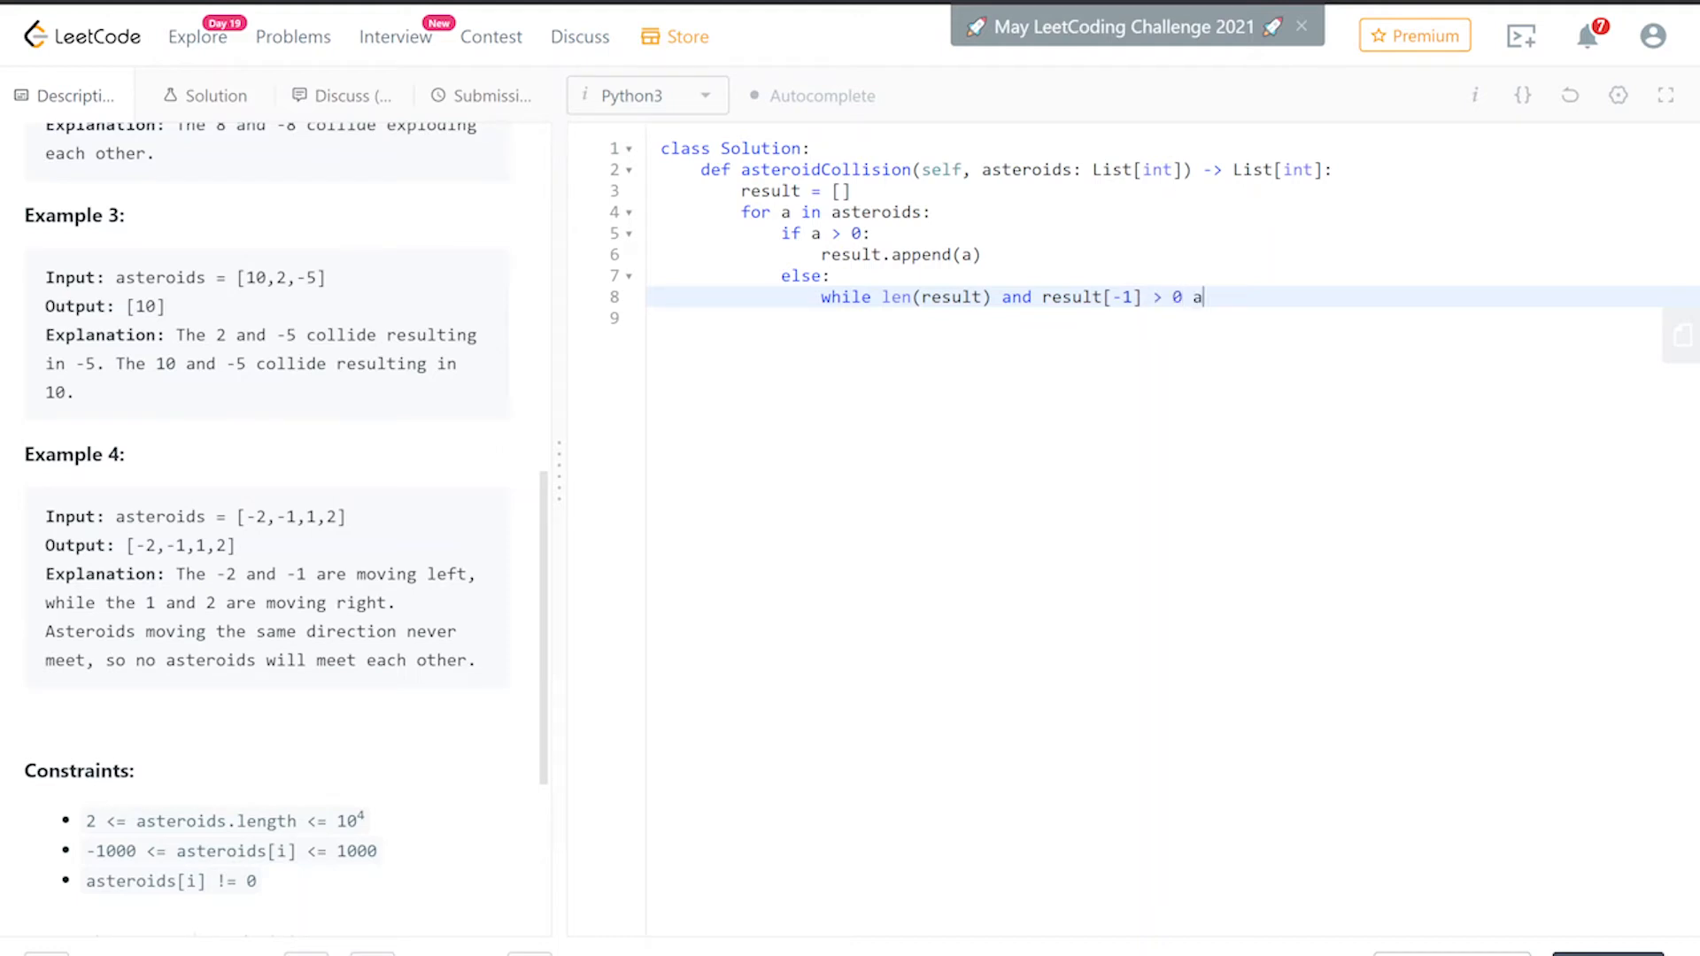
text(nd result)
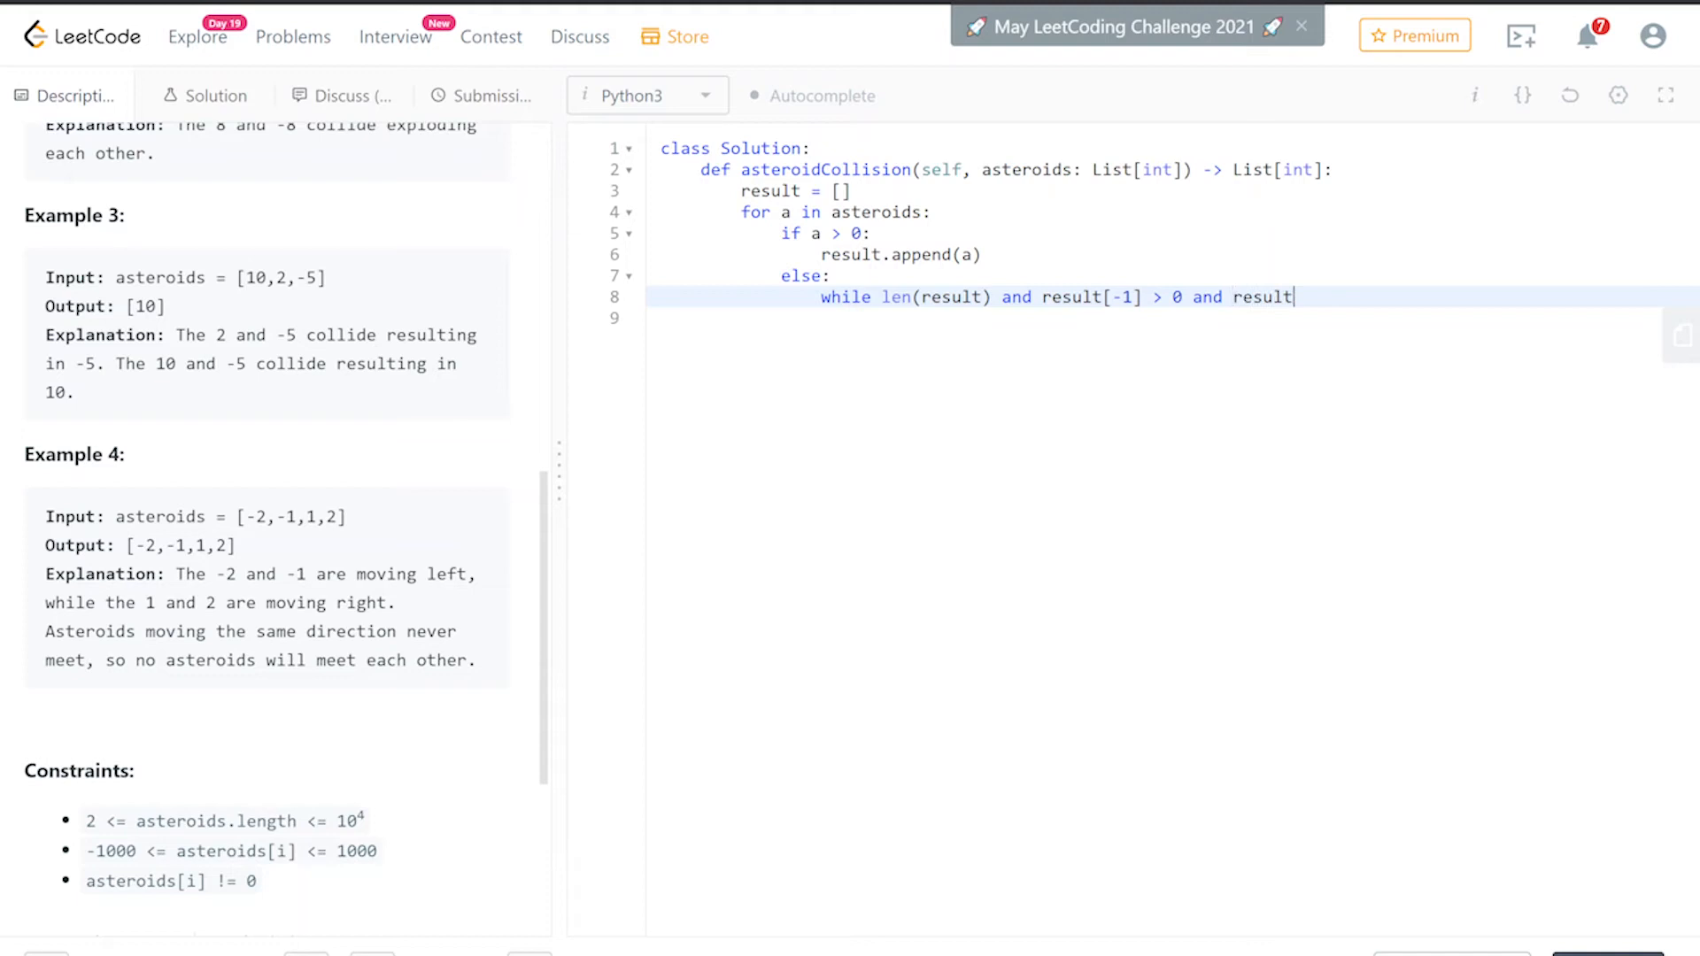
text([-1])
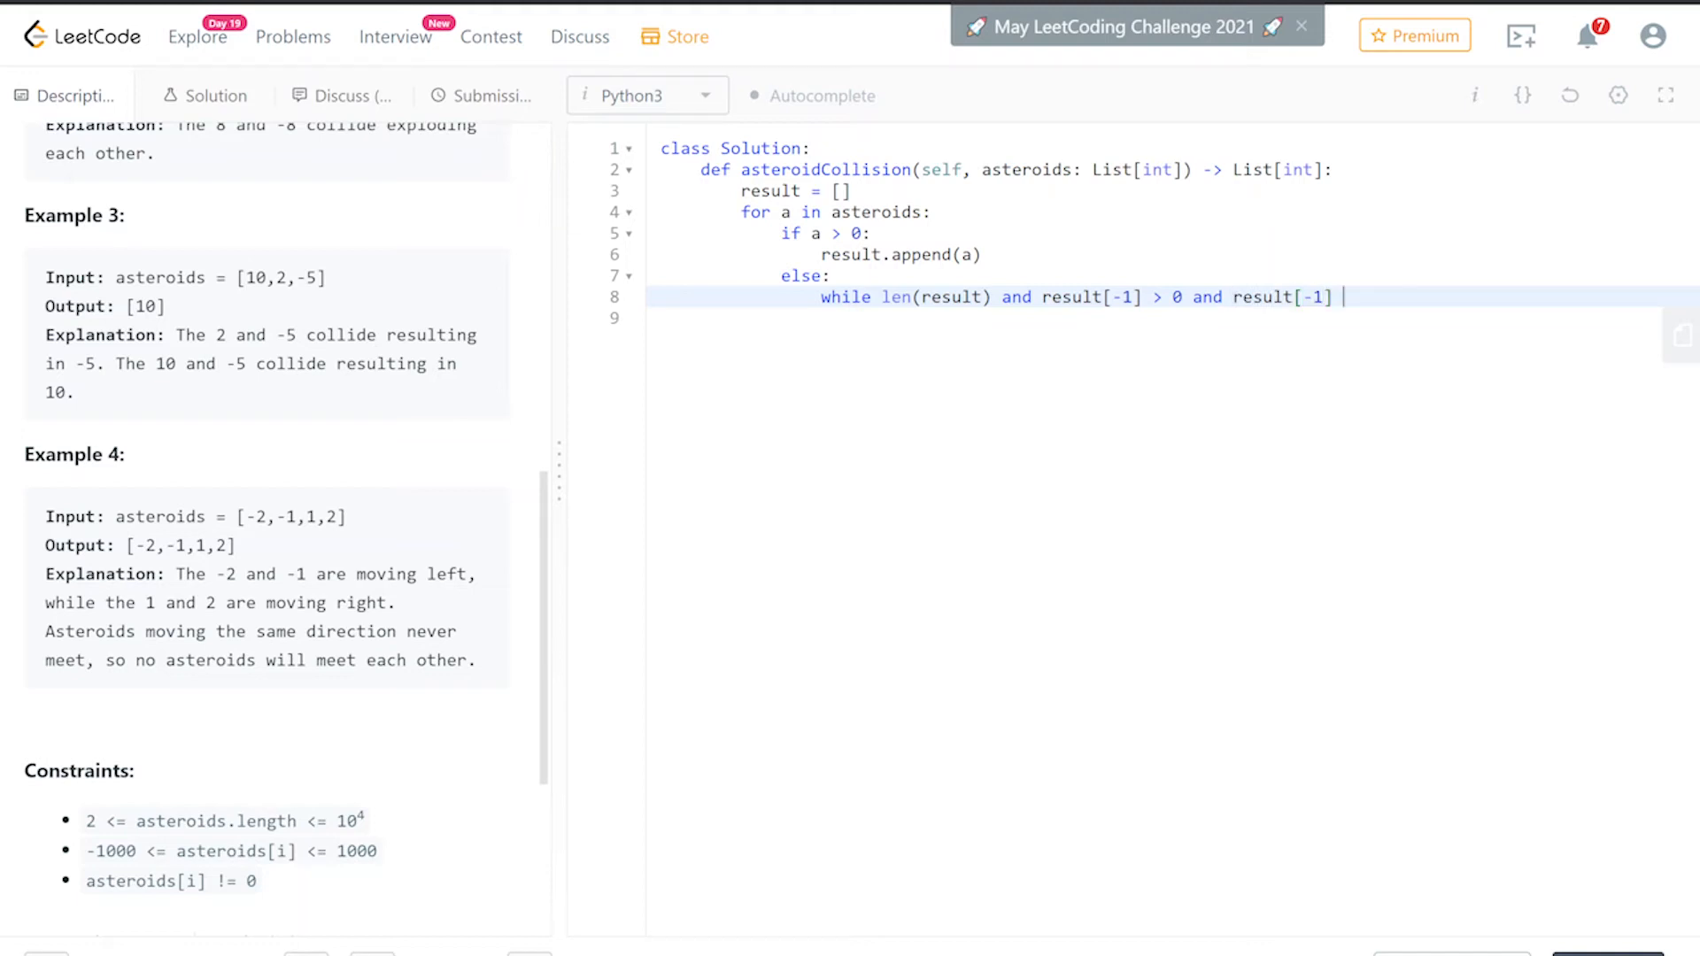
text(< a)
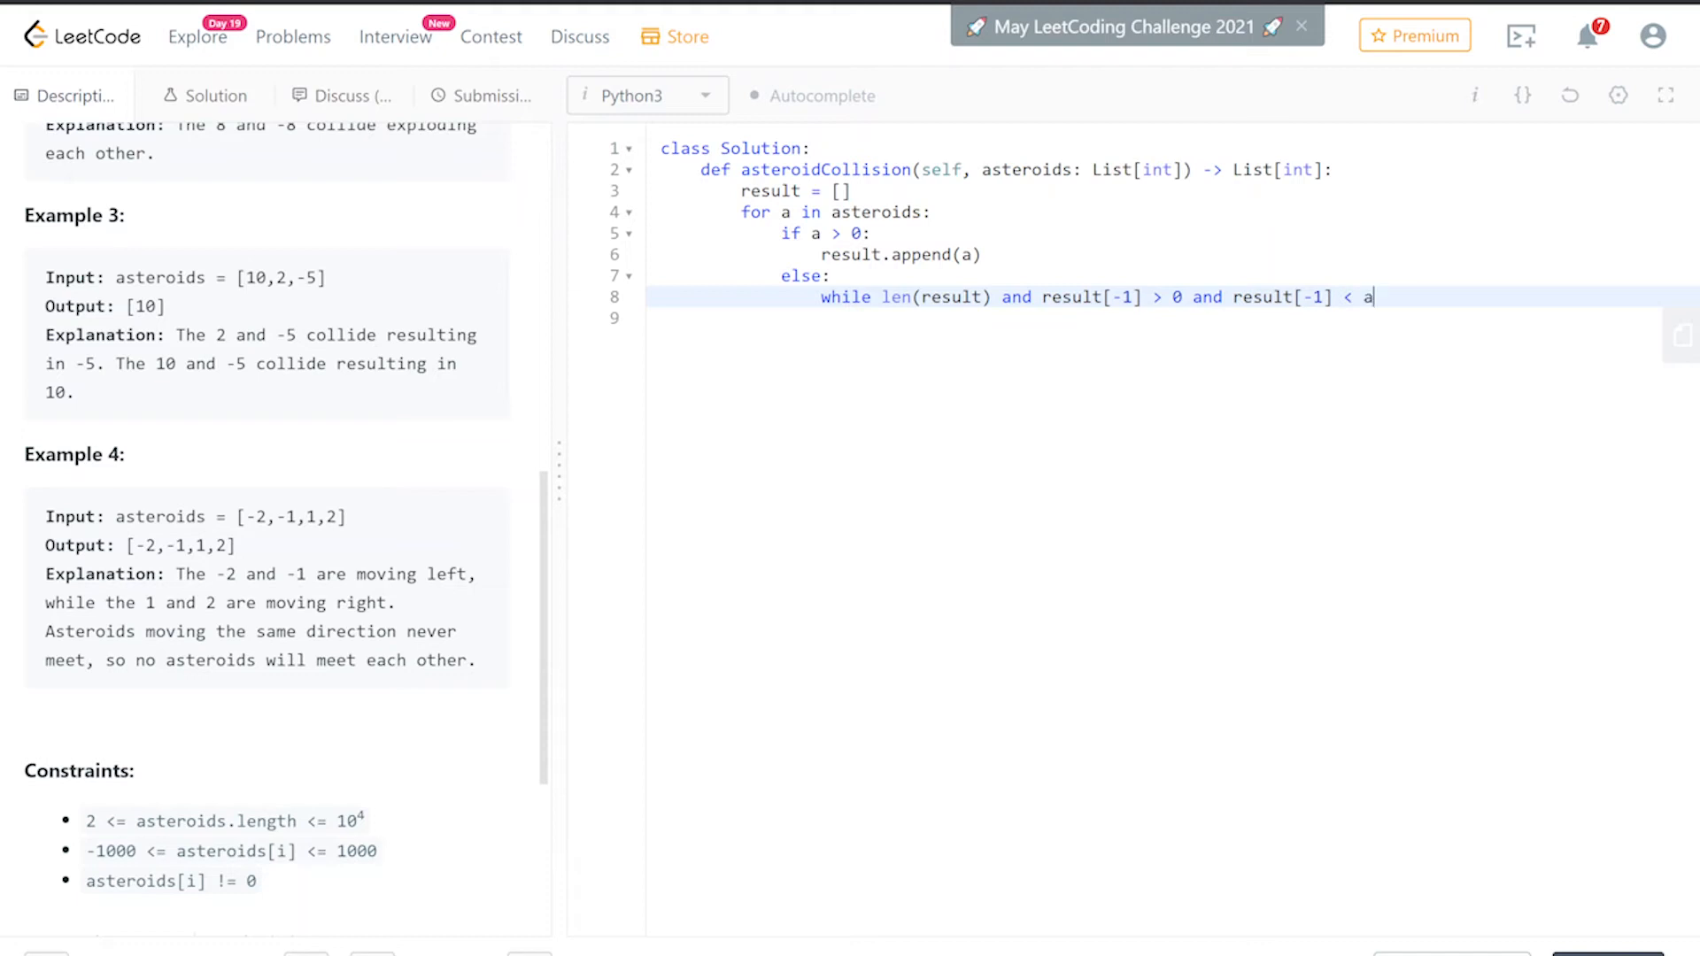
text(abs()
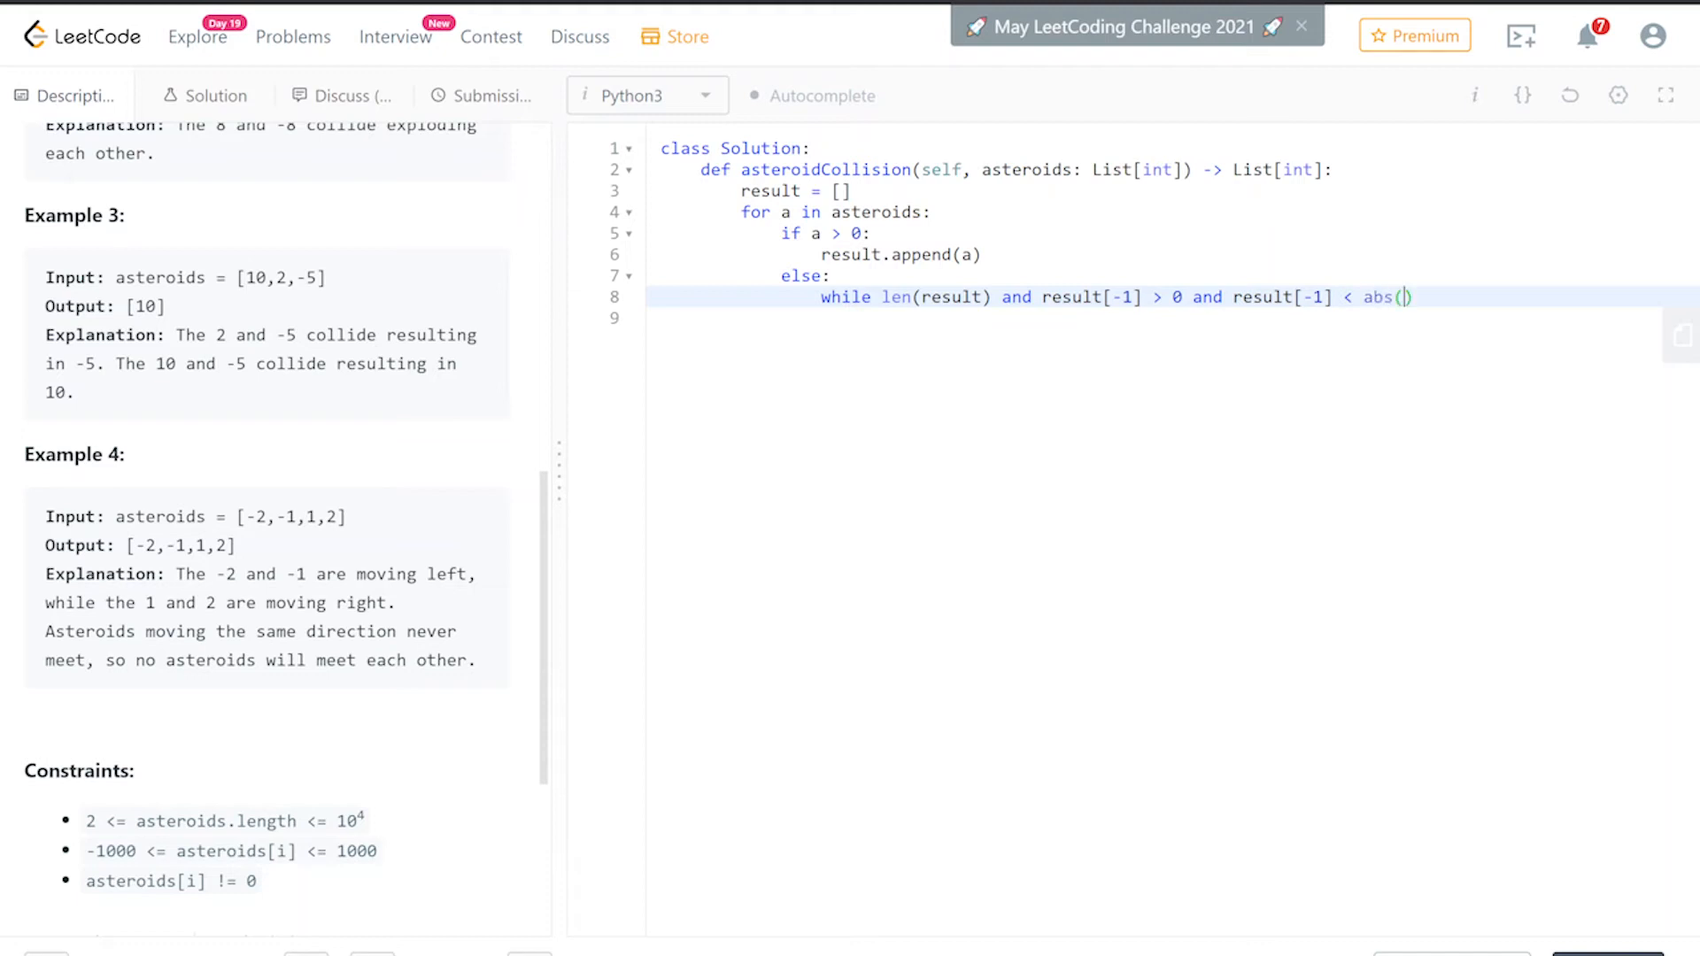
text(a))
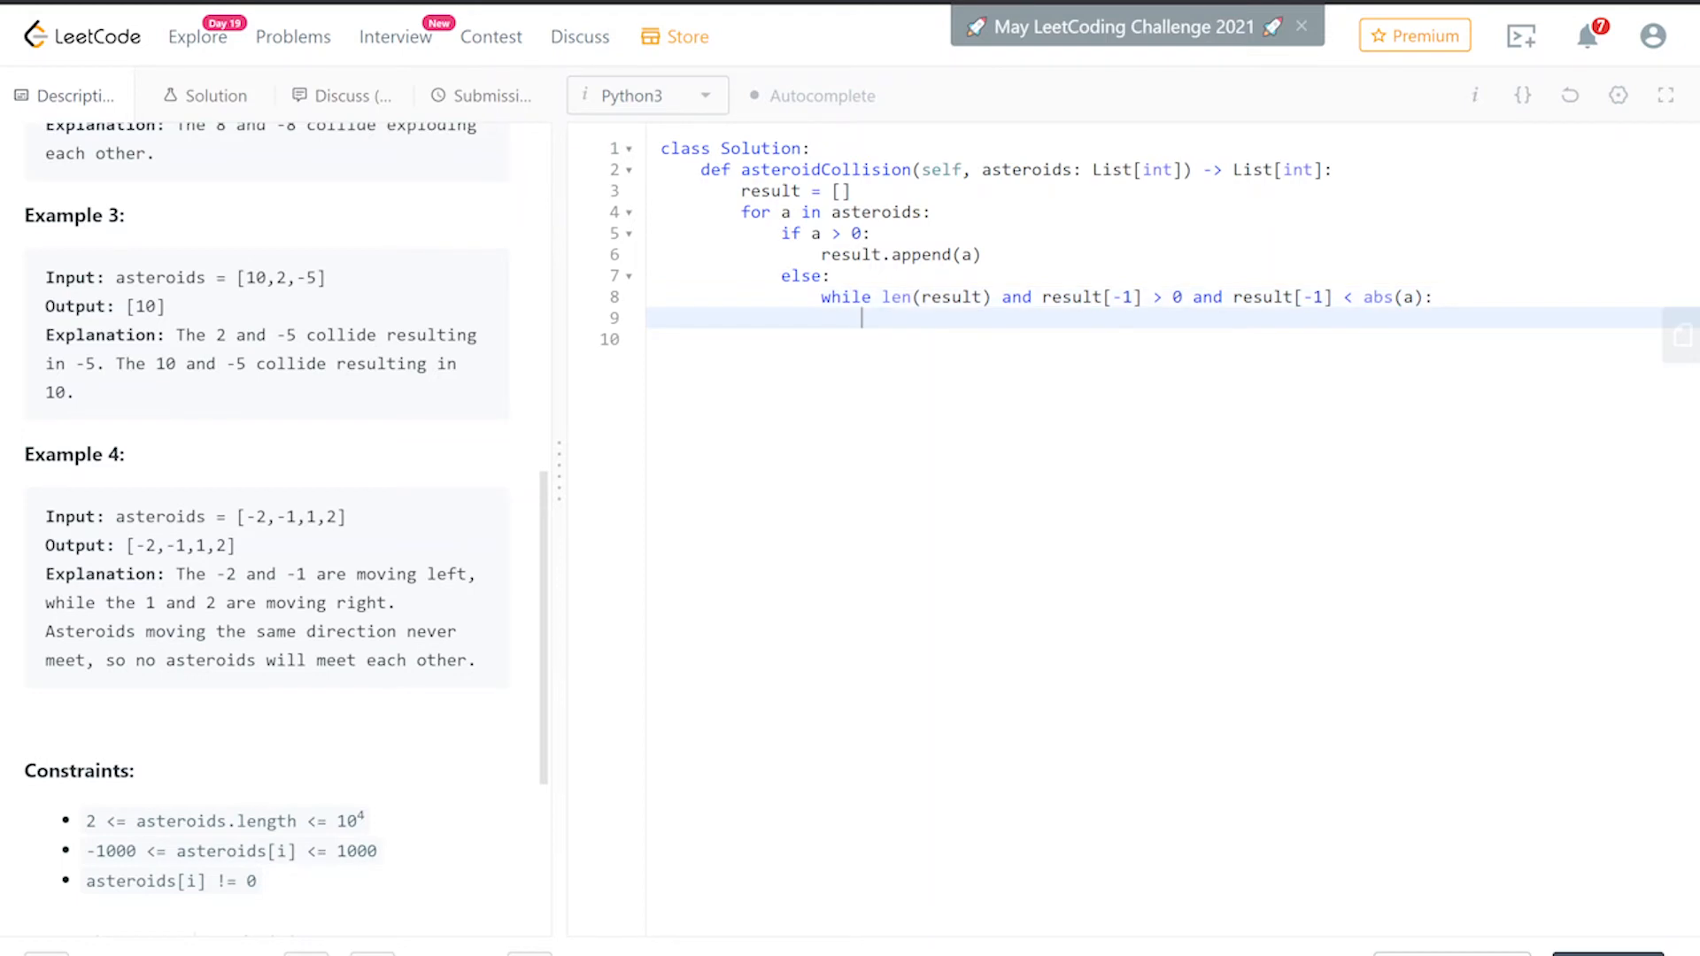
- Add result.pop() as the while loop body
text(re)
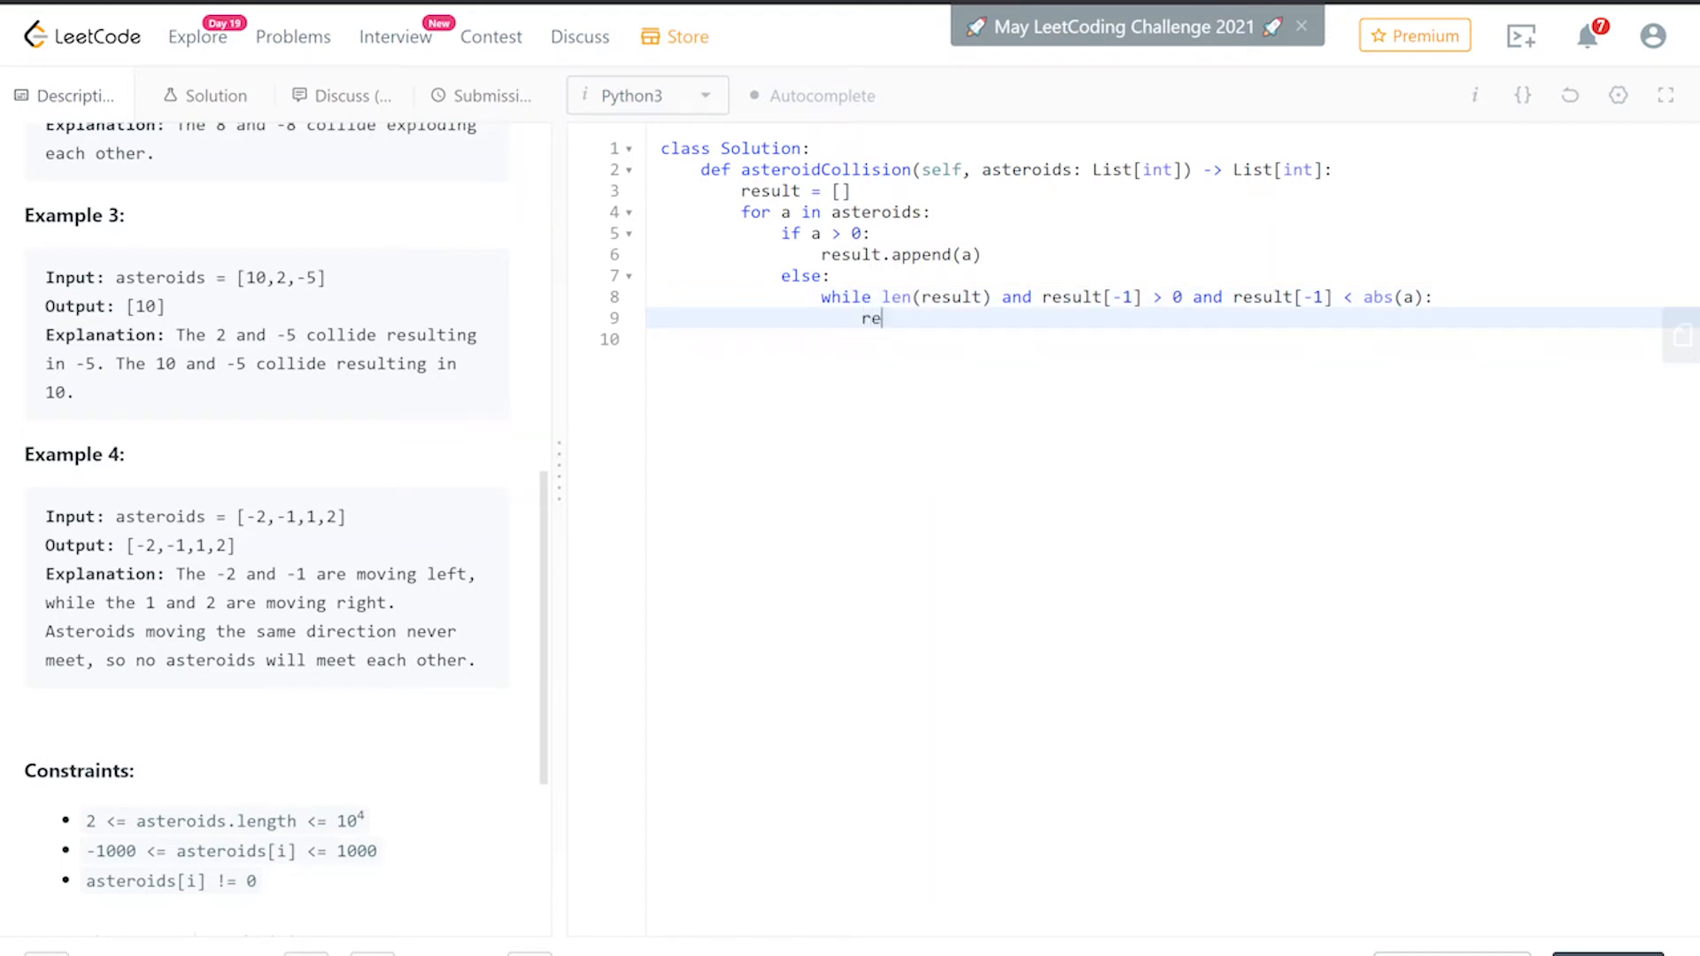
key(Backspace)
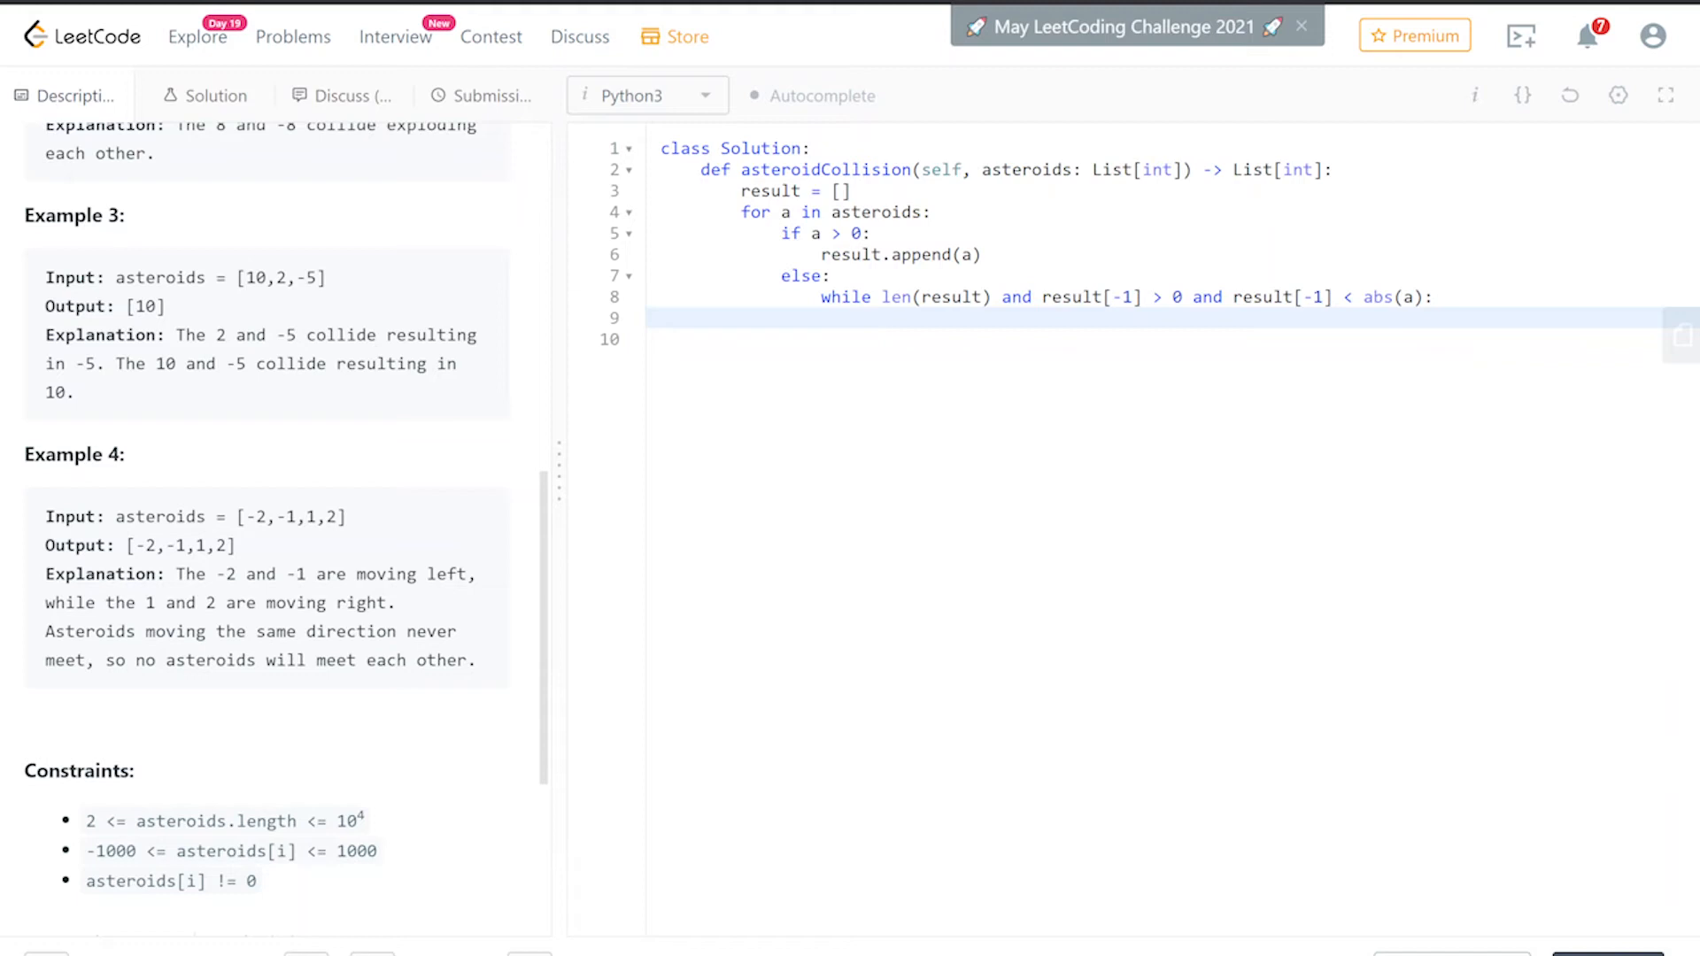
text(result.pop)
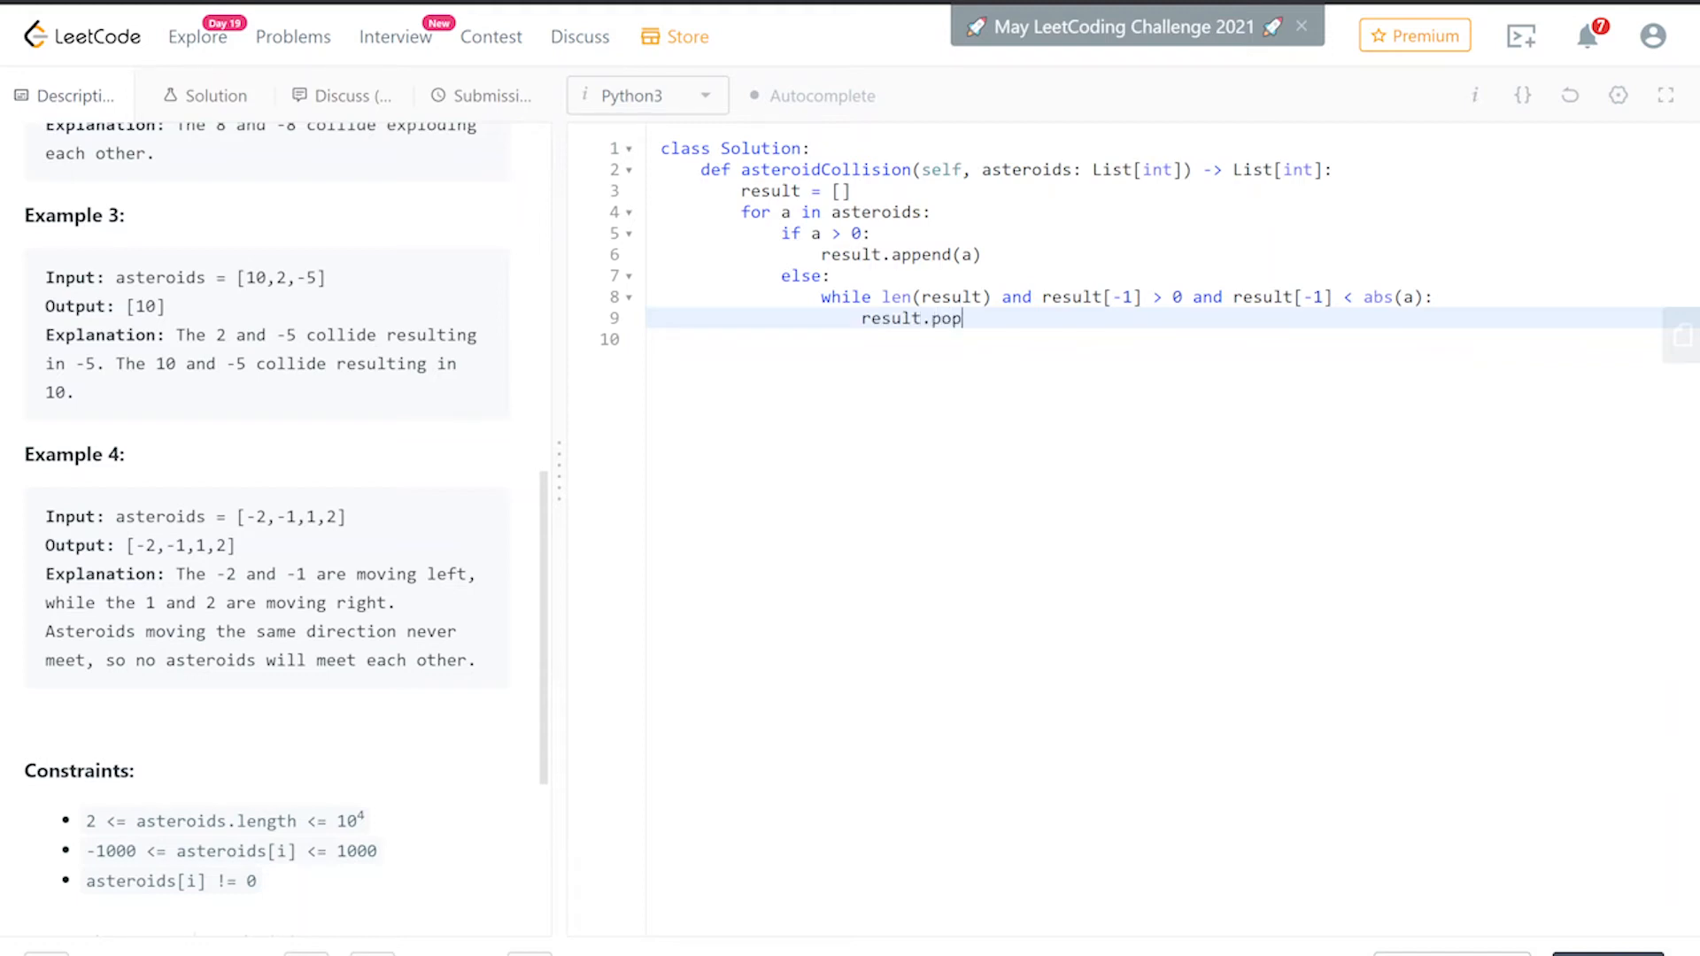
text(())
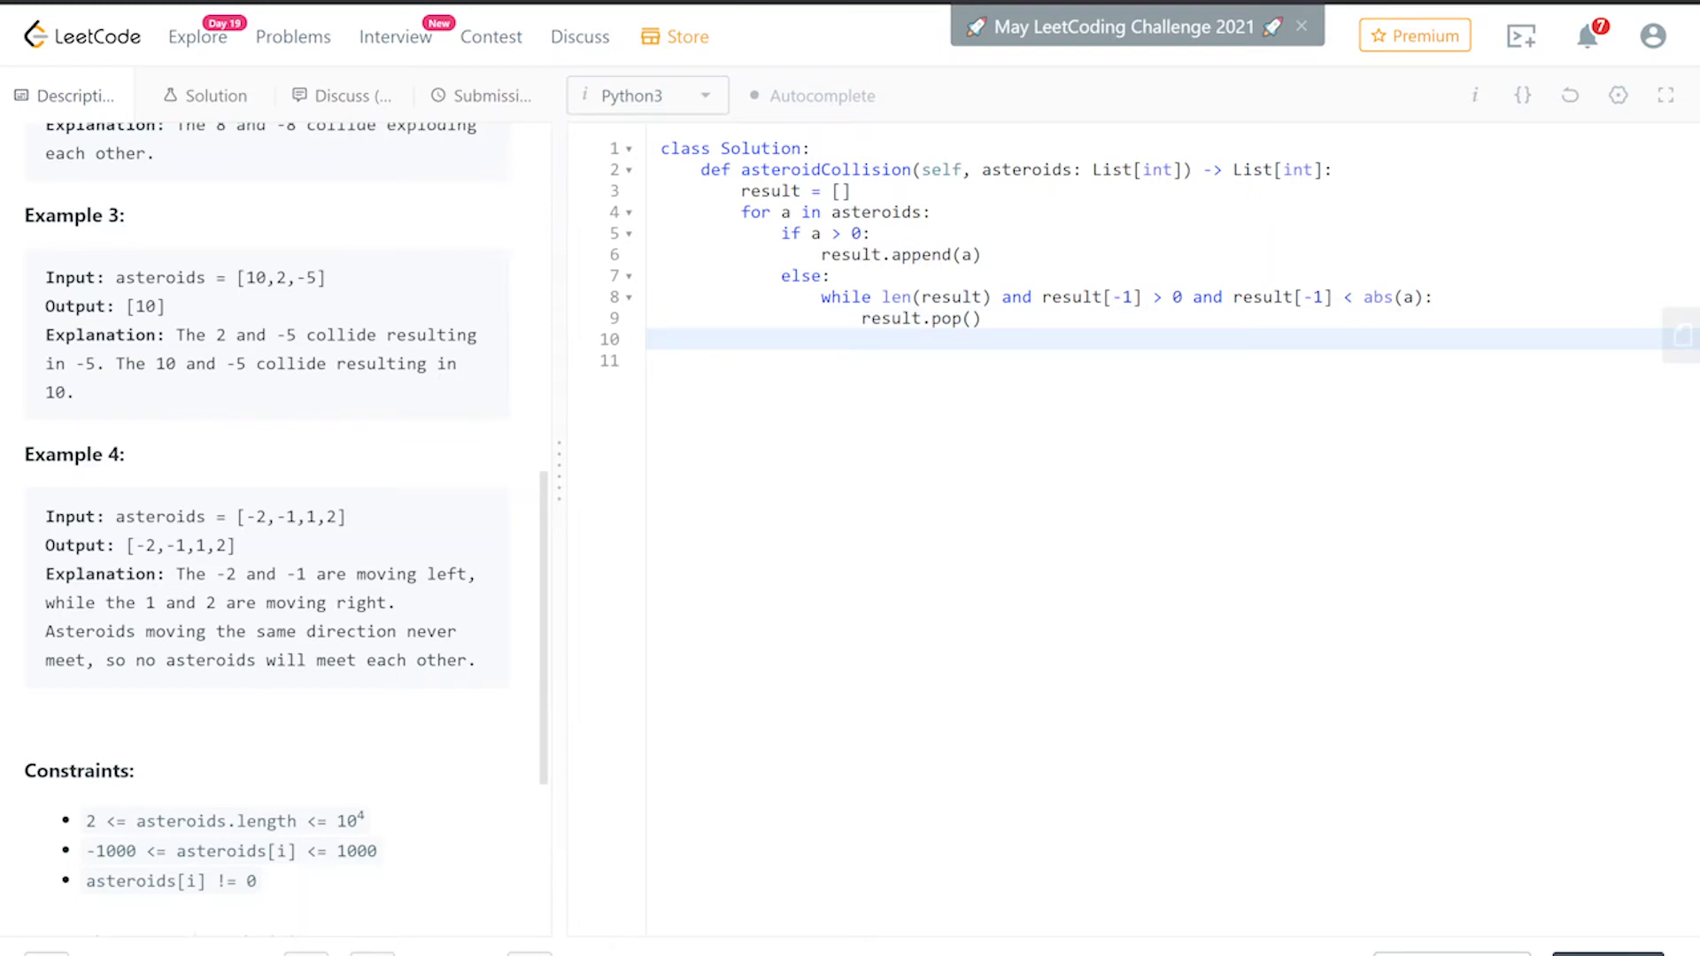
- Add if len(result) == 0 or on result[-1], then result.append(a) and a new line
text(if)
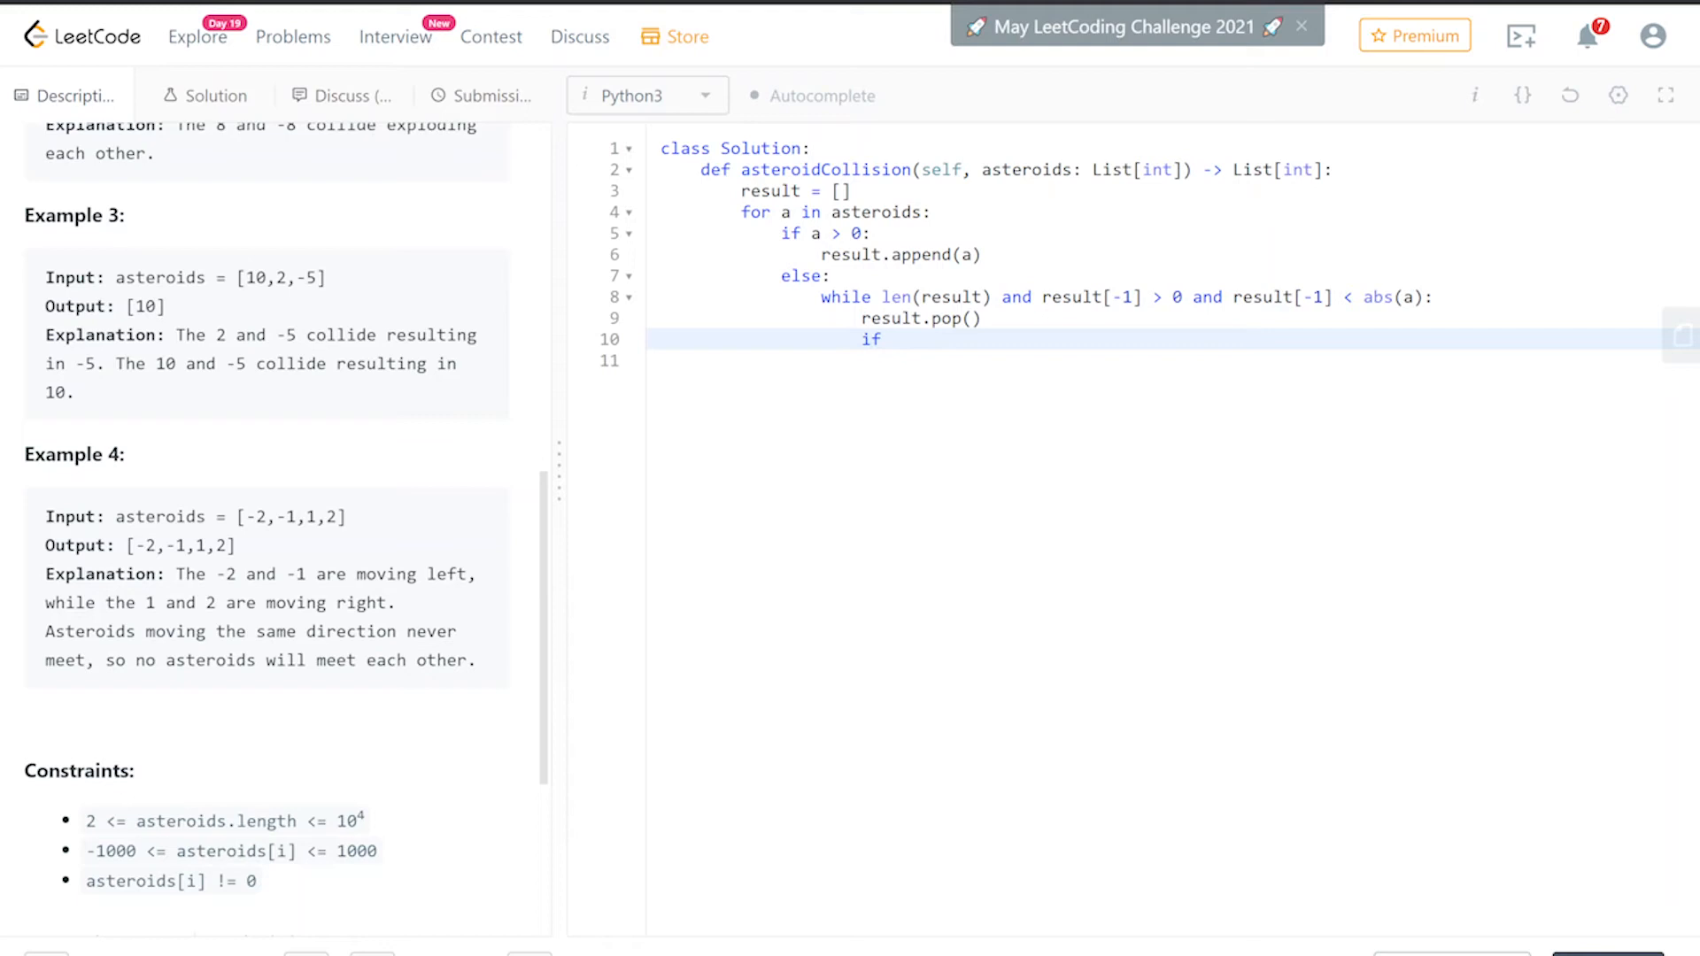
double_click(943, 296)
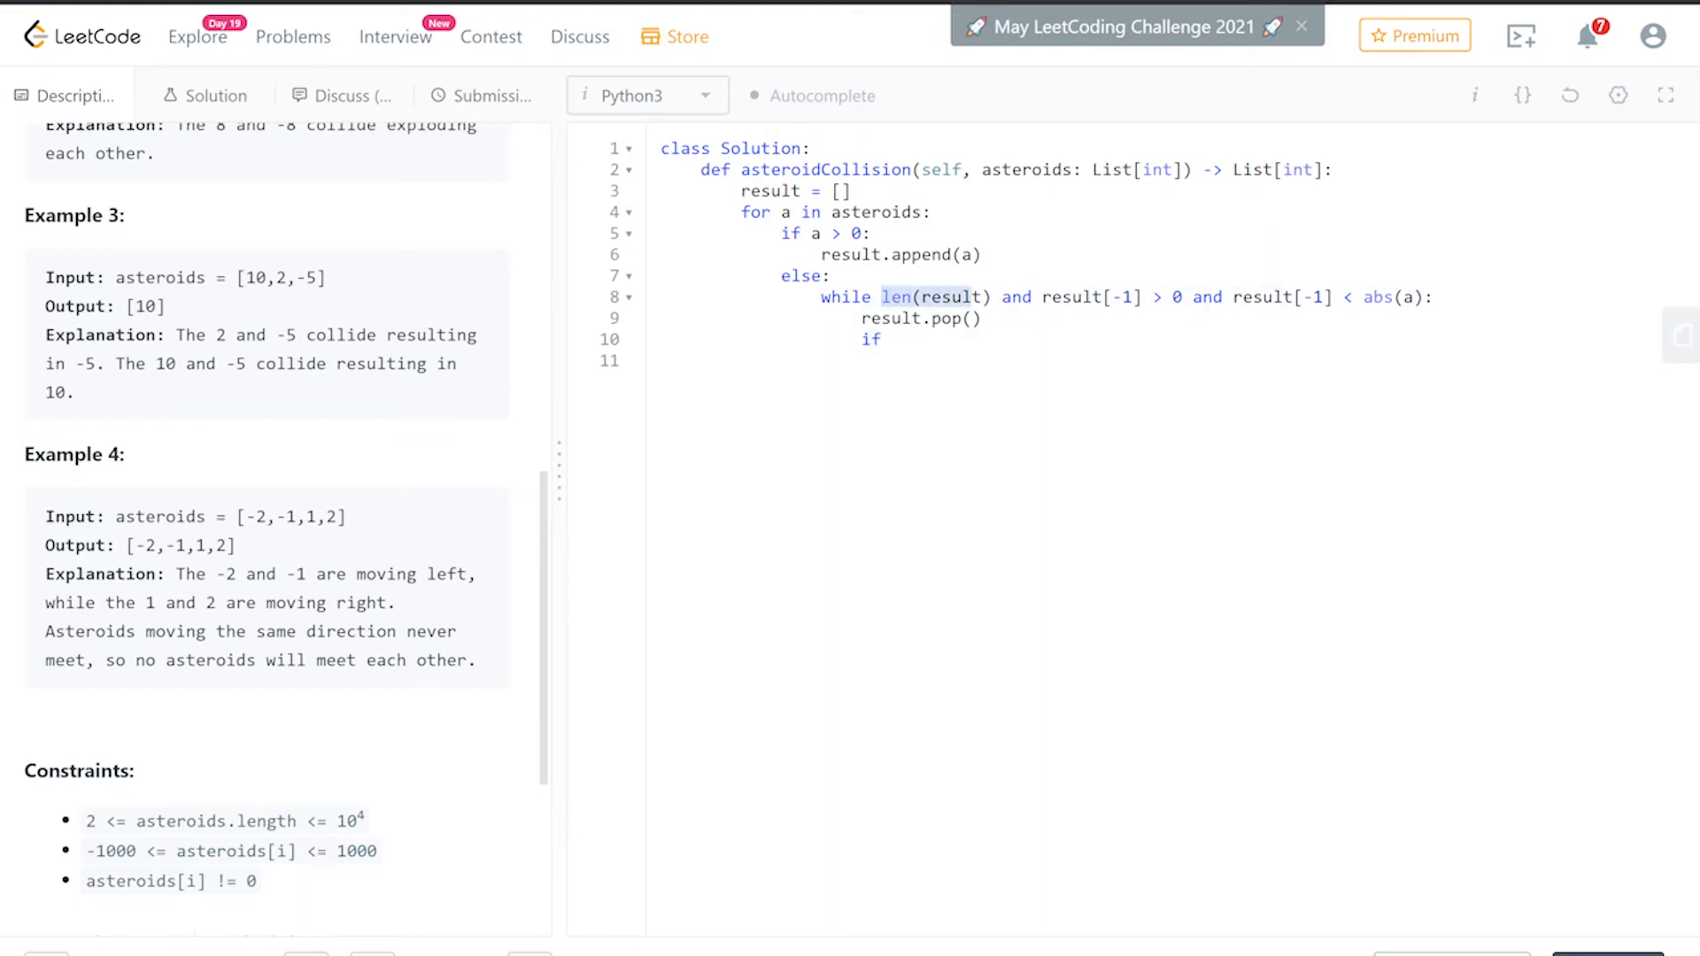
click(889, 338)
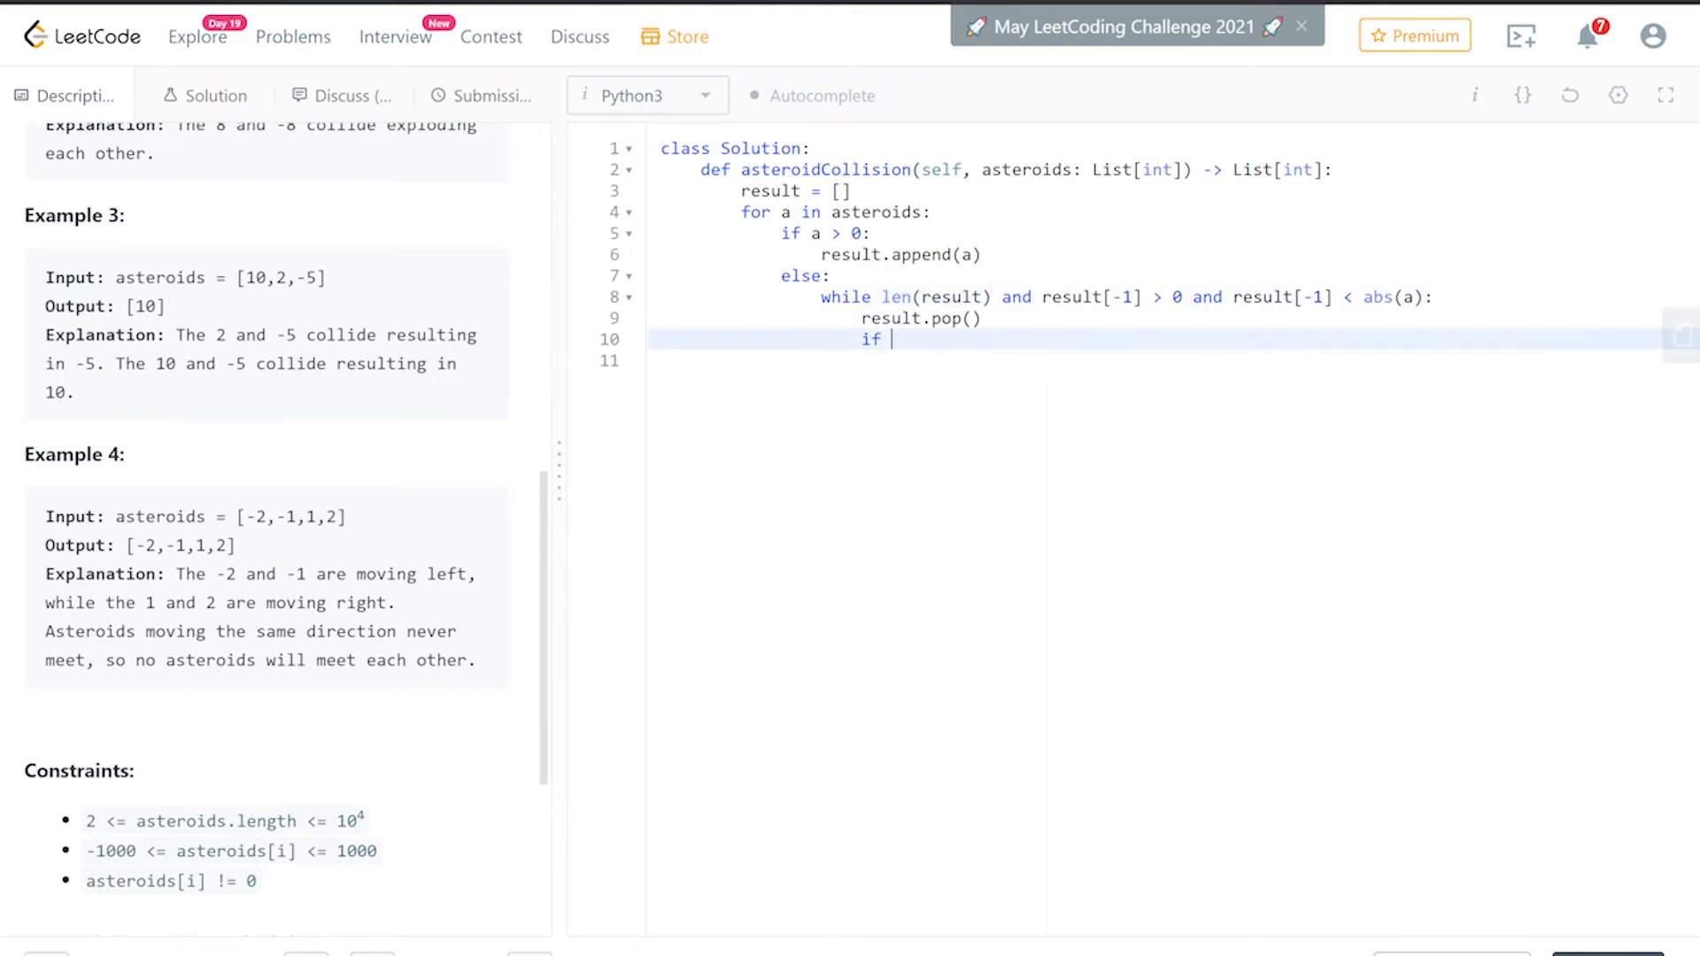
text(len(result))
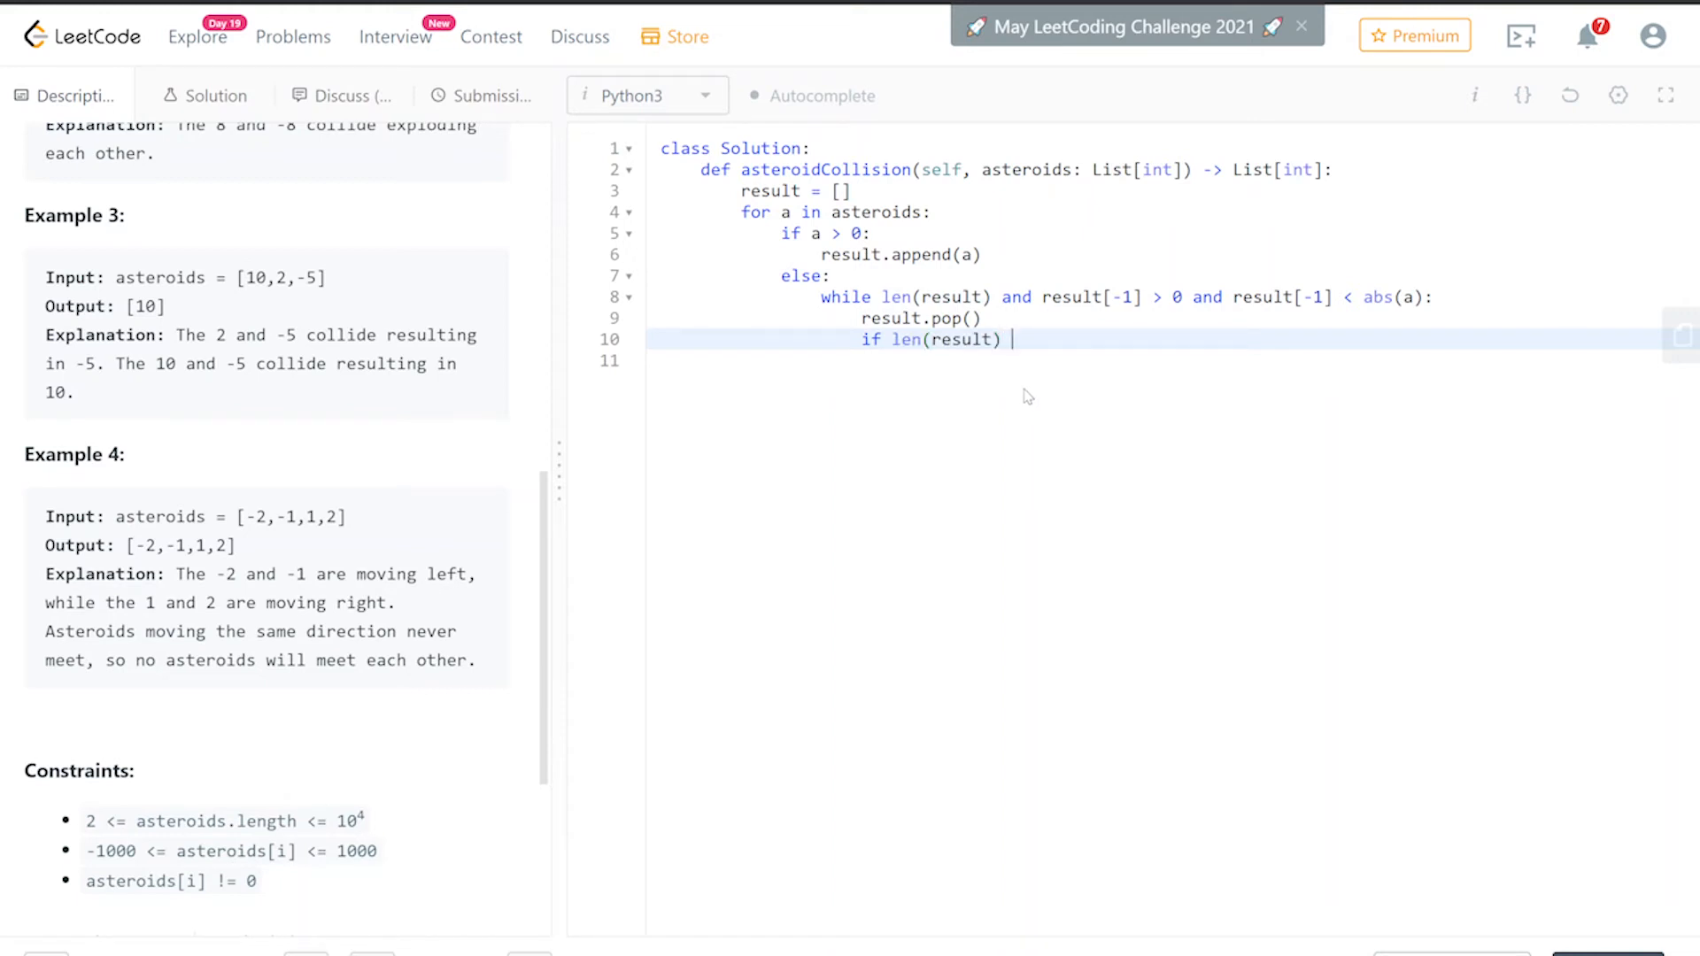
text(== 0)
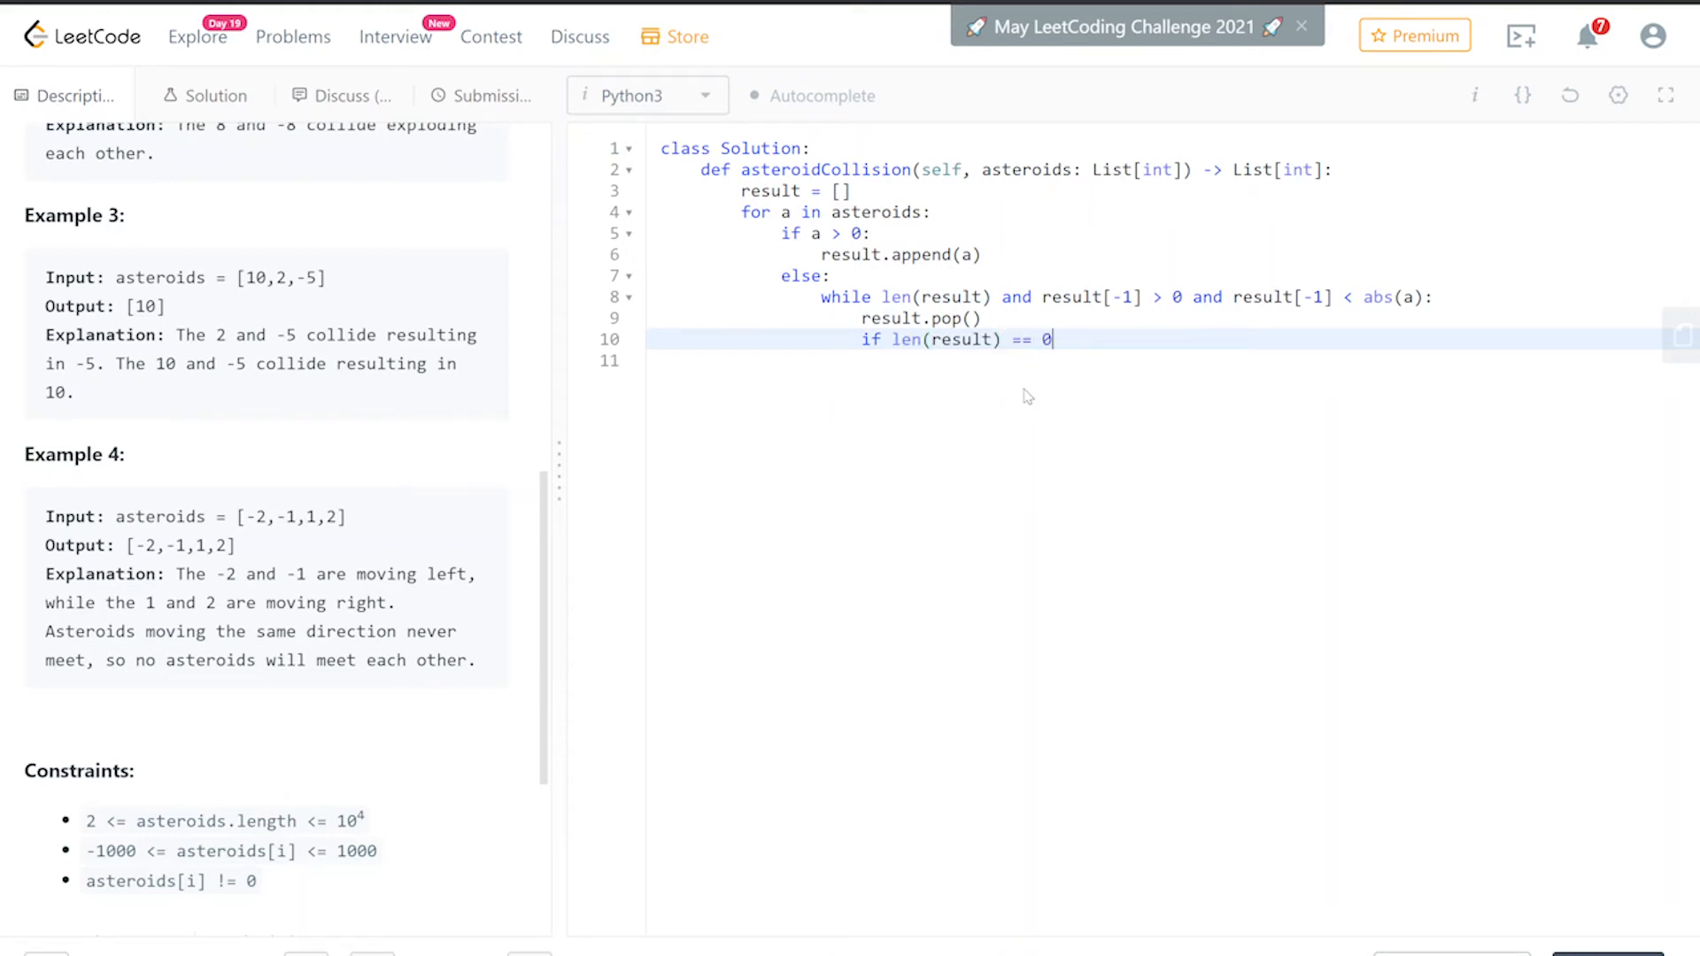
text(o)
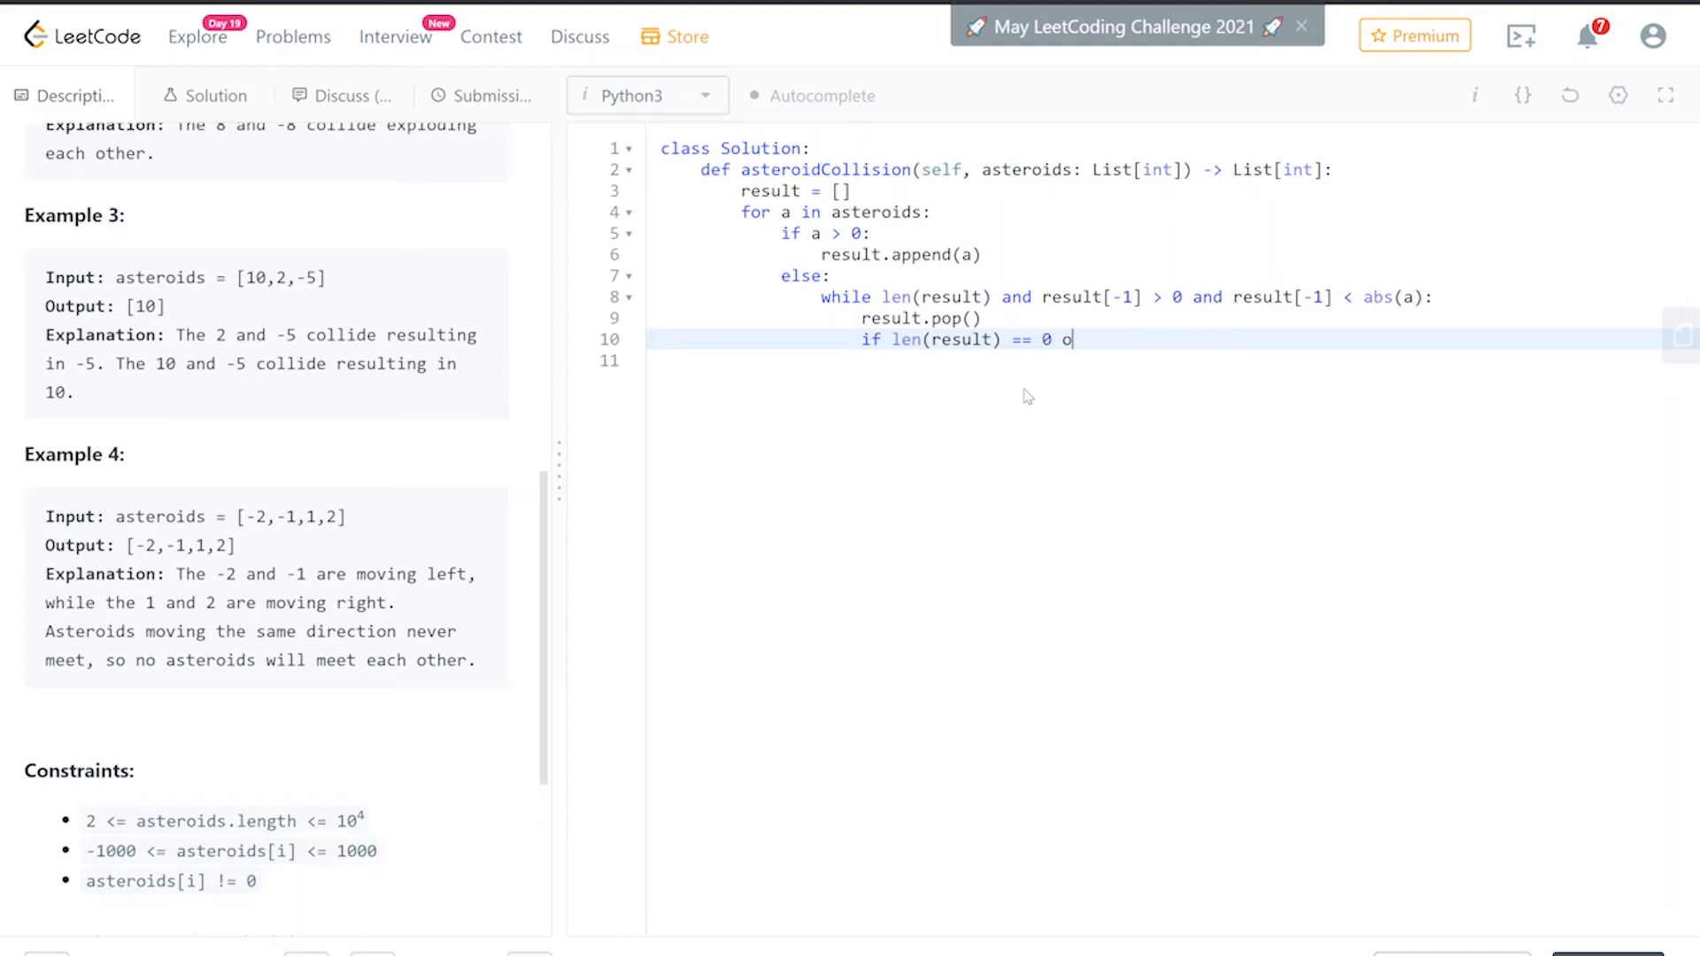
text(r)
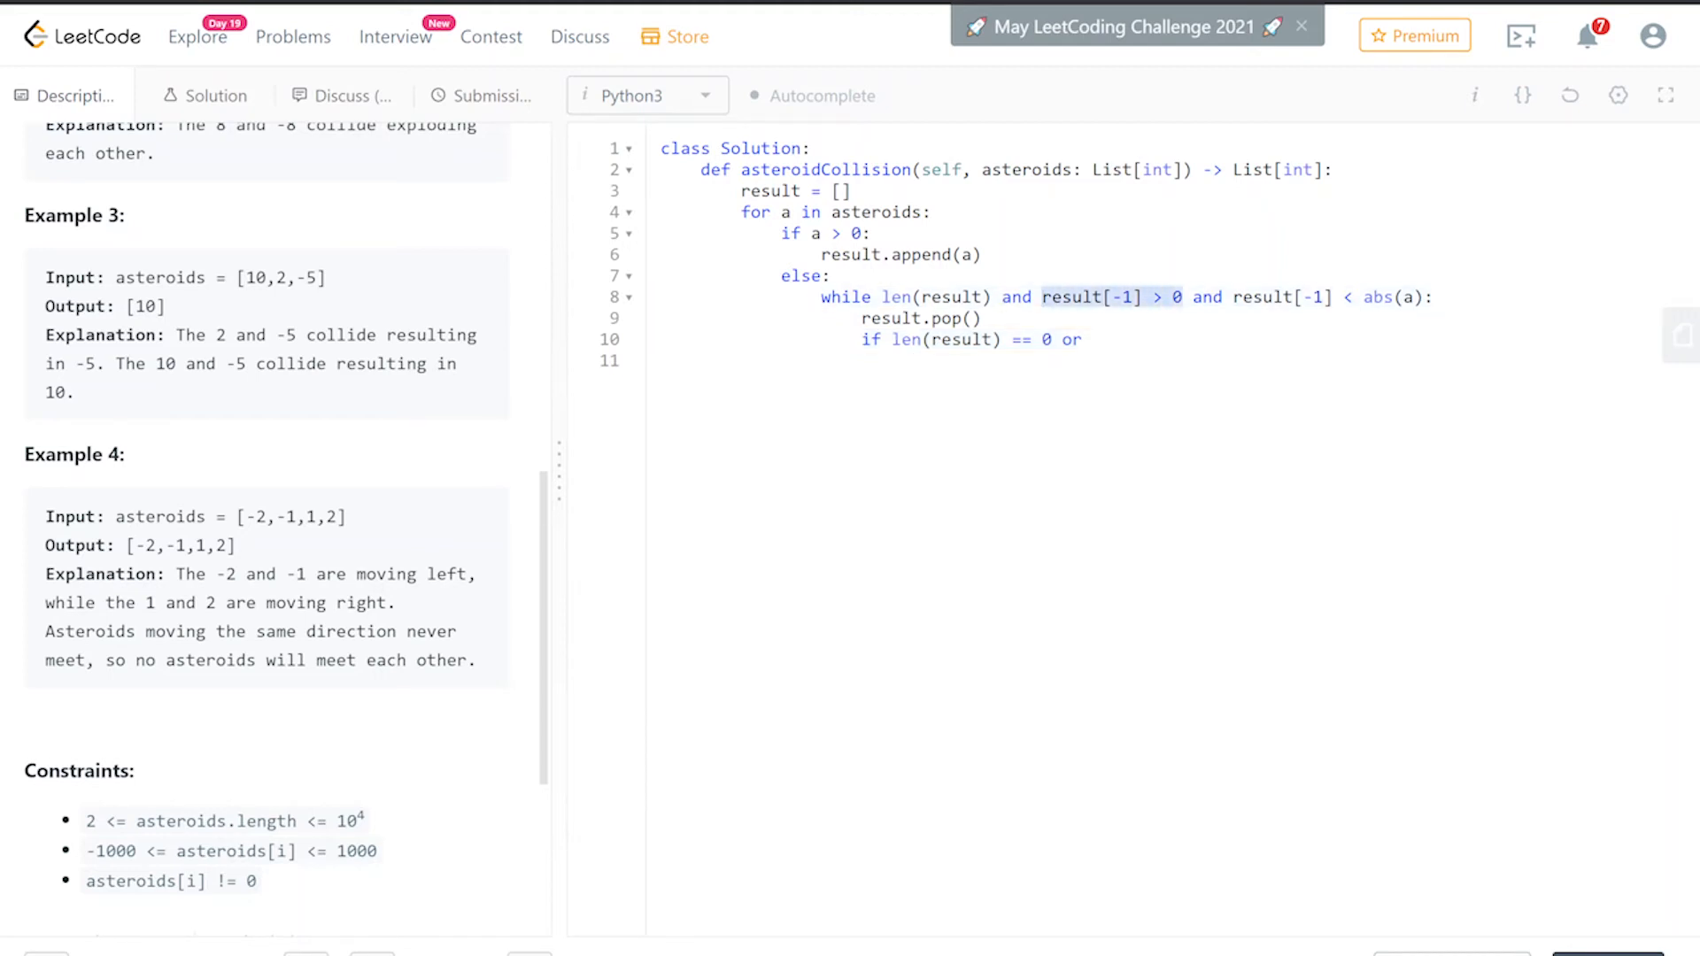
text(result[-1] > 0:)
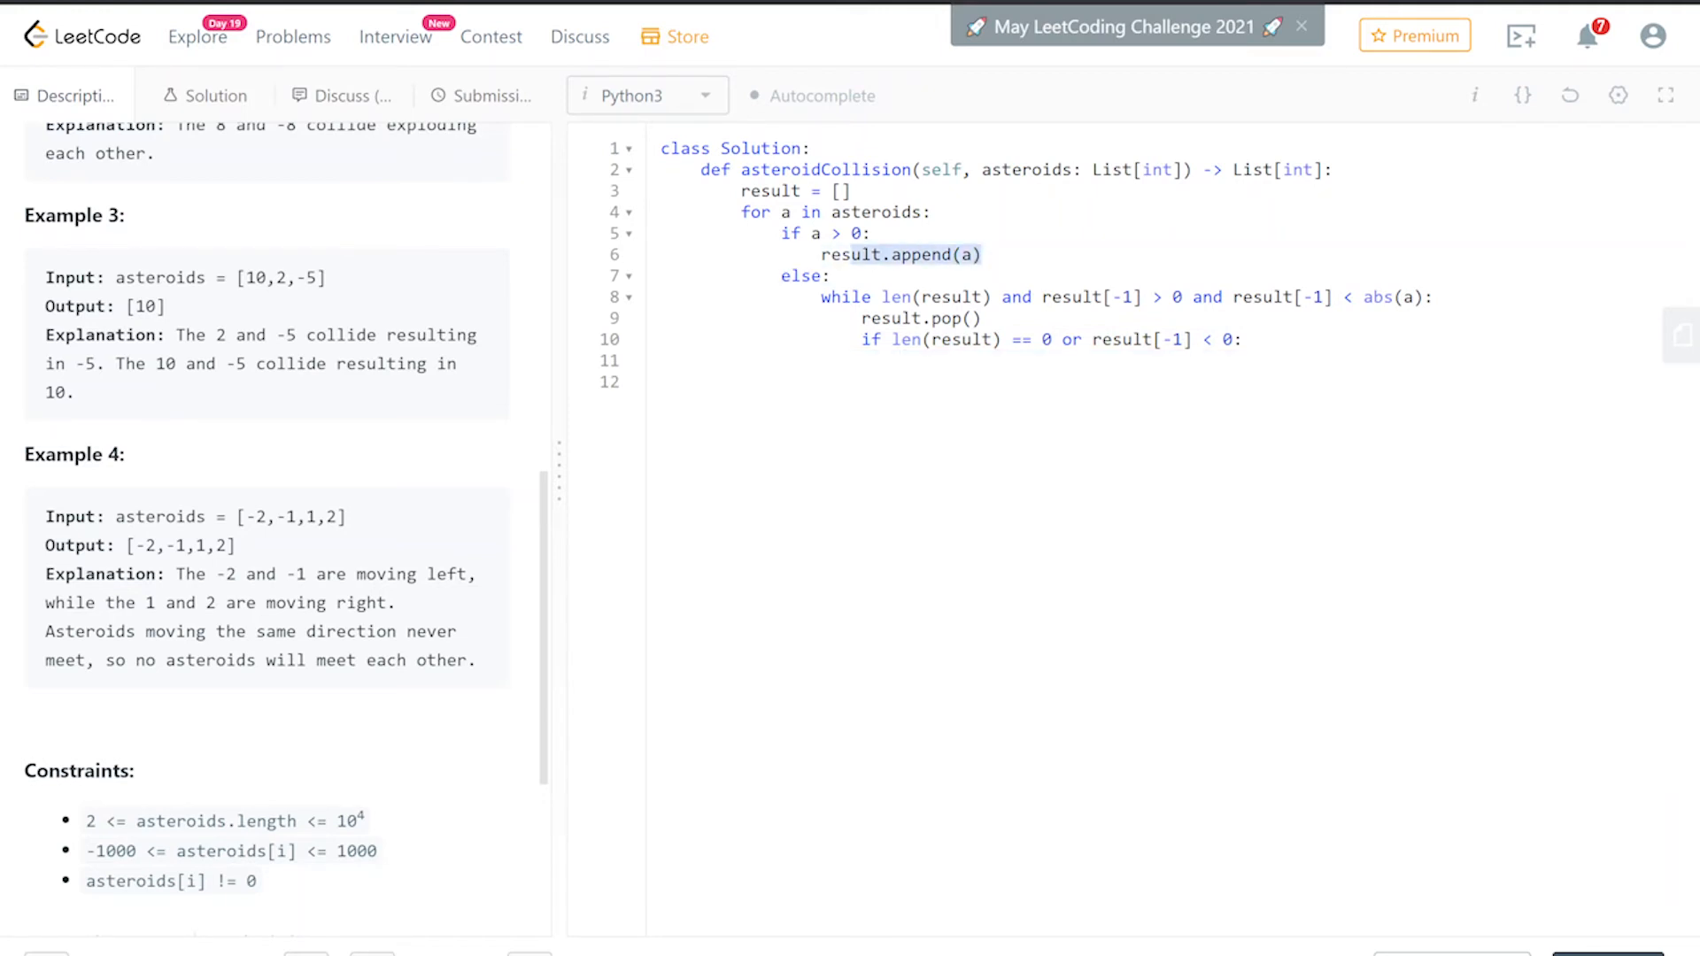
text(result.append(a))
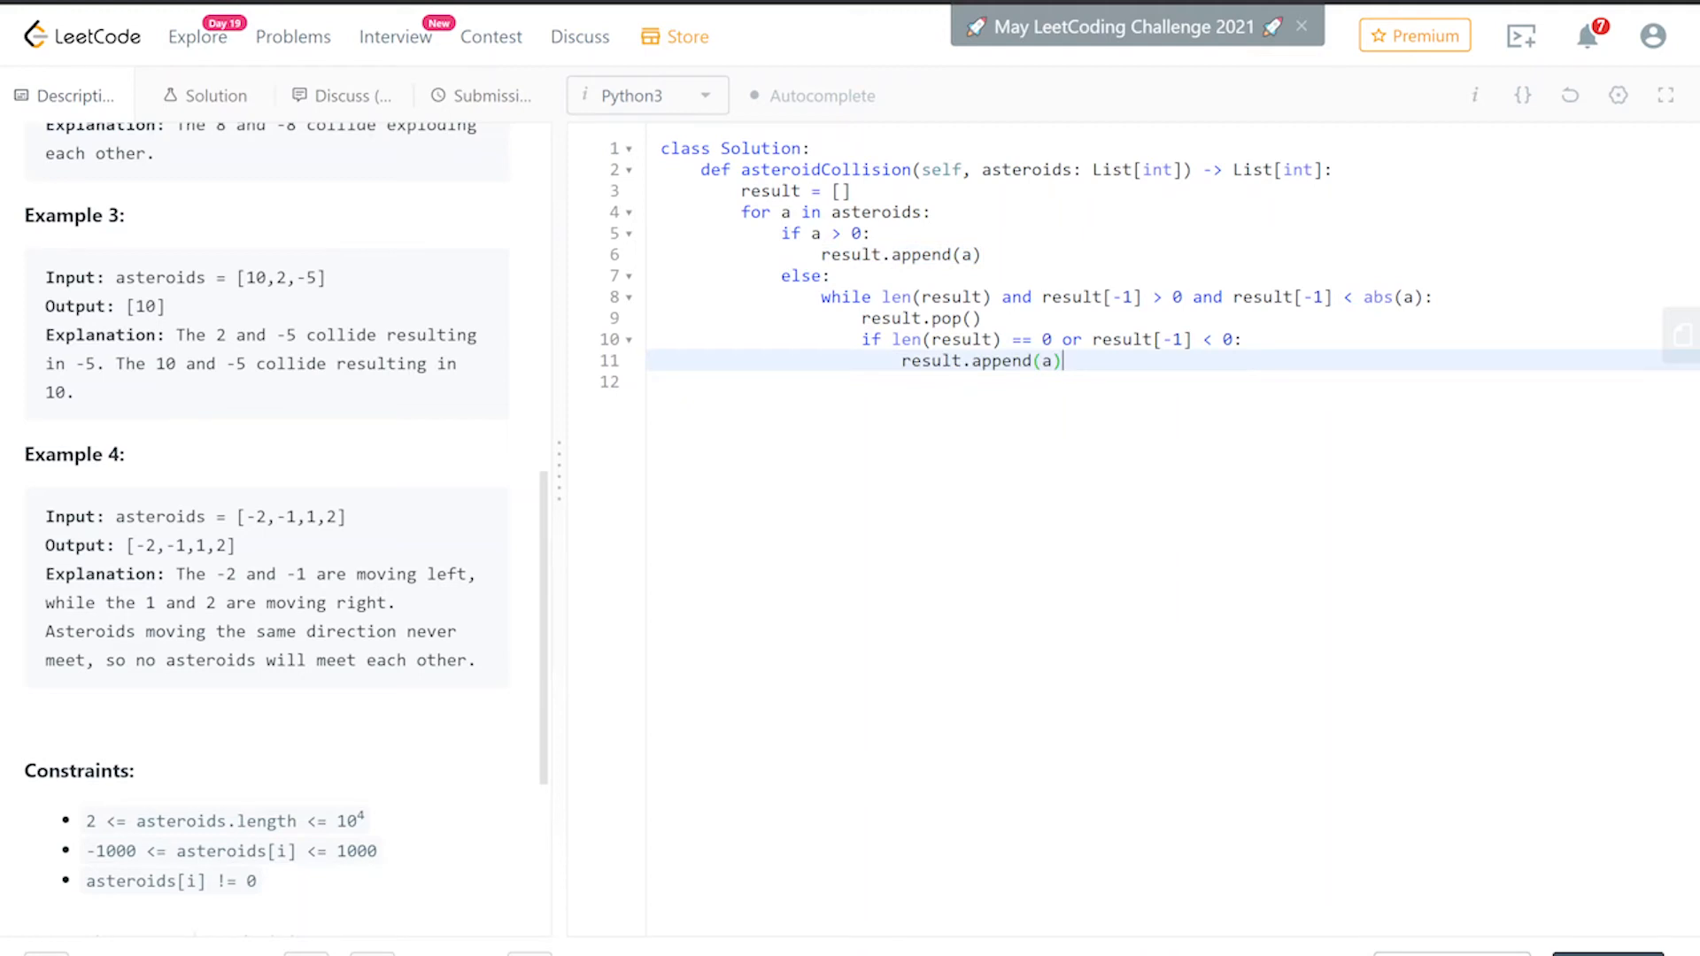
key(Enter)
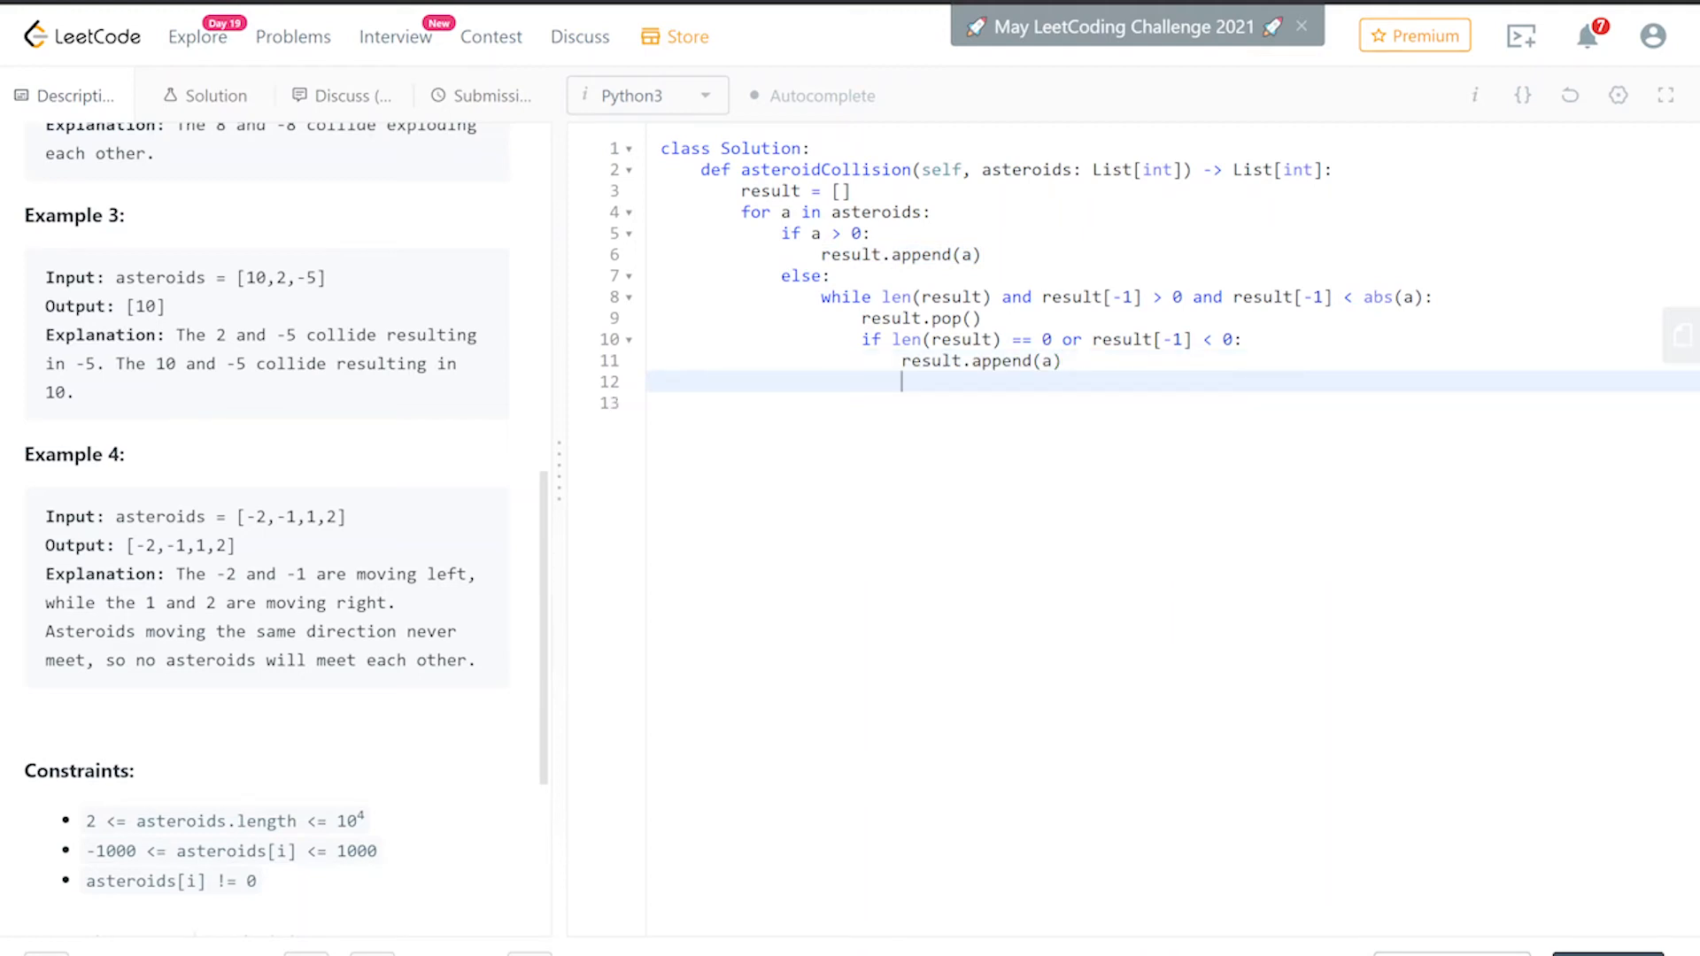
- Add an elif branch that calls result.pop() for the equal-size collision
text(elf)
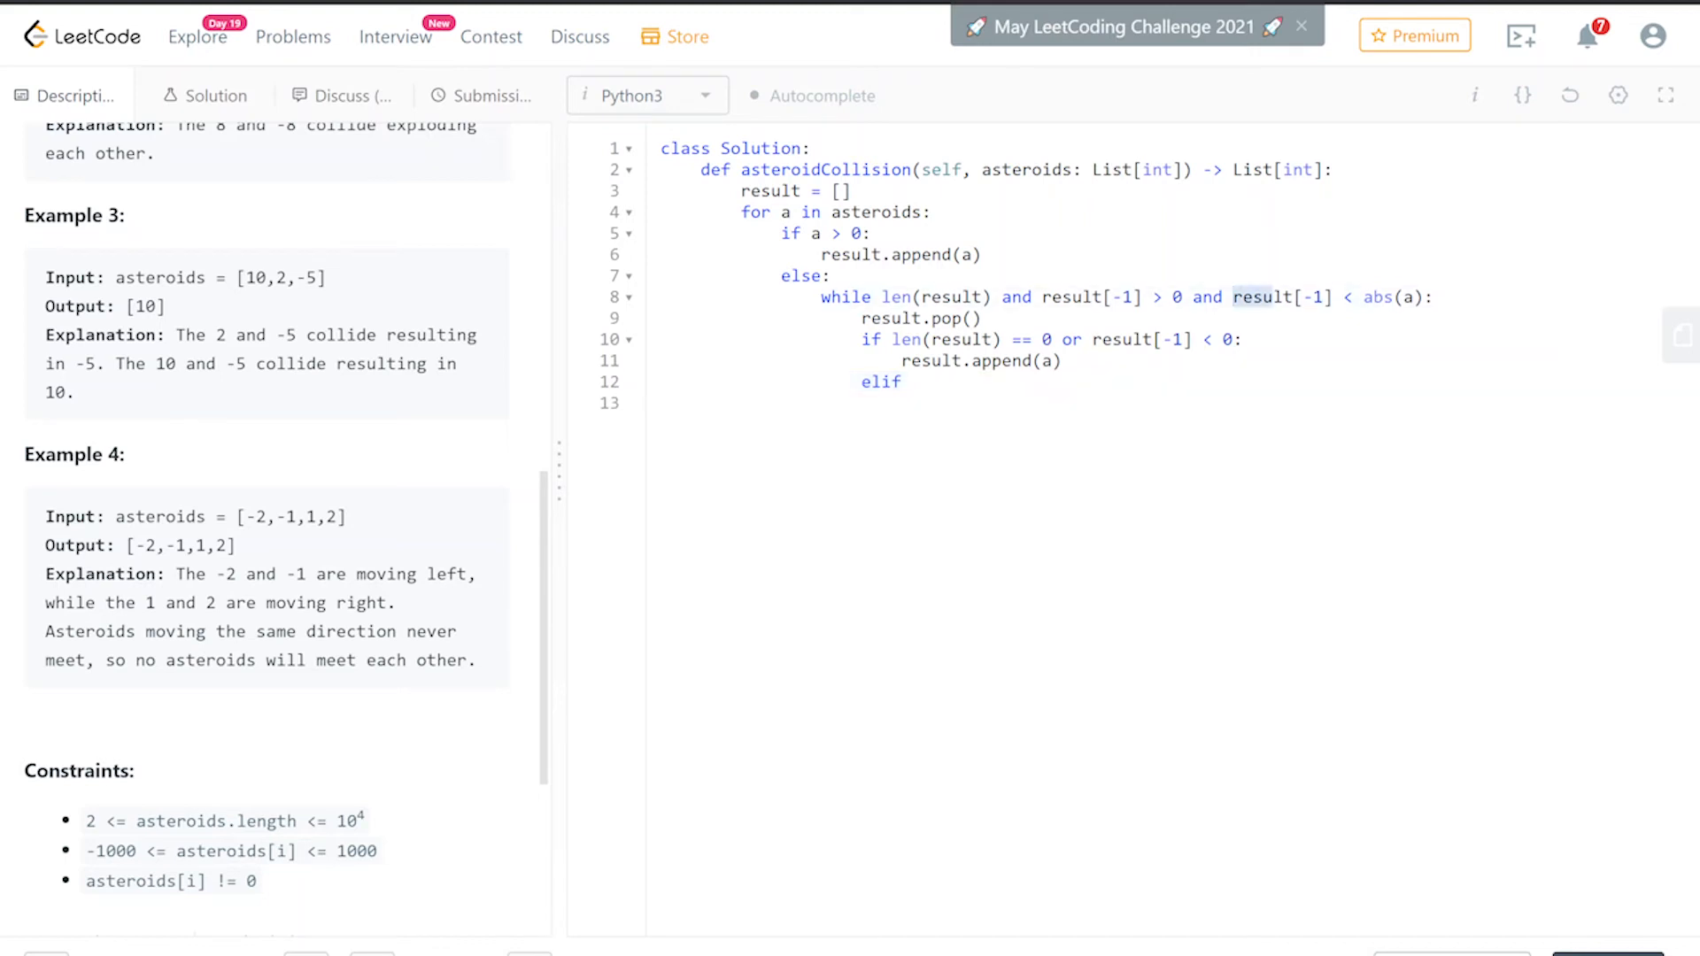
text(result[-1] < abs(a):)
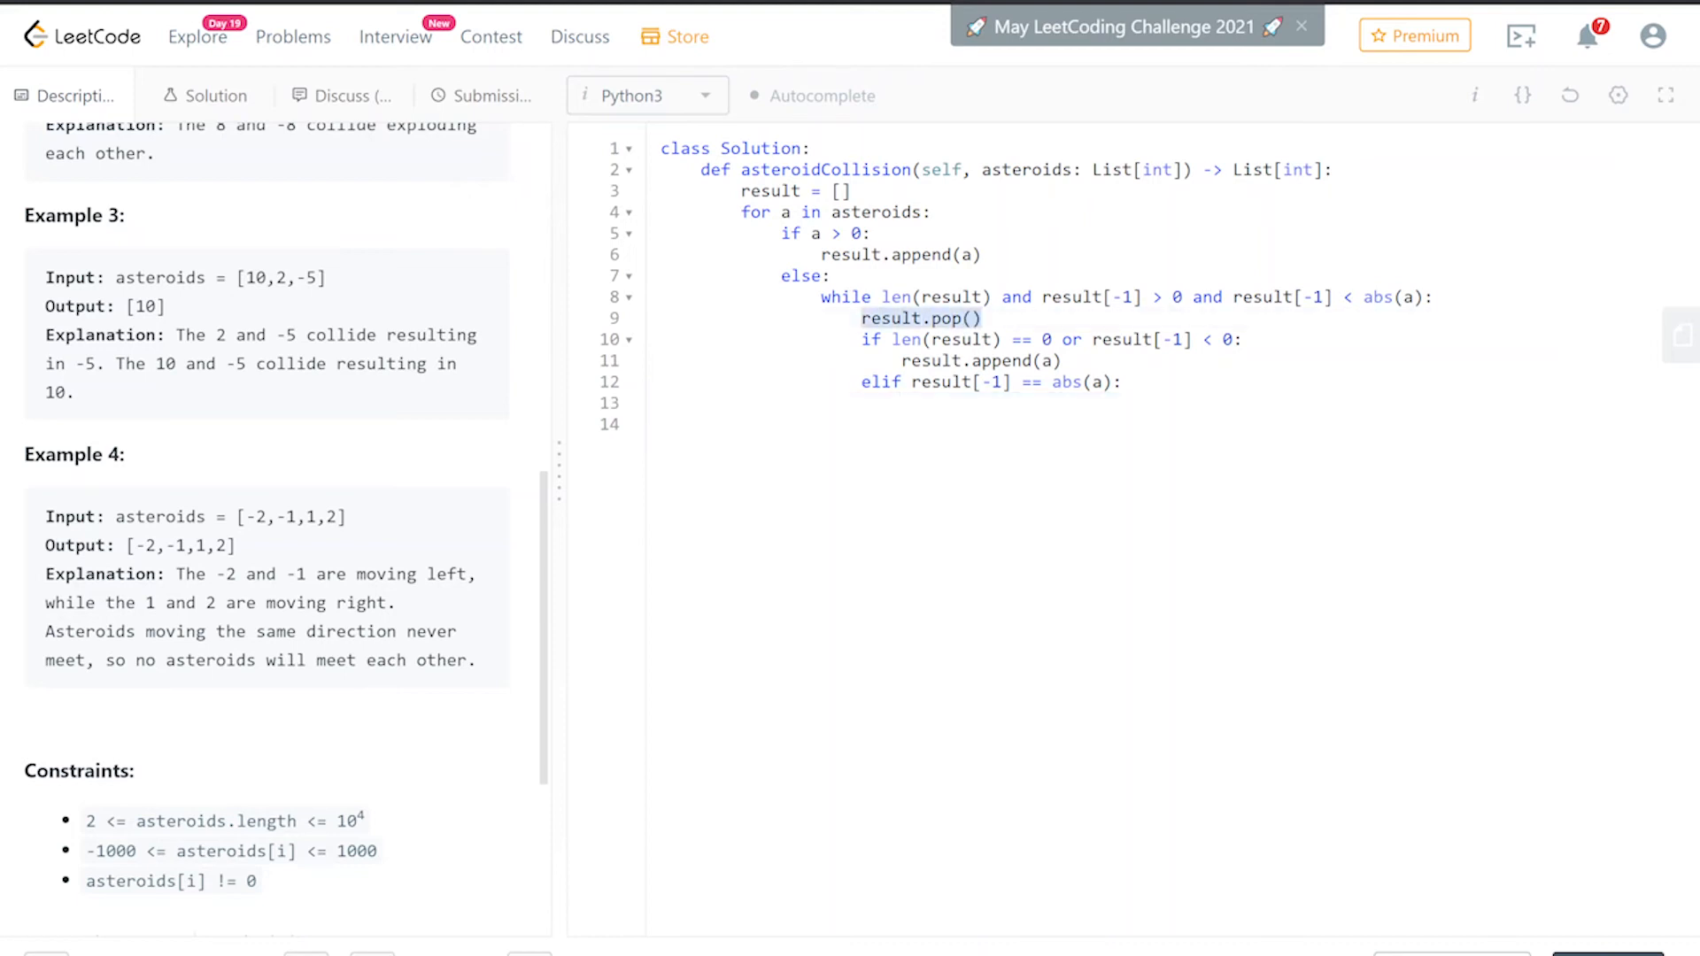
text(result.pop())
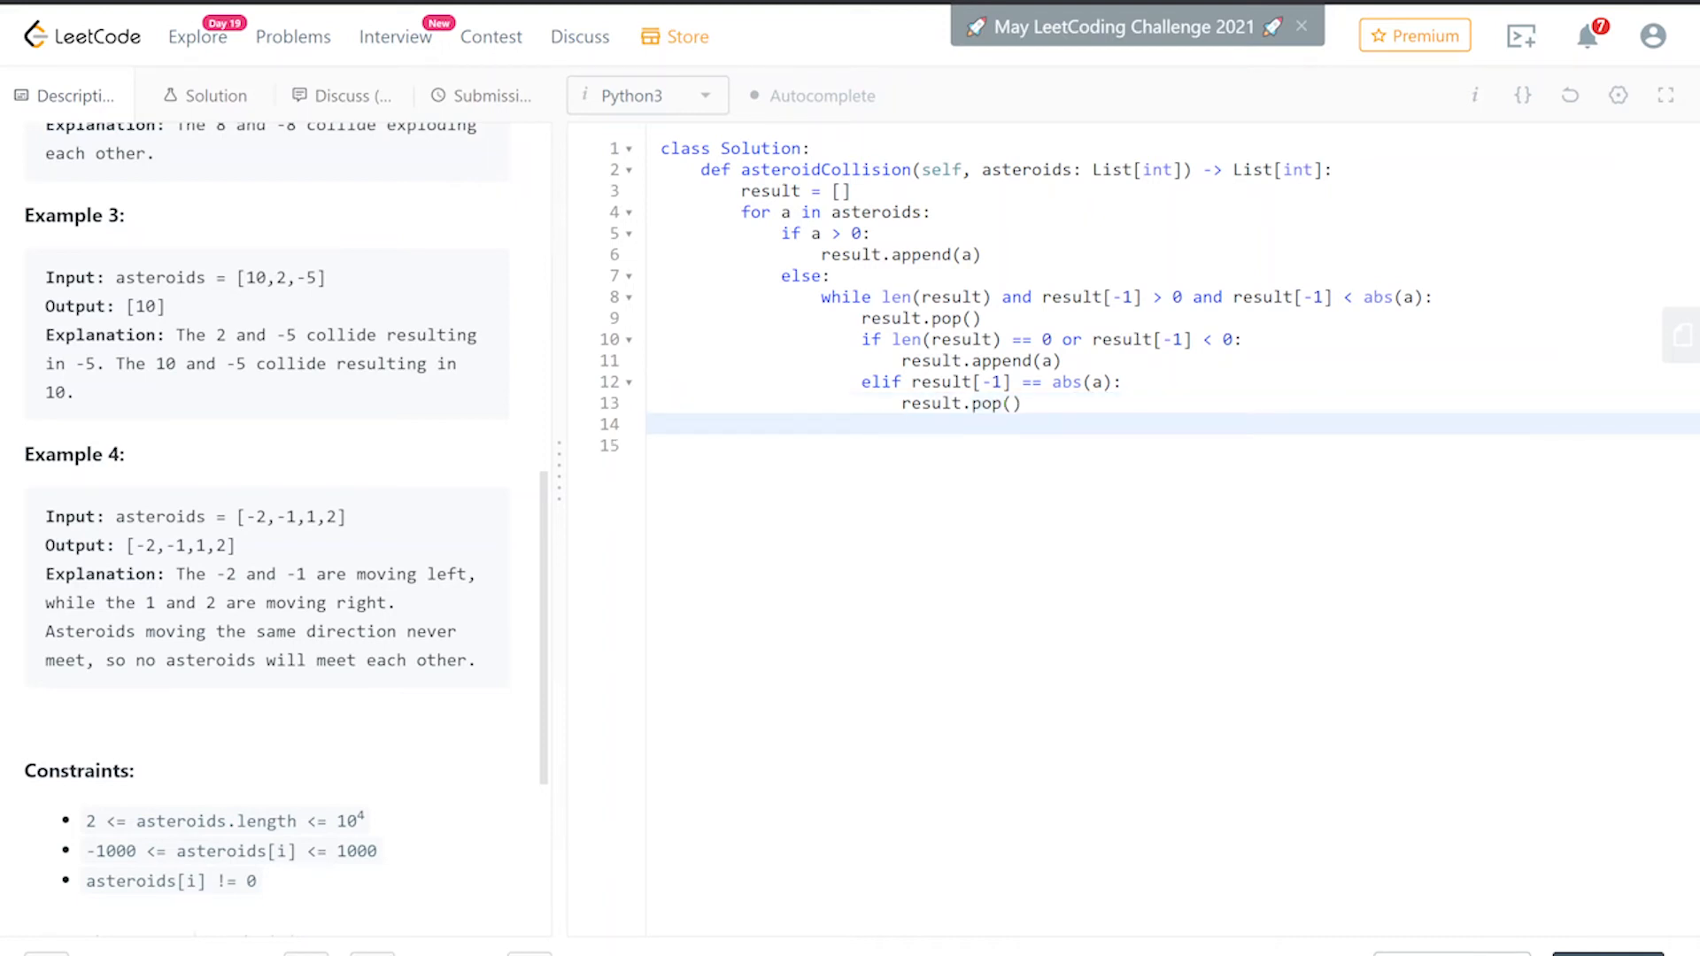
- Add return result at the end and submit the solution
click(821, 424)
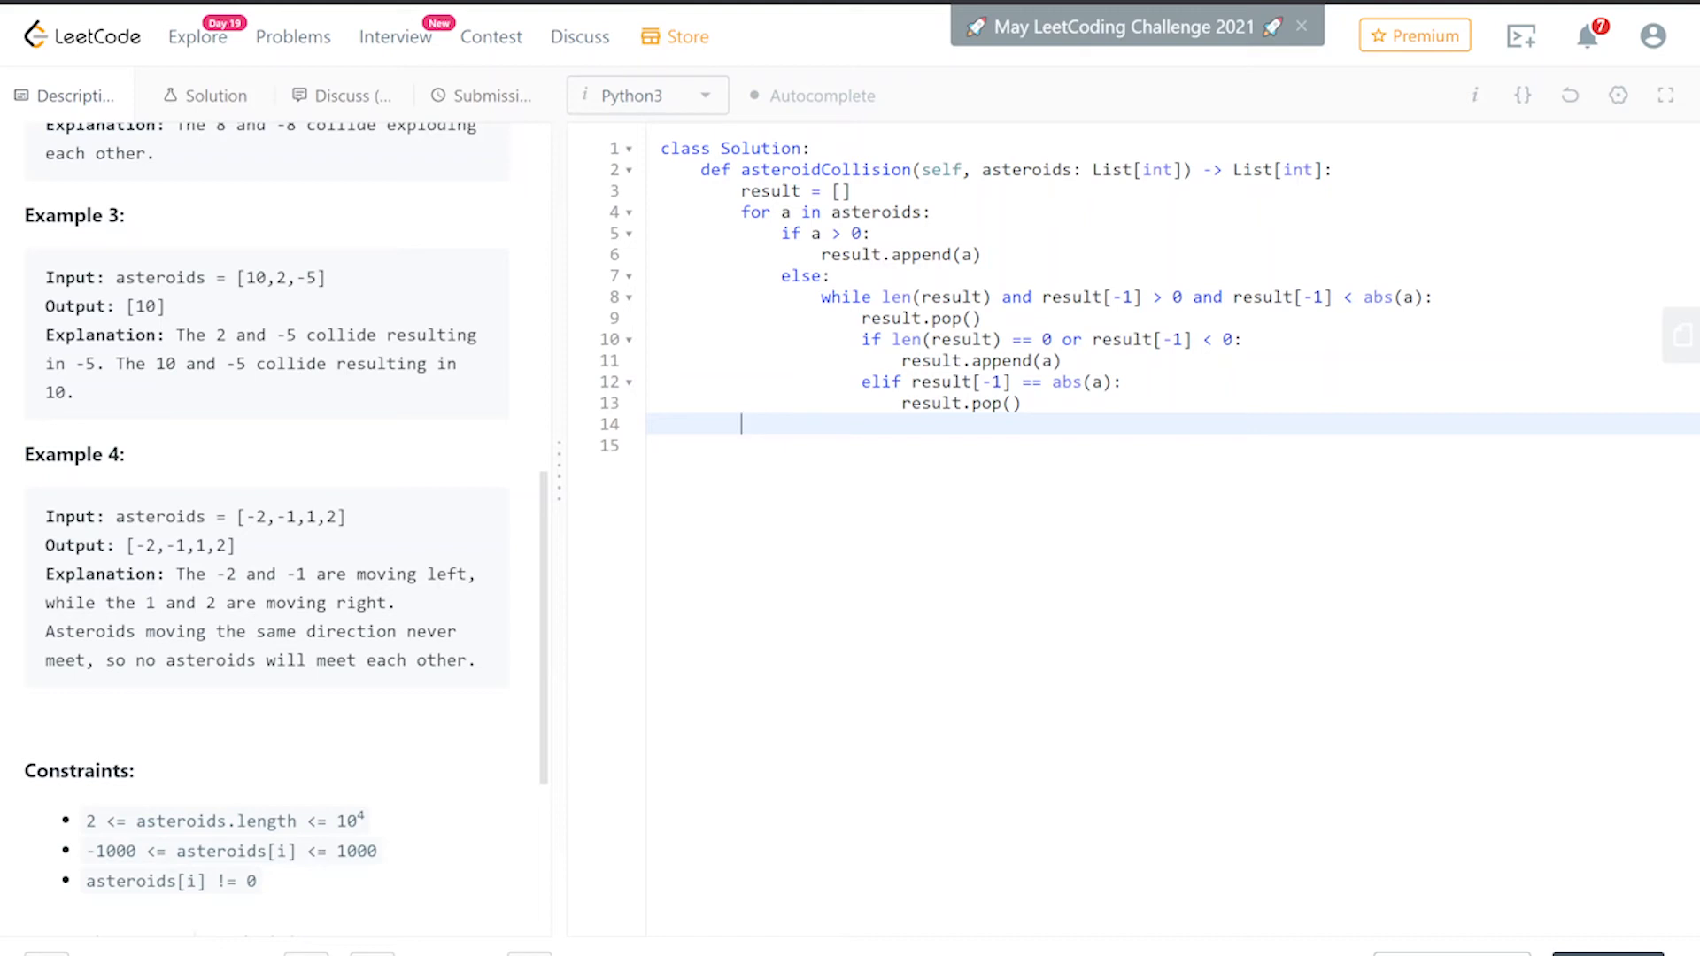
text(return)
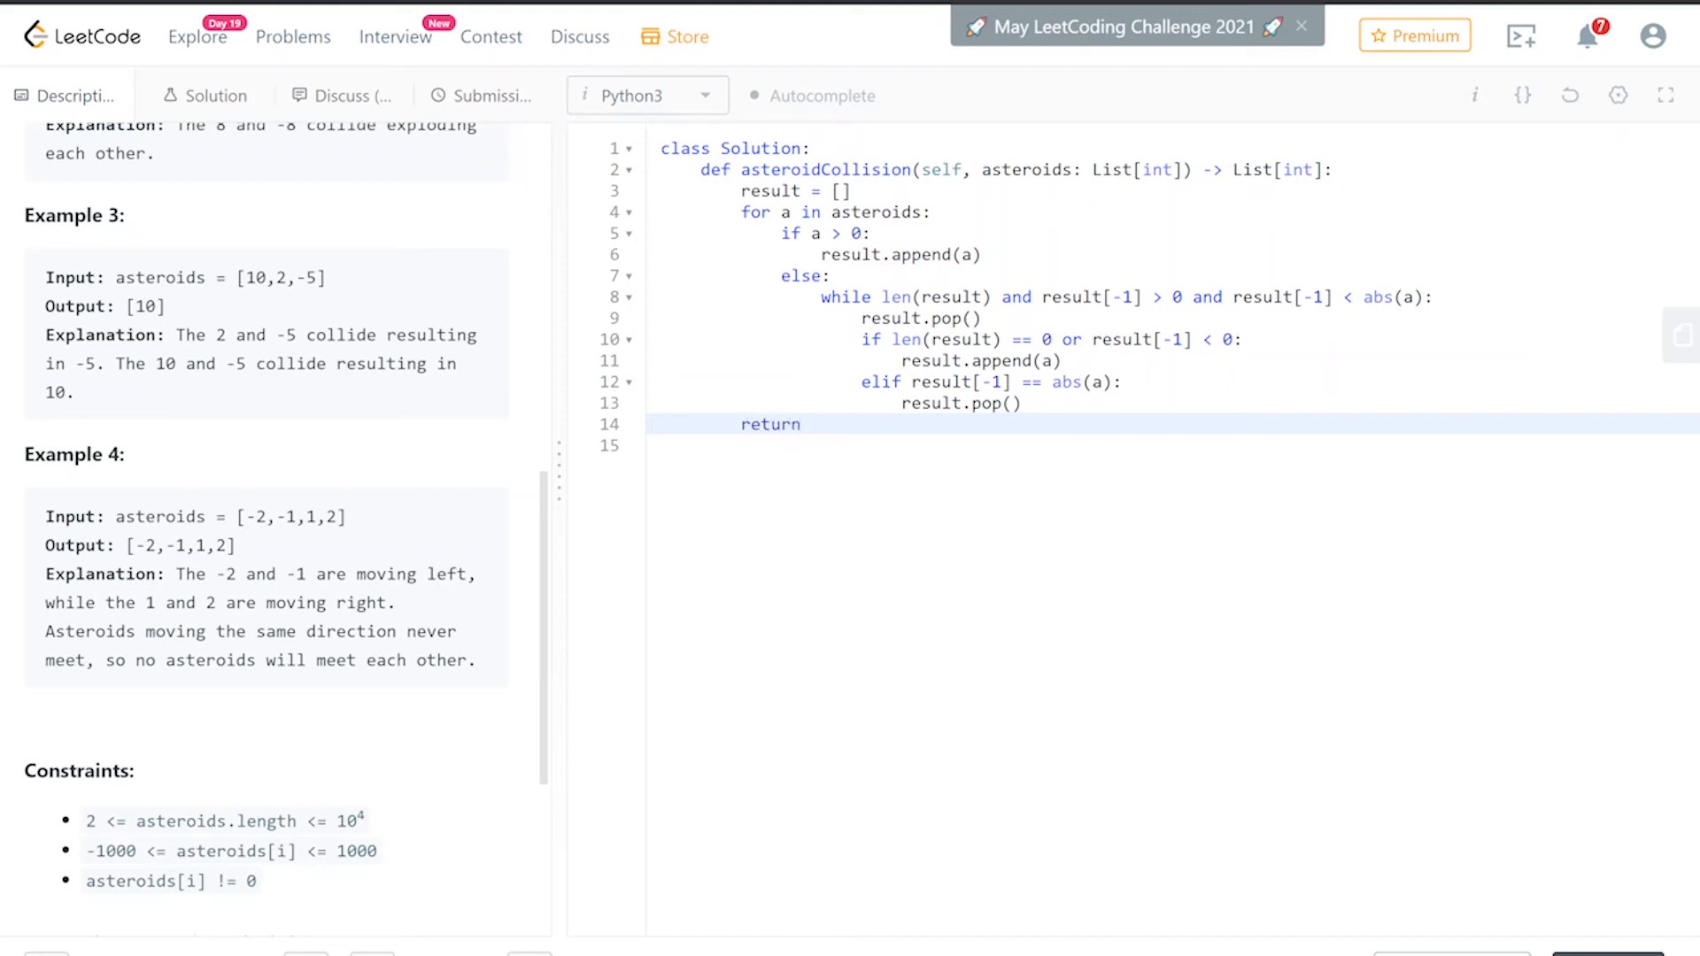
text(resul)
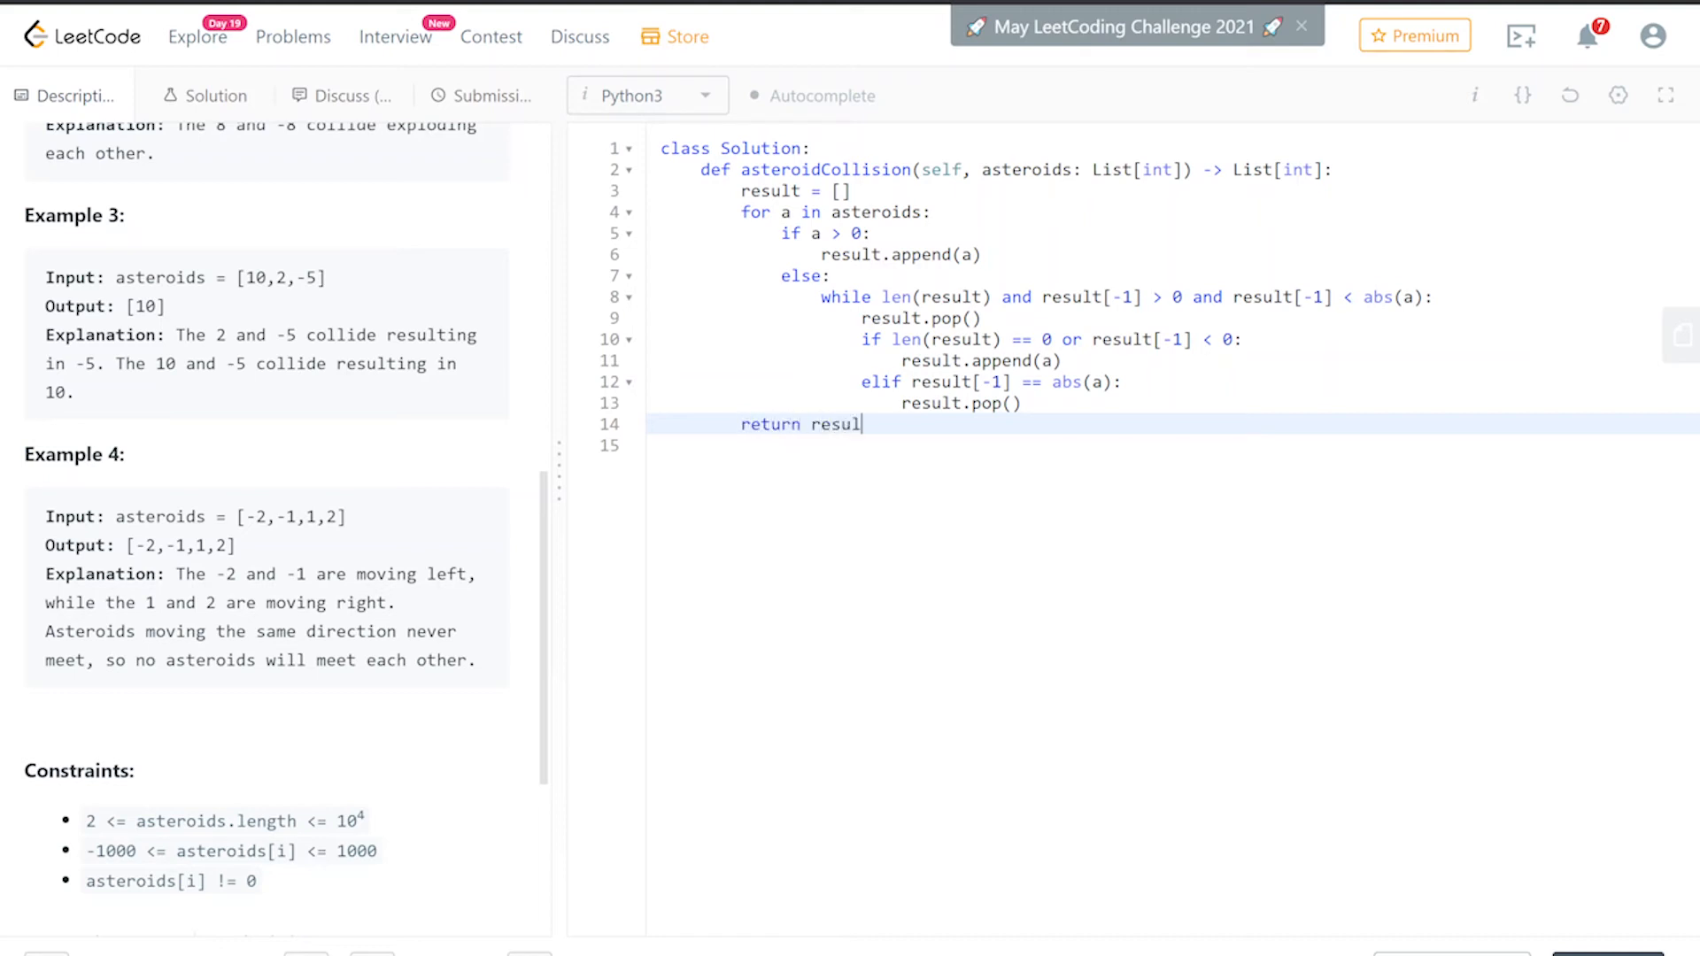
text(t)
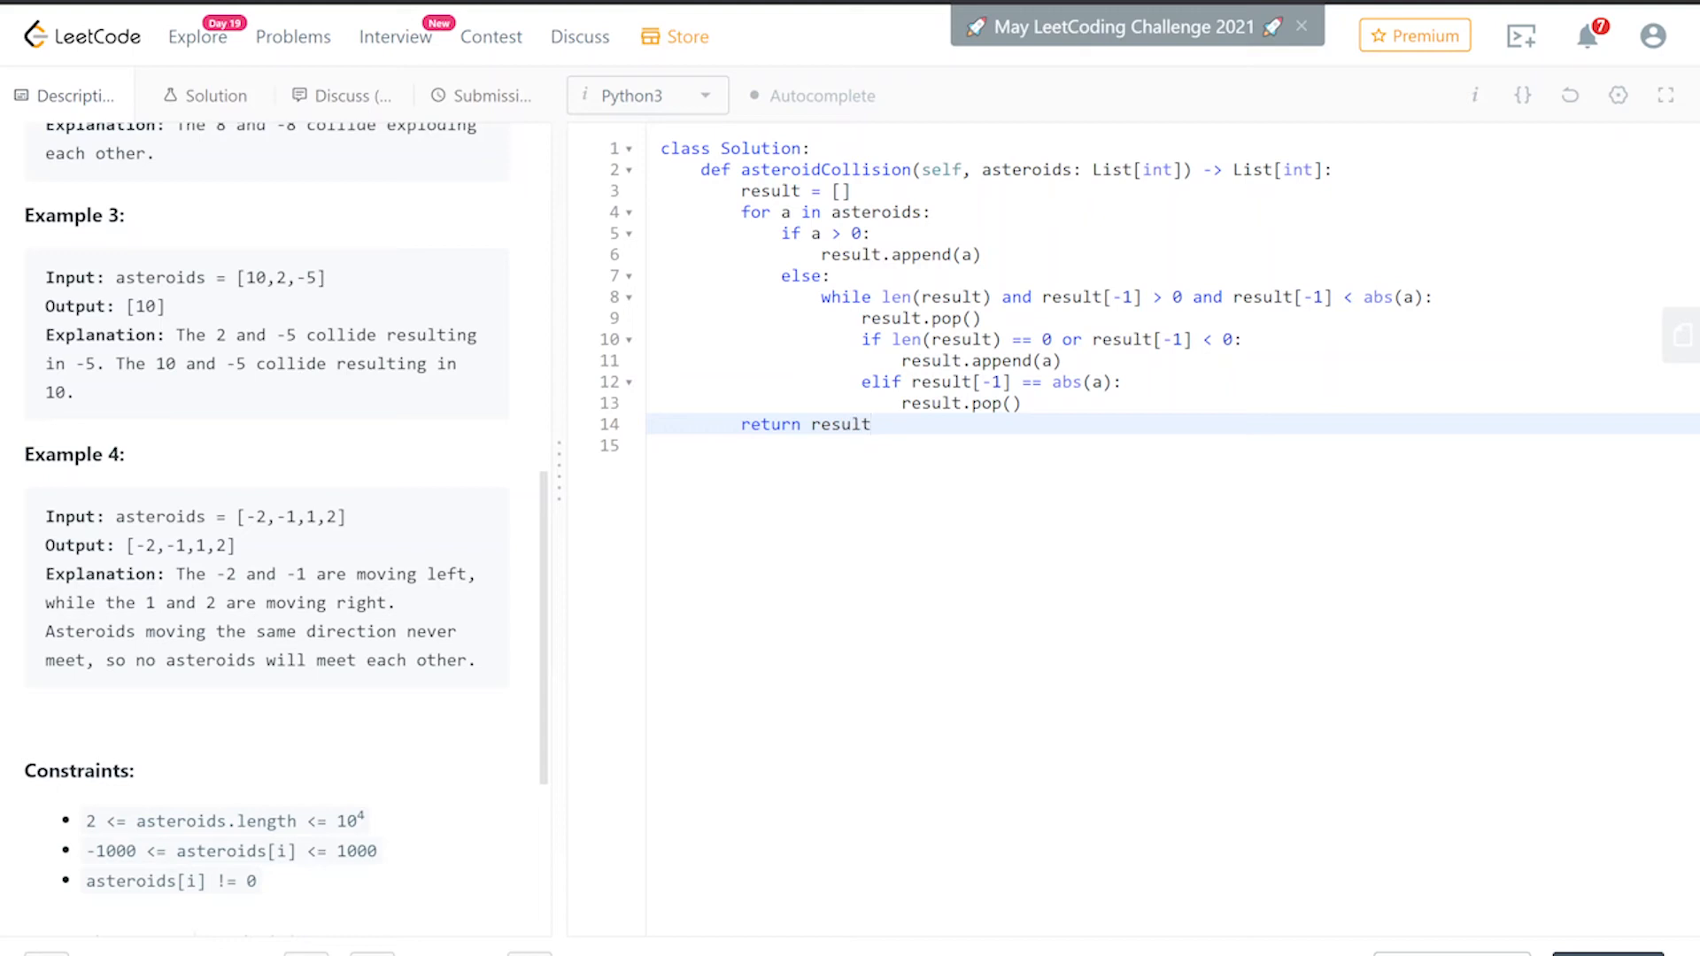
click(486, 95)
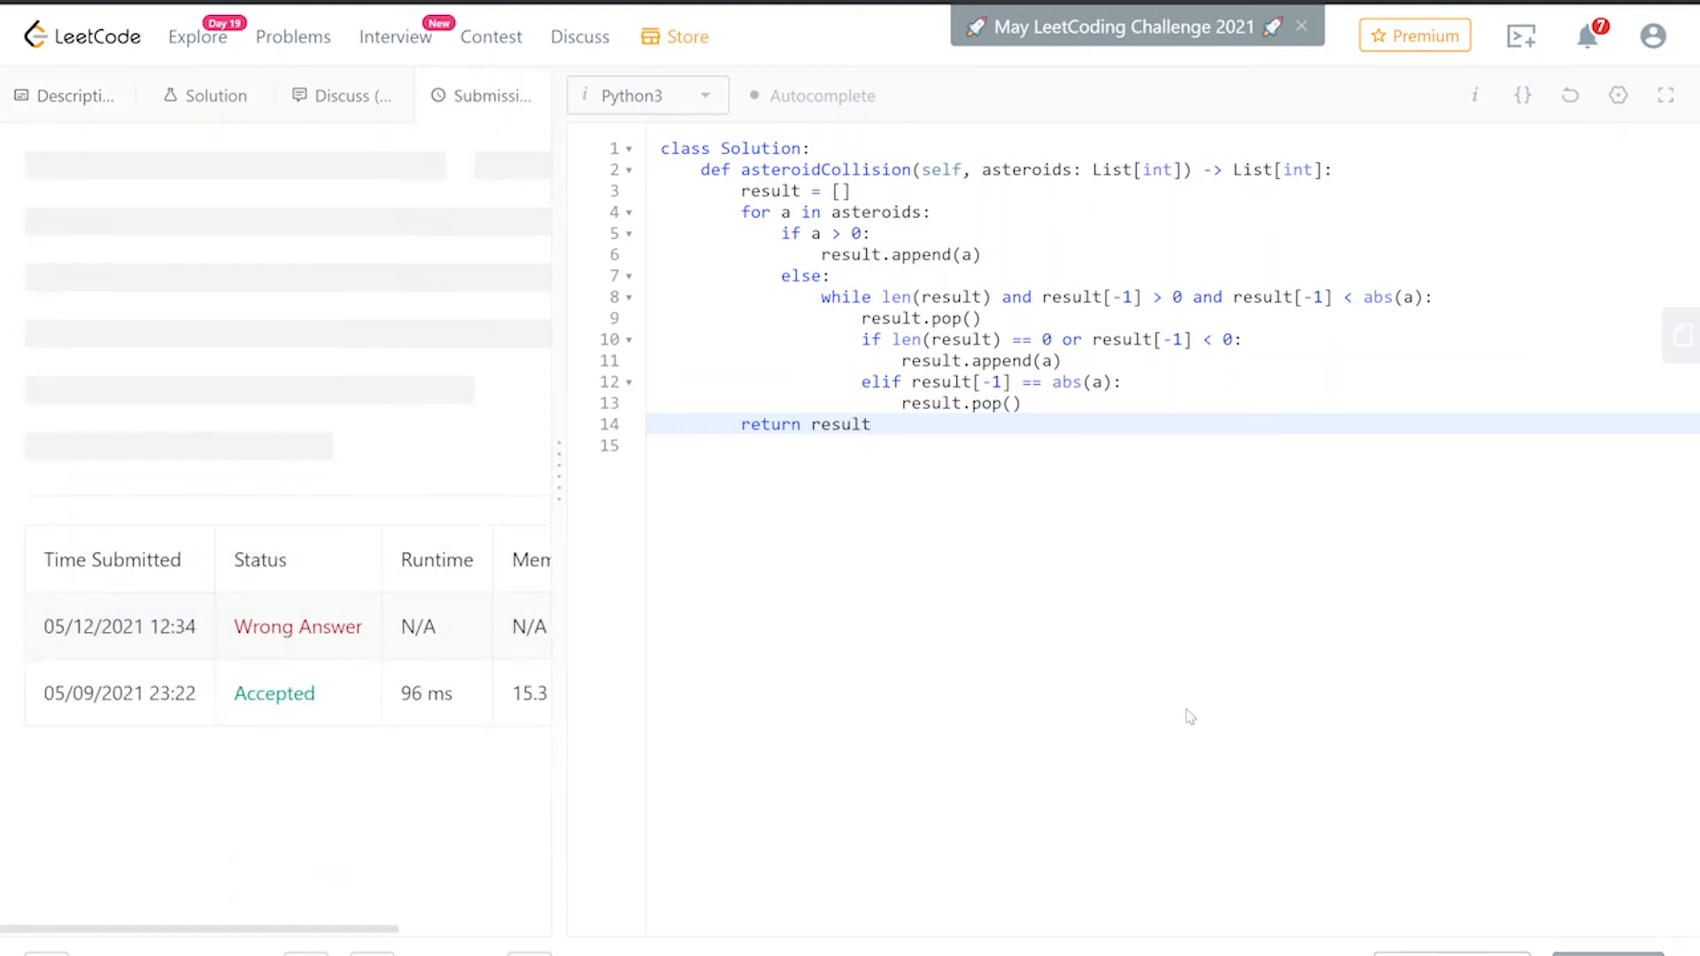
mouse_move(1021, 647)
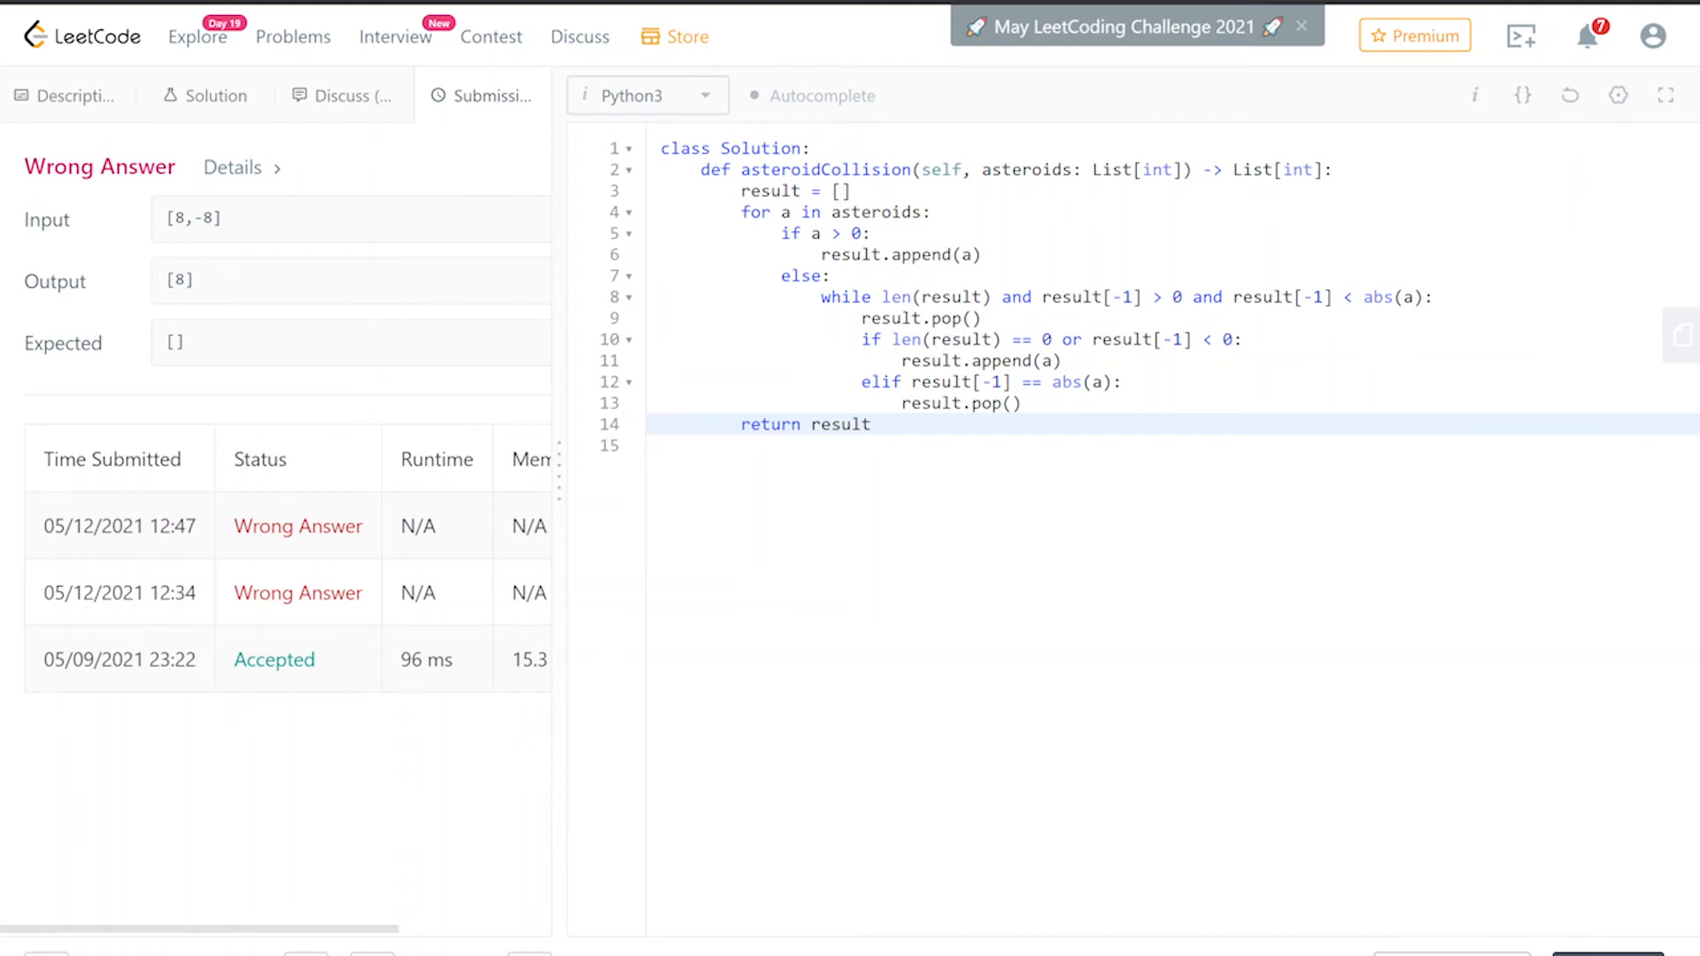
- Resubmit with the if/elif block outside the while loop, then copy the accepted code
click(1626, 948)
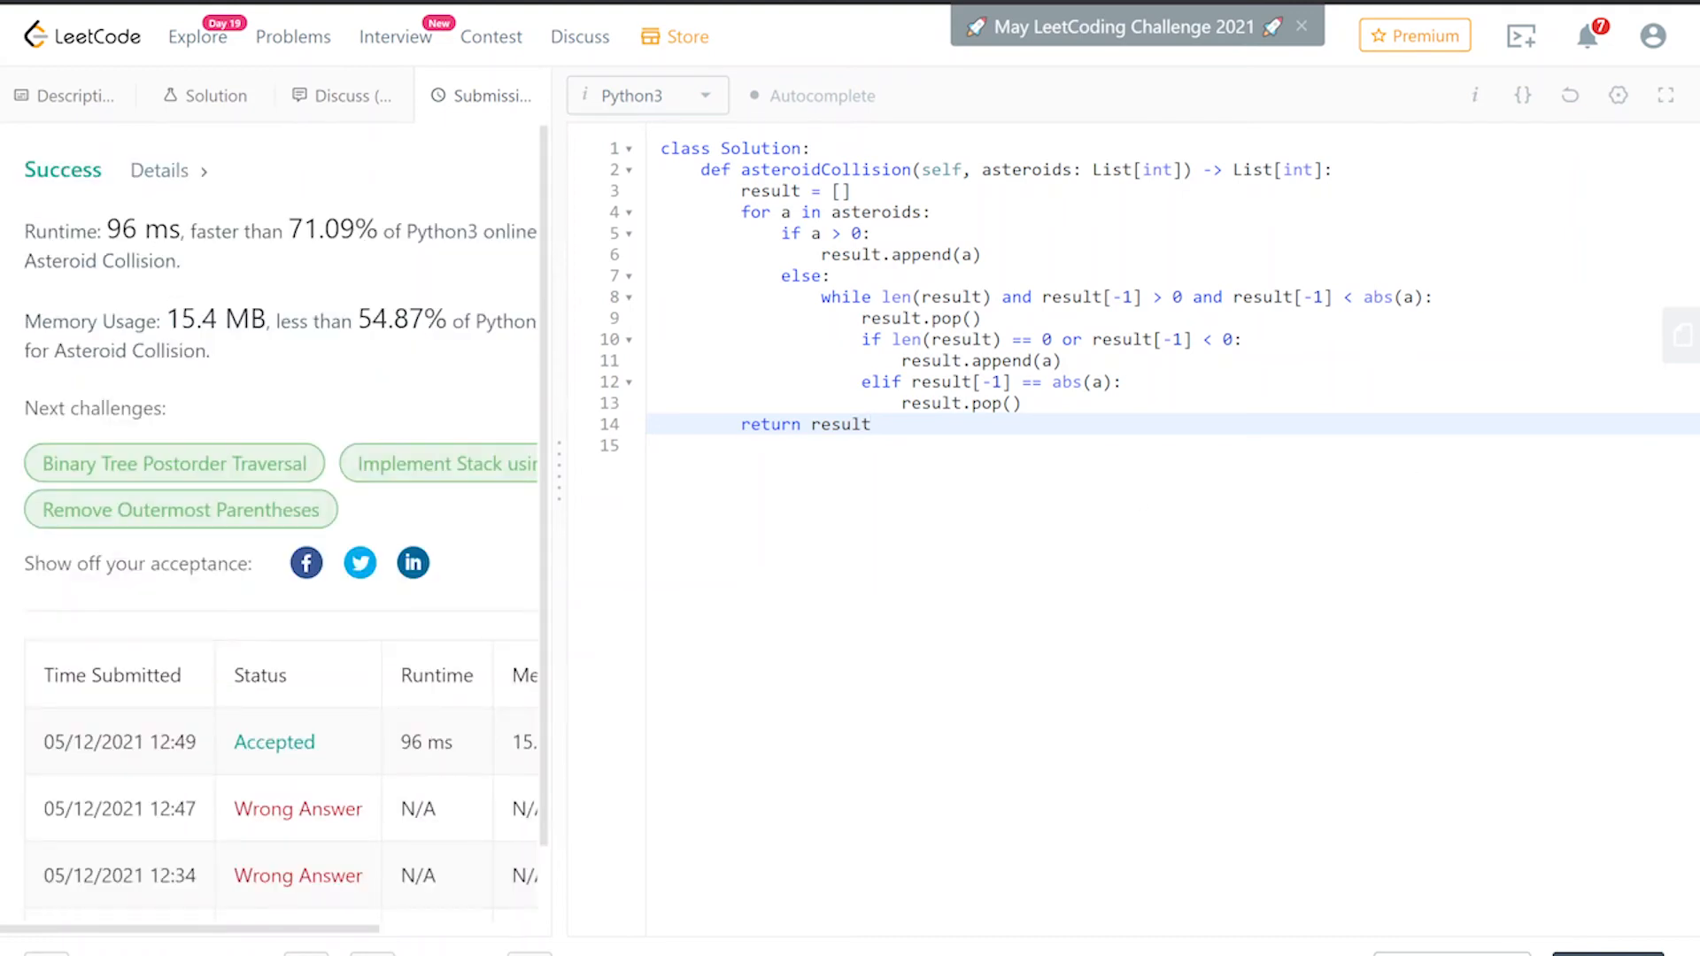
drag(861, 339, 1023, 404)
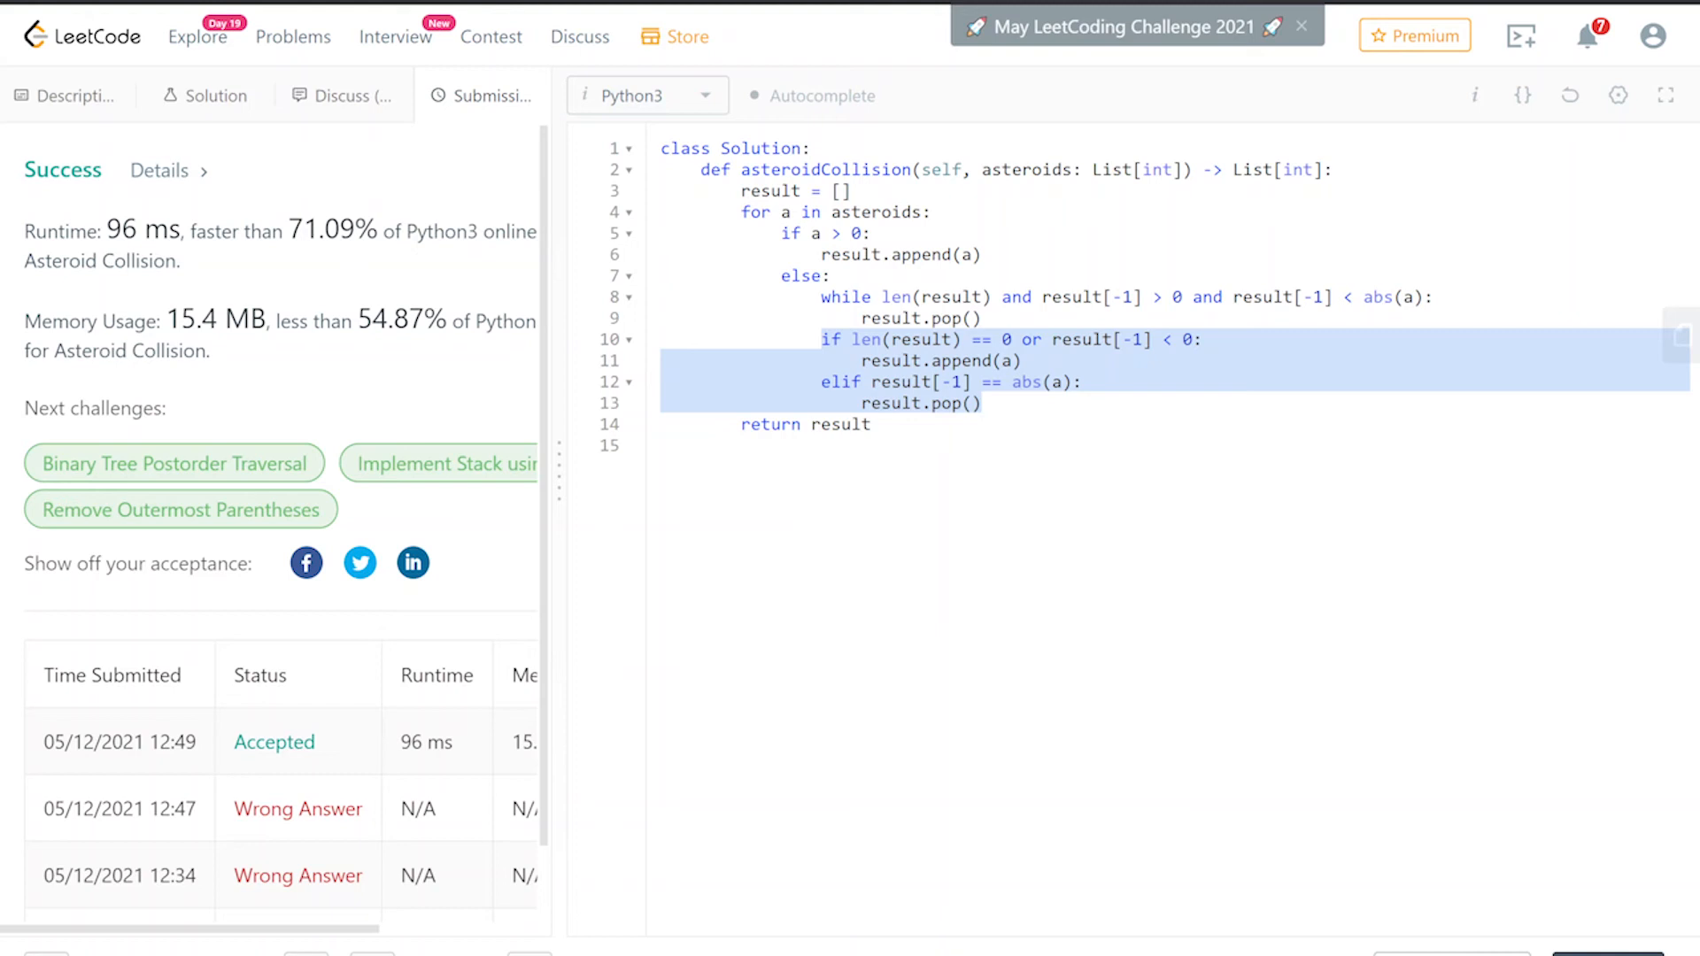
mouse_move(1493, 785)
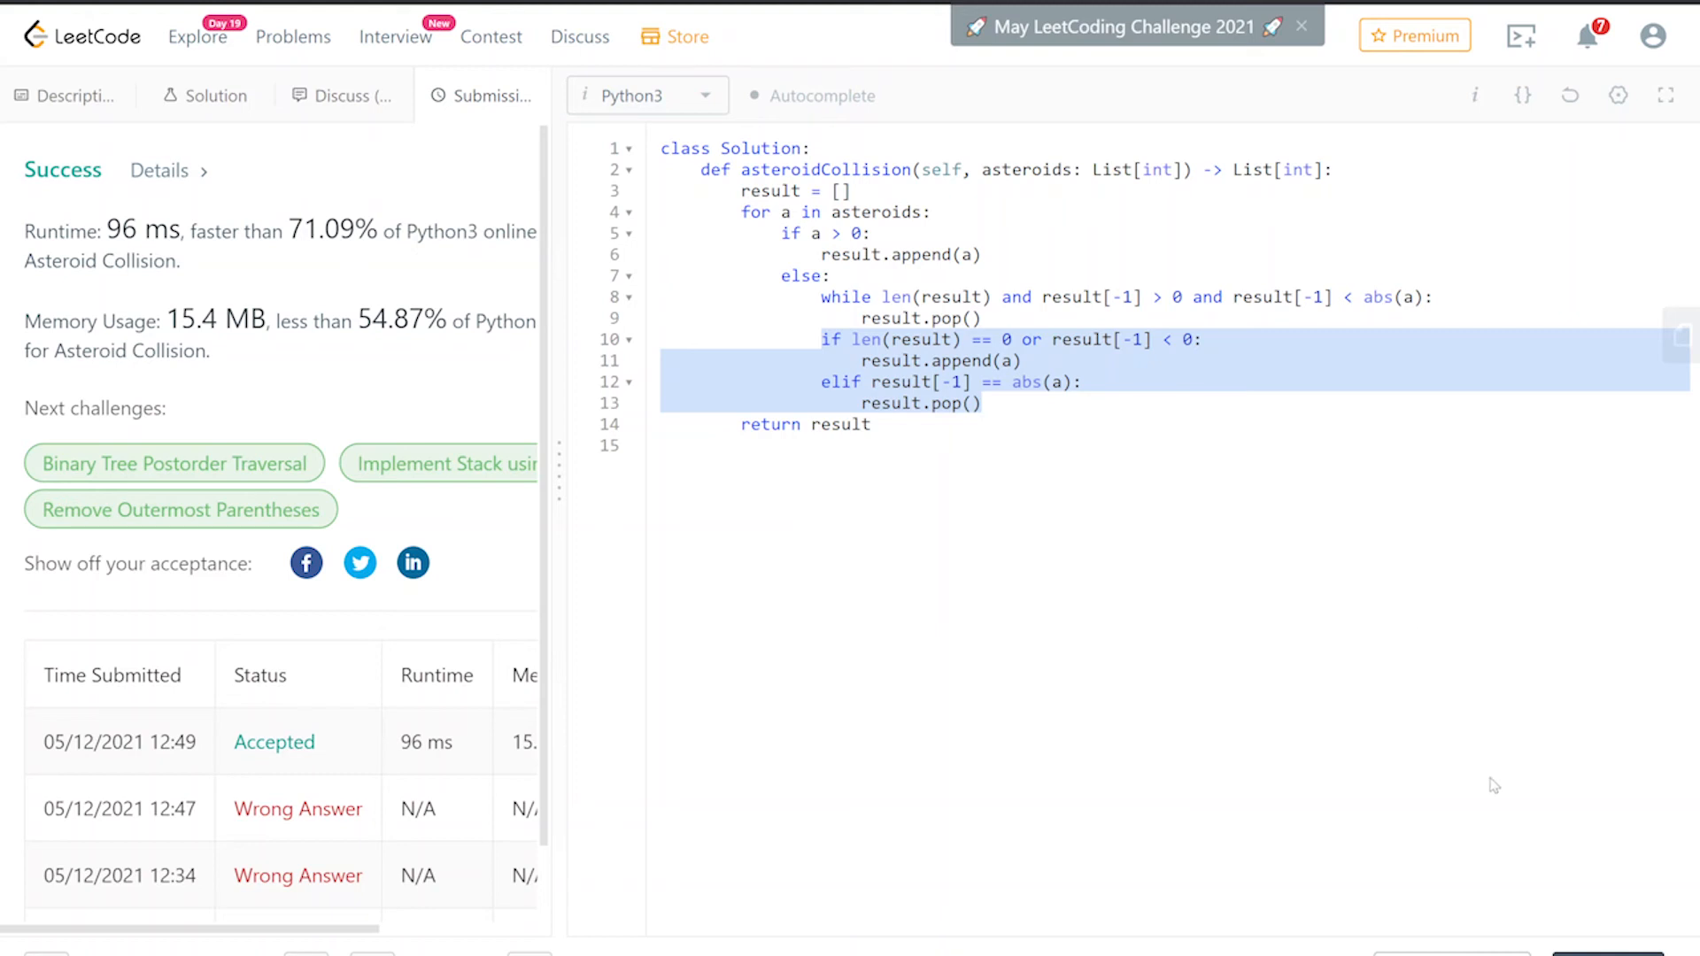
scroll(down, 3)
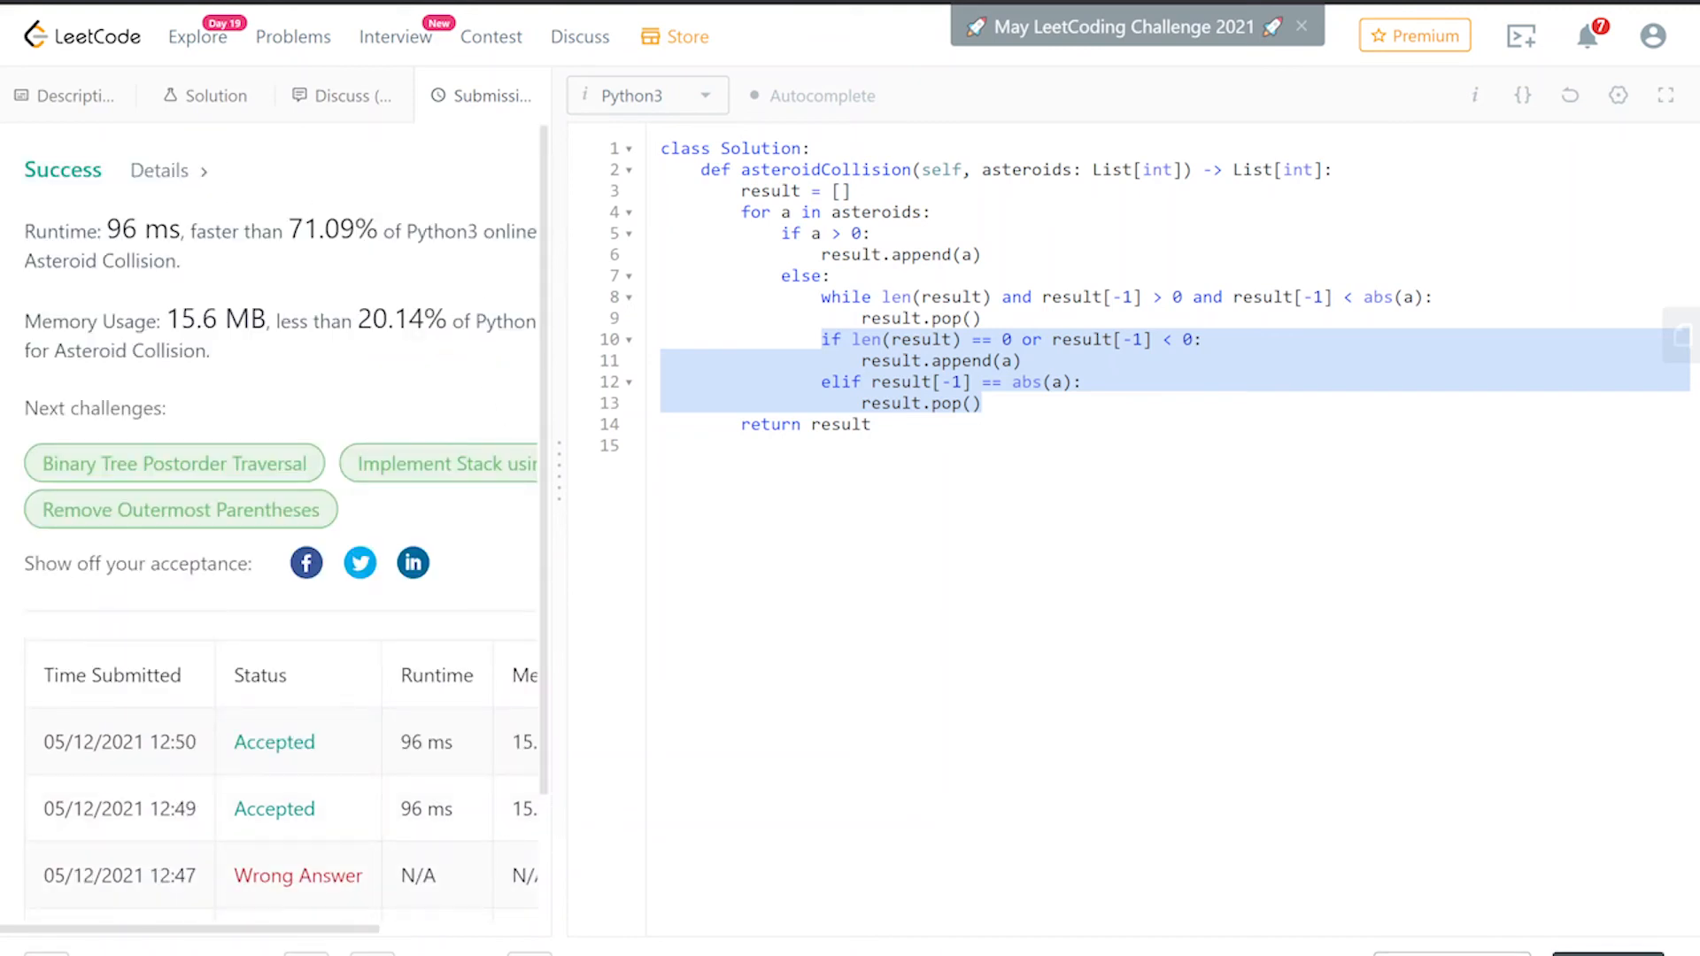
double_click(121, 230)
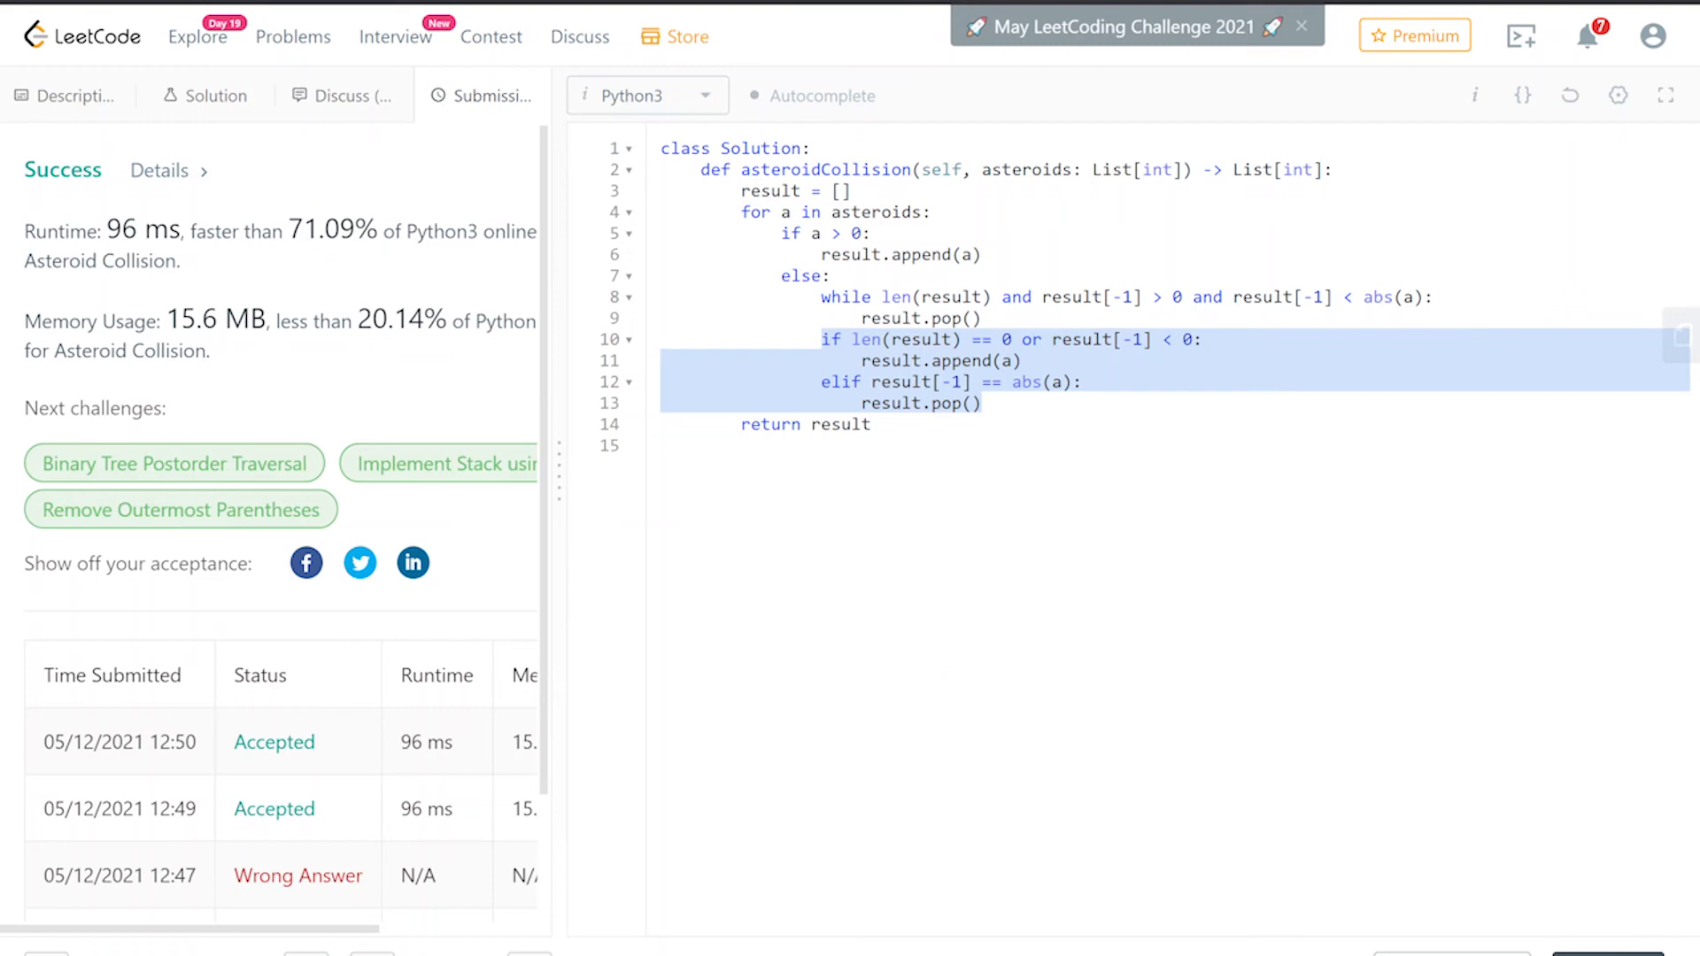
double_click(397, 321)
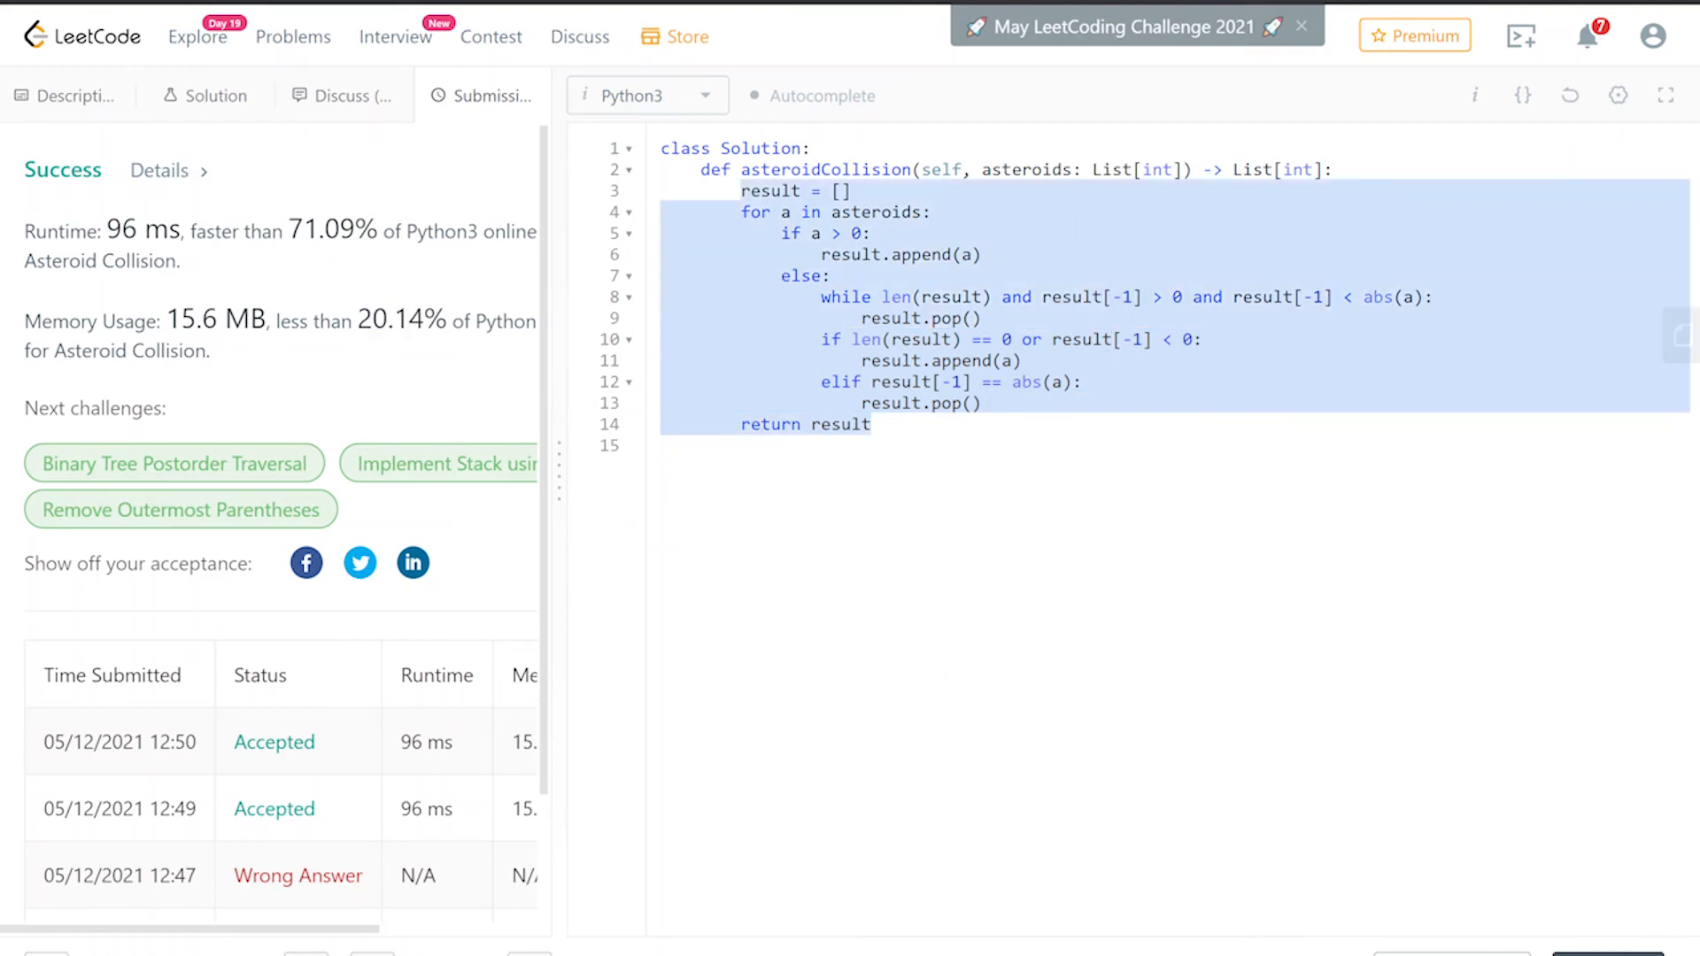
key(ctrl+shift+n)
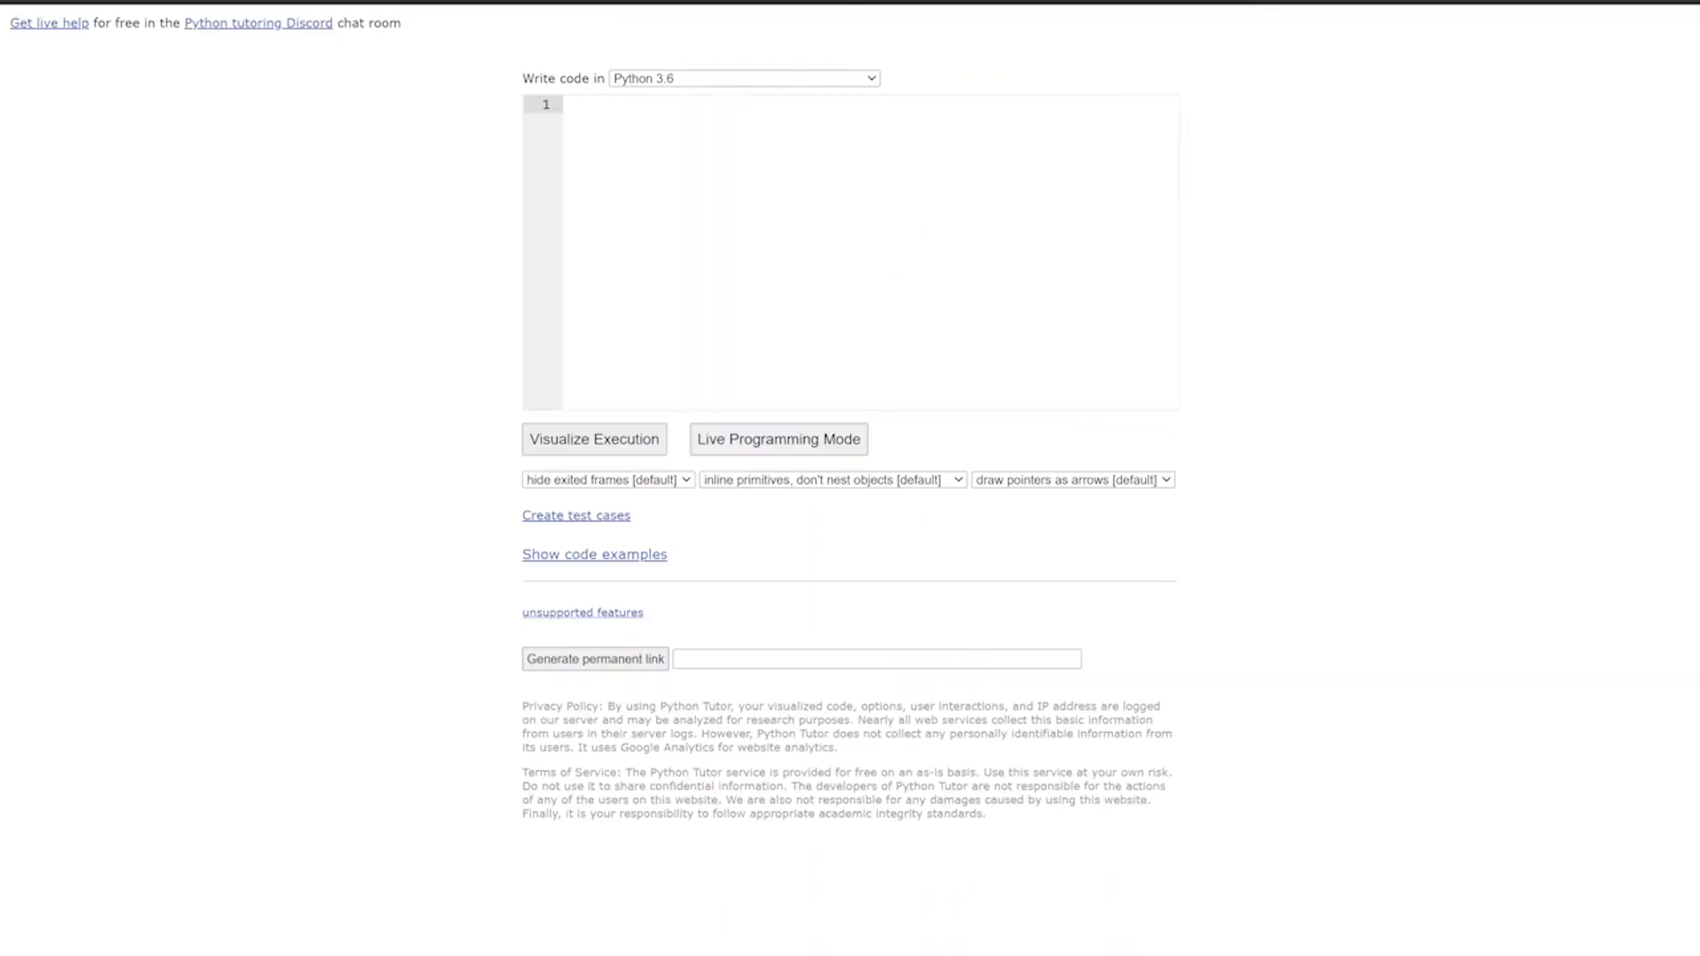
- Paste asteroidCollision with driver code for [5, 10, -5] and start the visualizer at step 1 of 19
text(def astroidCollision(asteroids): # using stack)
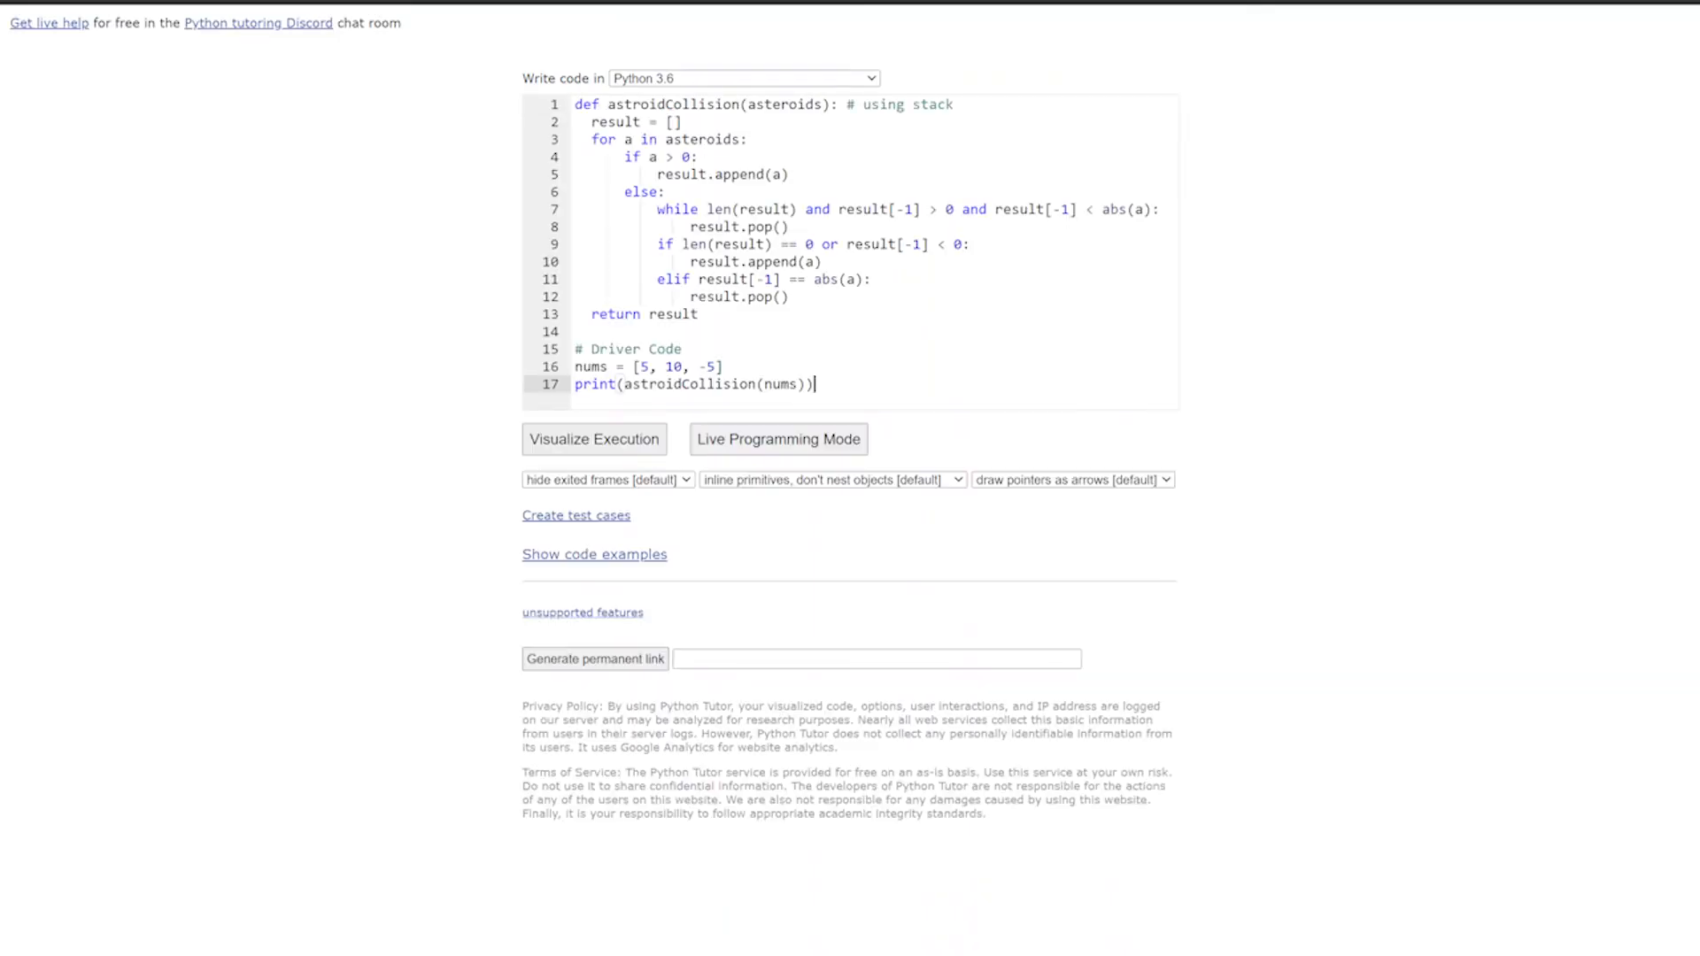
drag(576, 121, 699, 314)
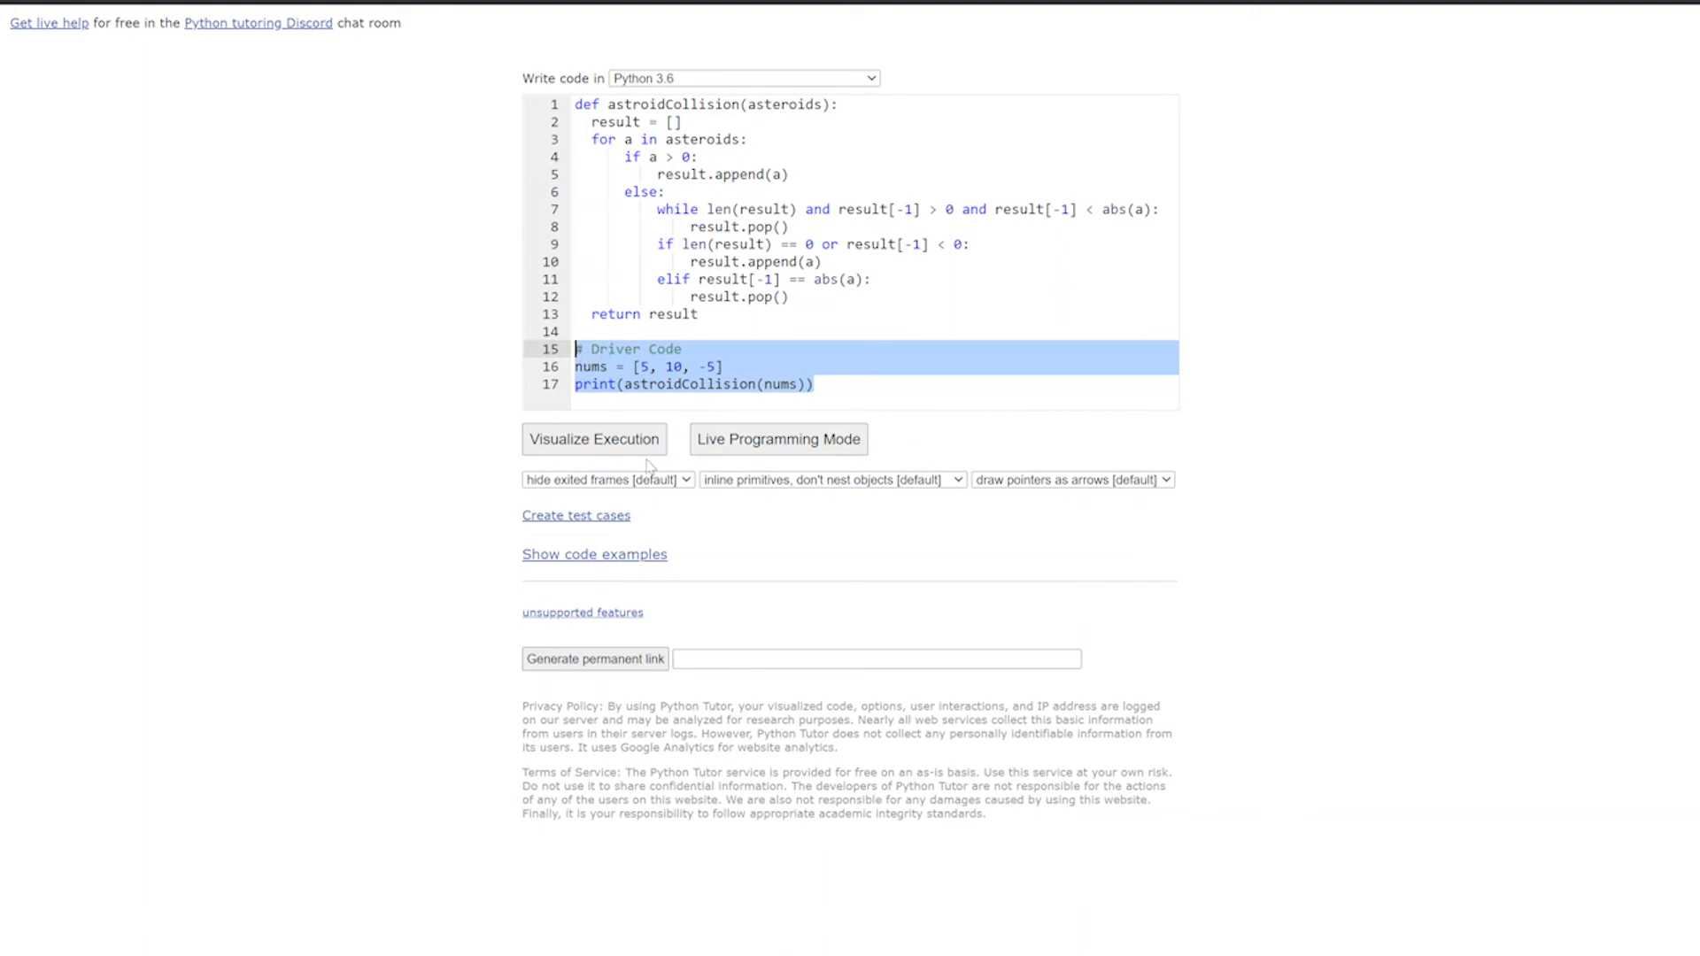
click(593, 439)
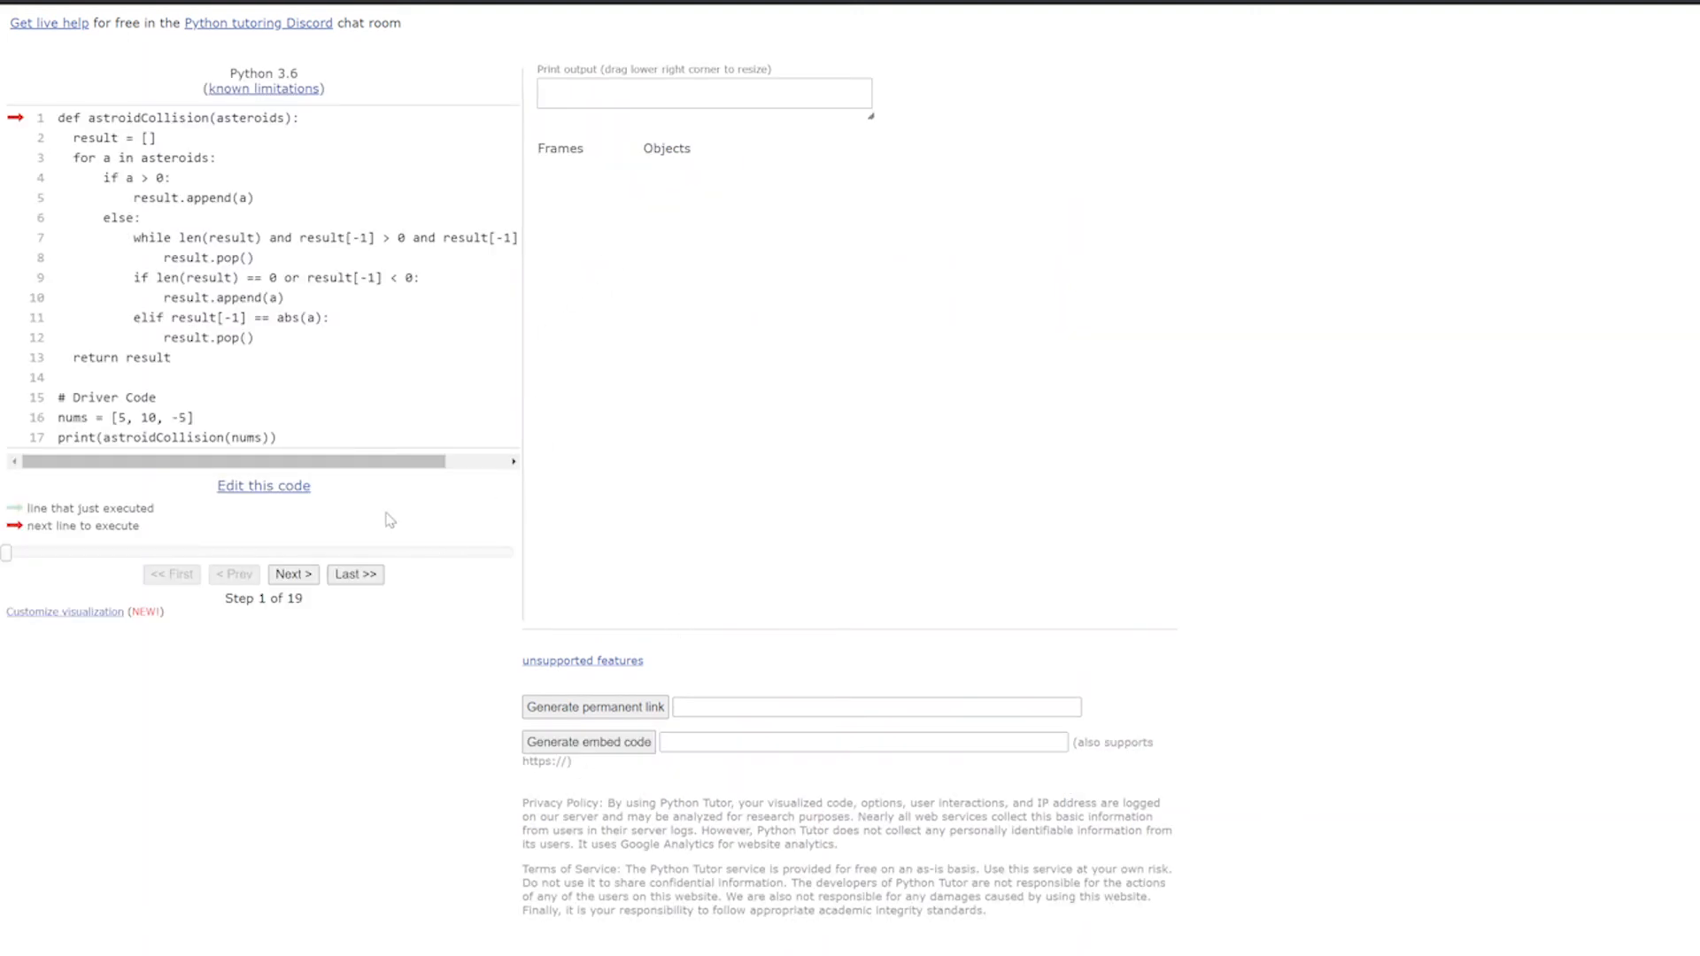
- Step the execution to step 7, where result is empty and a is 5
click(291, 573)
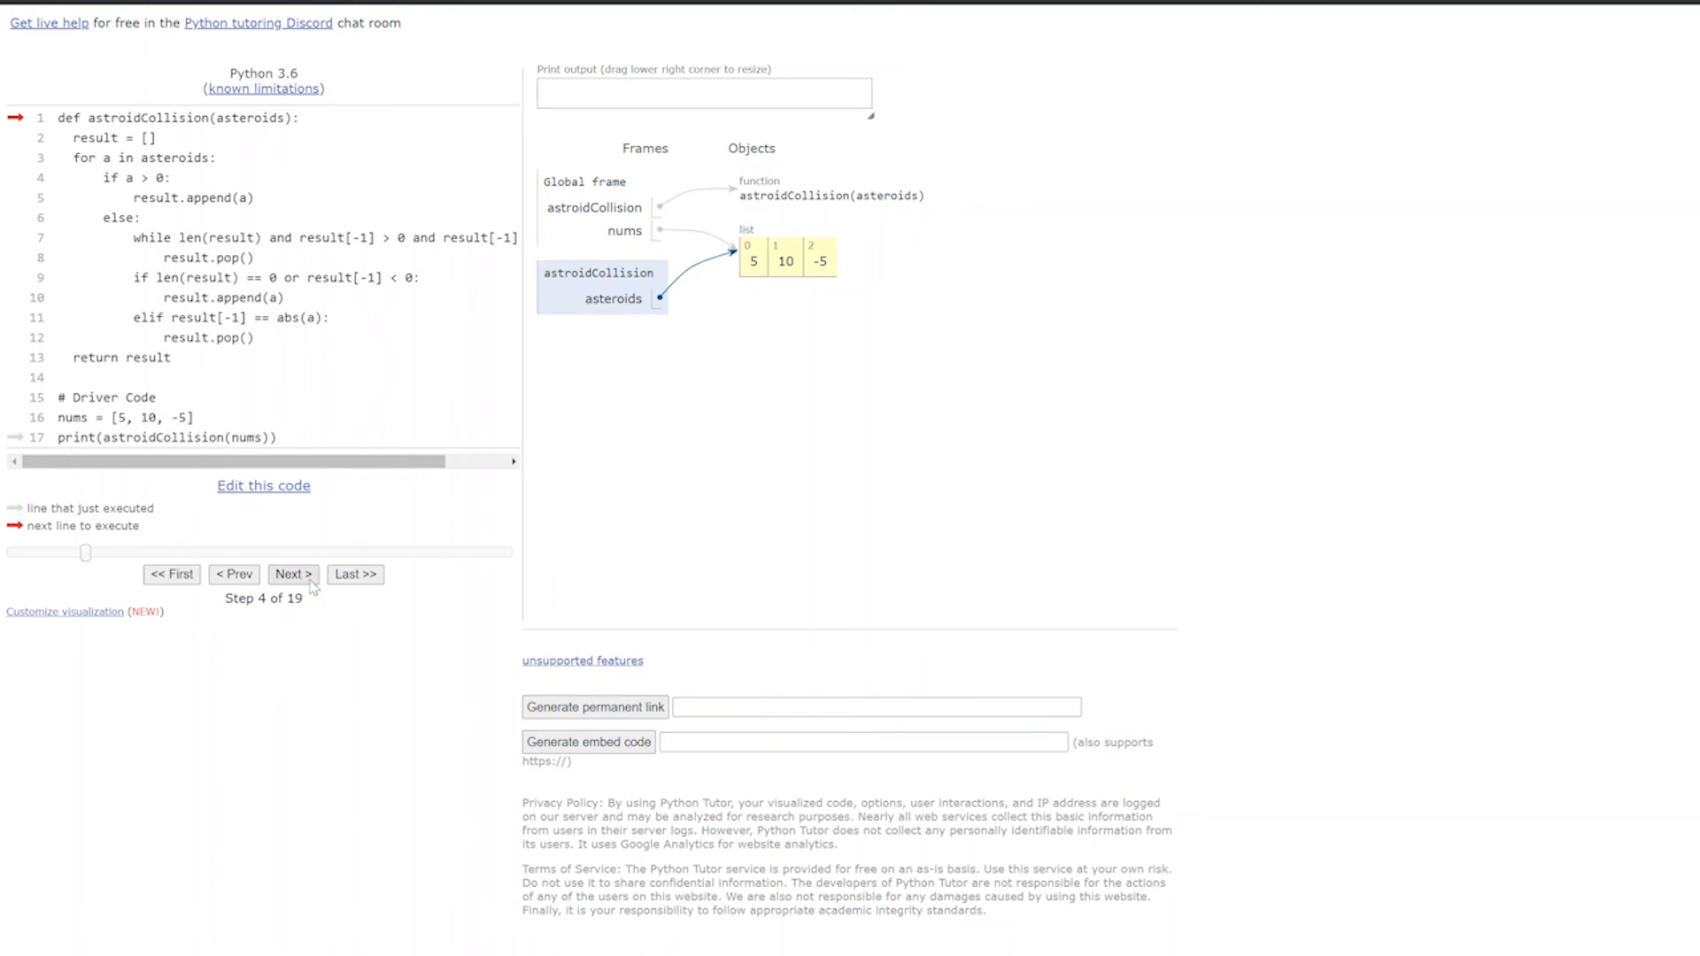
click(291, 574)
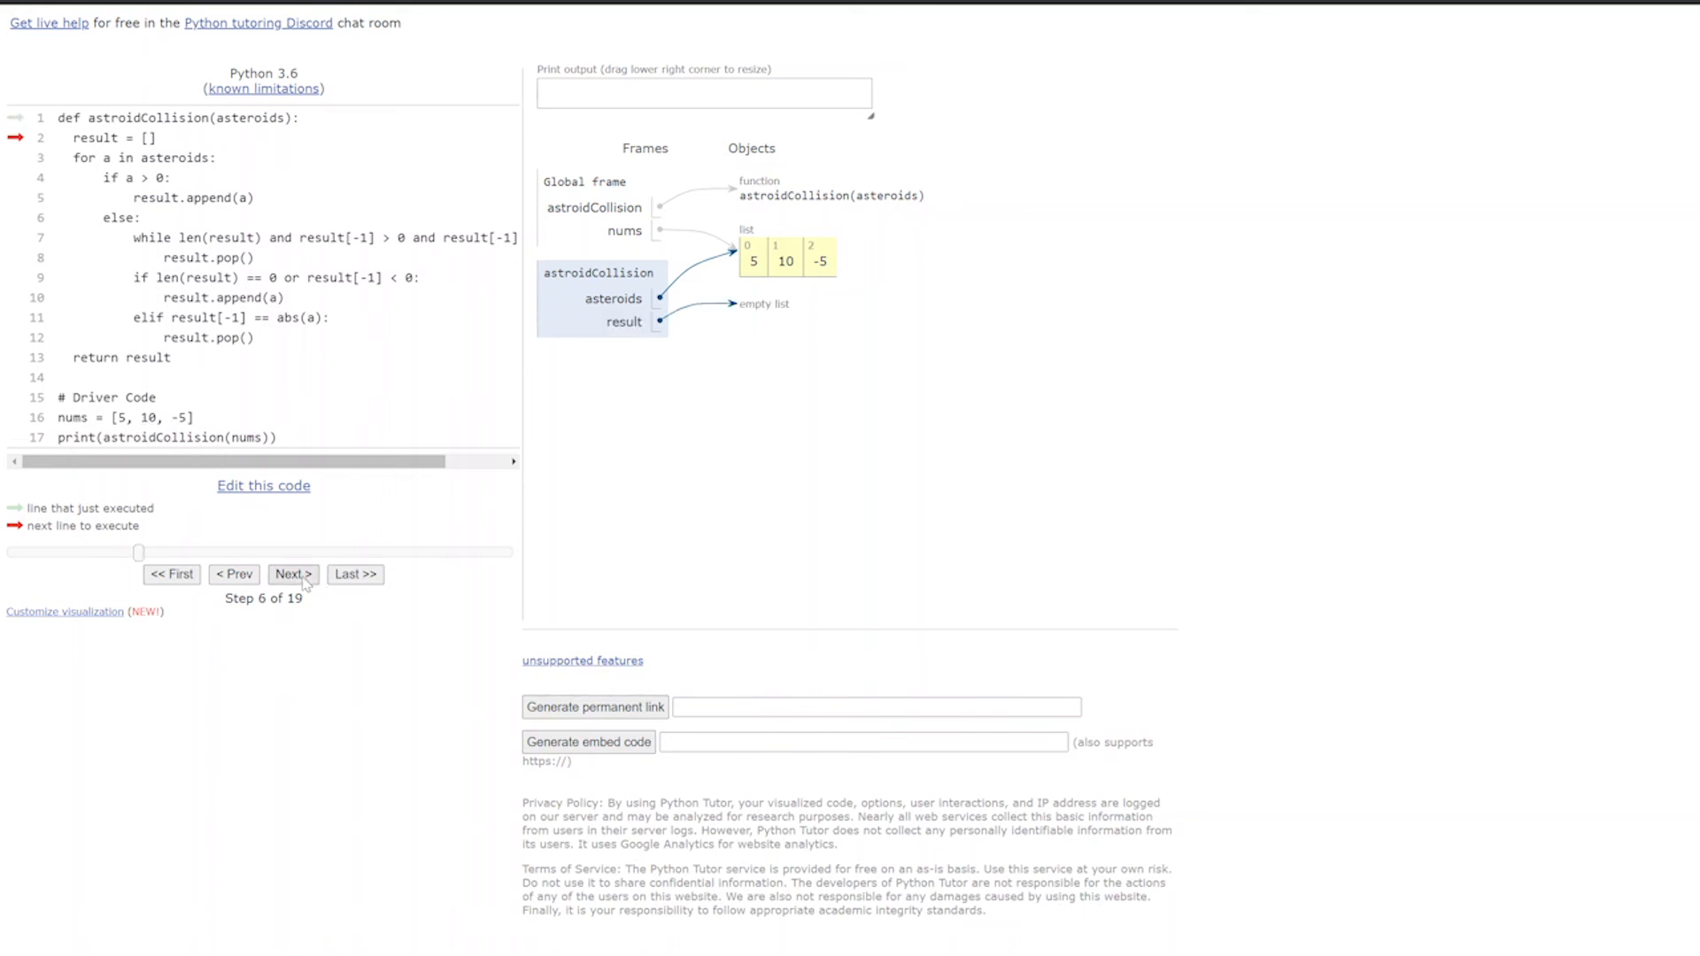
click(292, 574)
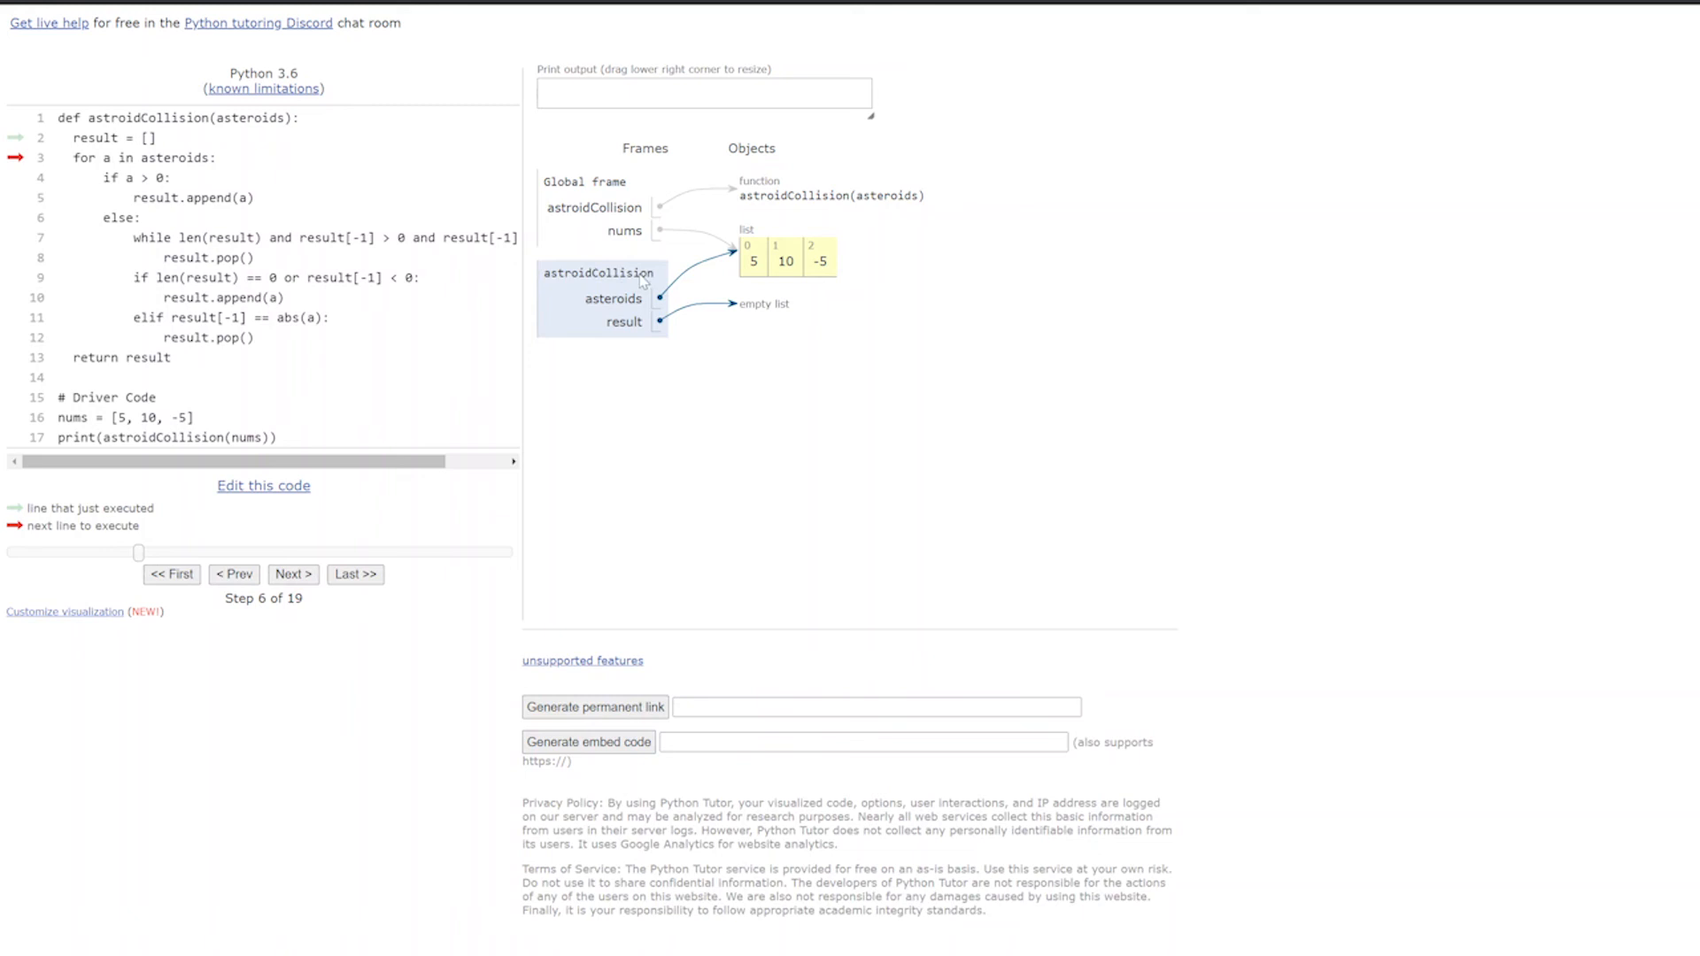
mouse_move(160, 207)
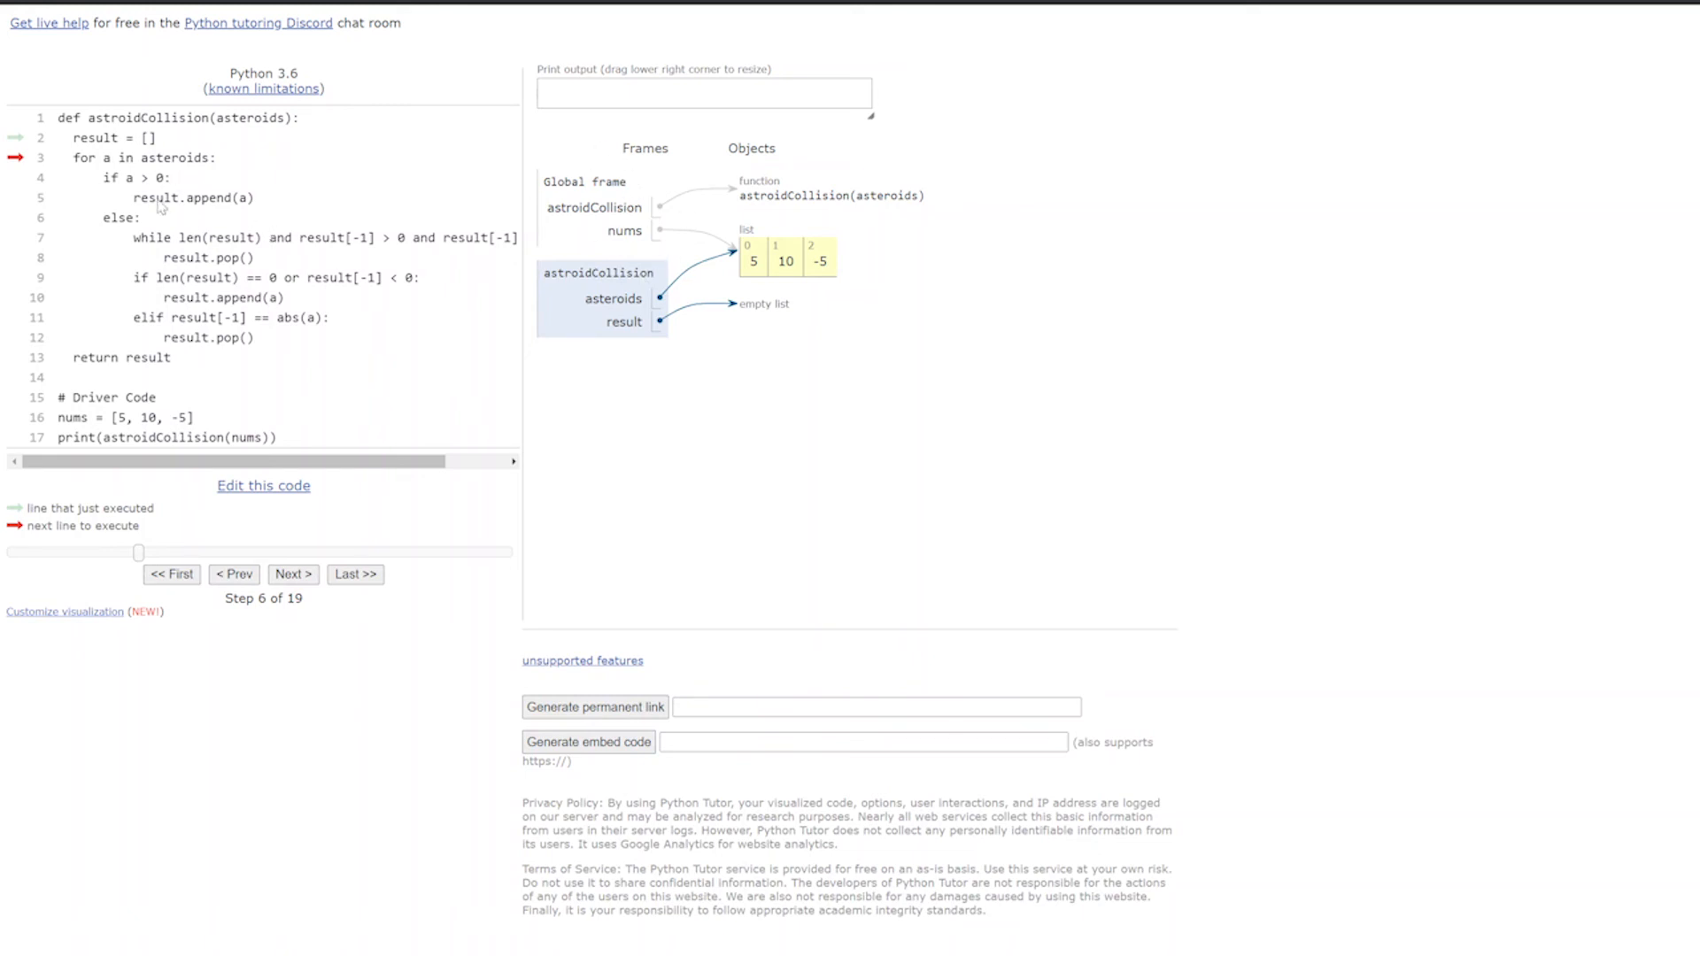
click(291, 575)
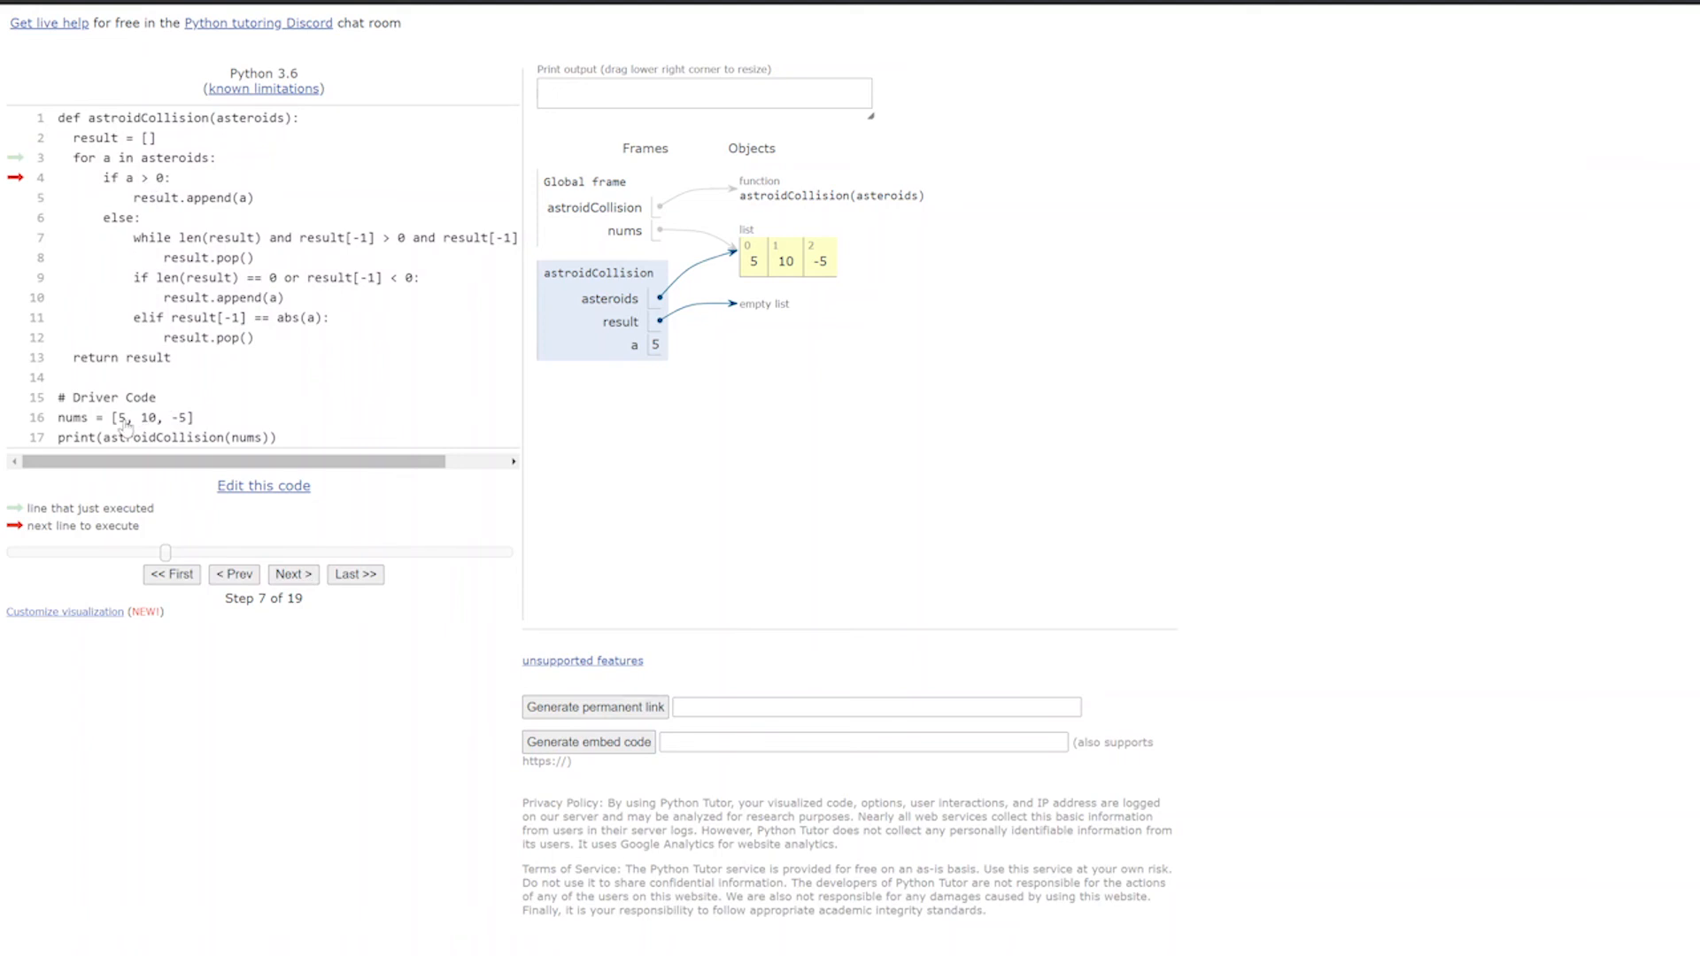
mouse_move(604, 429)
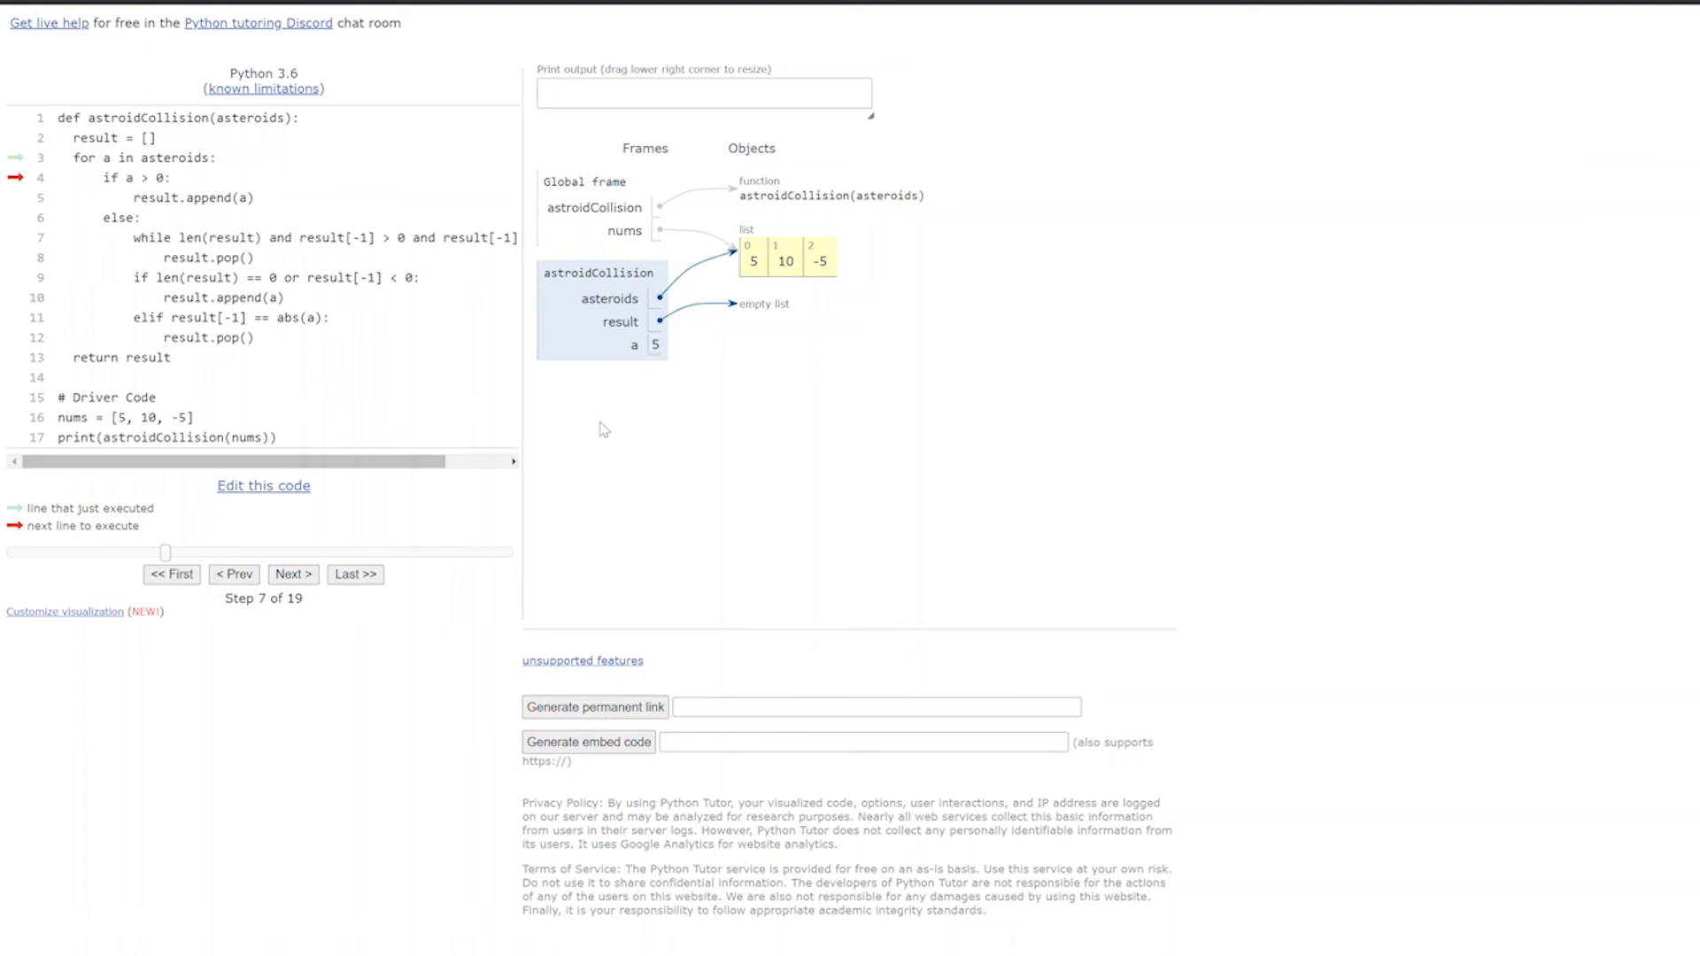
click(1687, 11)
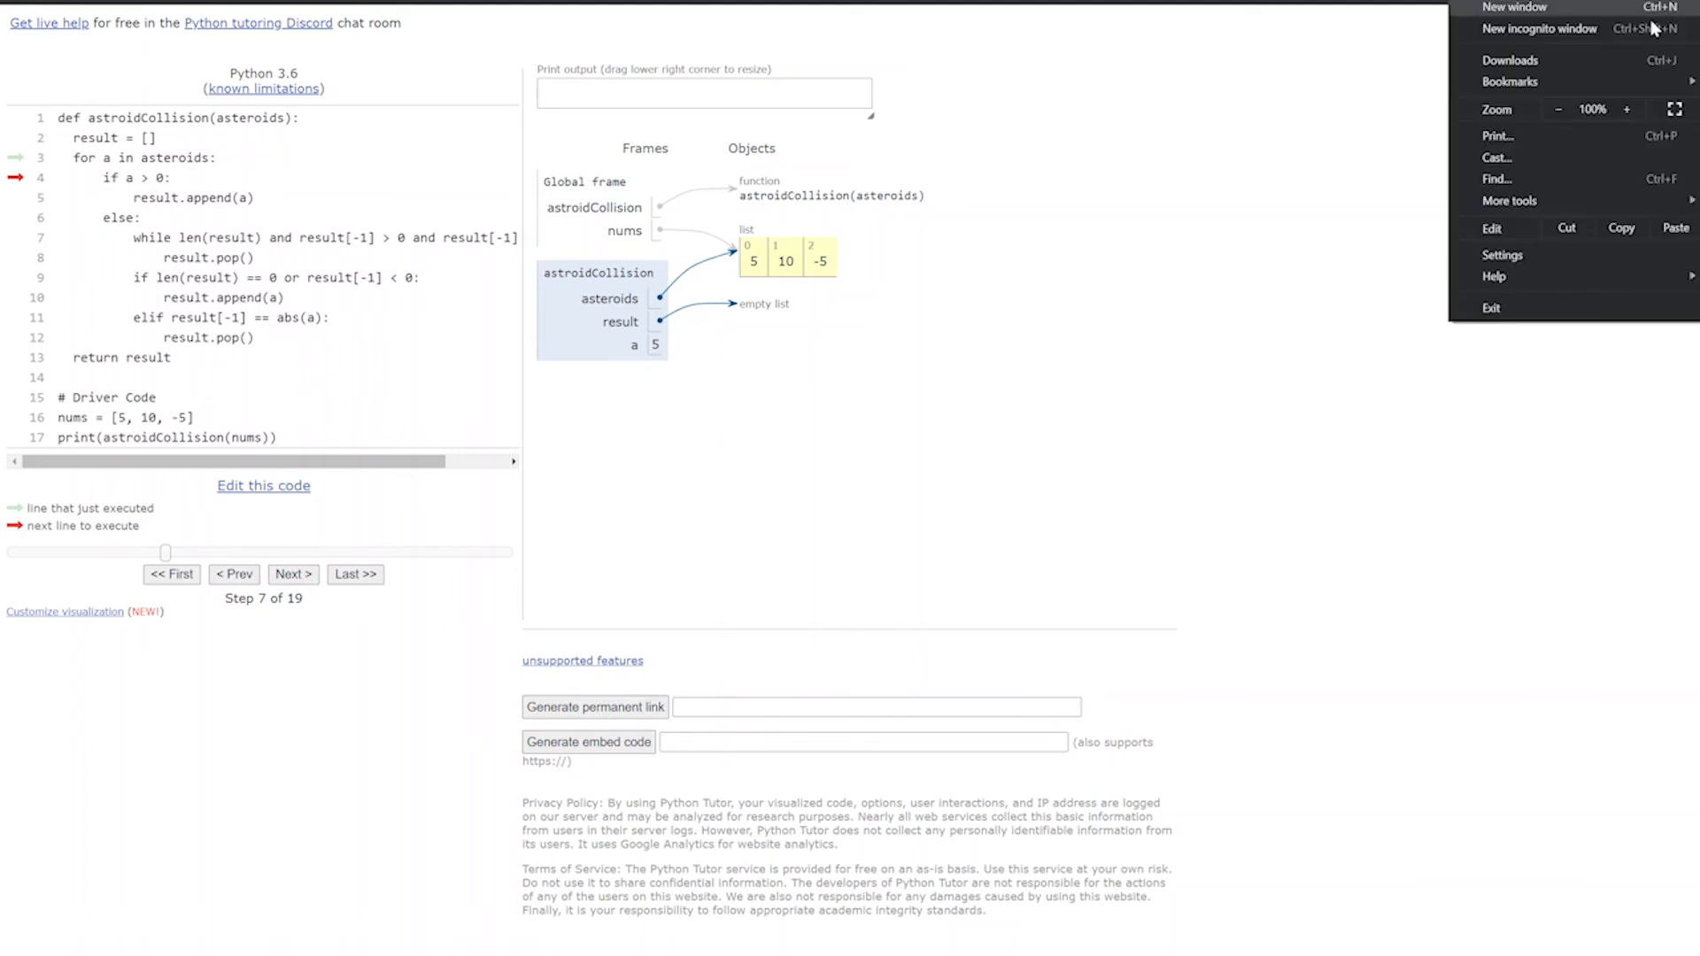
- Zoom the page to 125% and step to step 11, with result [5] and a at 10
click(1626, 110)
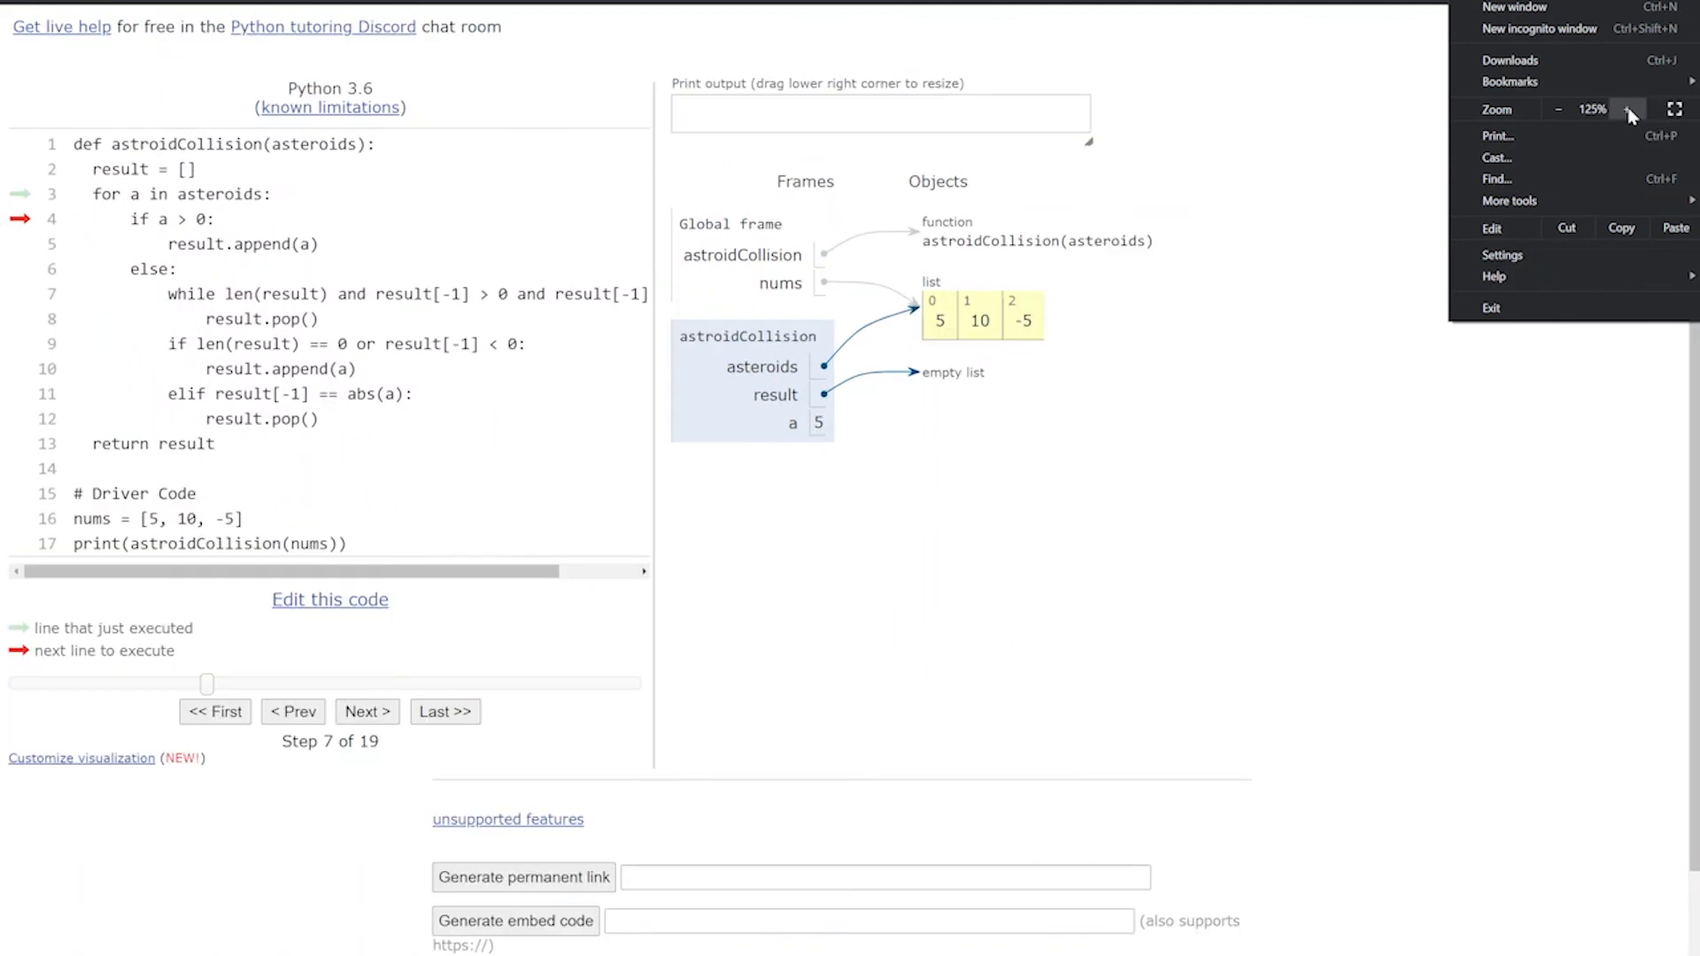
click(1626, 109)
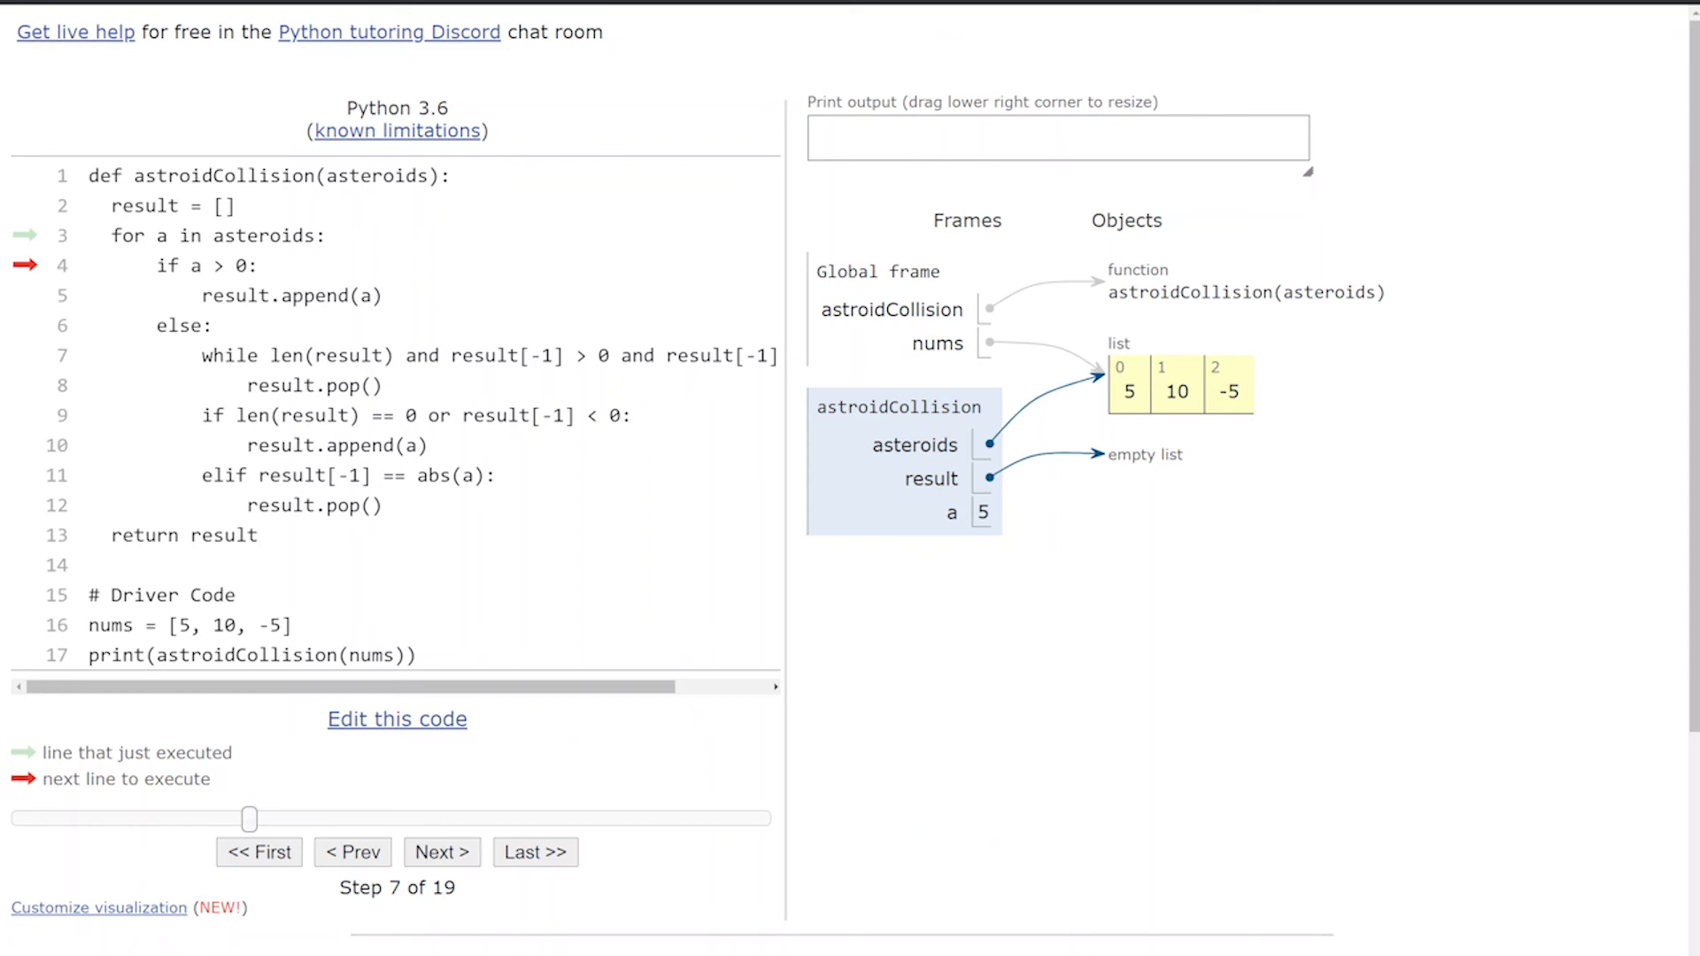
mouse_move(126, 411)
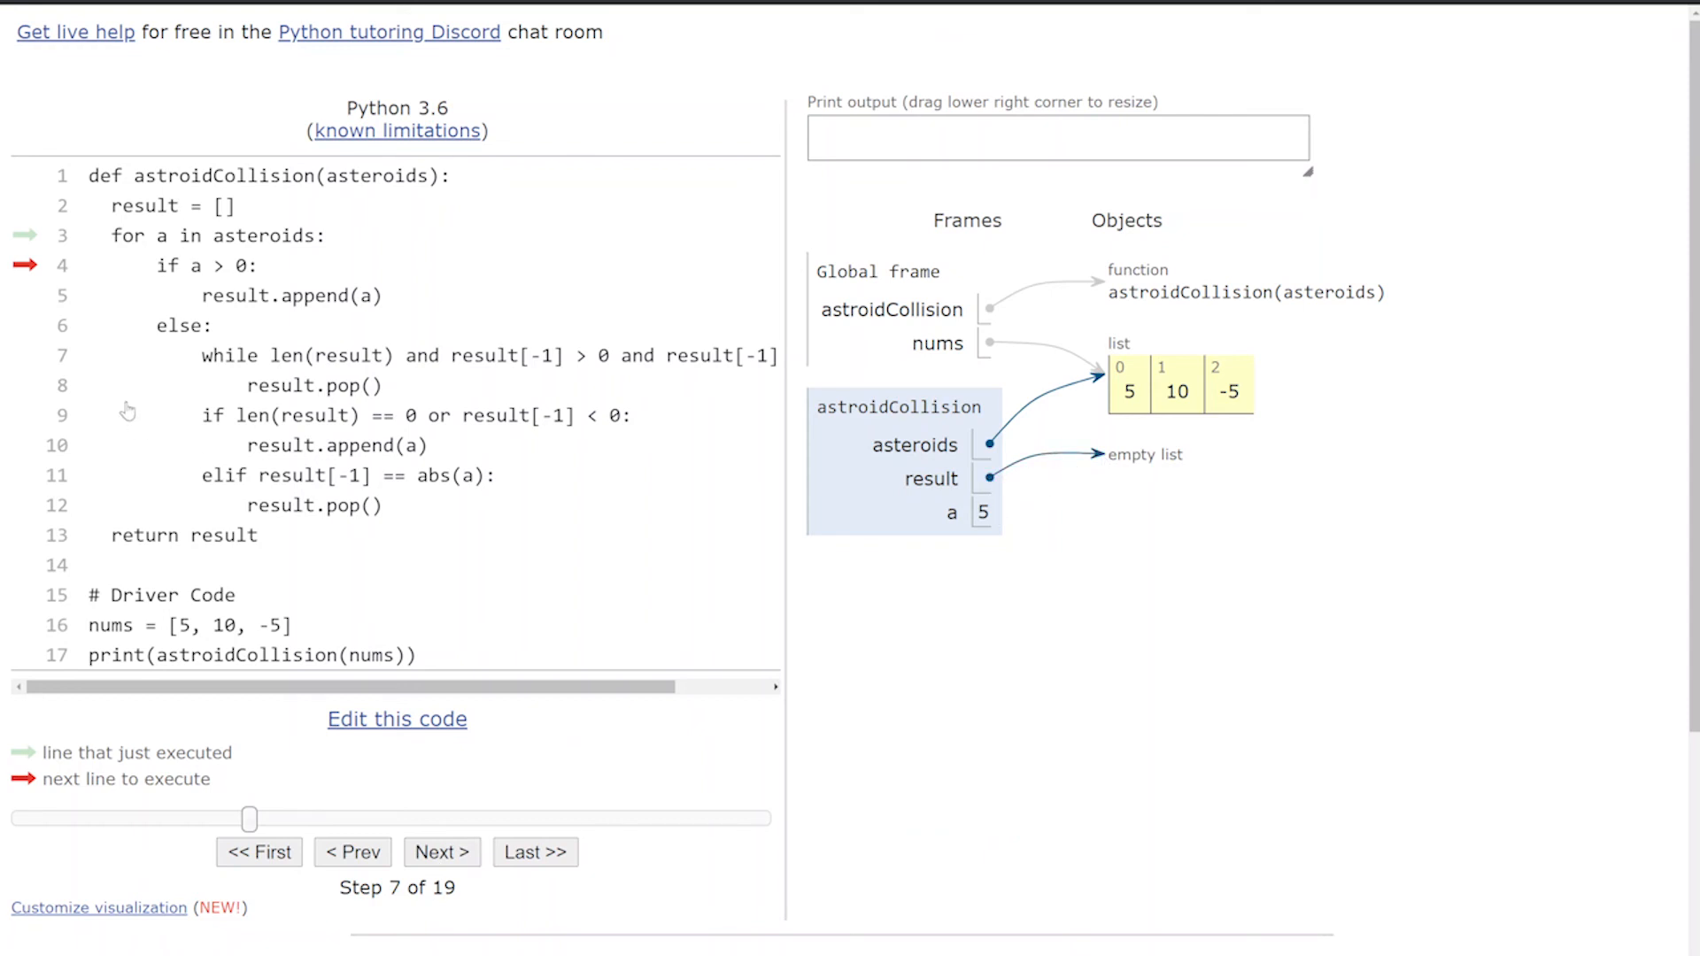
mouse_move(224, 277)
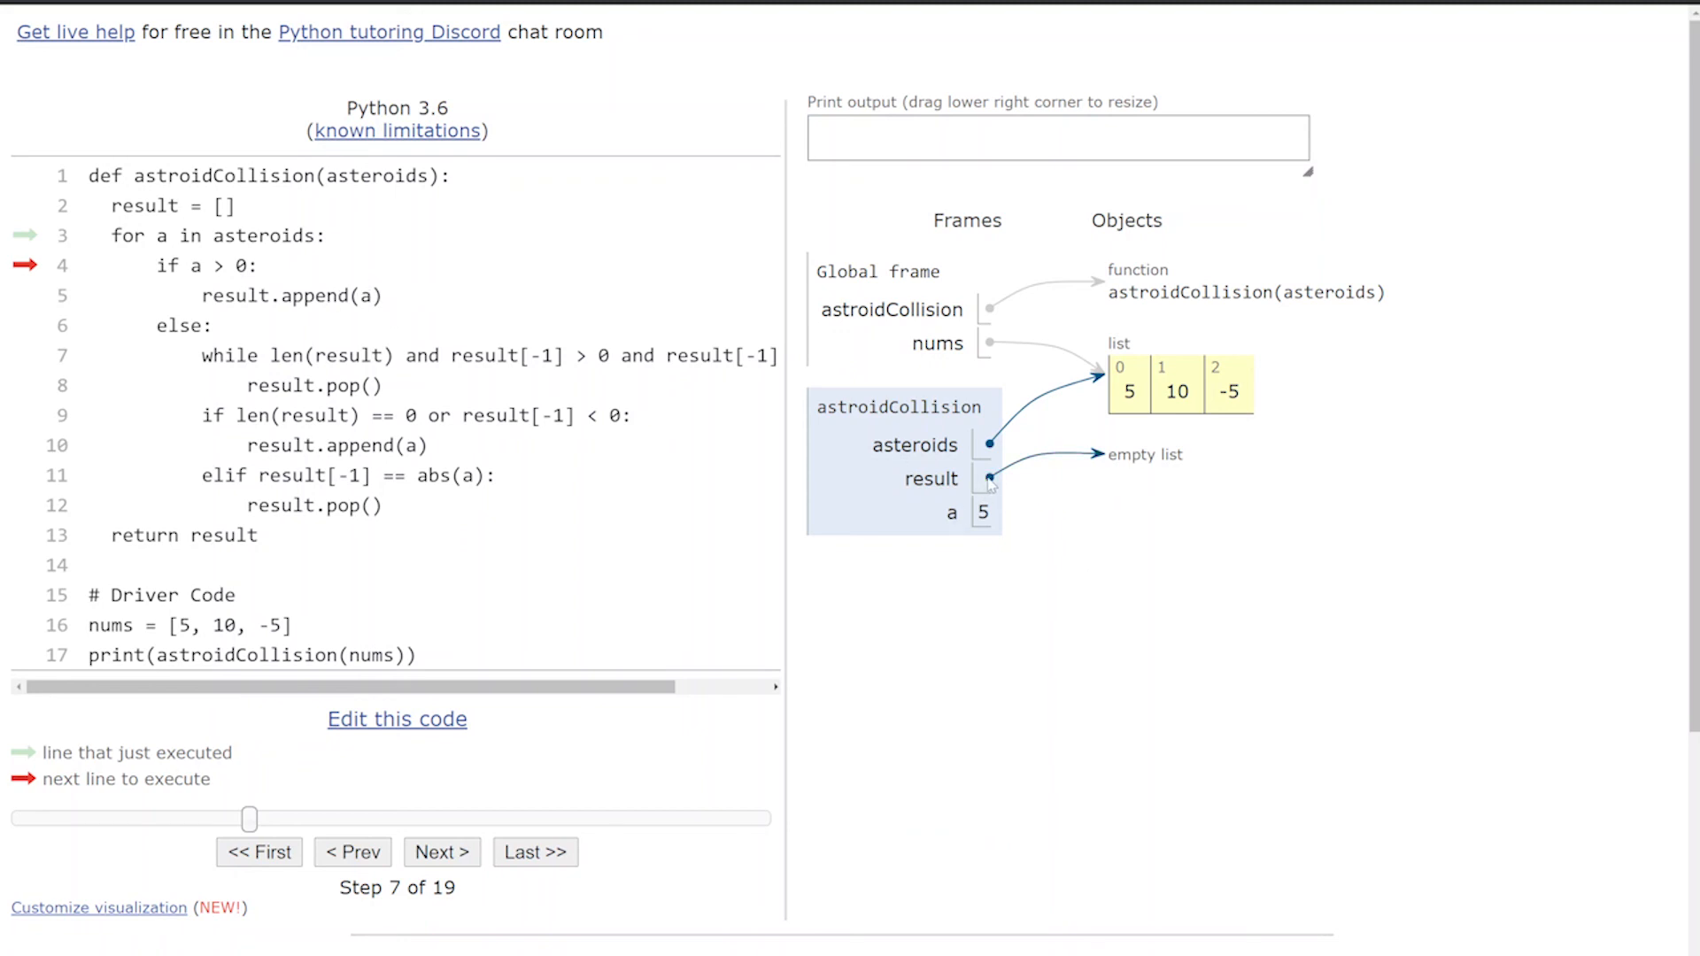
click(441, 850)
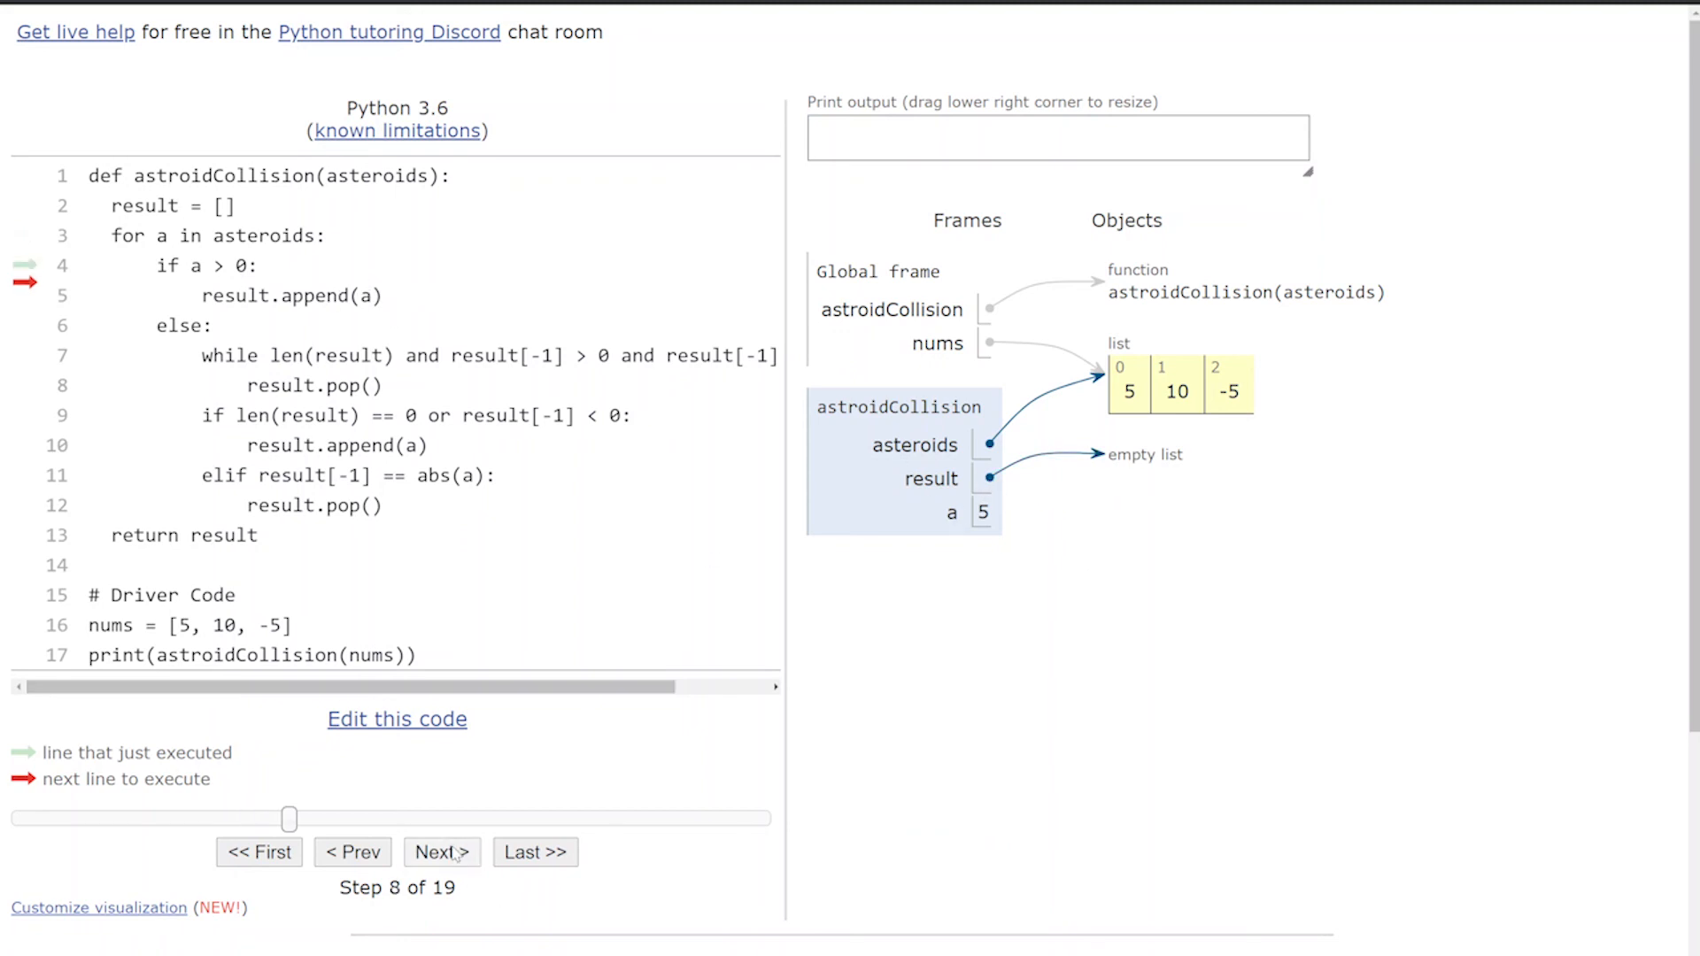
click(440, 852)
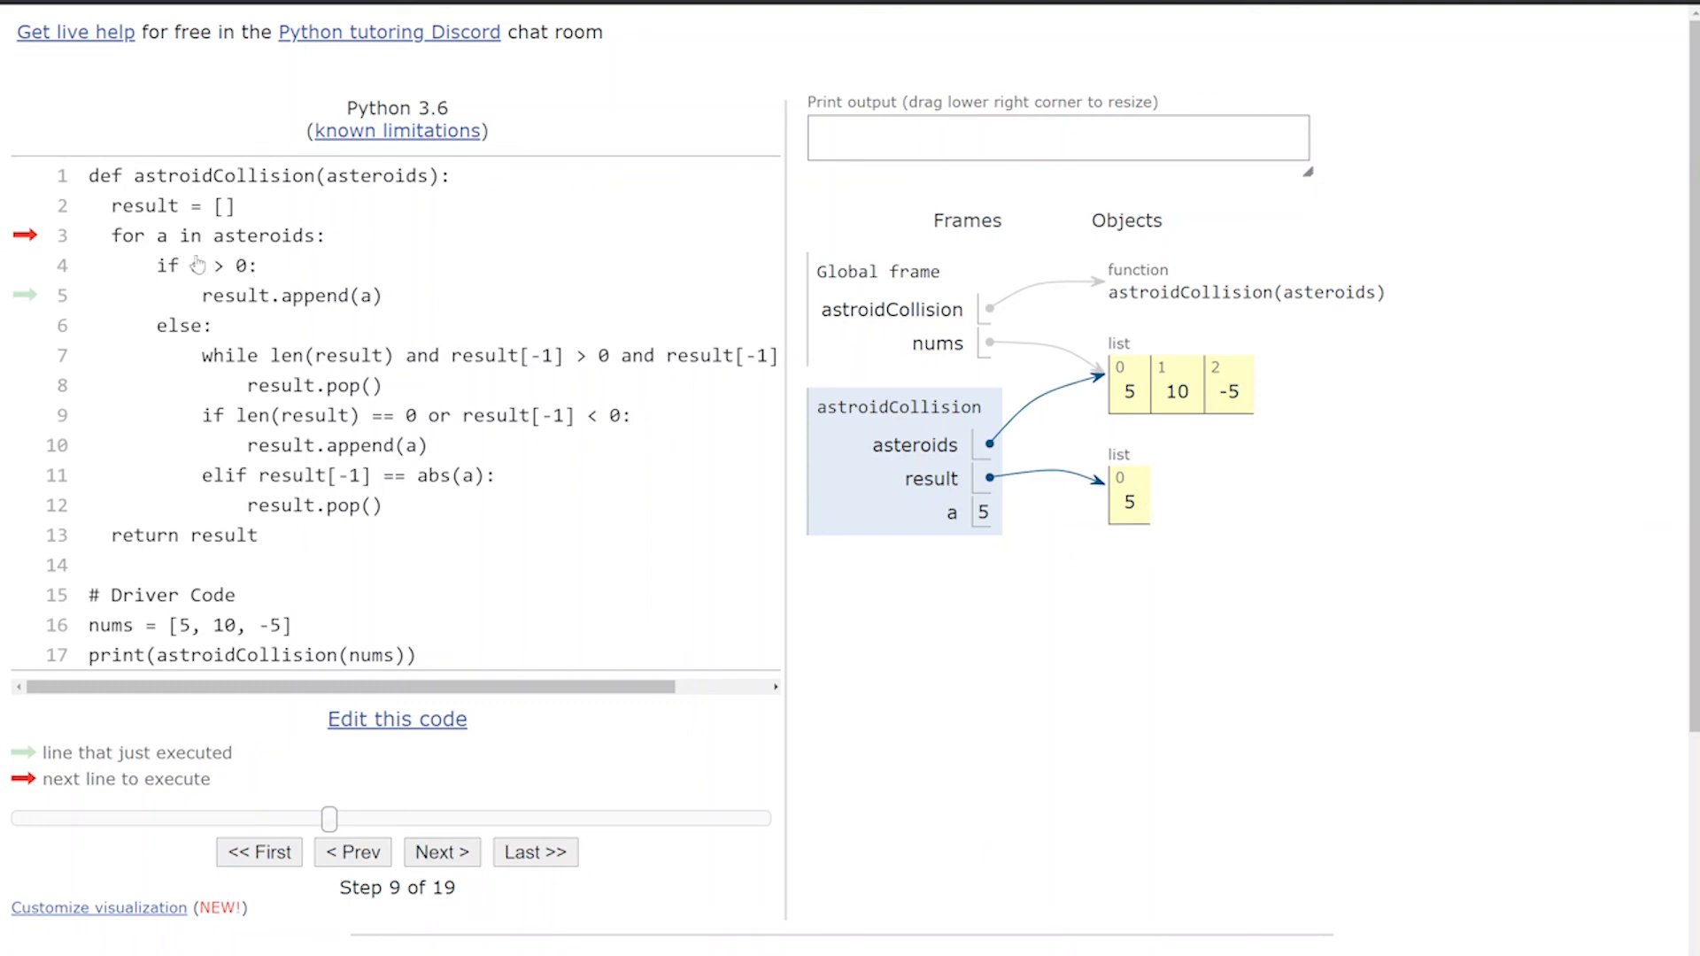
mouse_move(241, 632)
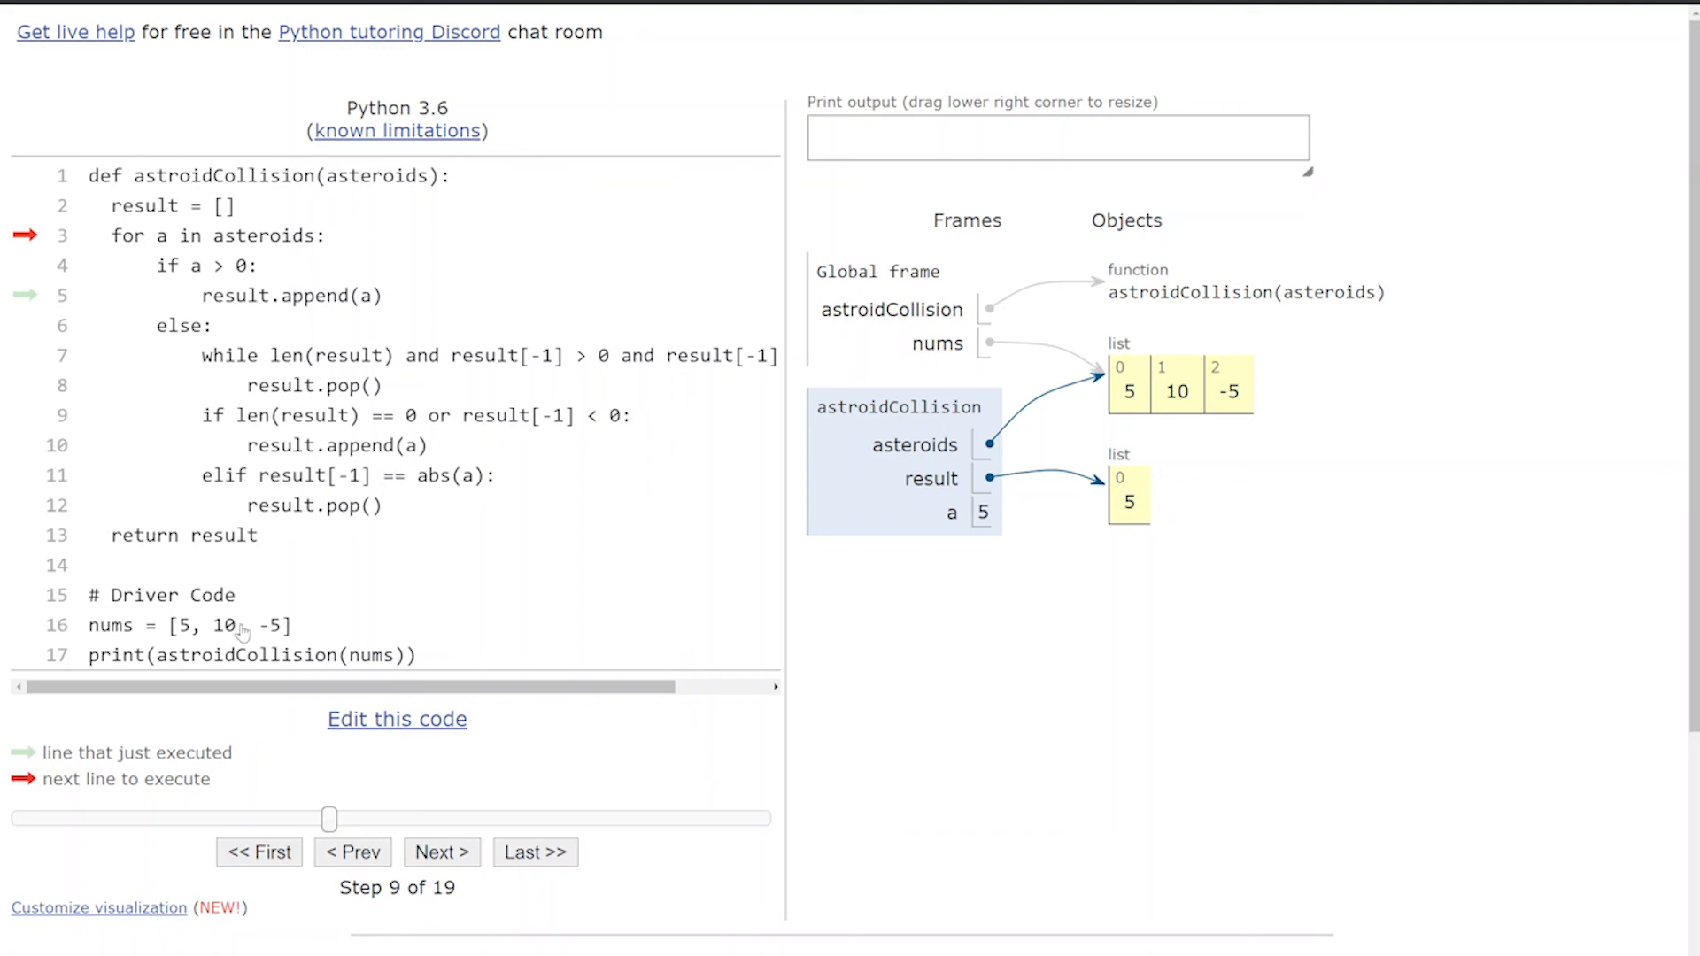
mouse_move(198, 266)
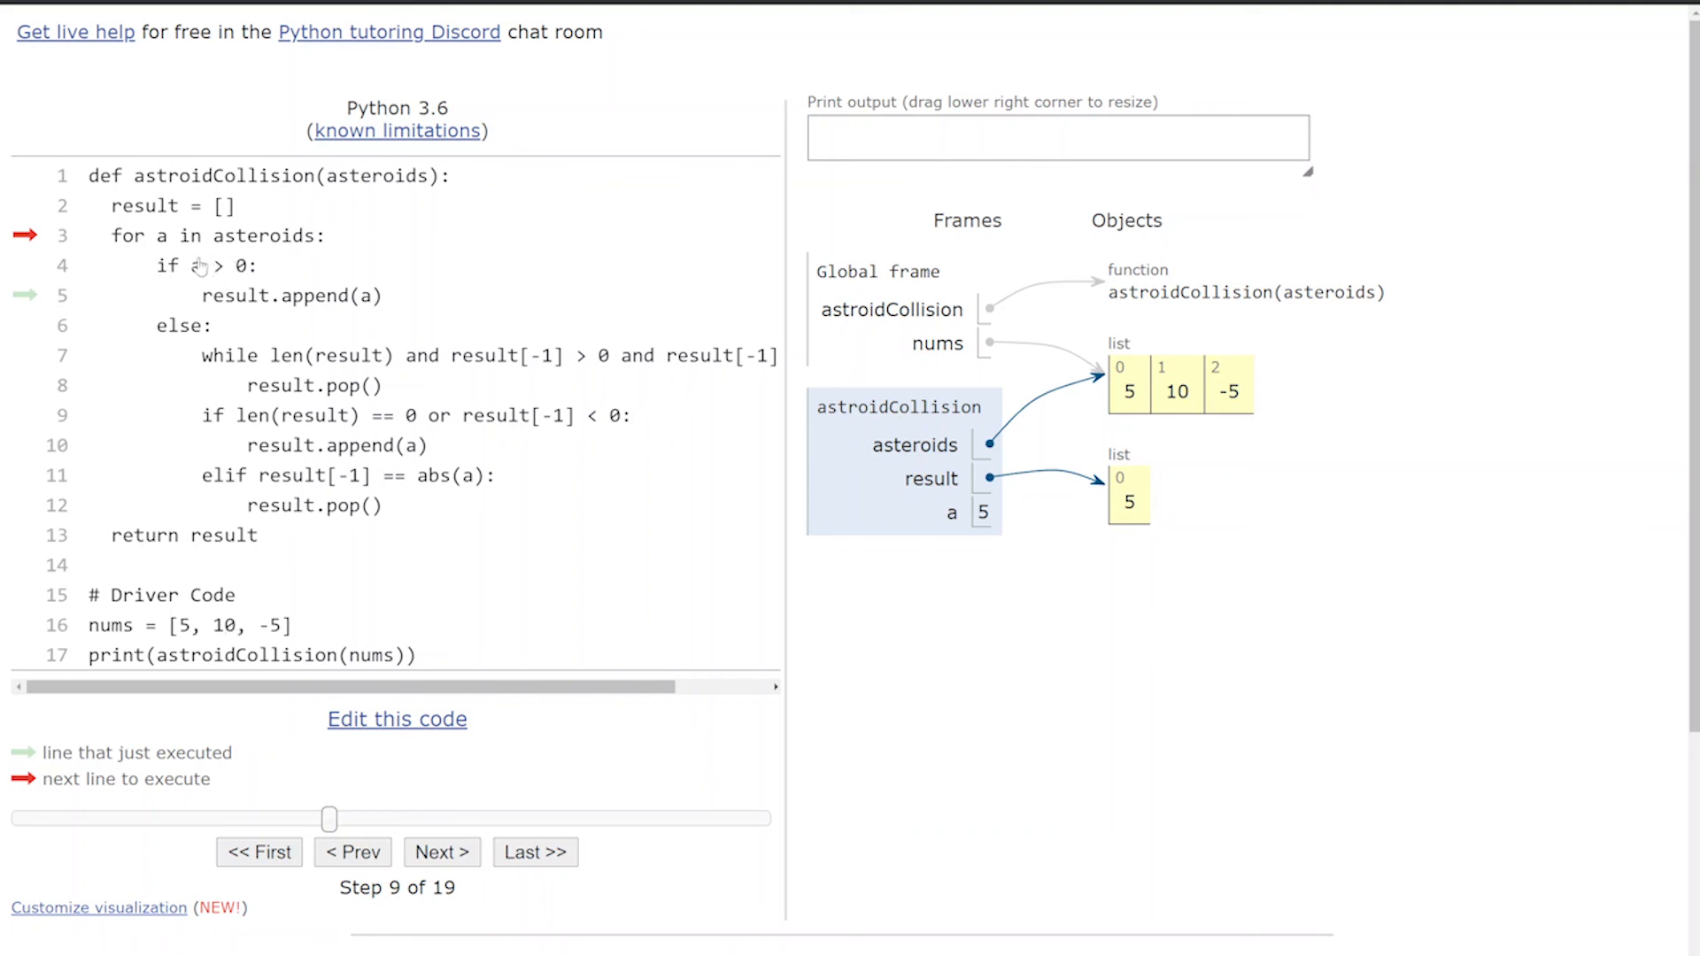
mouse_move(312, 295)
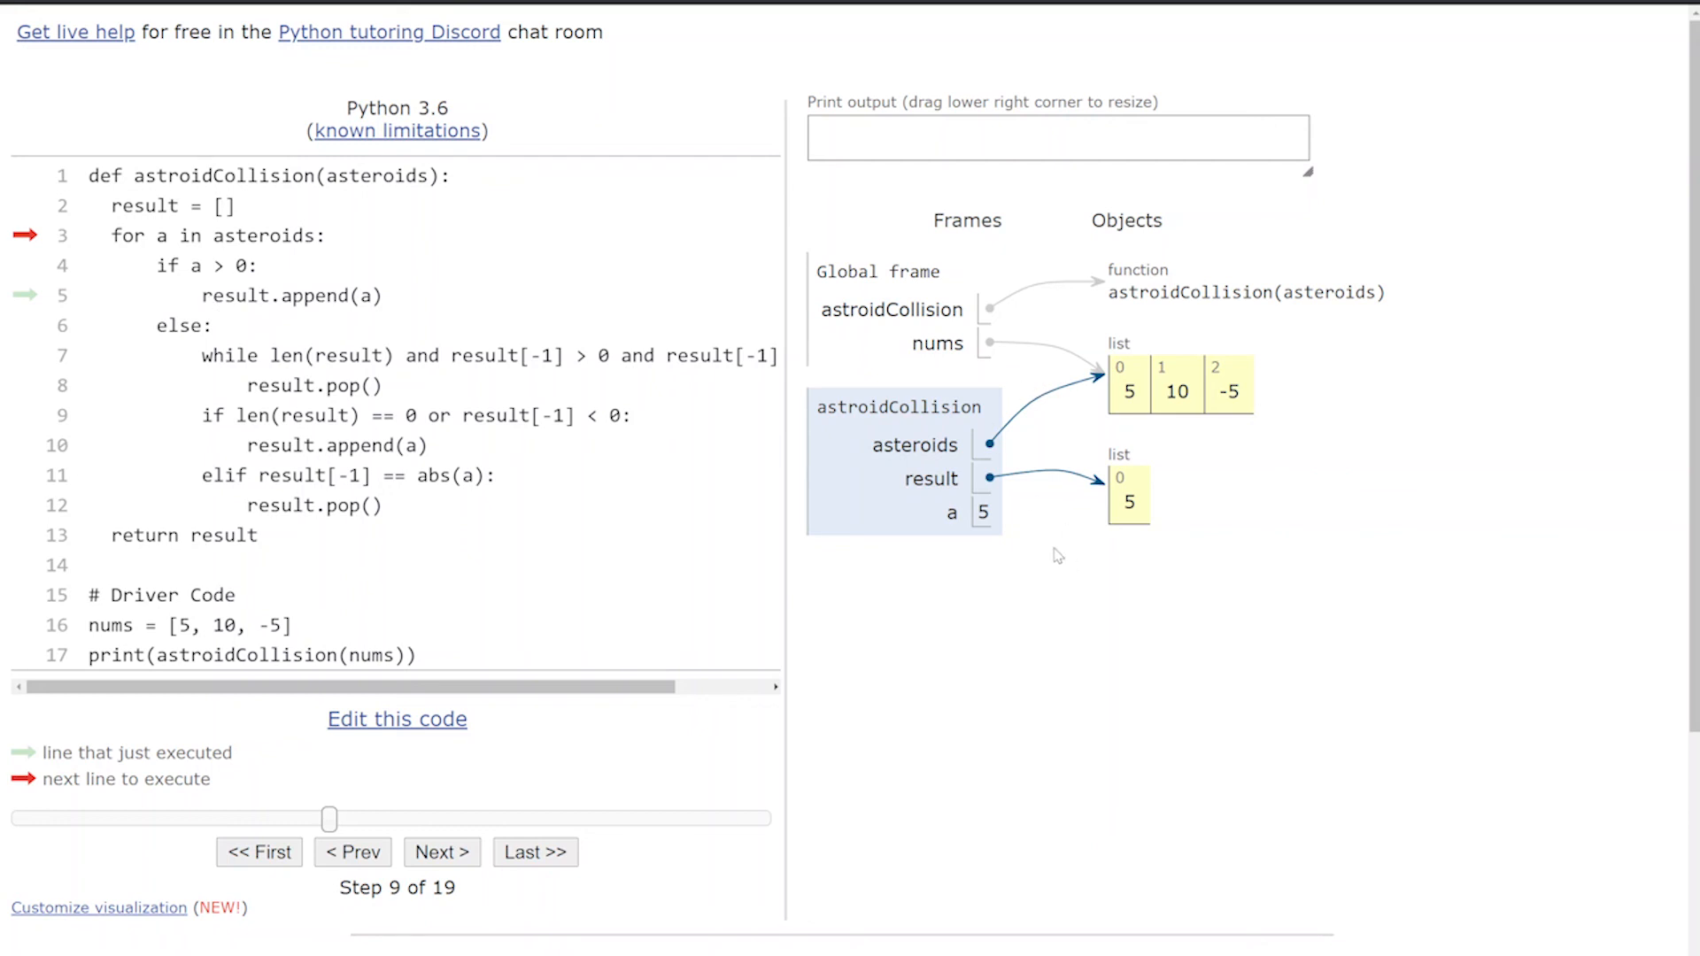
mouse_move(1116, 491)
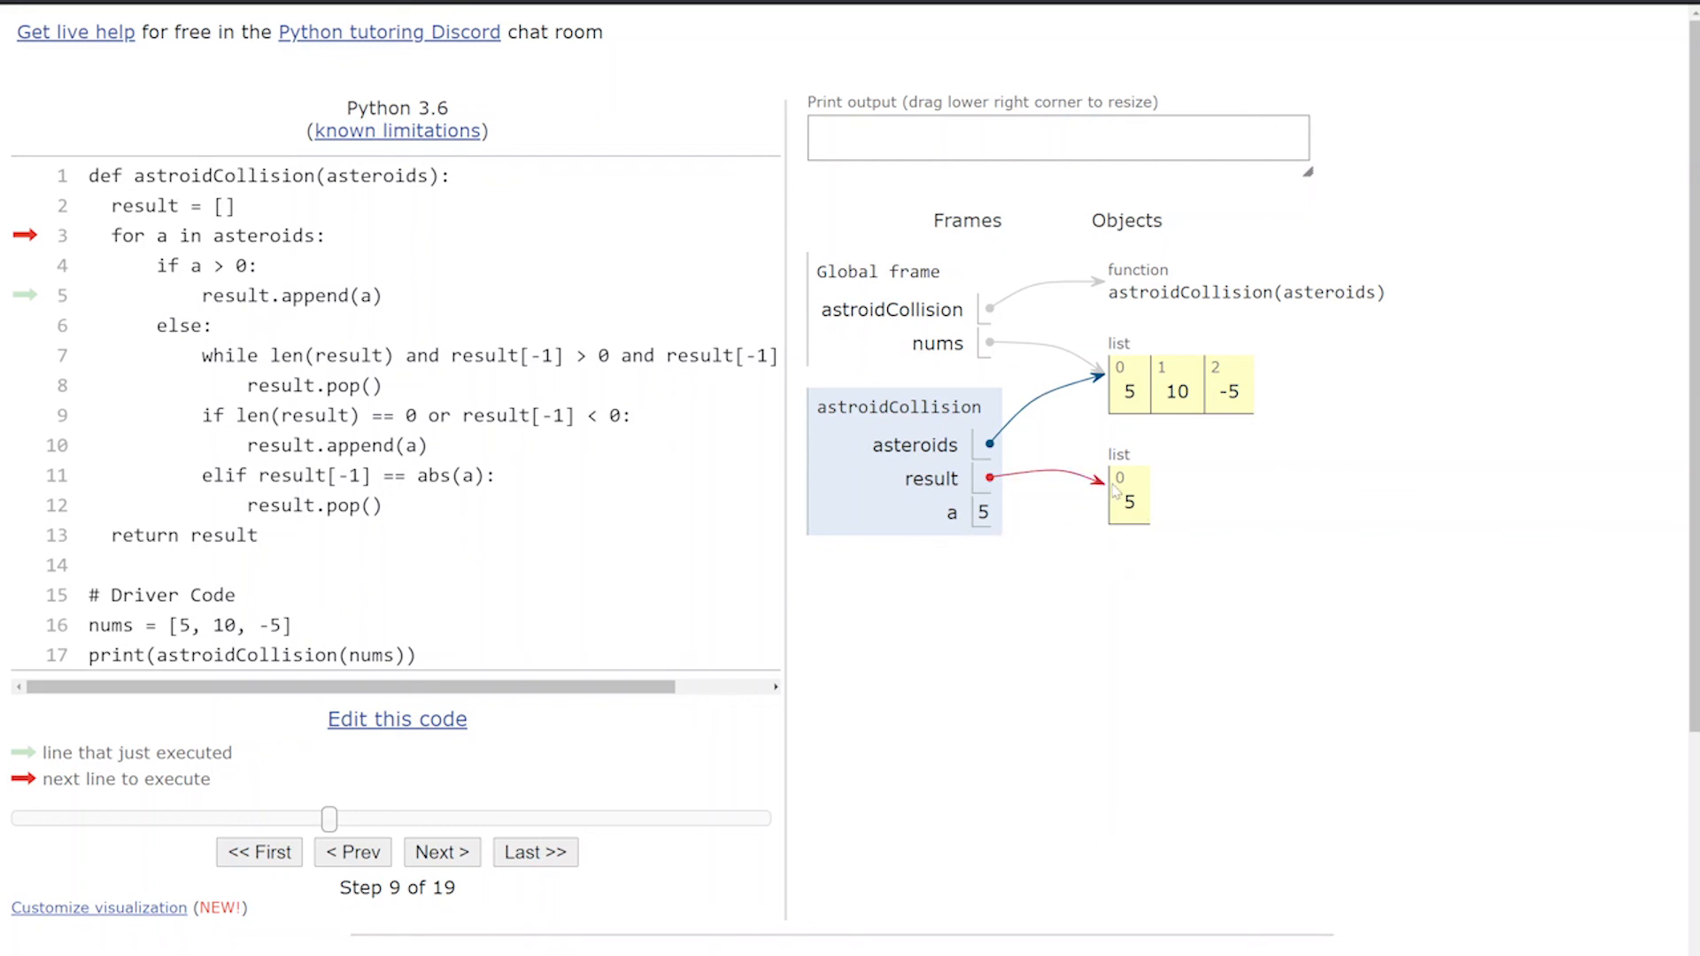
click(440, 850)
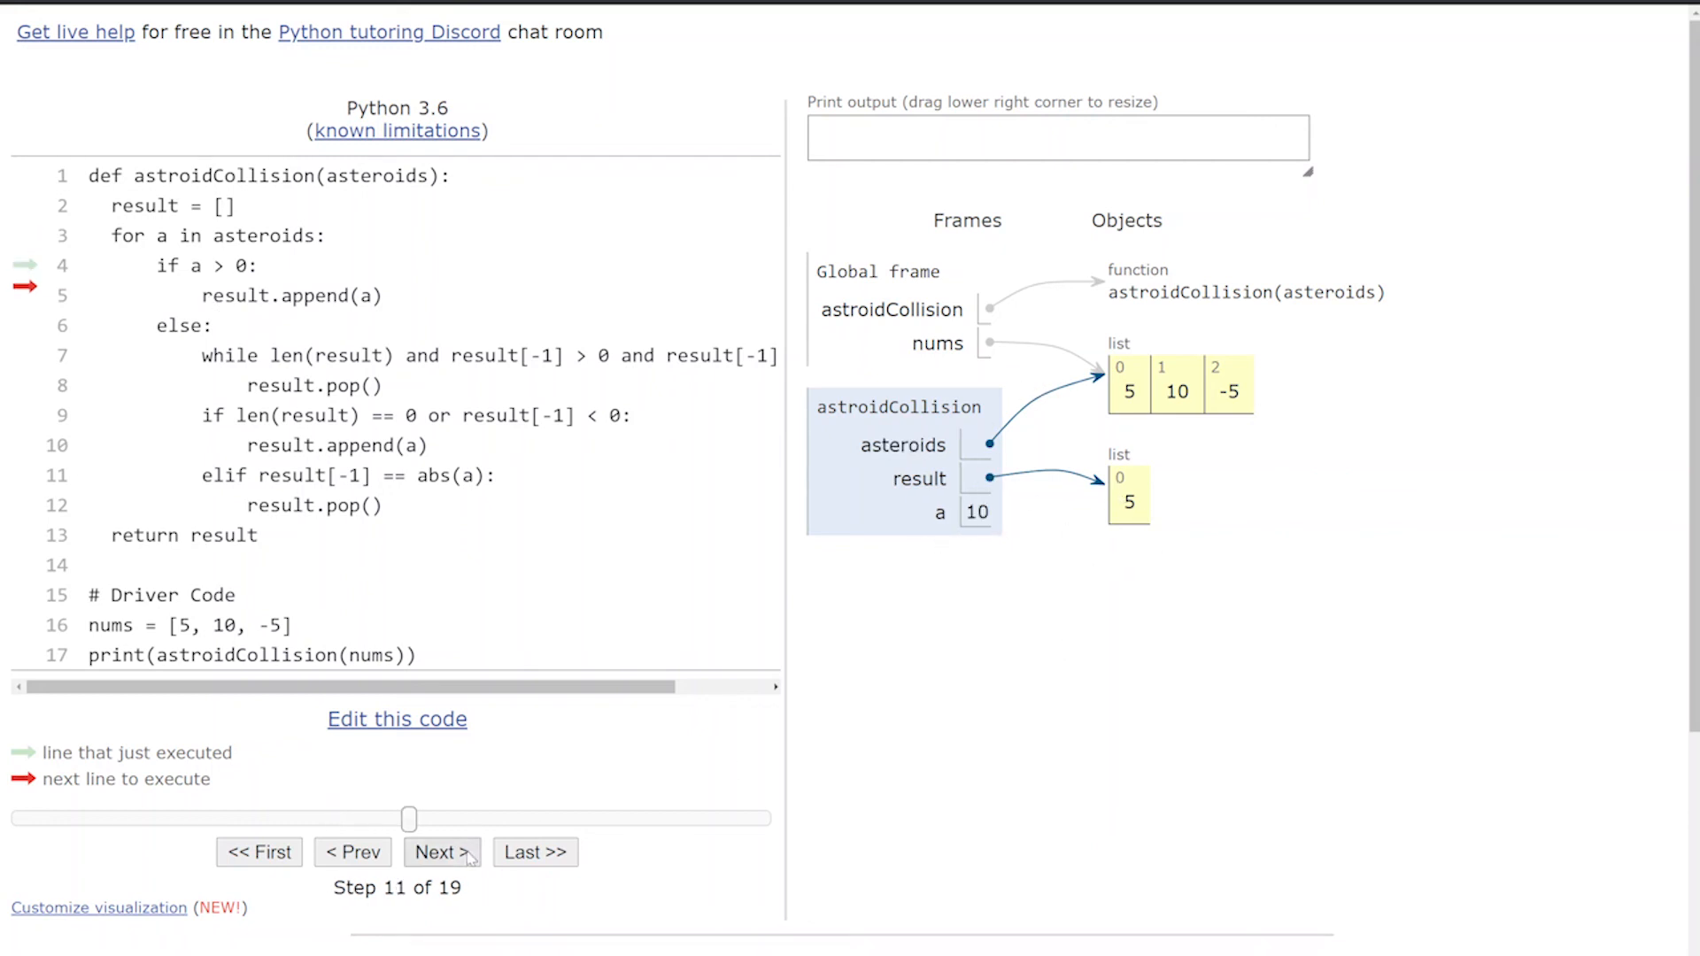
- Step forward to step 14, where result is [5, 10] and a is -5
click(440, 851)
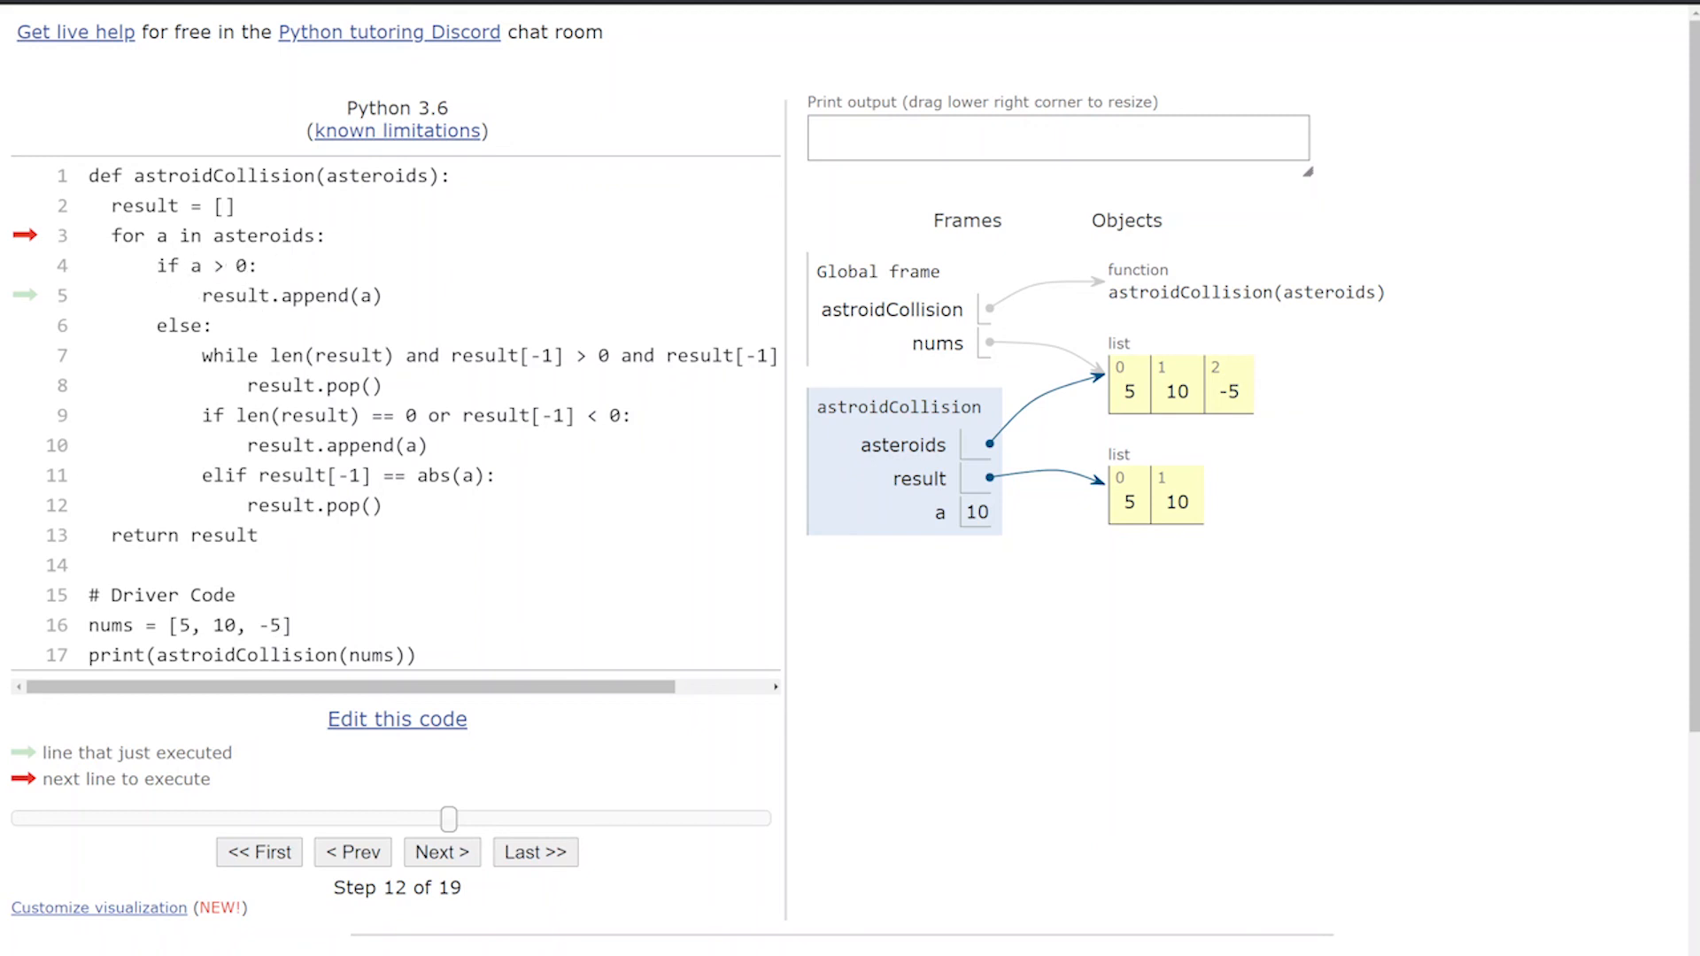
mouse_move(641, 336)
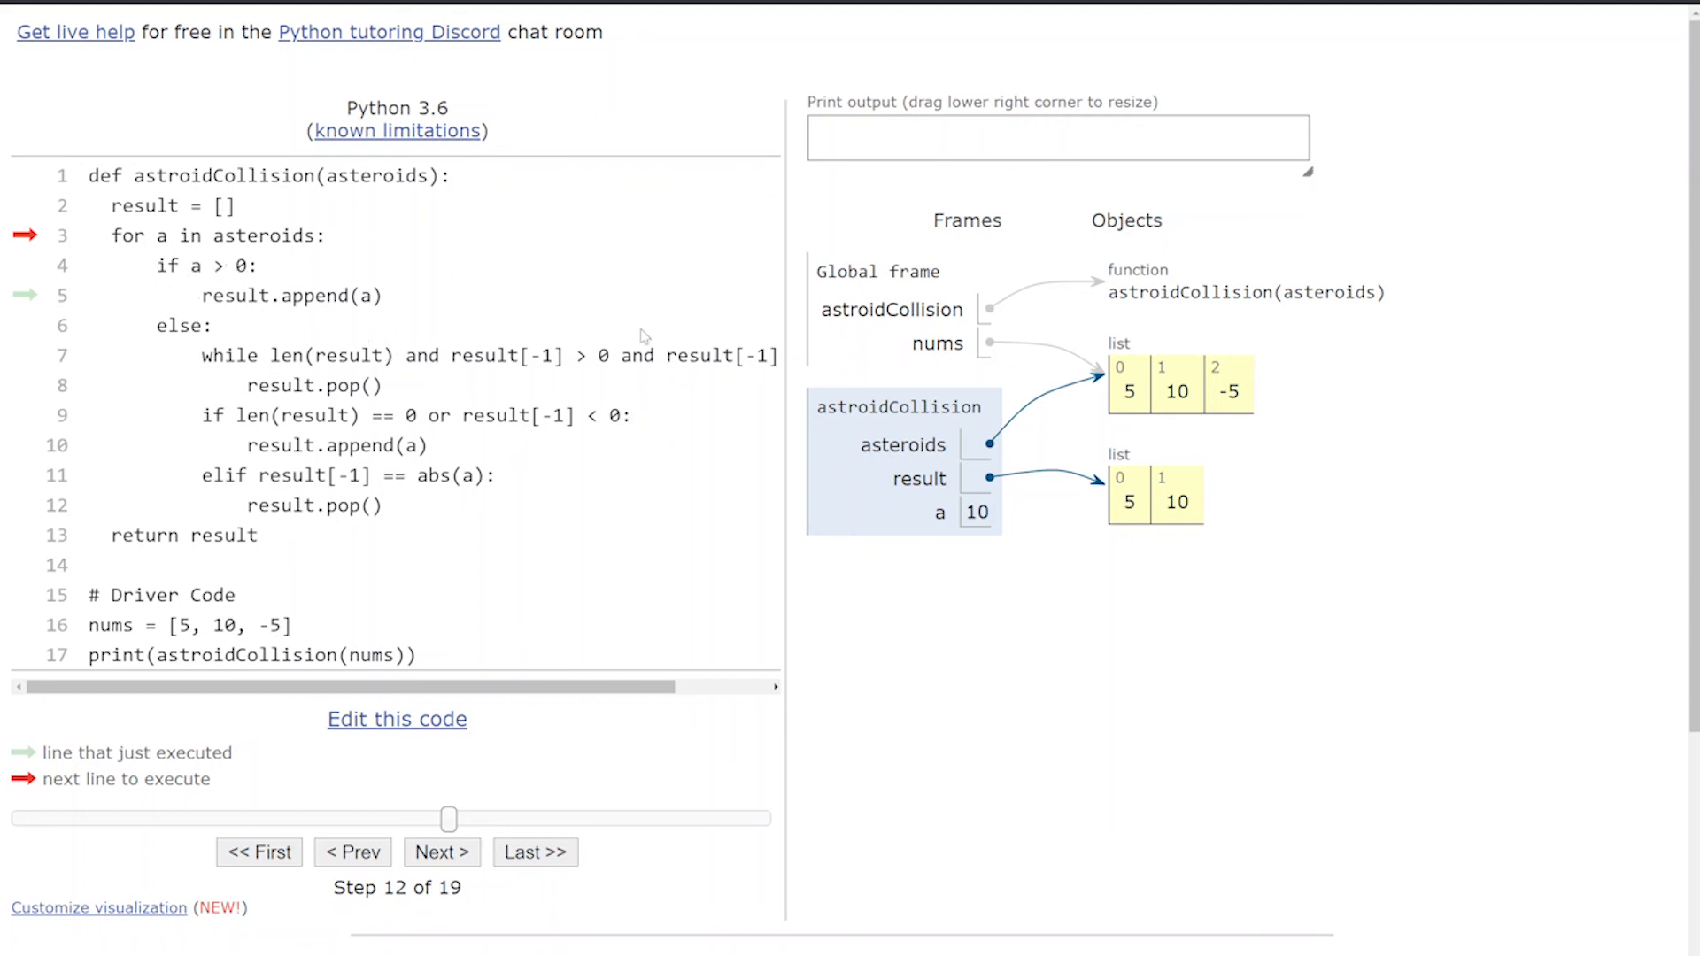
mouse_move(353, 363)
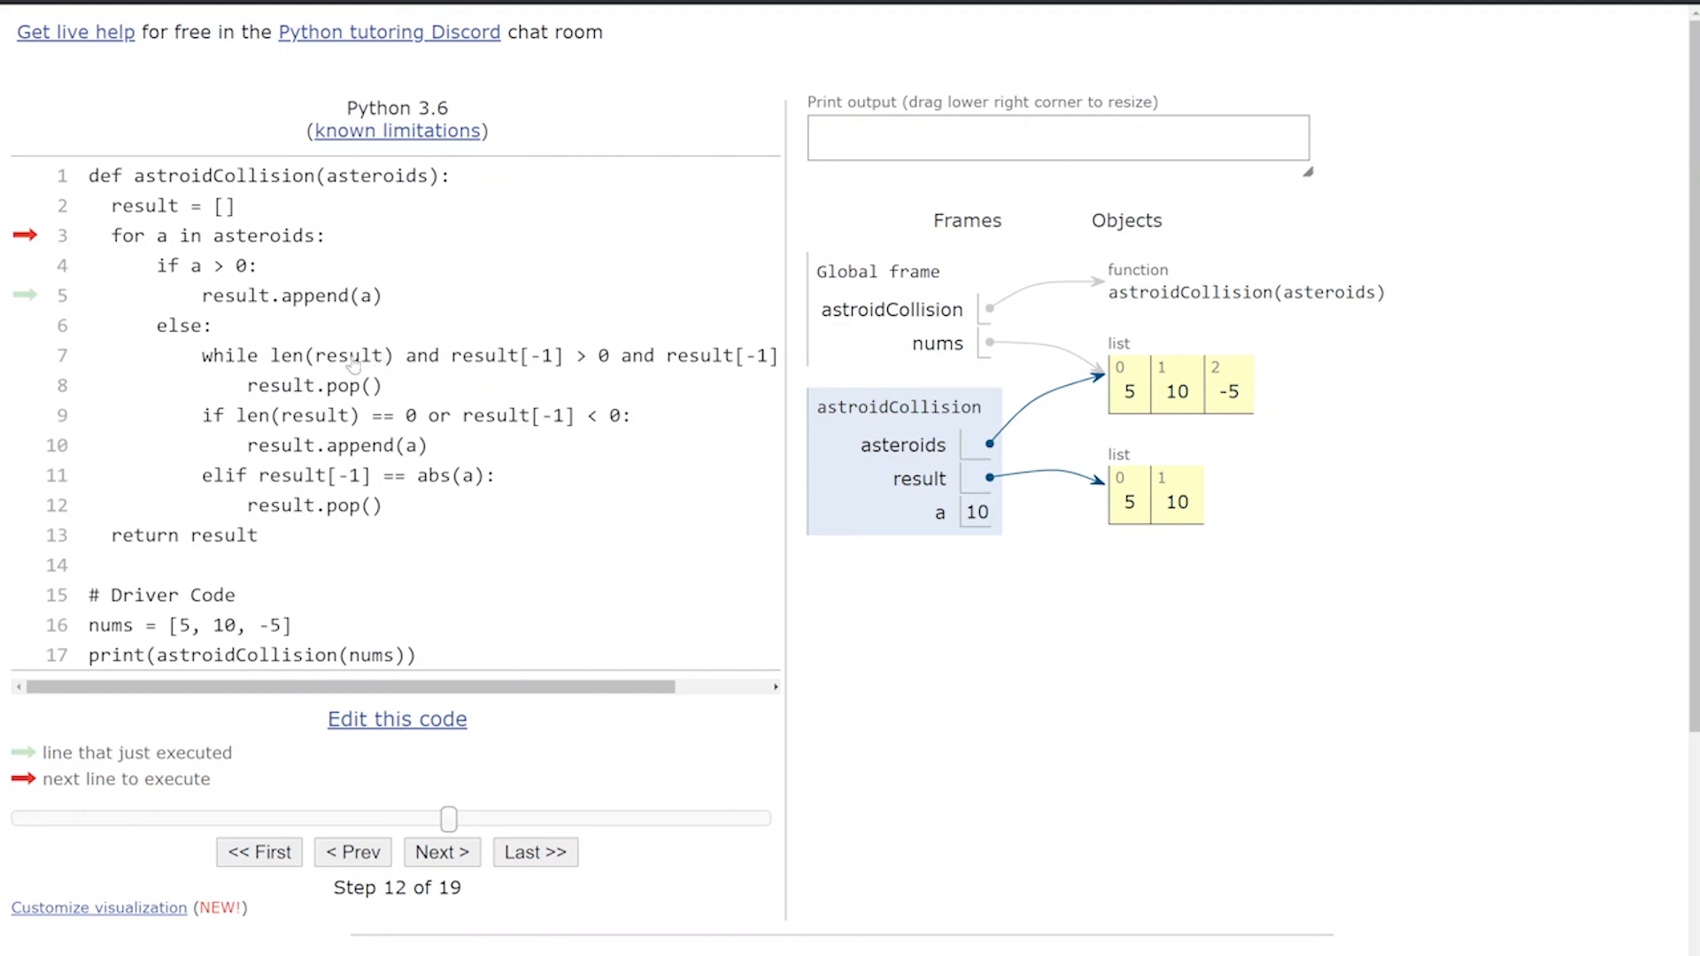
mouse_move(546, 372)
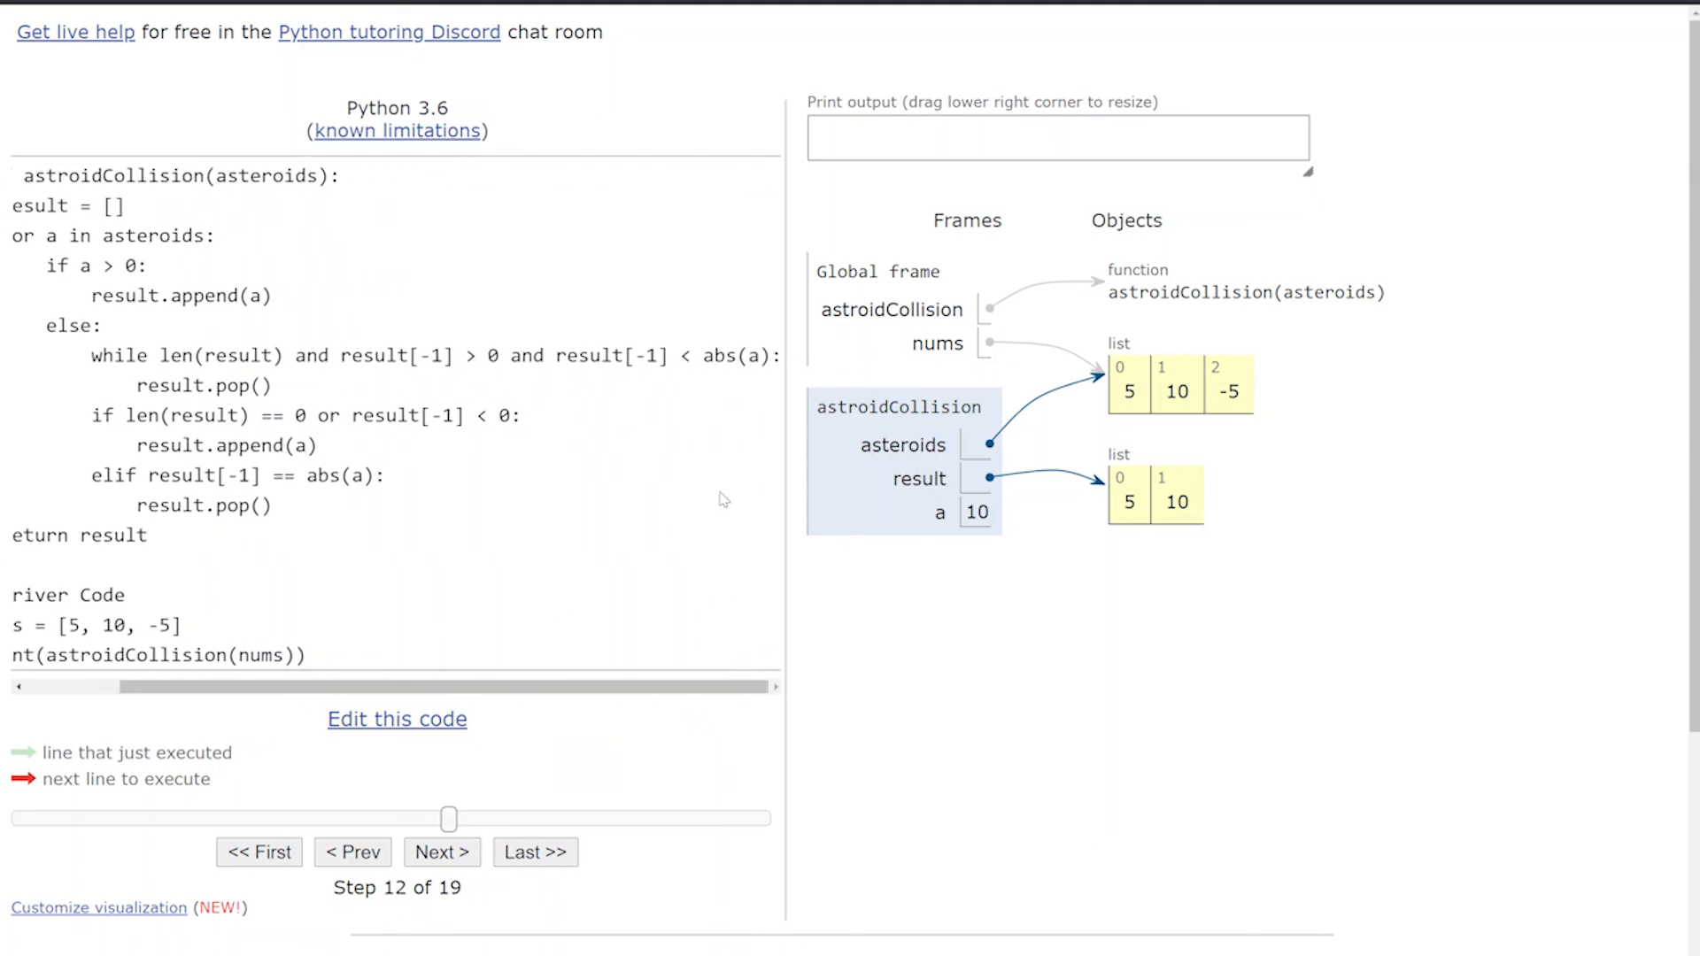
mouse_move(1203, 510)
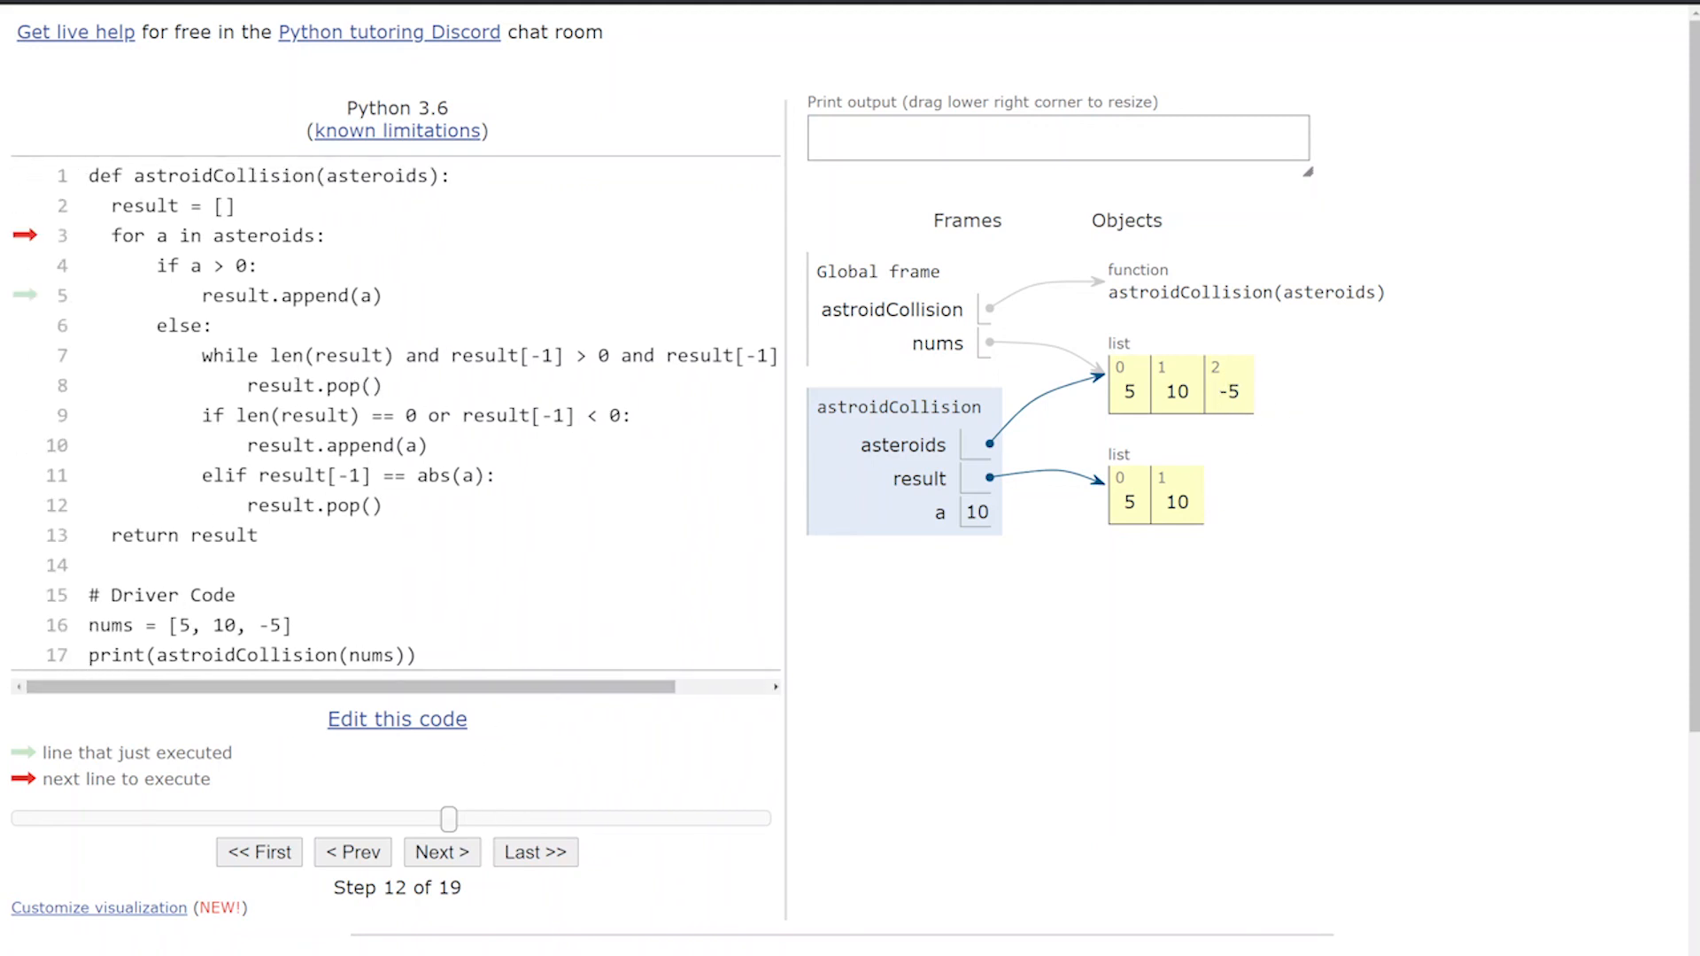
click(440, 851)
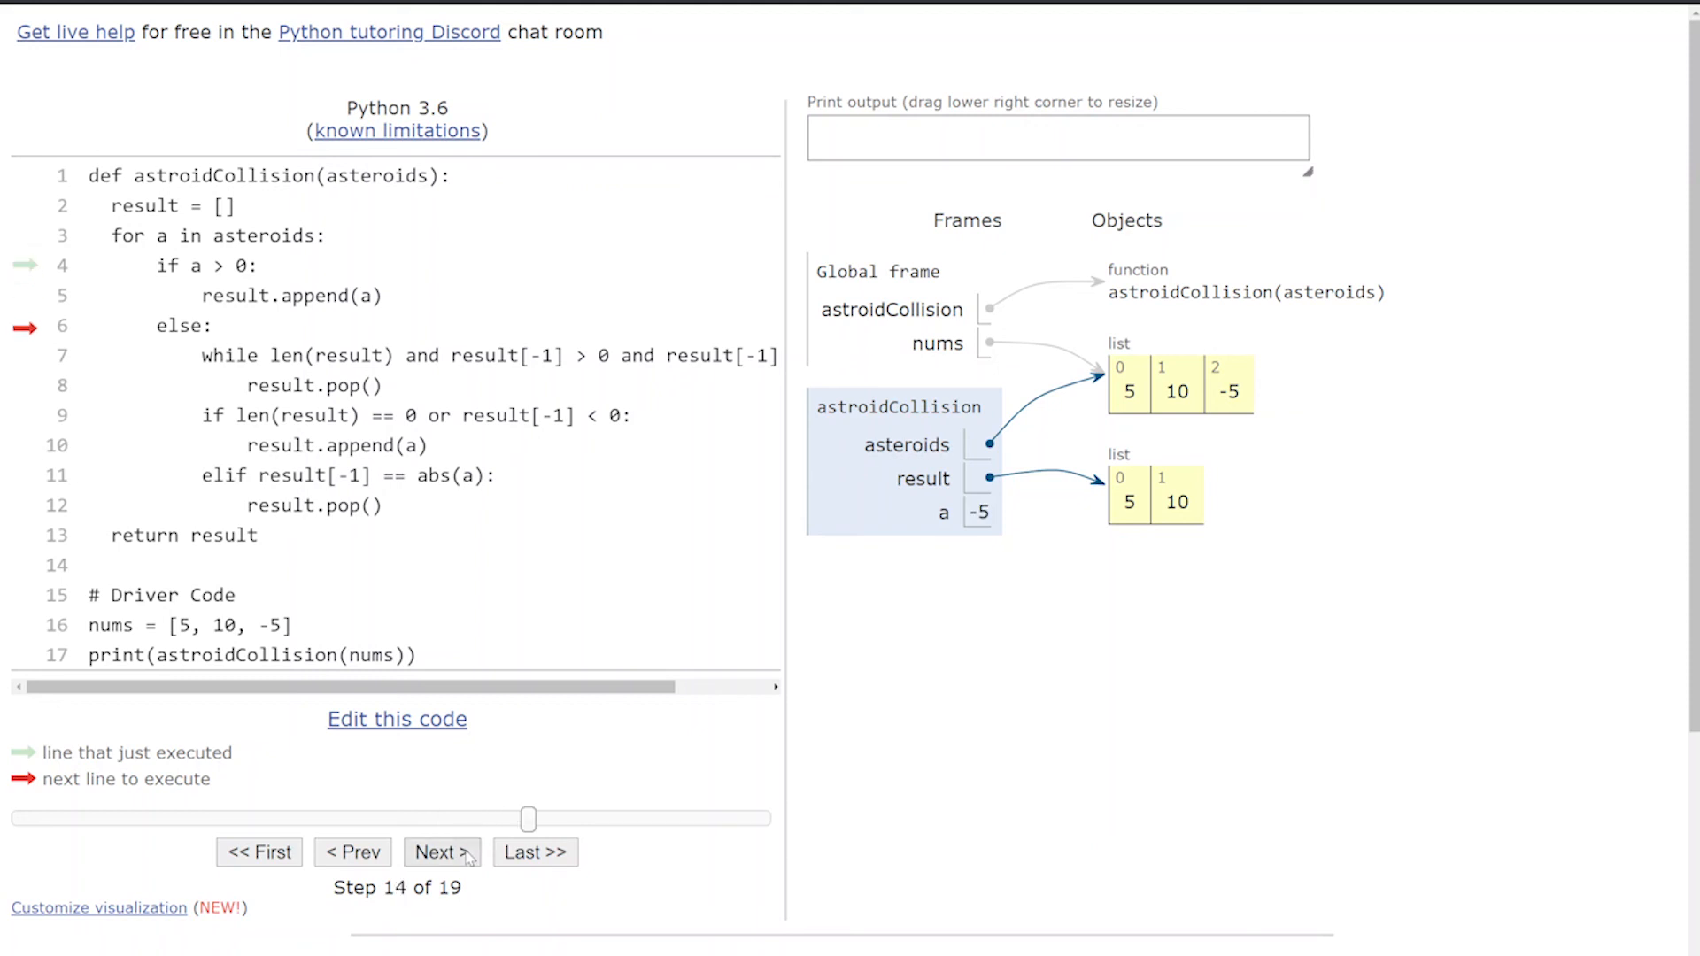
- Step through the collision checks to step 19 until the program prints [5, 10]
click(440, 851)
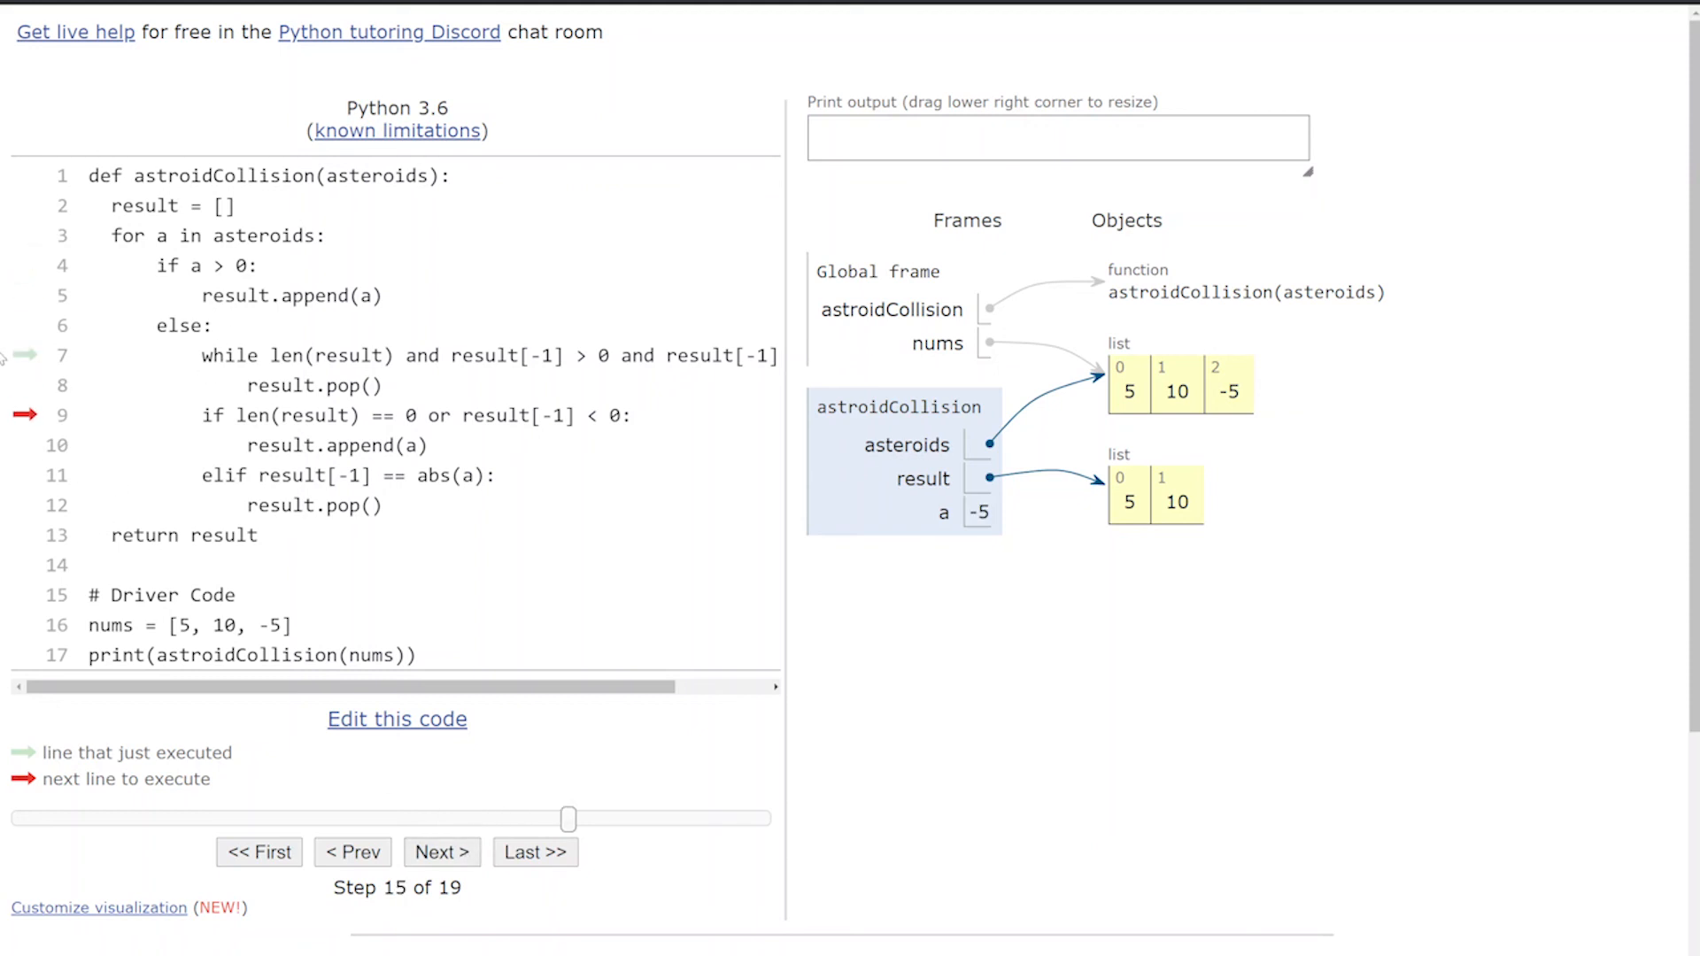
click(440, 851)
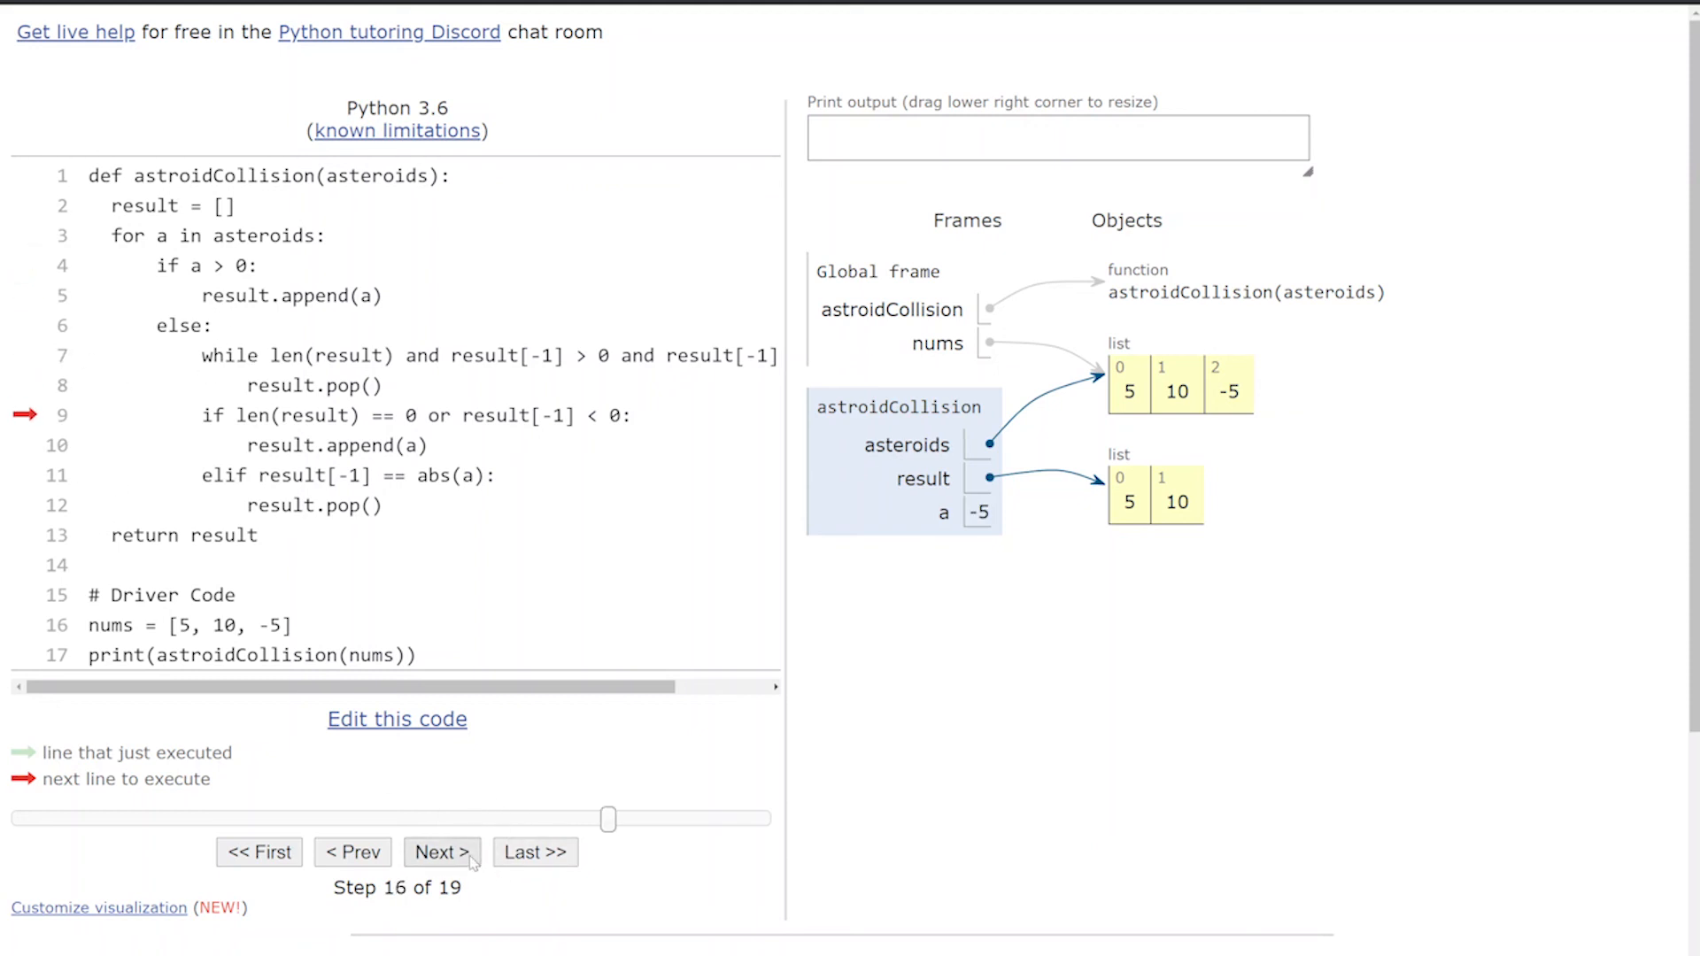
click(440, 850)
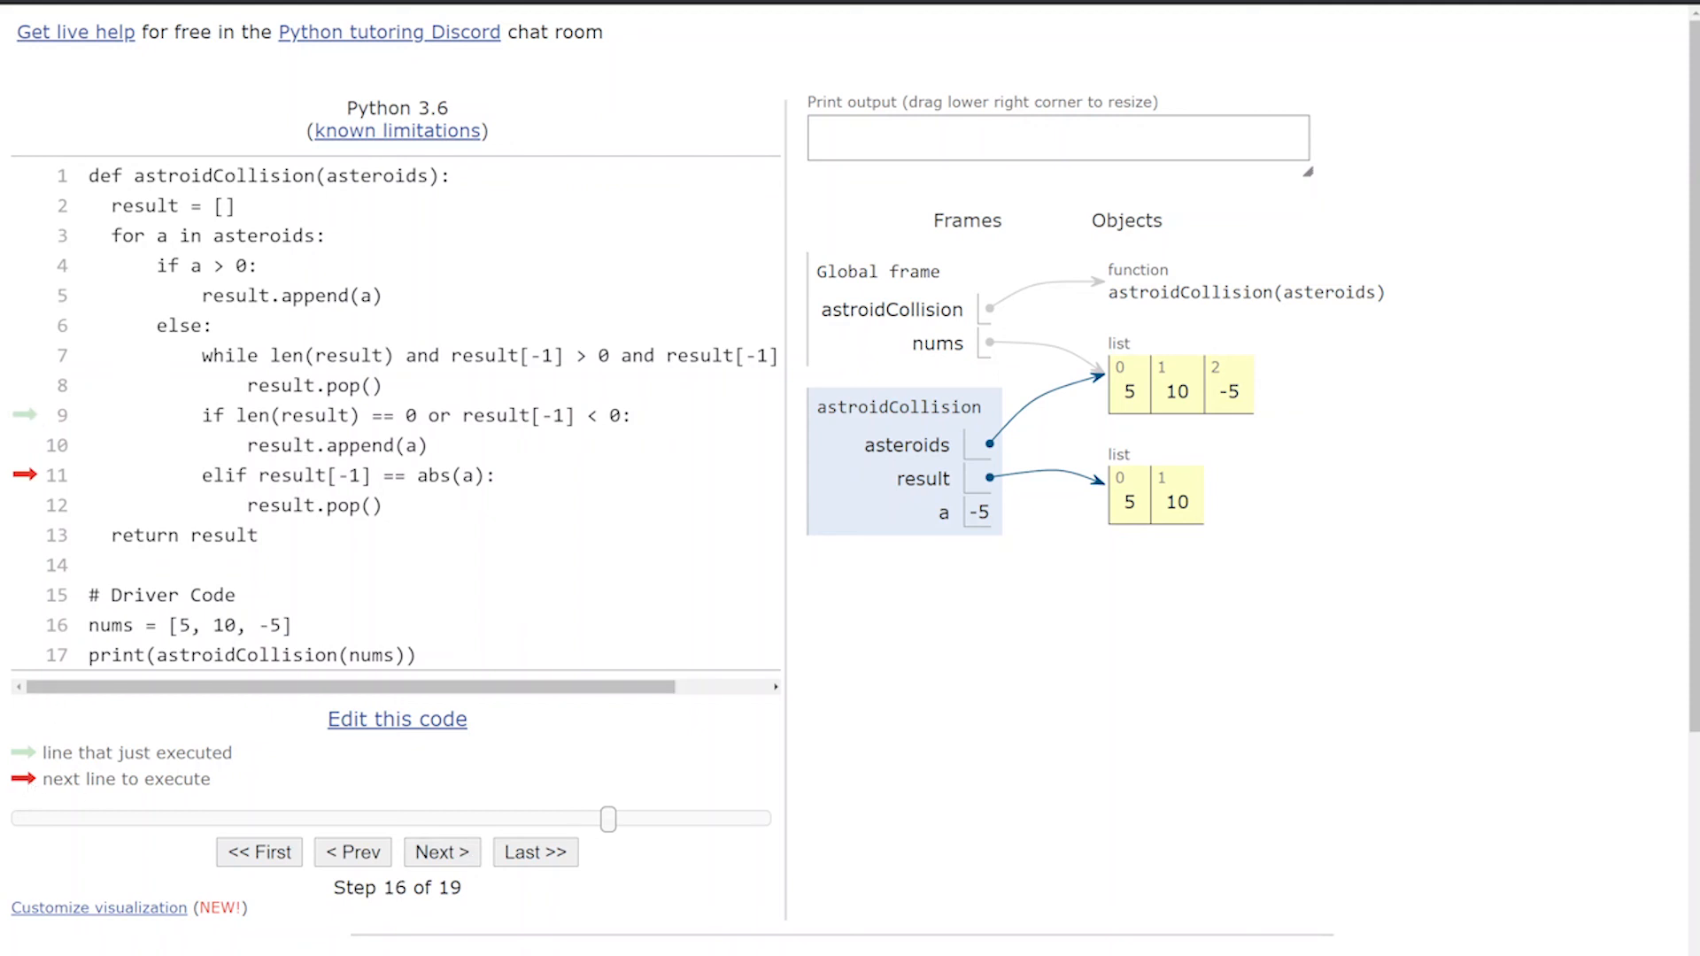
mouse_move(880, 749)
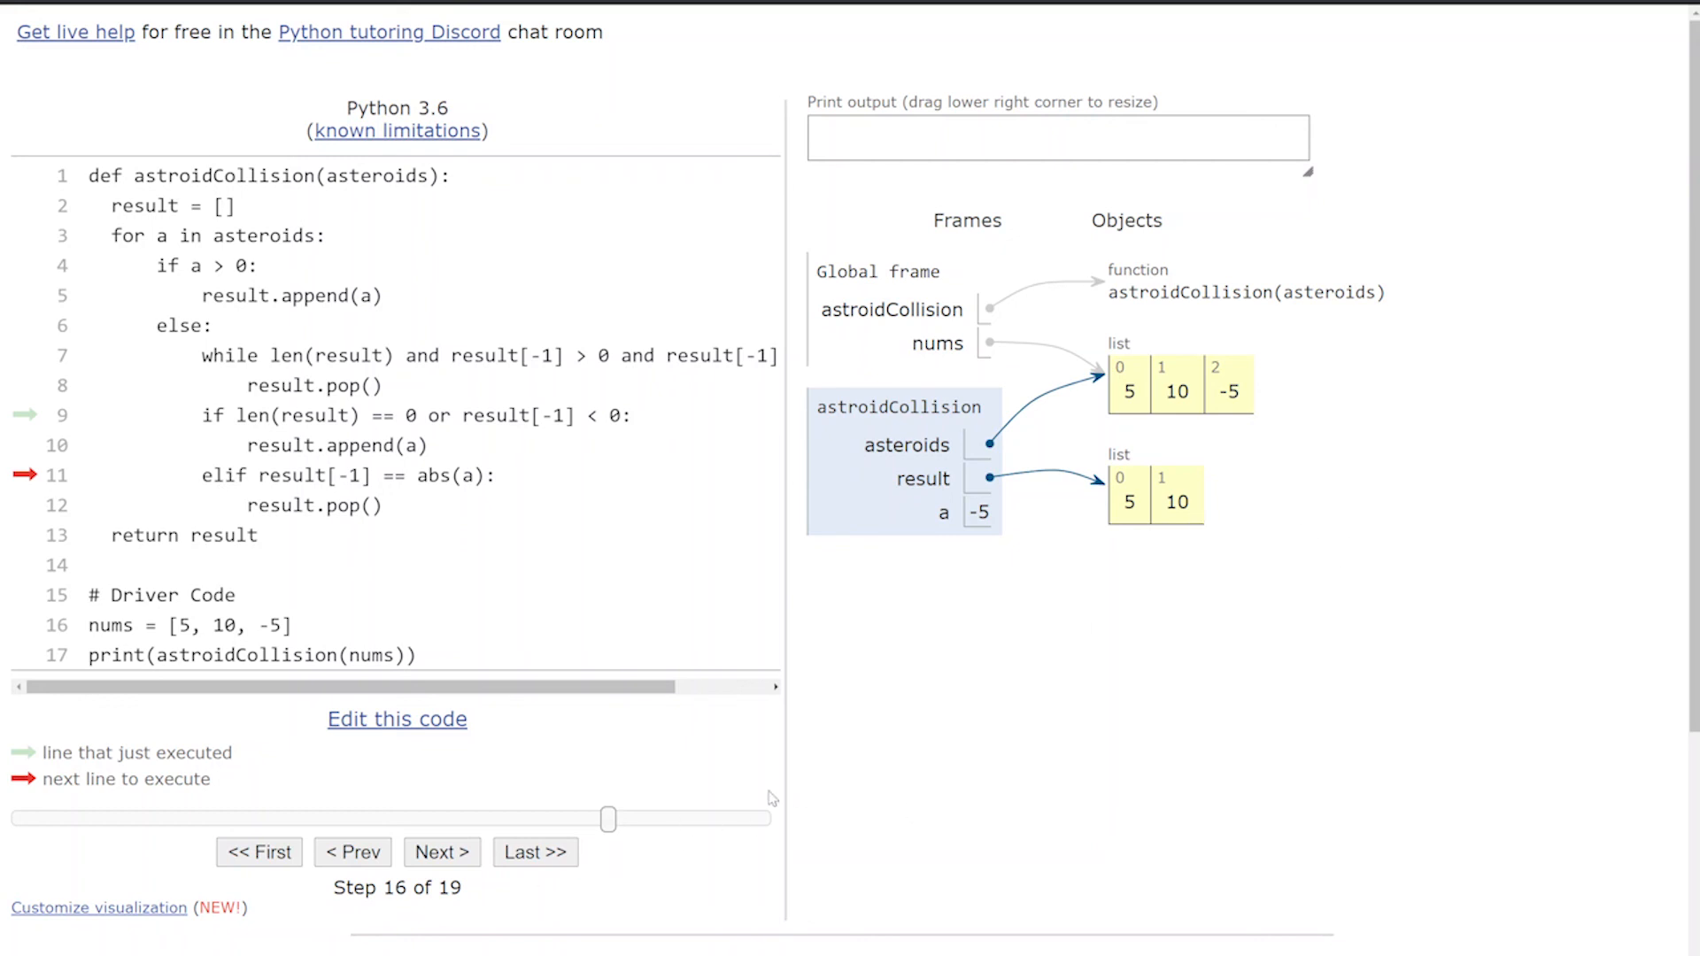
click(440, 850)
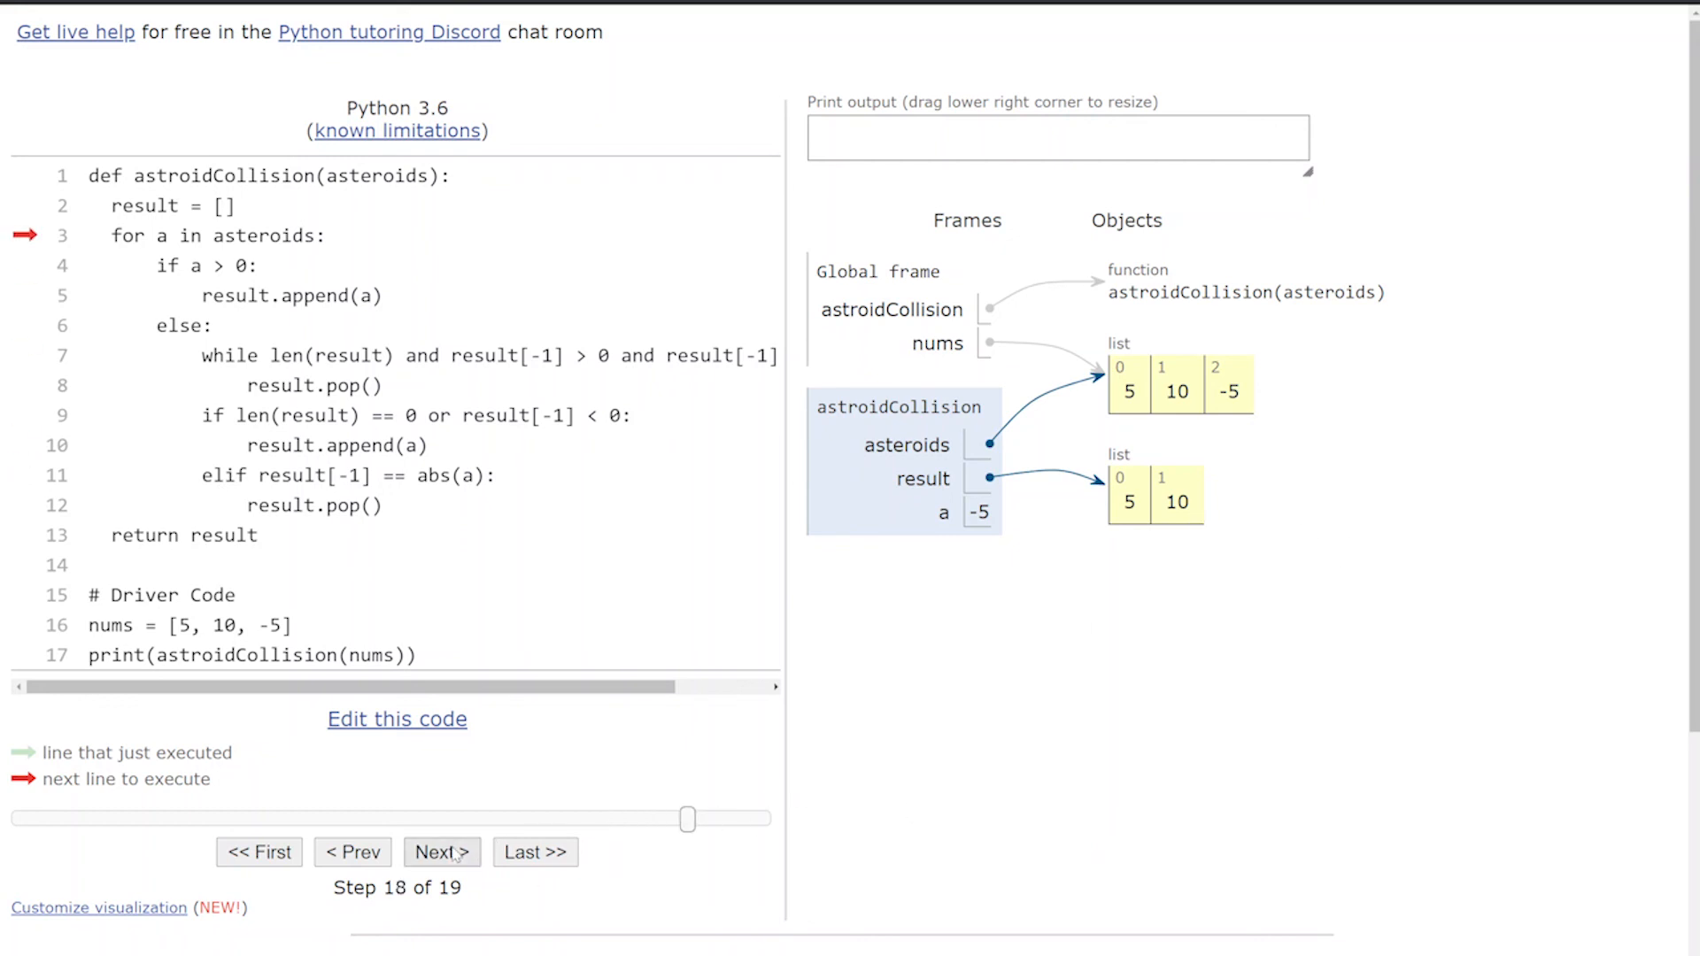
click(440, 851)
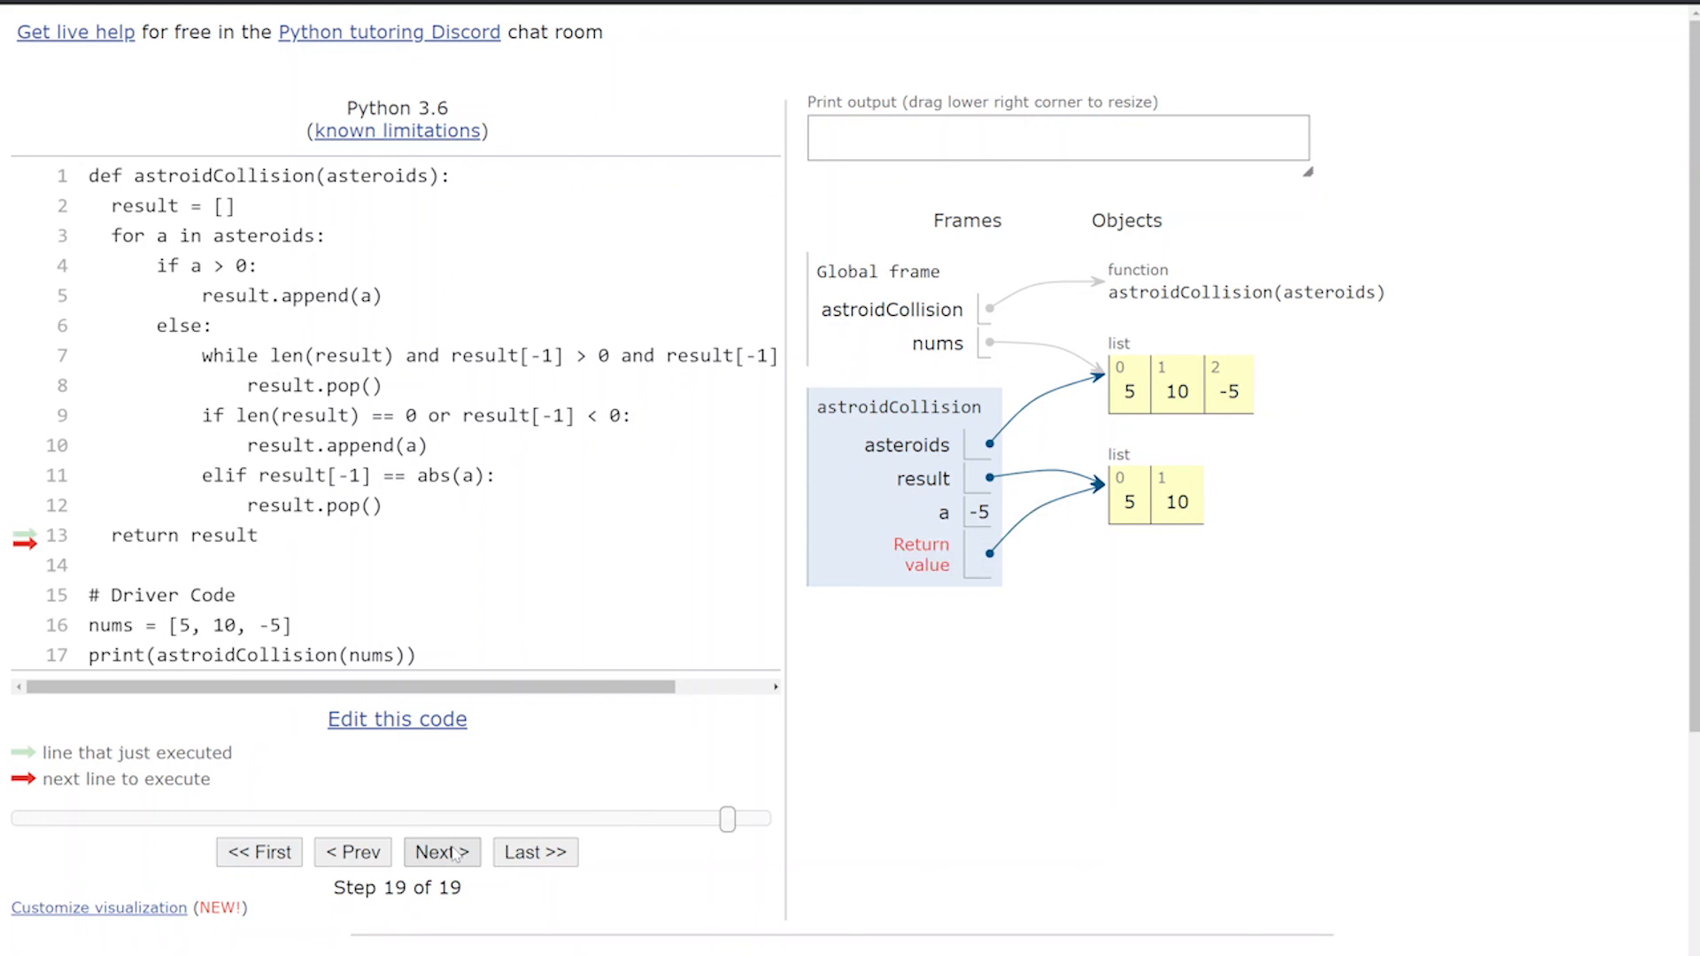
click(440, 851)
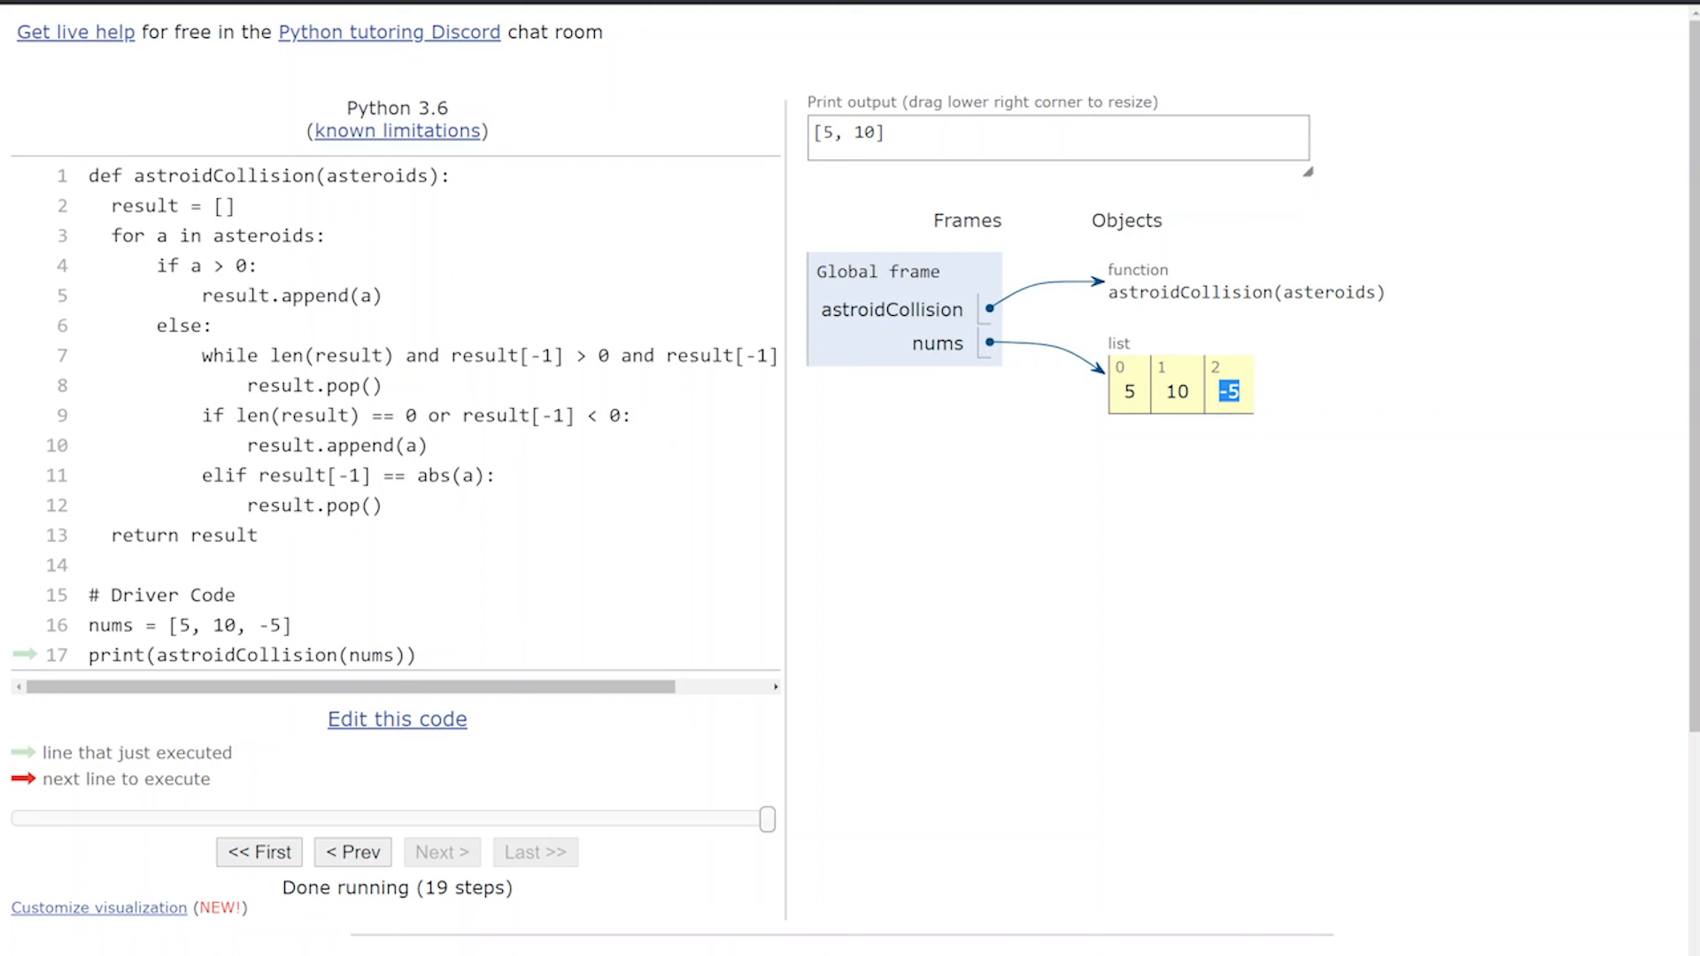
mouse_move(1048, 397)
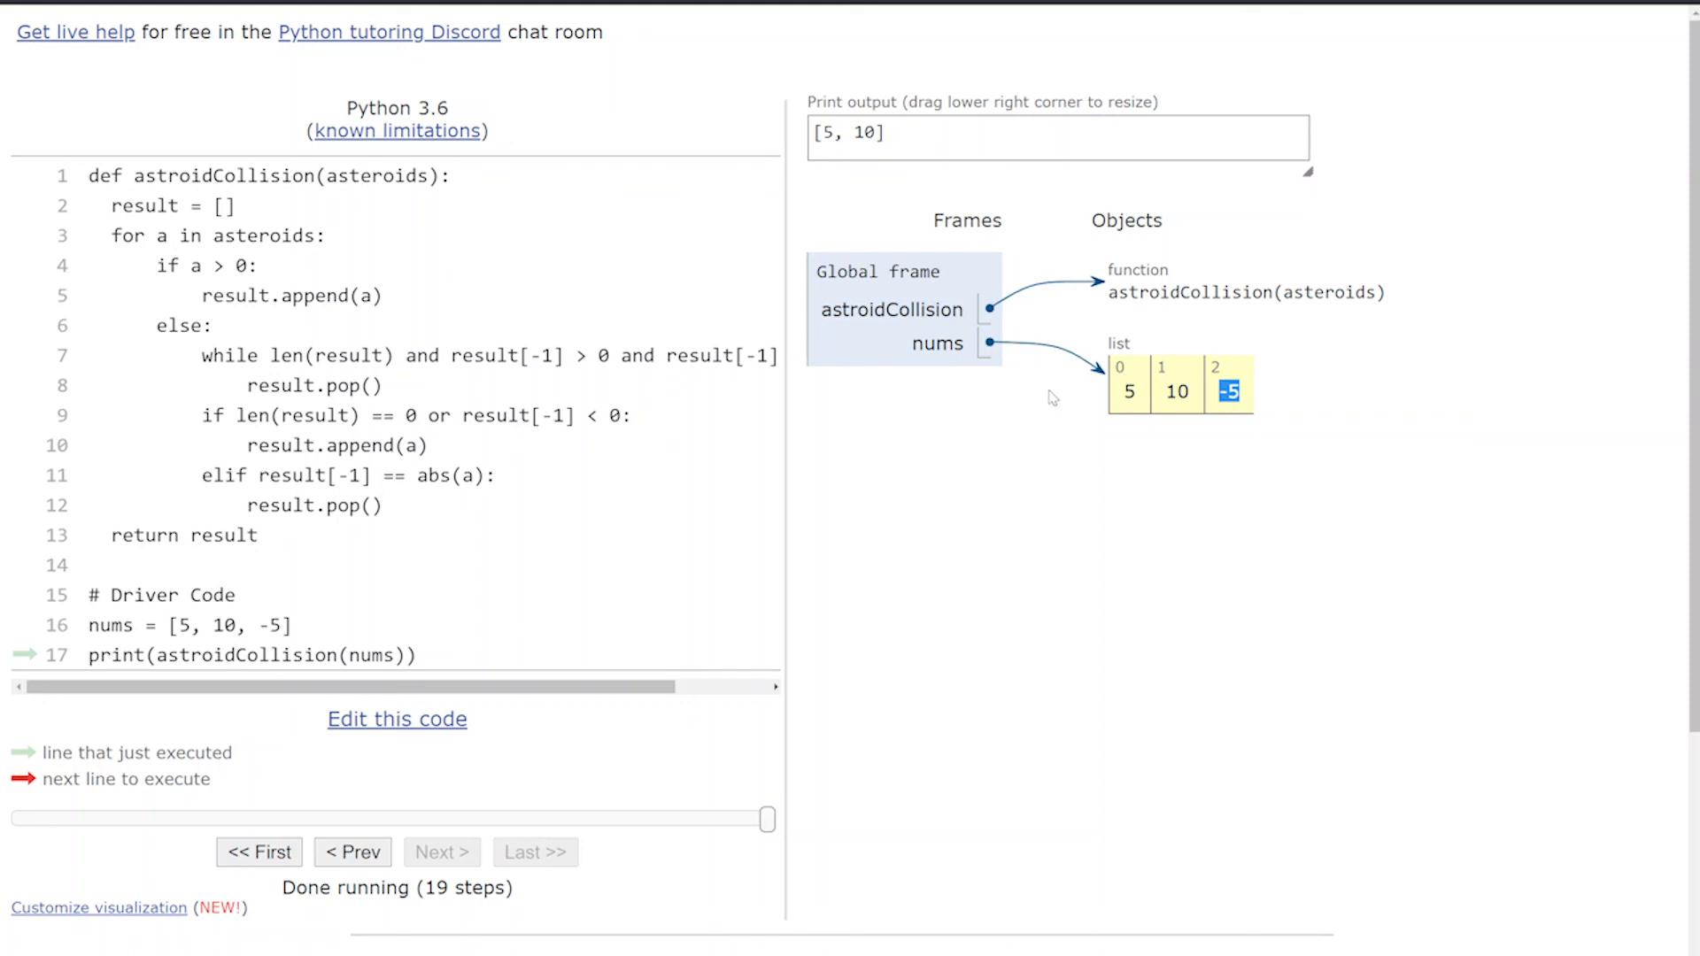